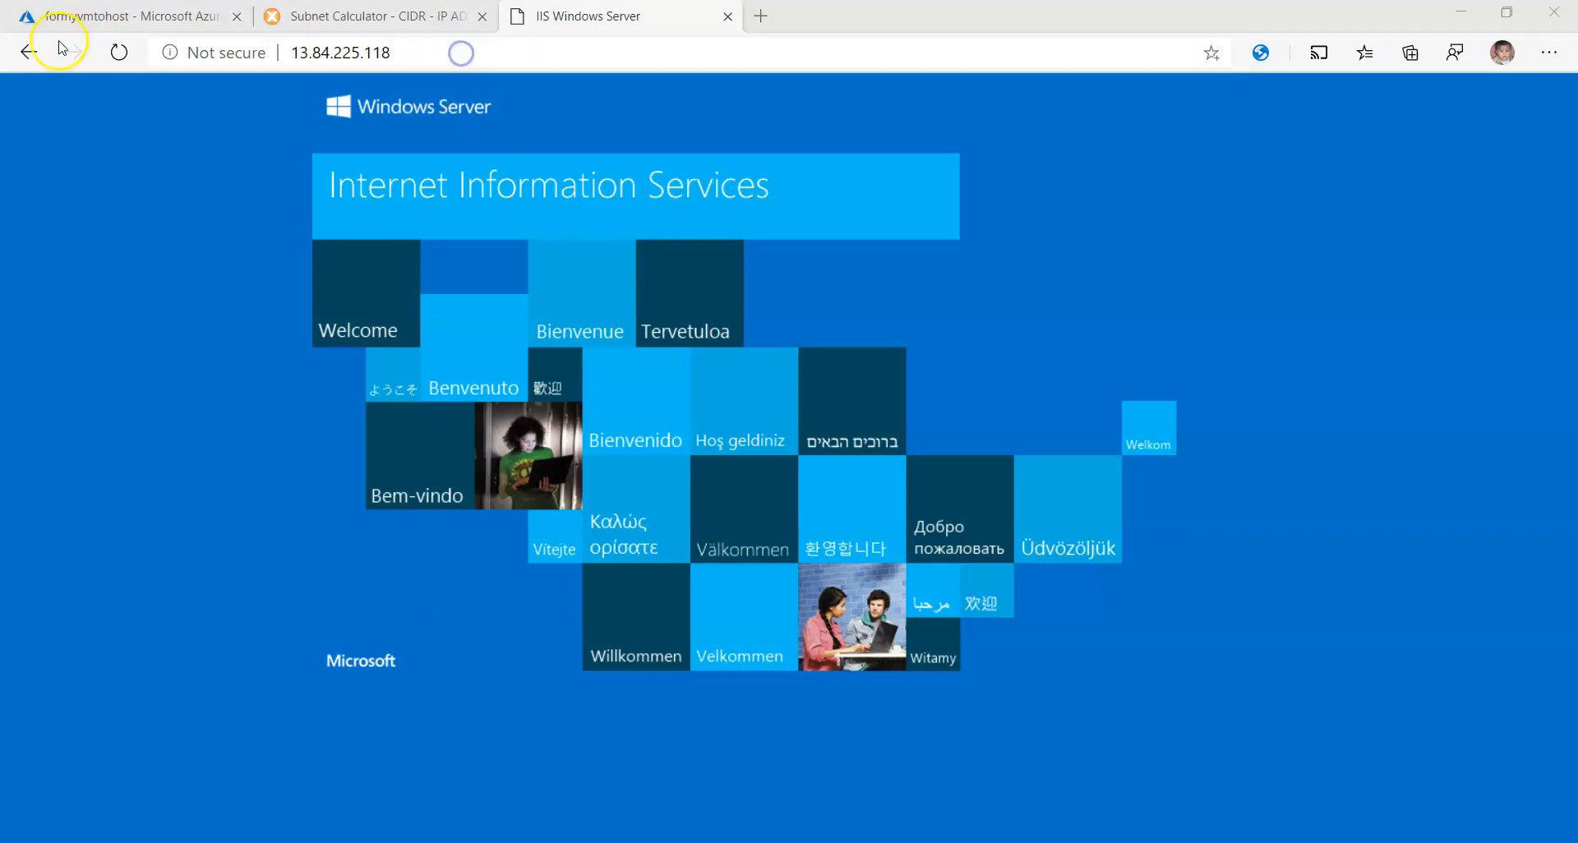
mouse_move(69, 53)
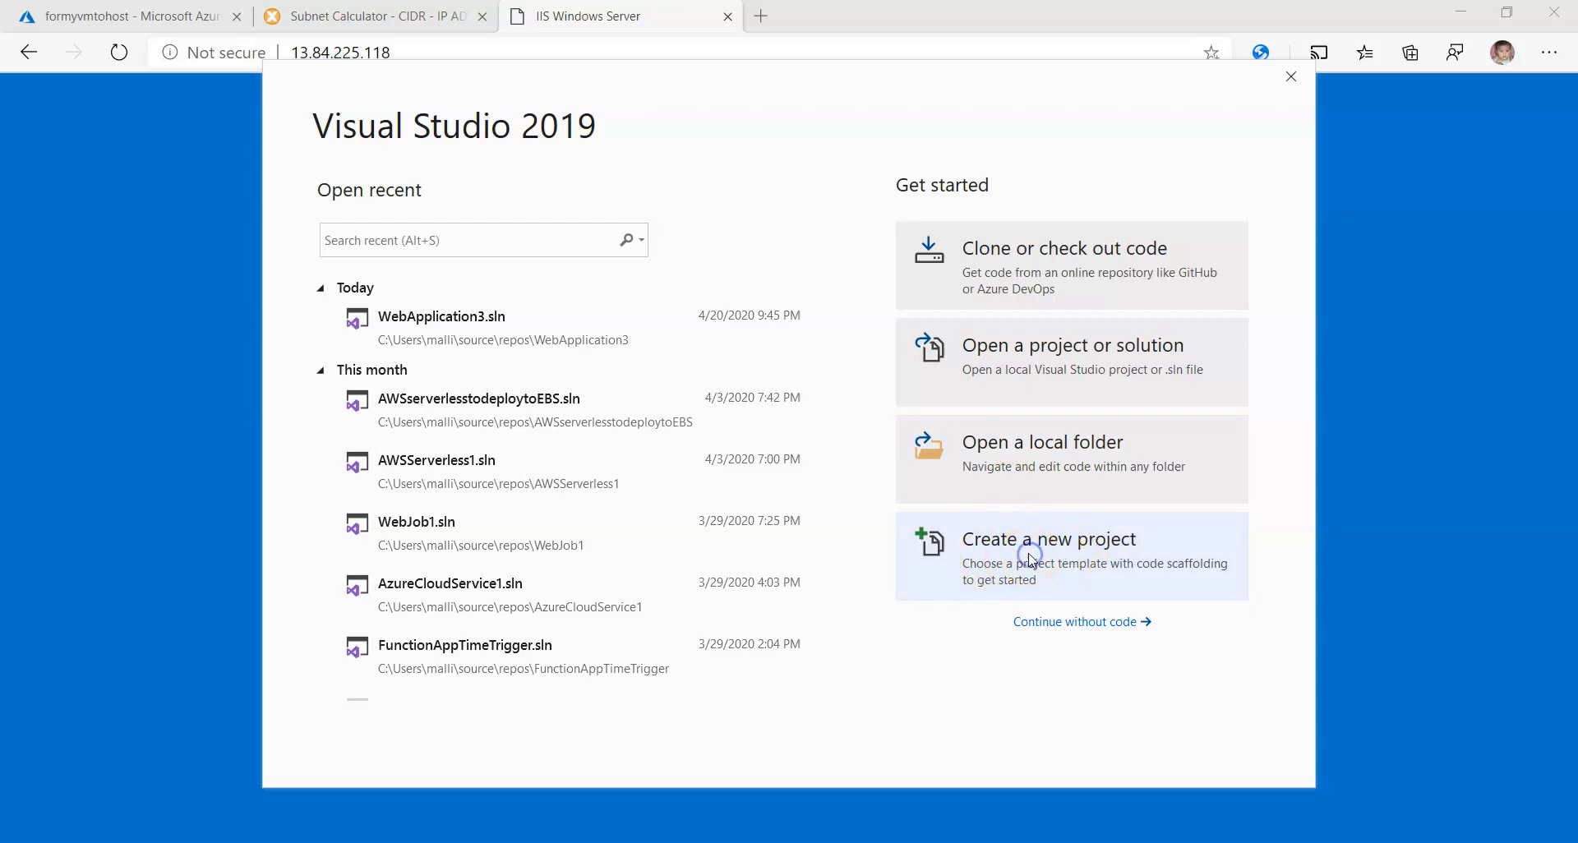
Start a new project and select the C# ASP.NET Web Application (.NET Framework) template.
left_click(1049, 539)
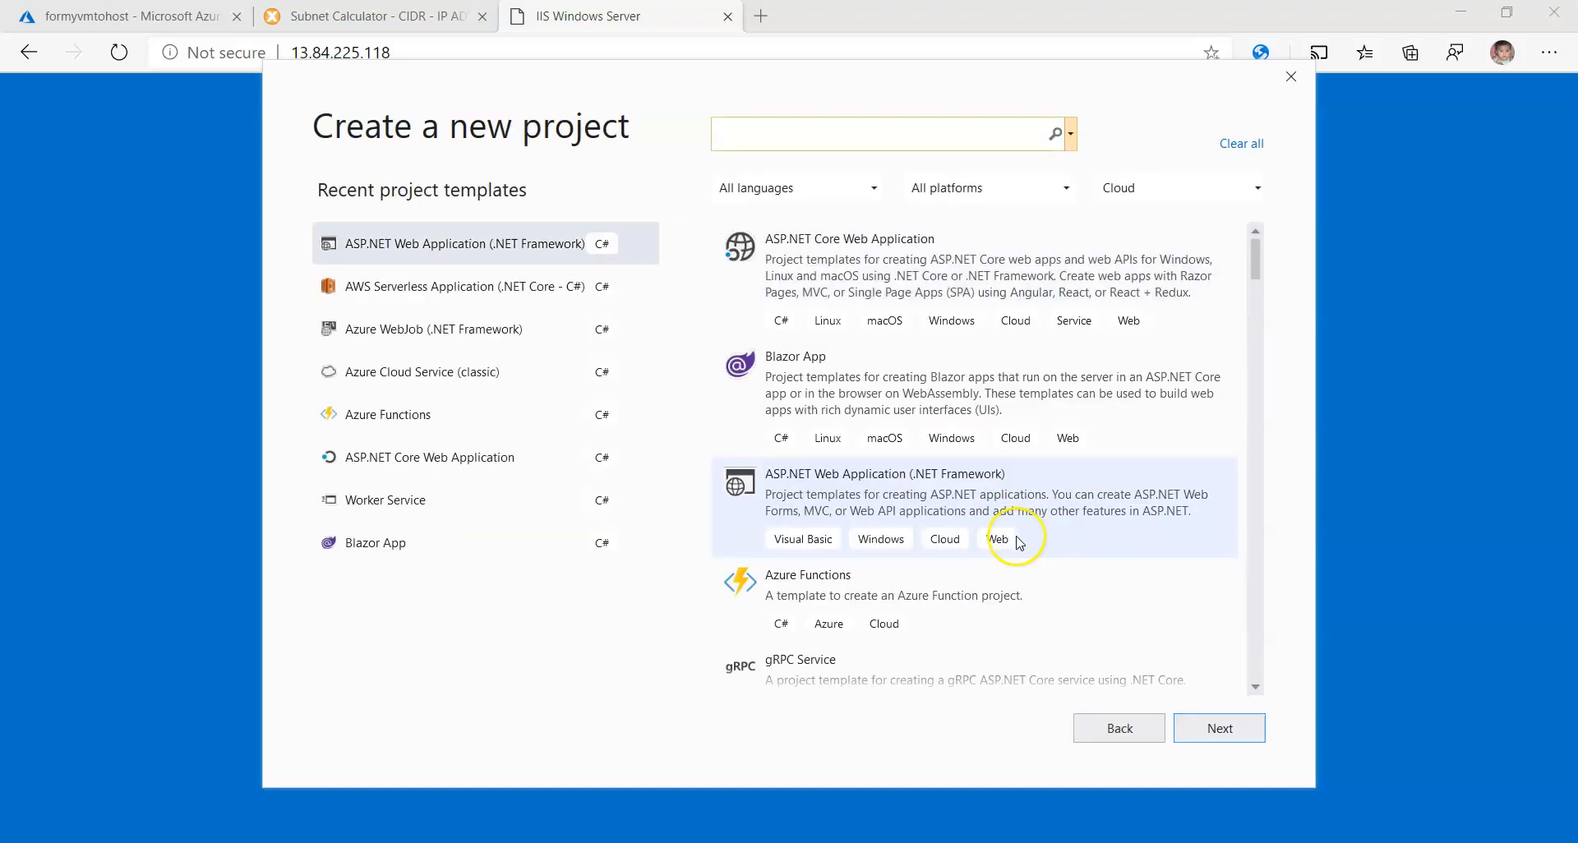
type("Asp.n")
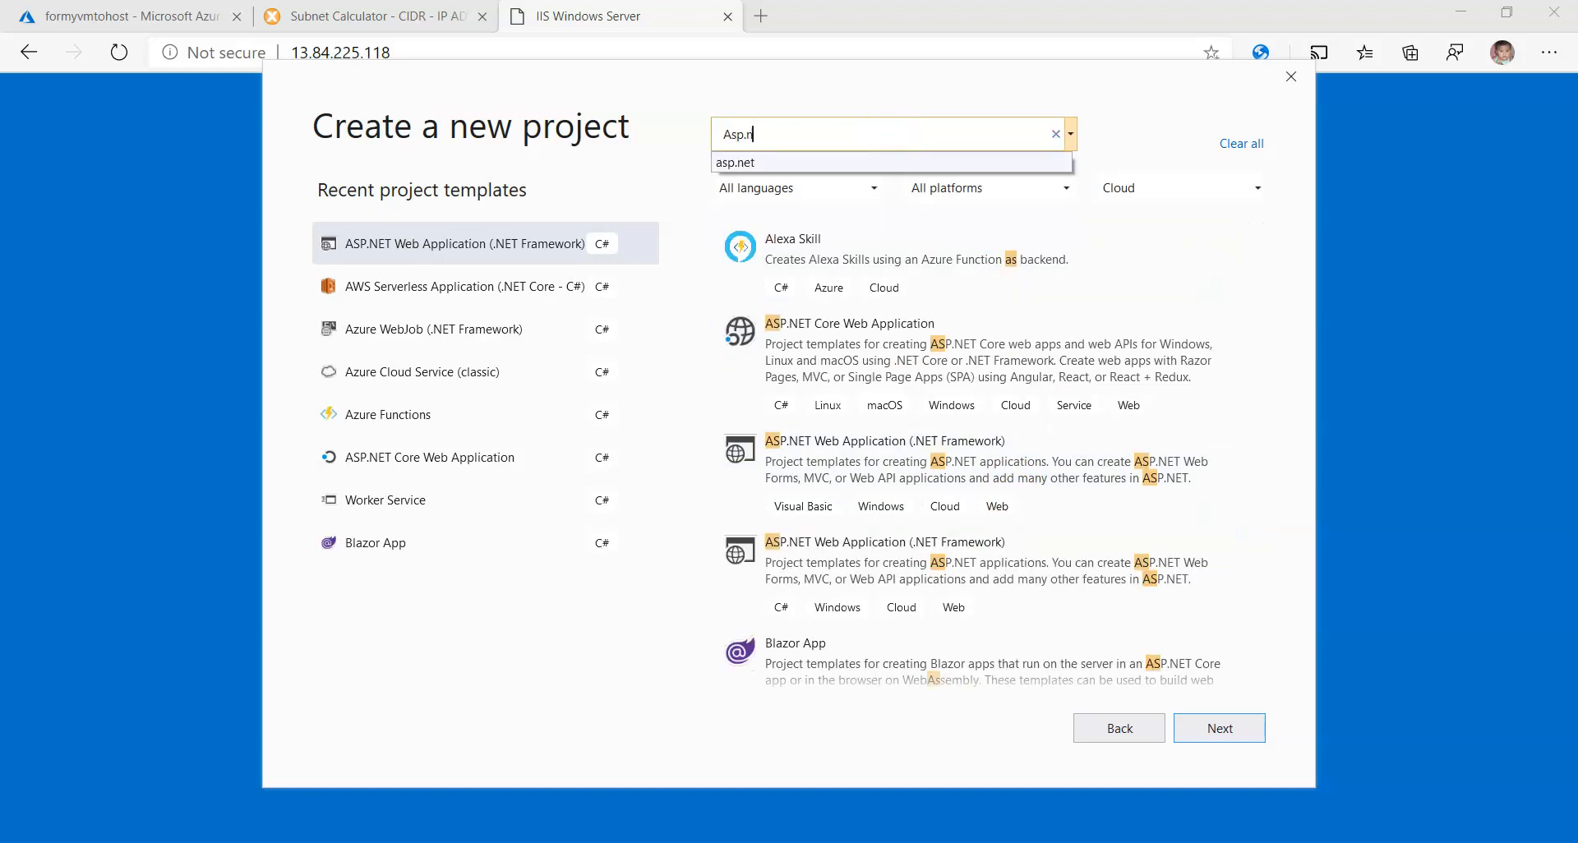
type("et")
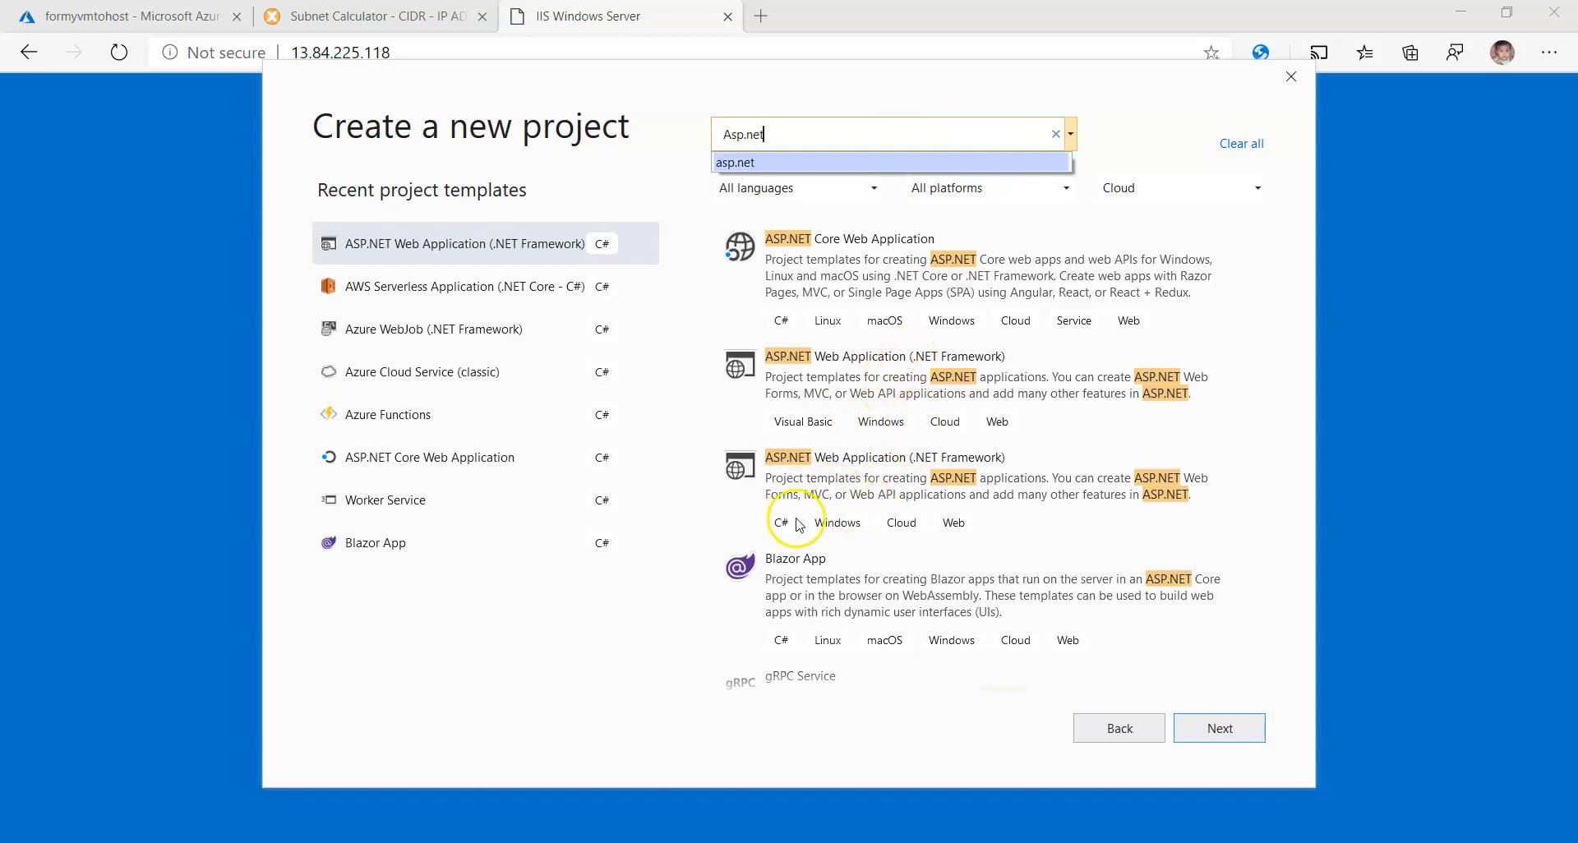
left_click(882, 478)
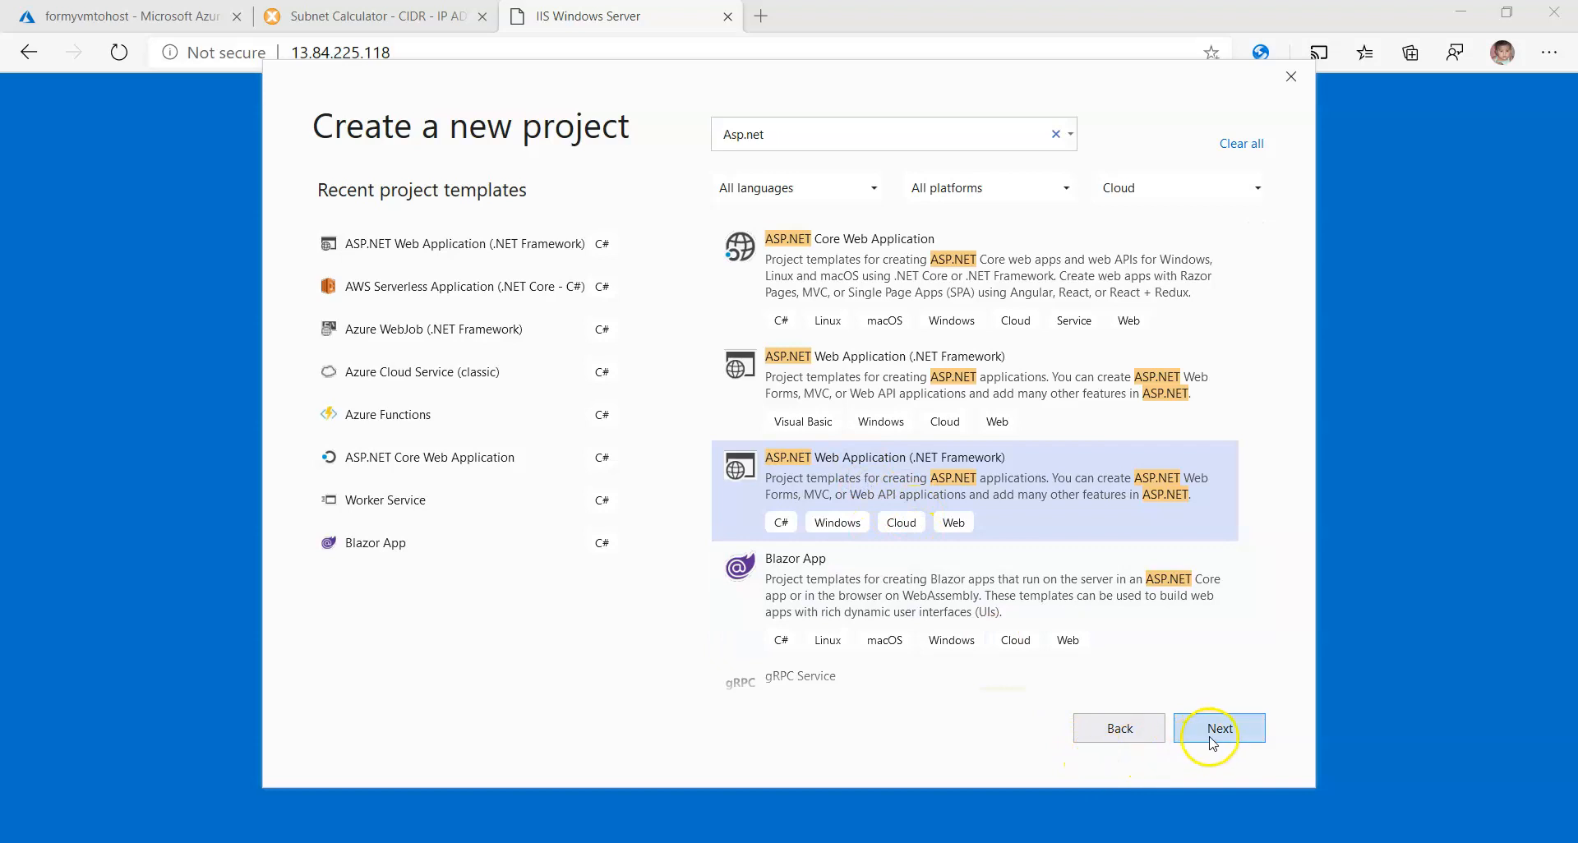
Name the project todeploytoazurevm on .NET Framework 4.7.2 and create it.
left_click(1218, 729)
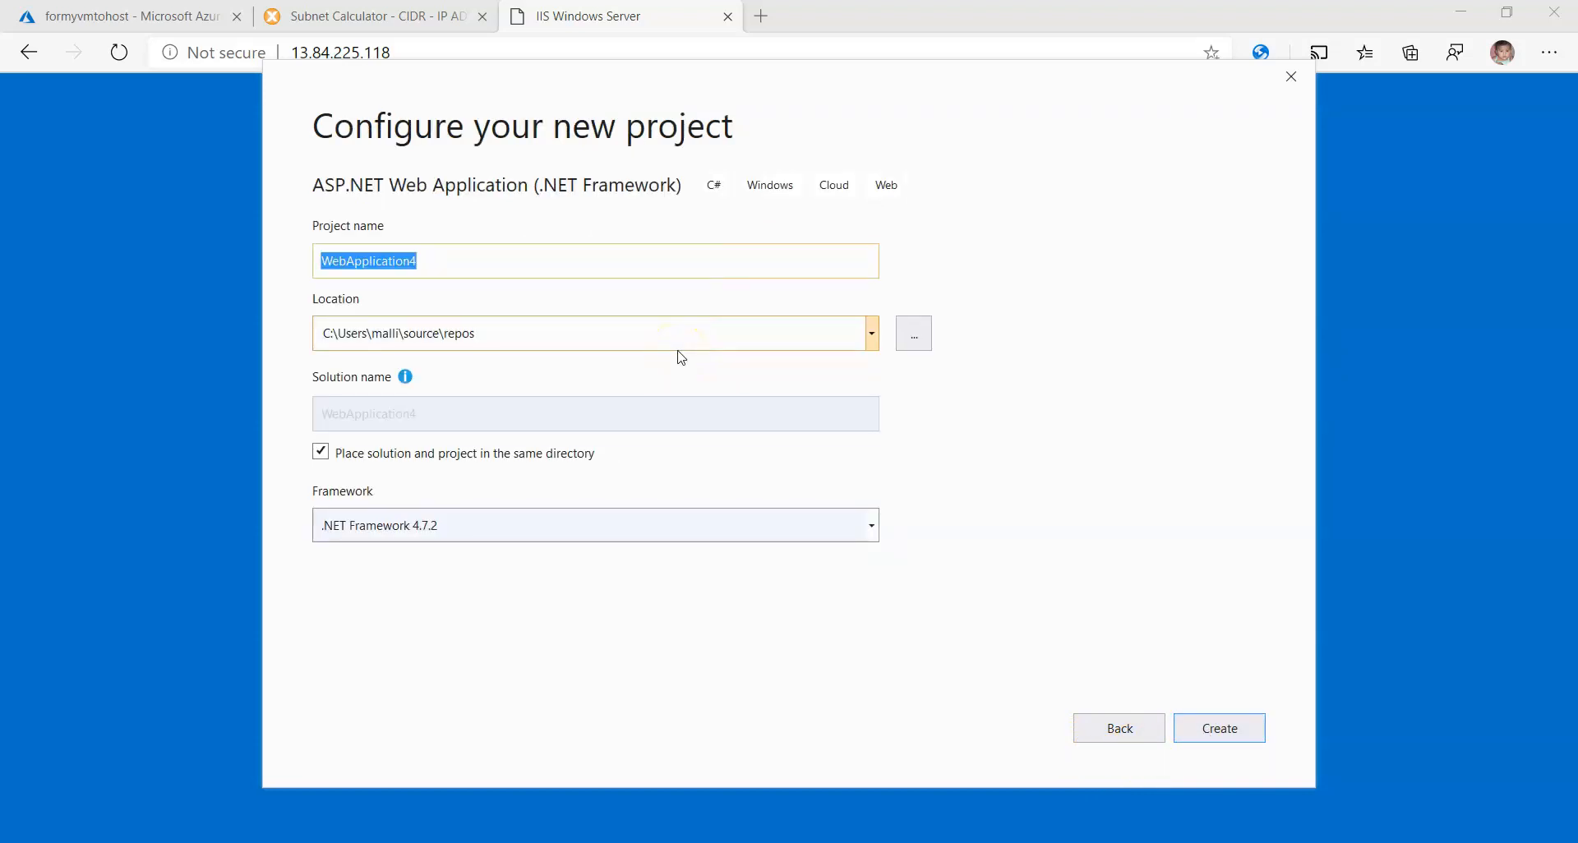
type("tod")
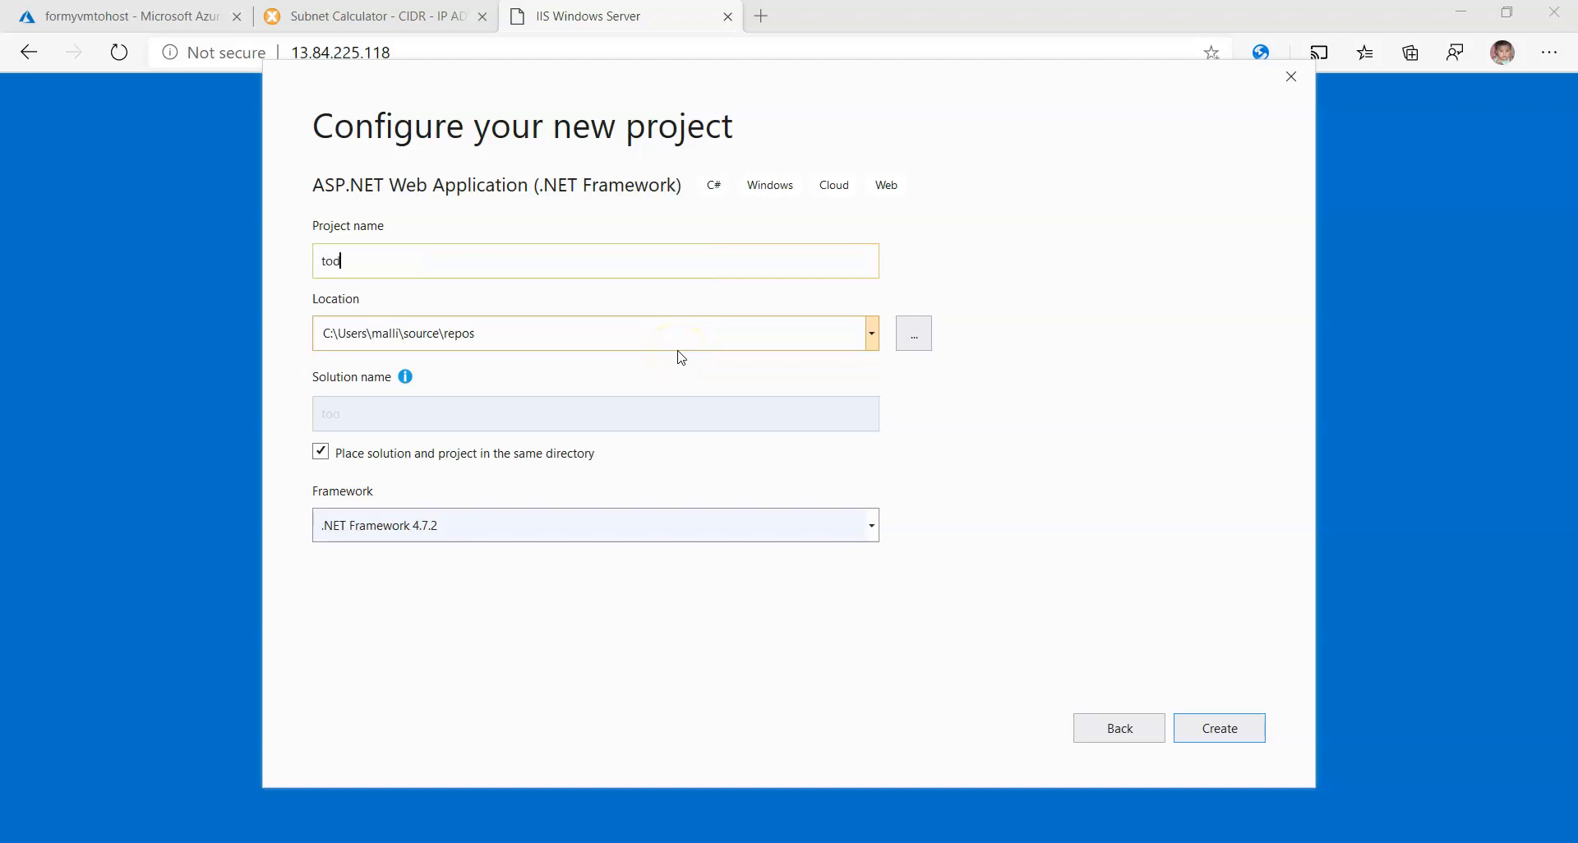
type("eploytoazurevm")
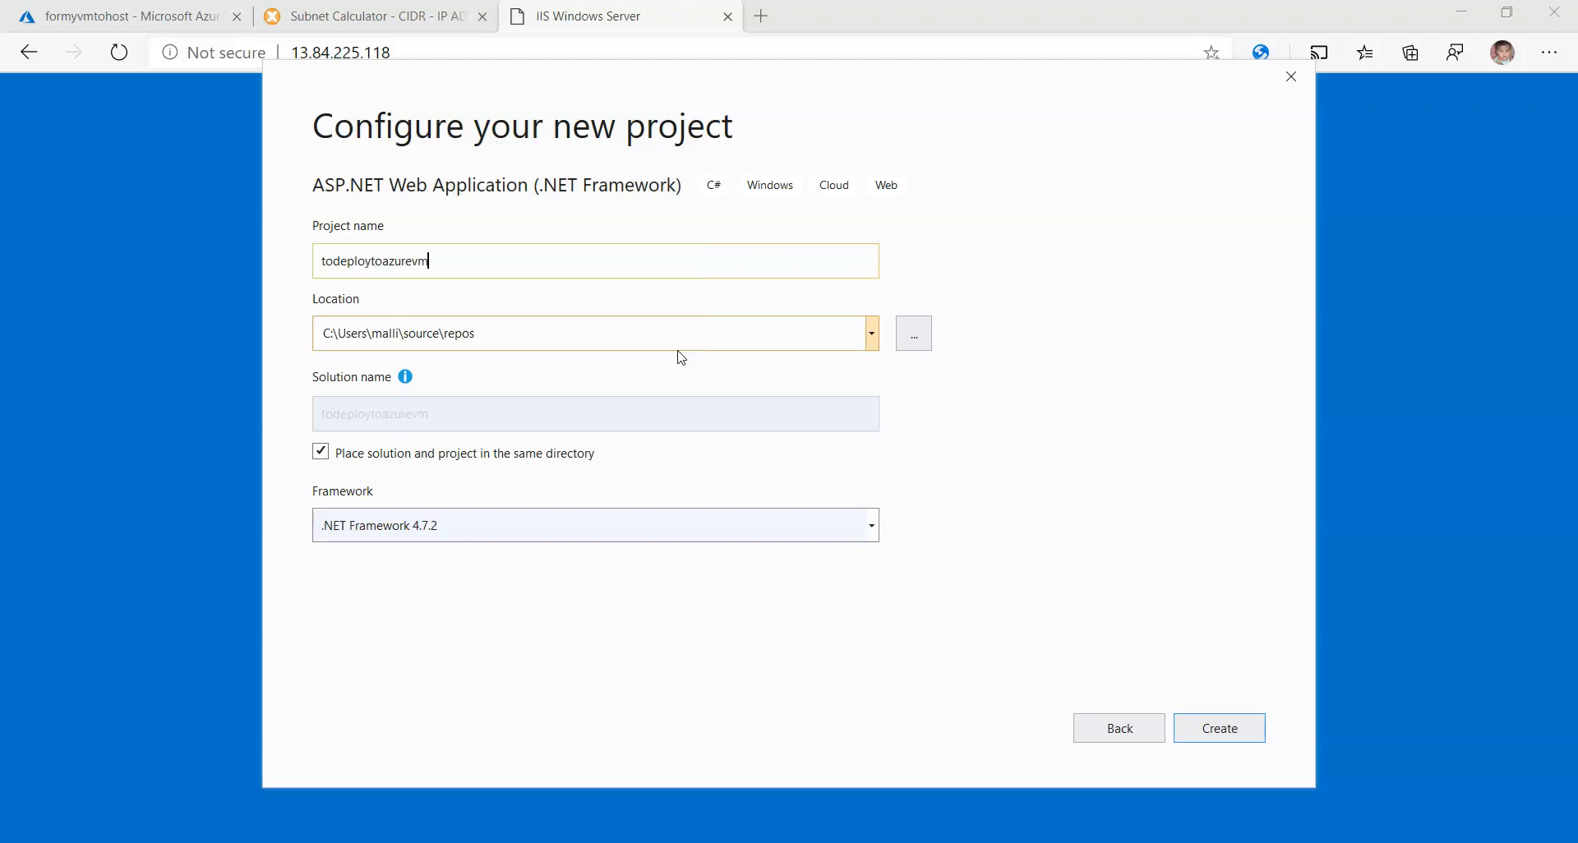
mouse_move(1246, 367)
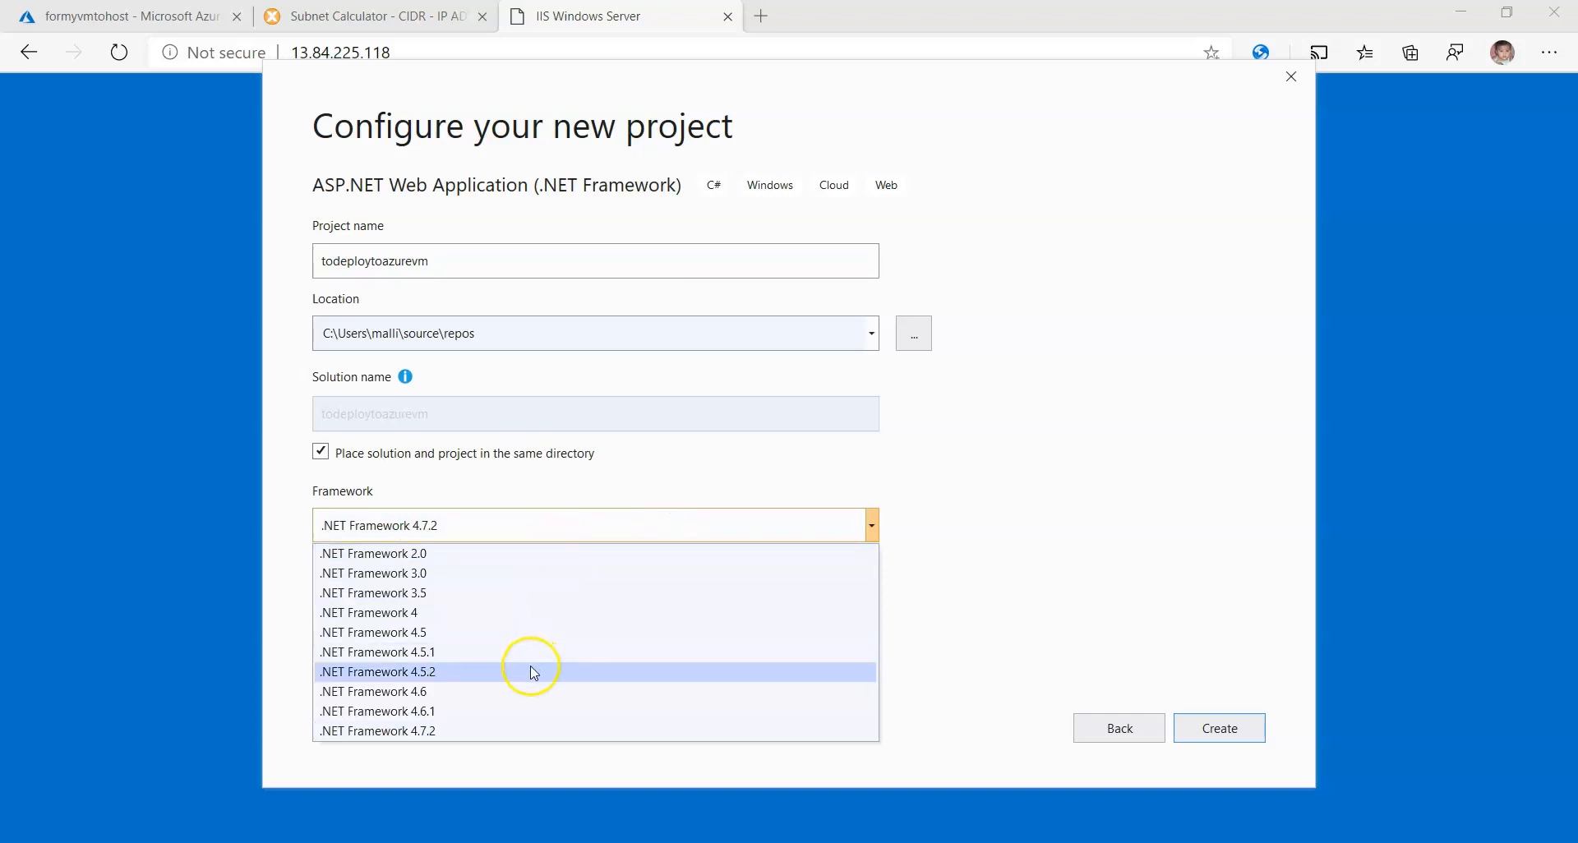
mouse_move(1002, 639)
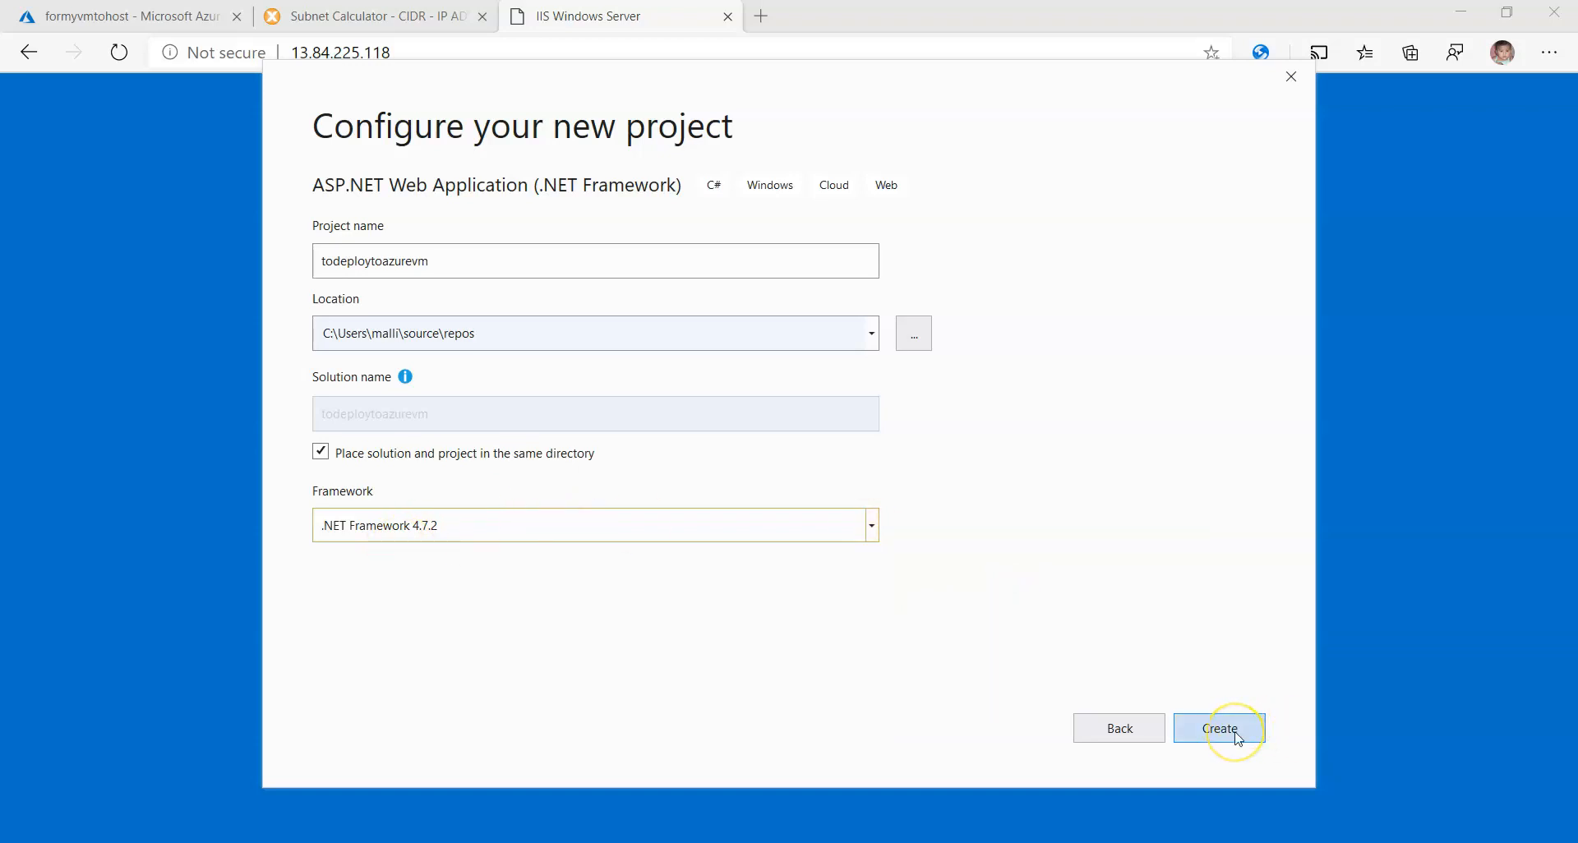
left_click(1218, 728)
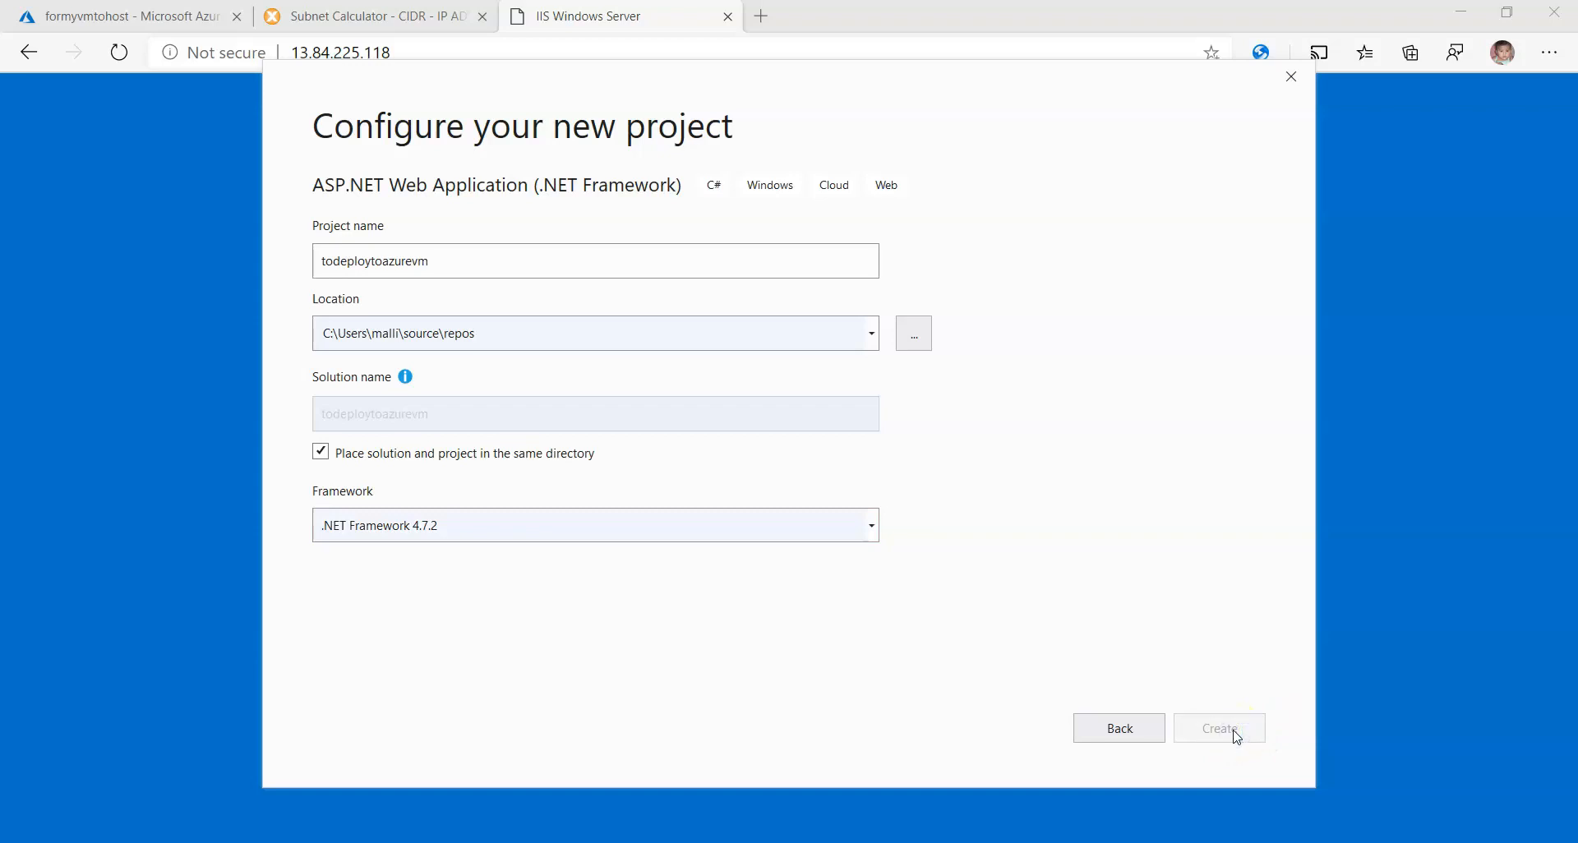
Create todeploytoazurevm from the Single Page Application template.
left_click(1218, 728)
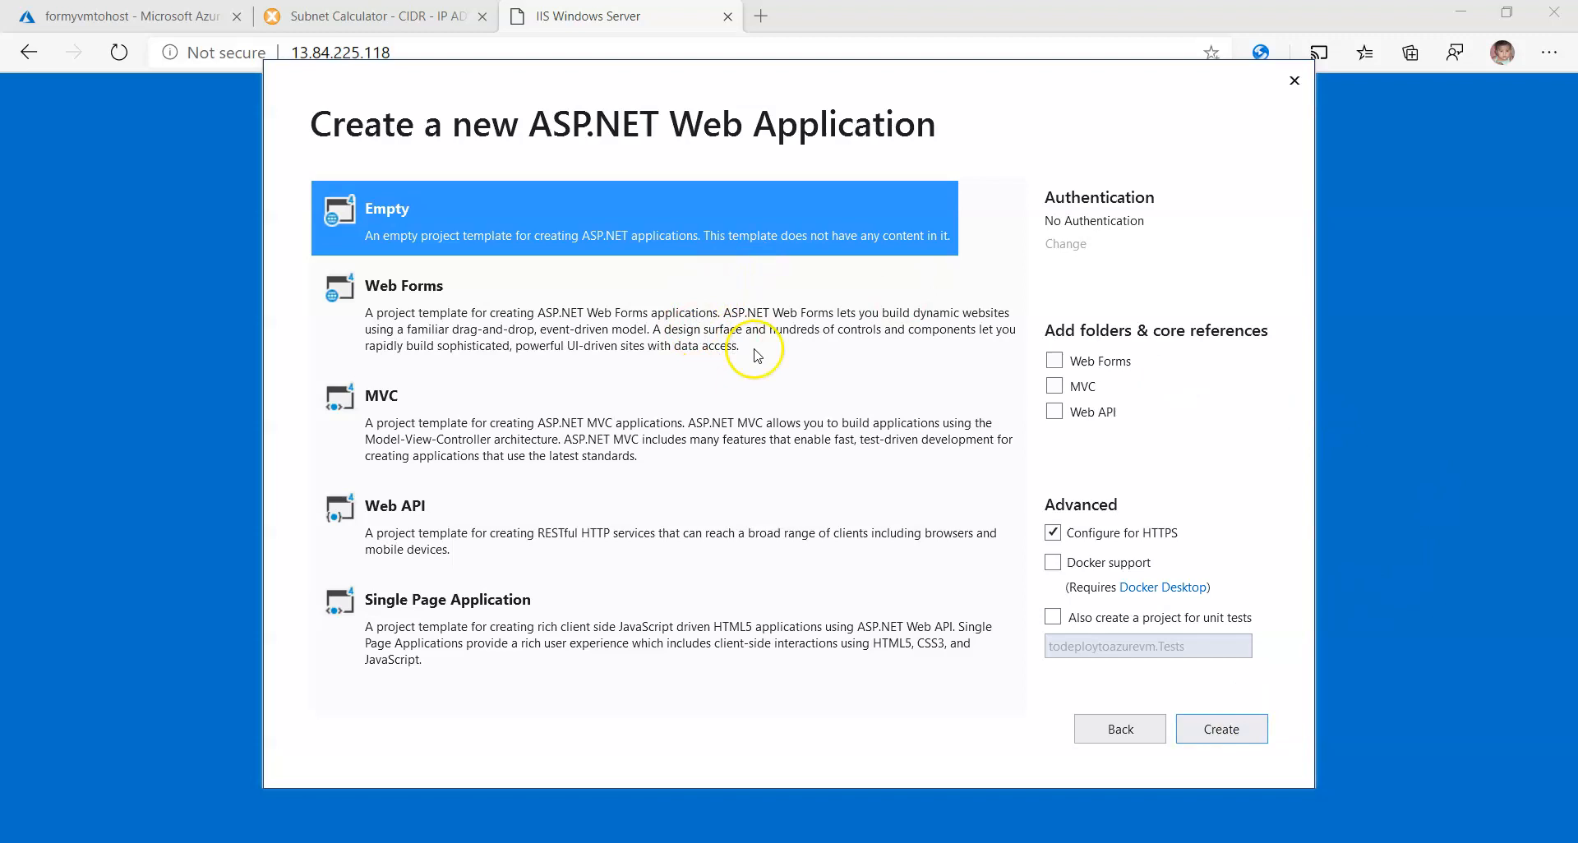
mouse_move(636, 273)
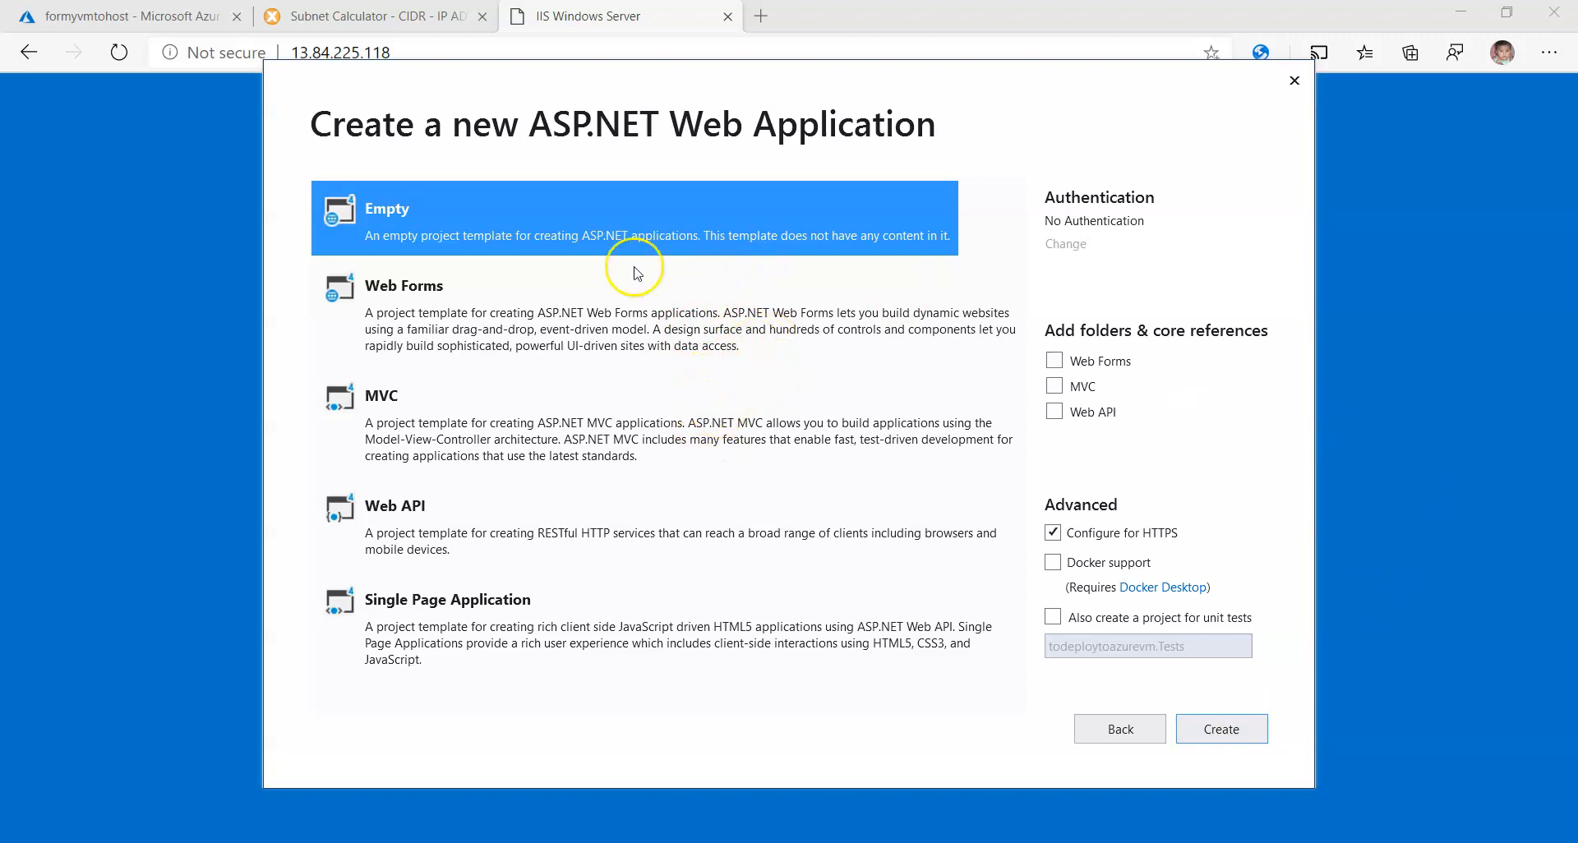
mouse_move(513, 326)
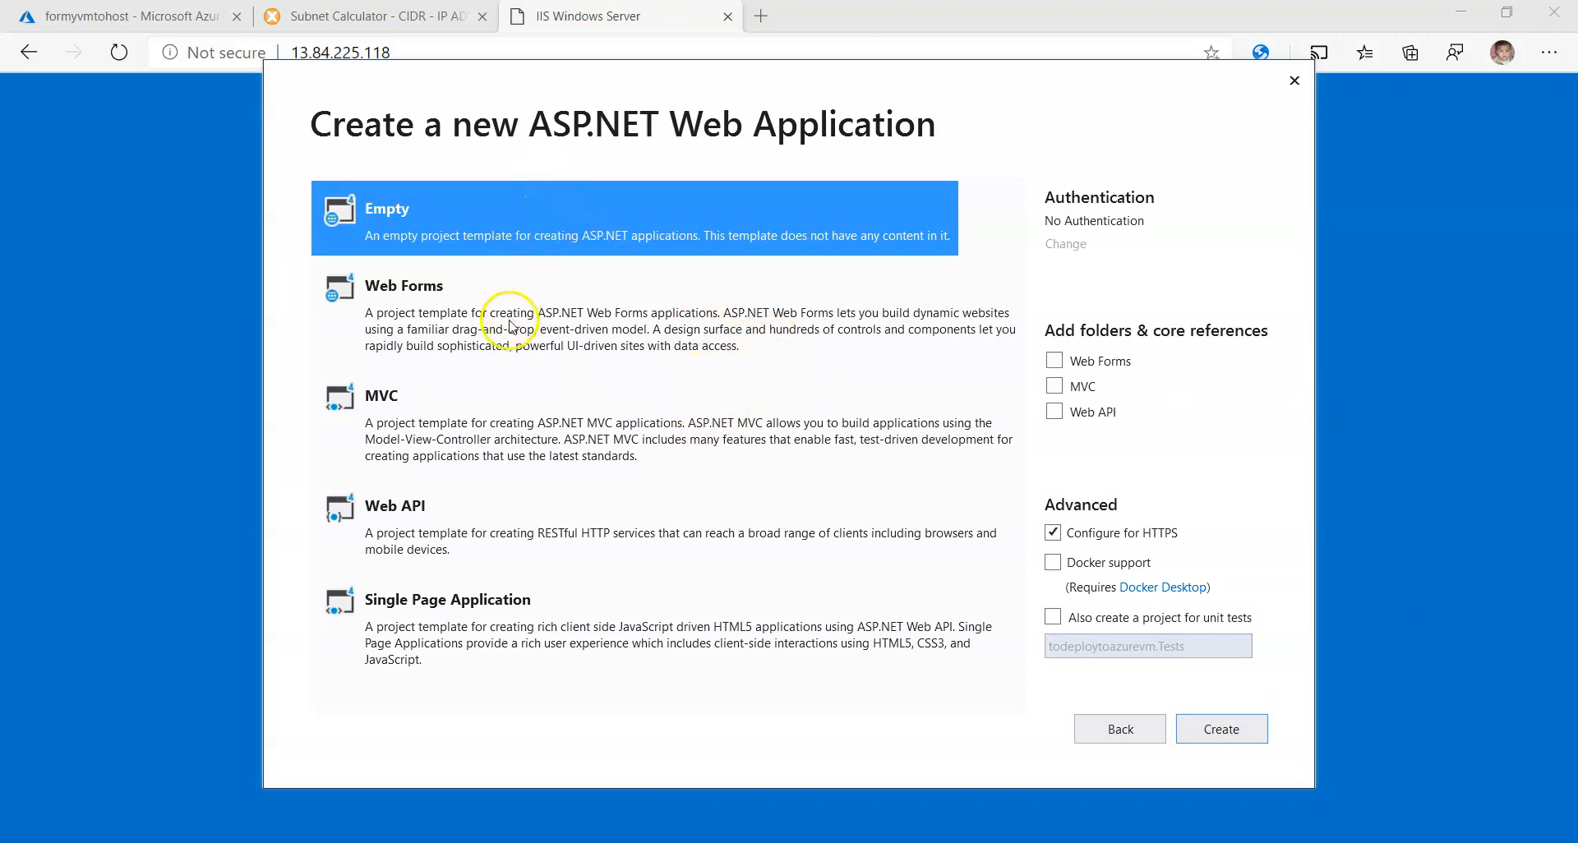
mouse_move(453, 635)
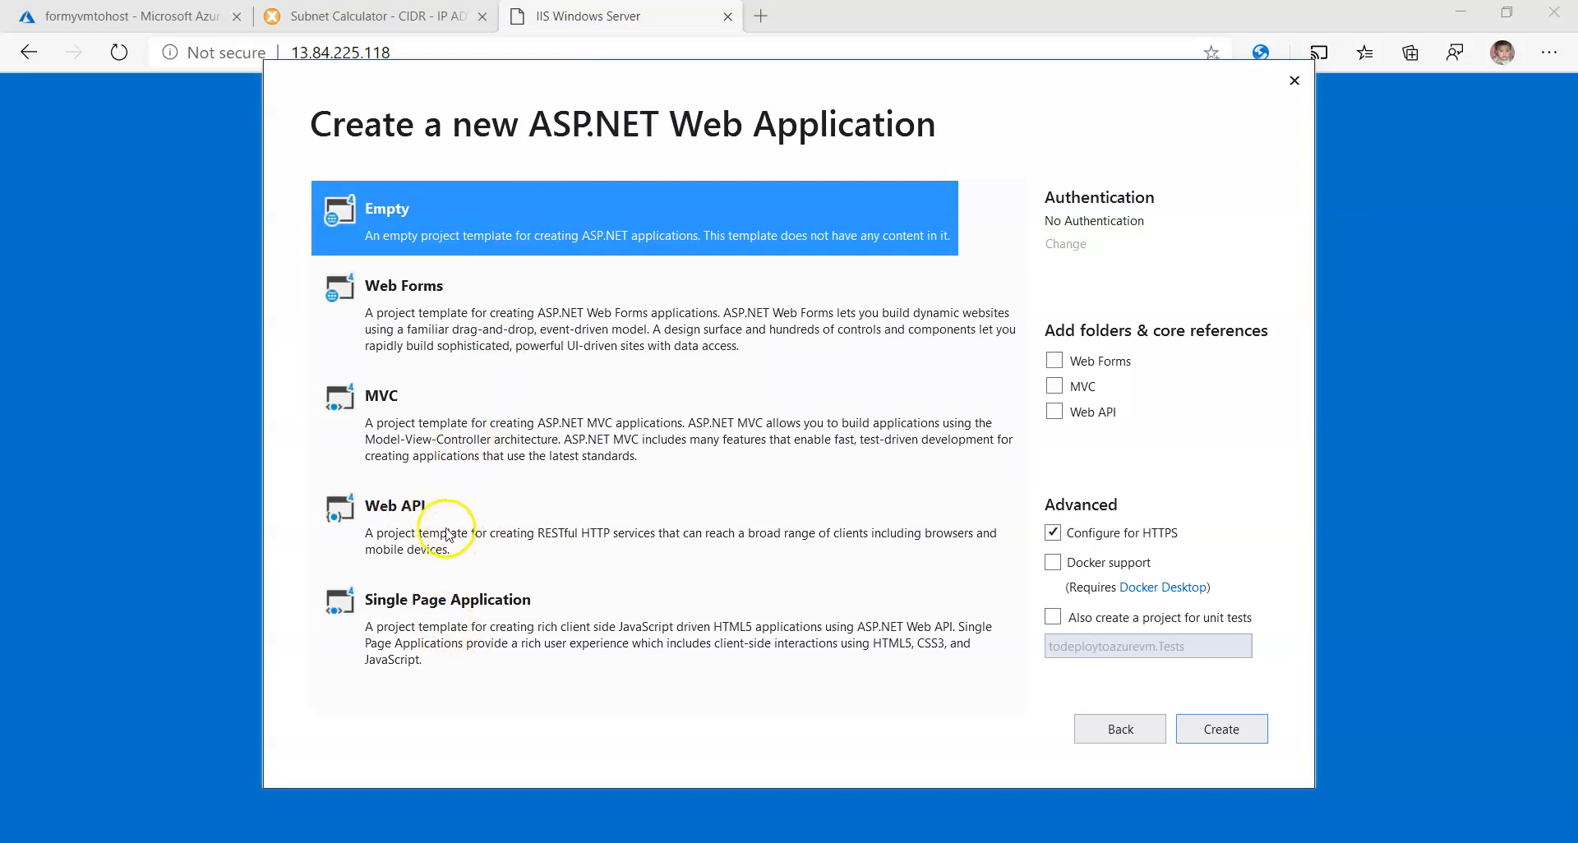
mouse_move(561, 547)
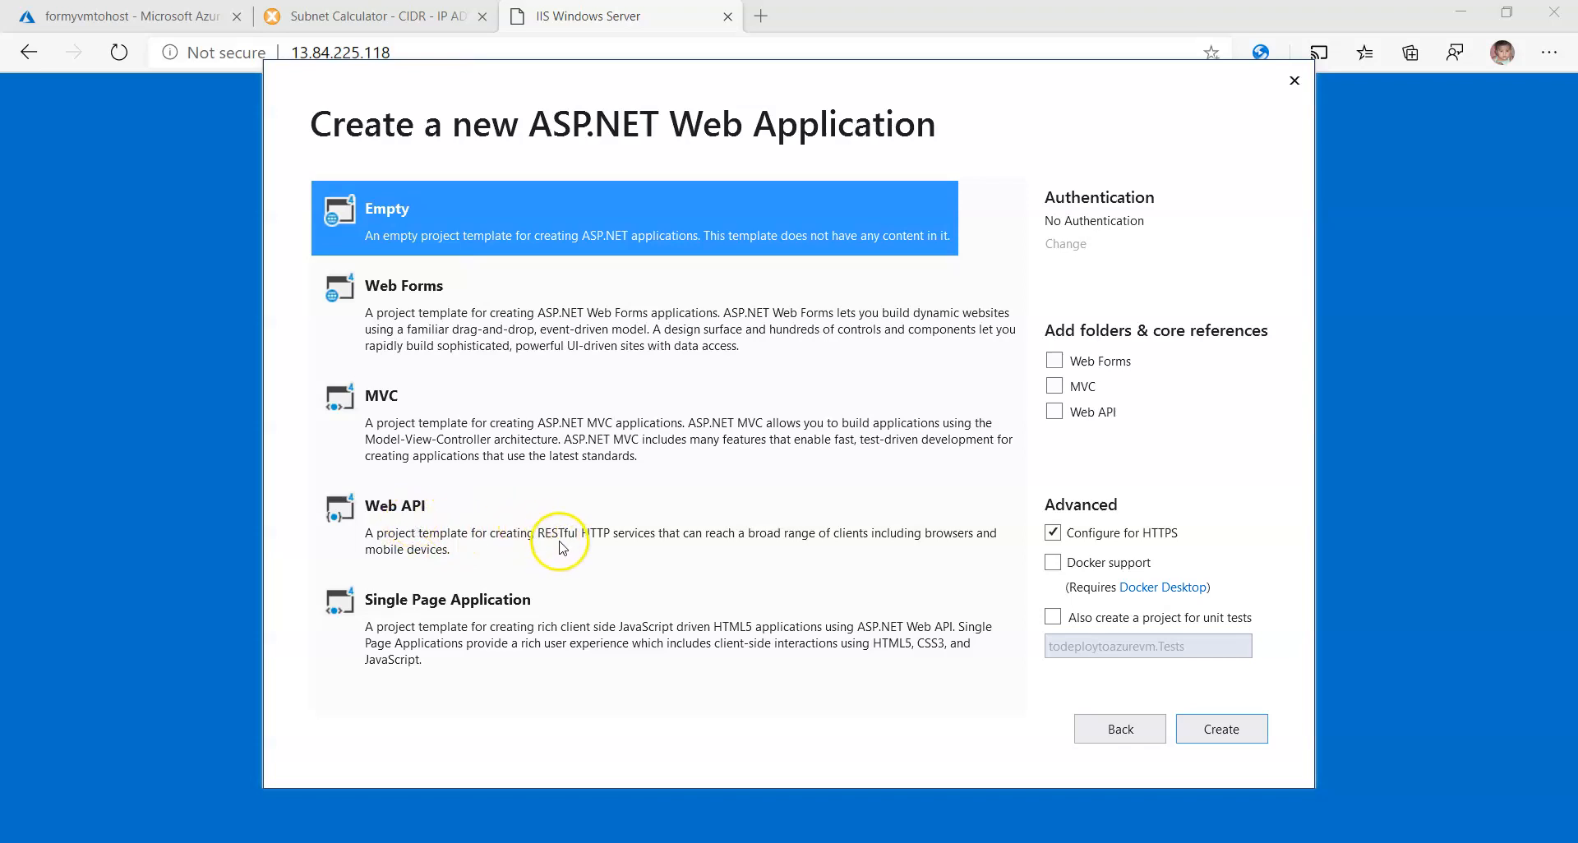
mouse_move(539, 593)
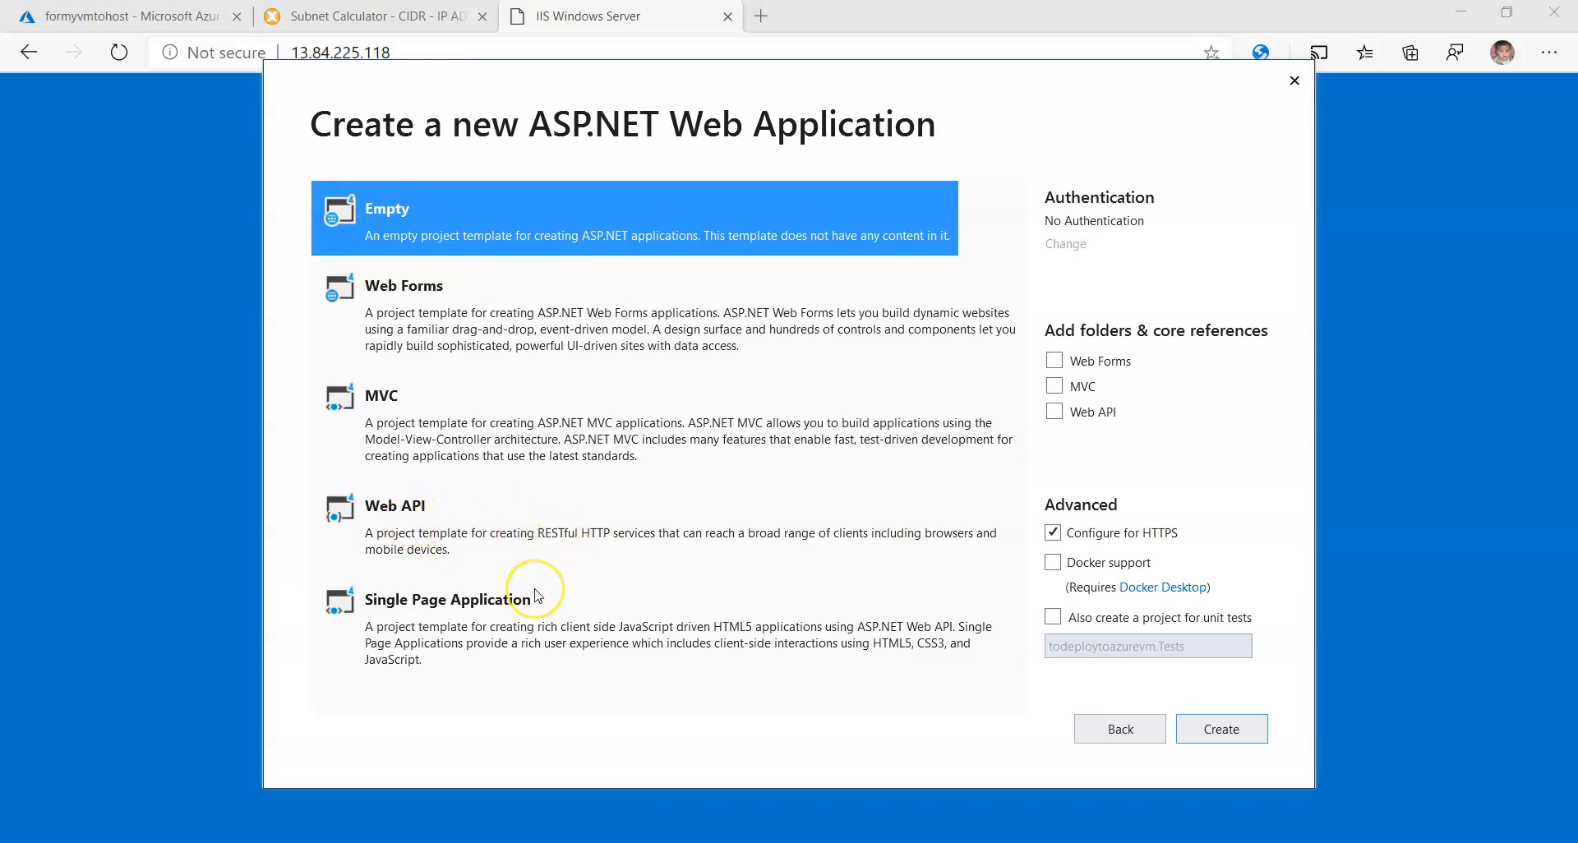
mouse_move(536, 591)
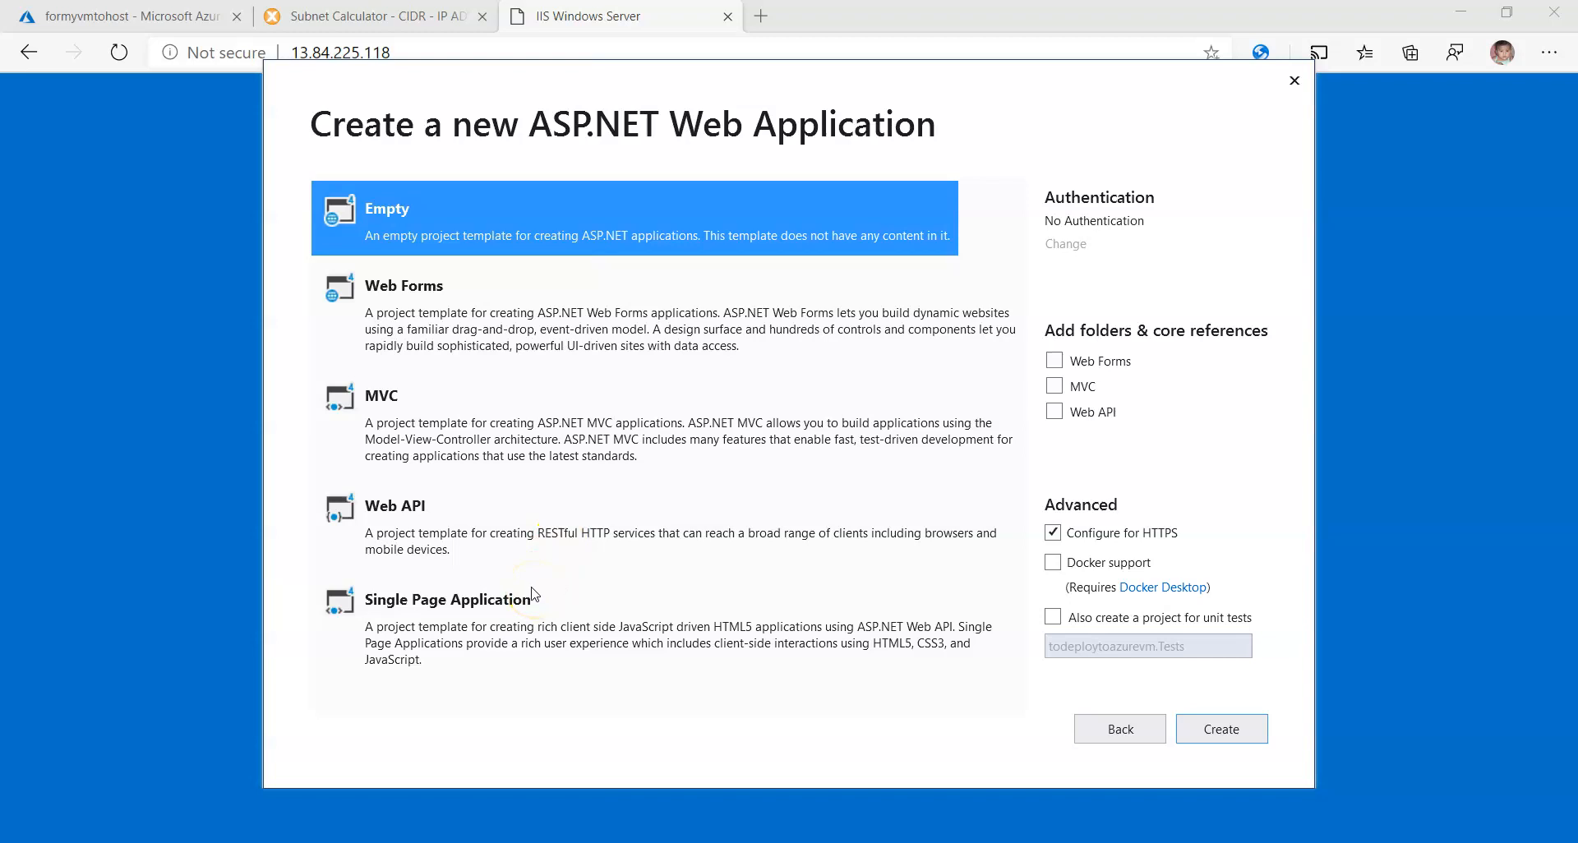
mouse_move(531, 589)
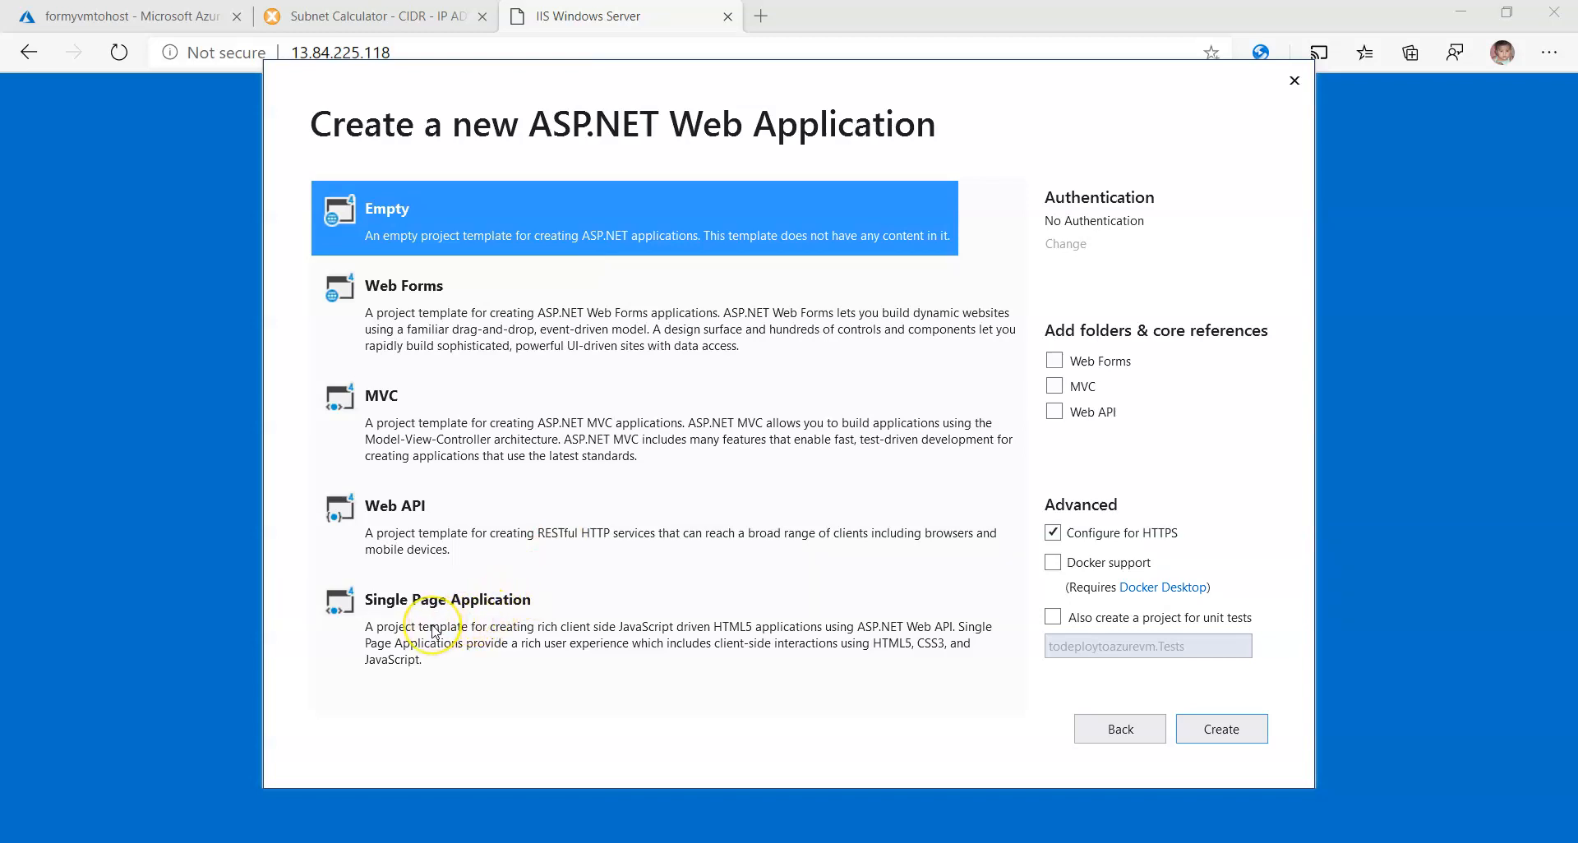
left_click(447, 599)
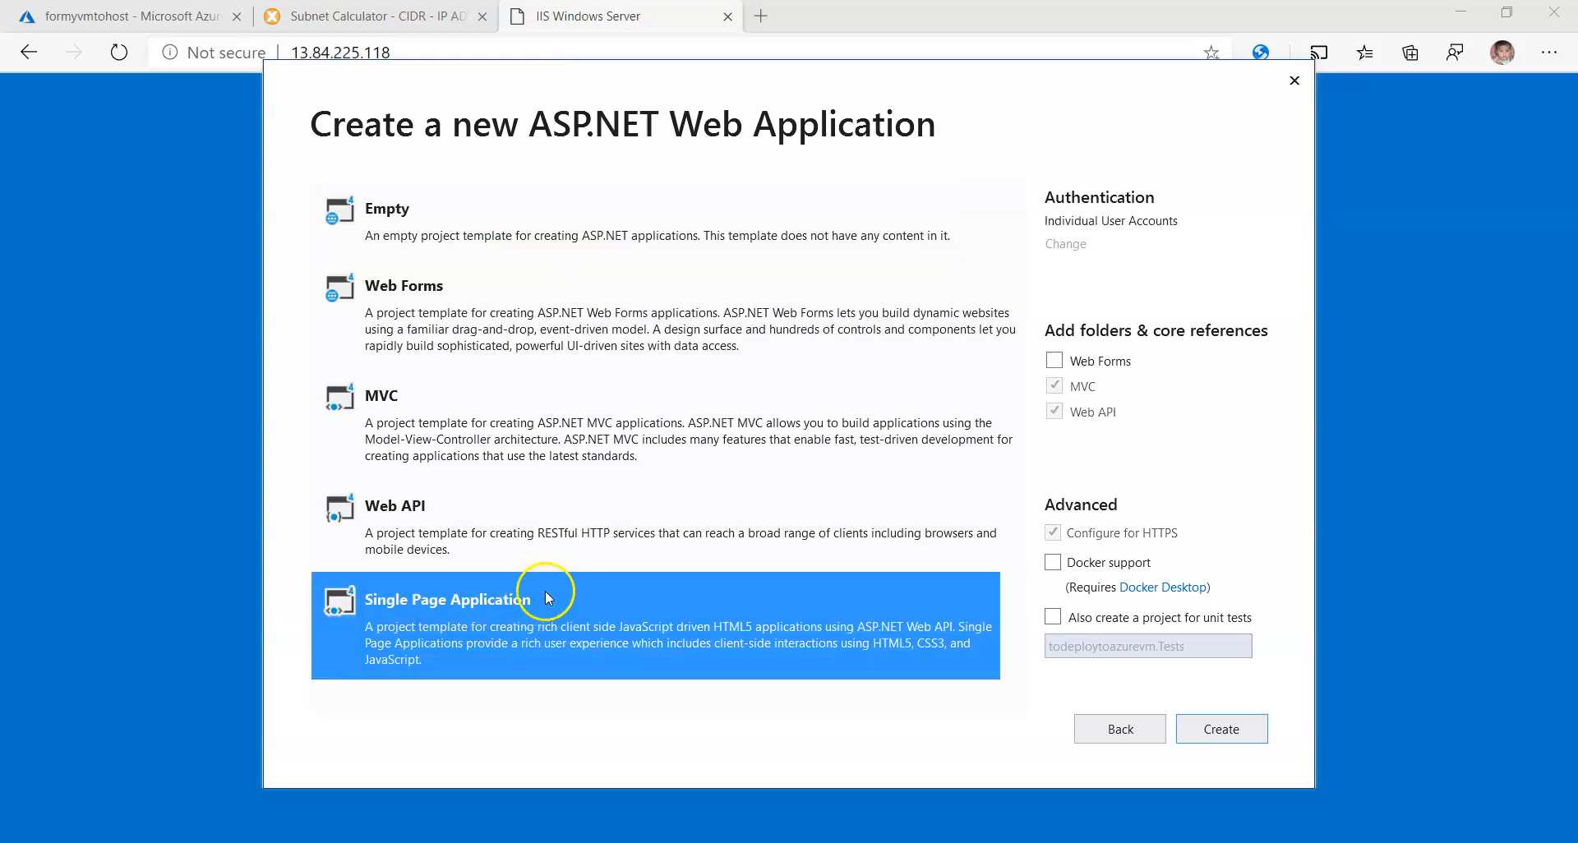
mouse_move(1253, 805)
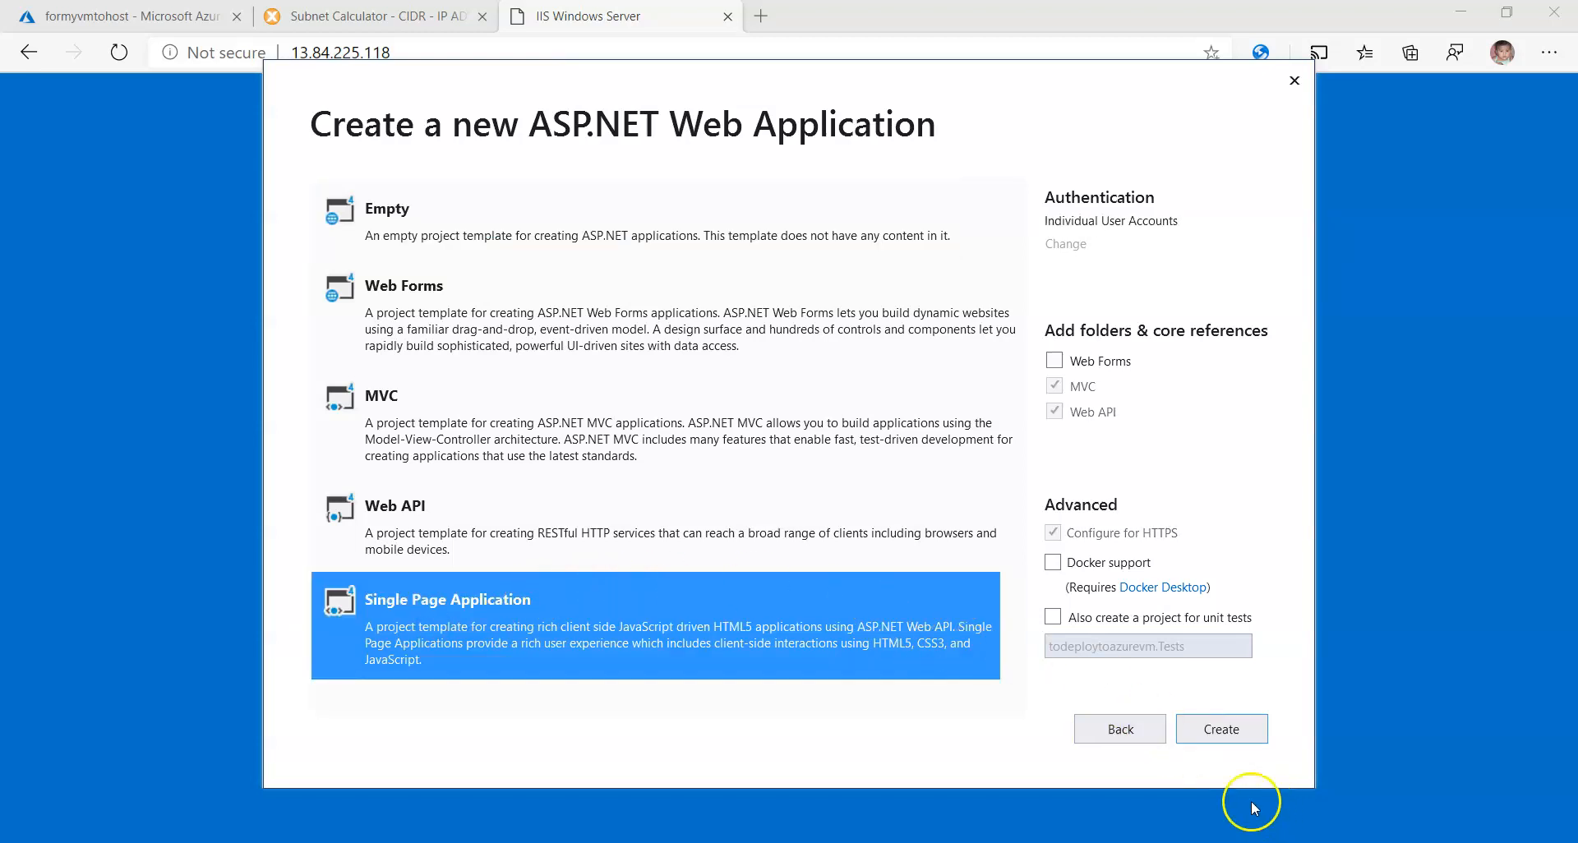
left_click(1221, 728)
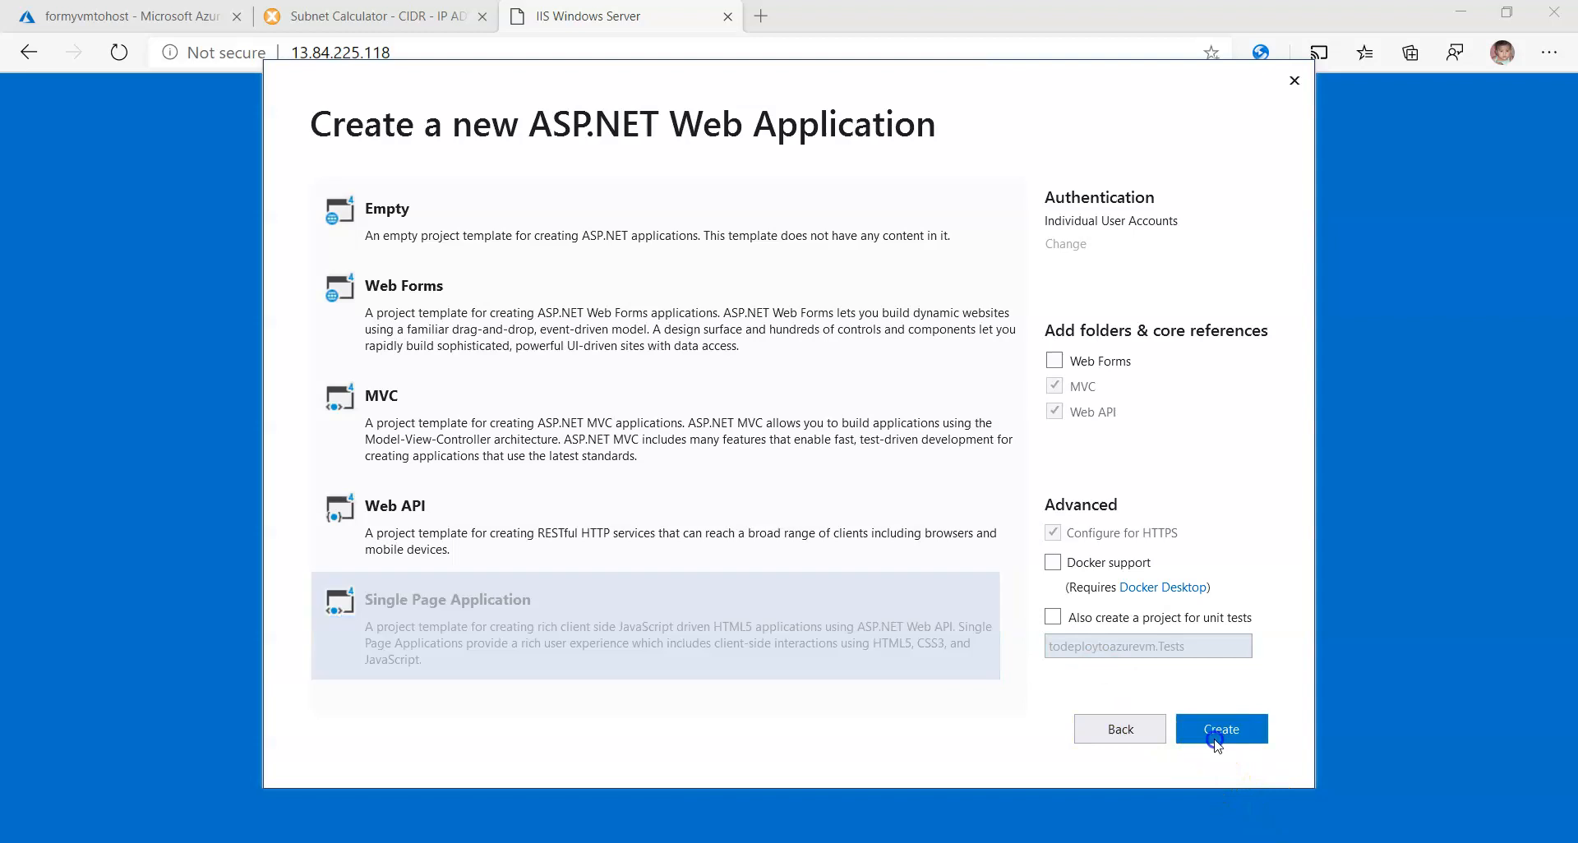
left_click(1221, 728)
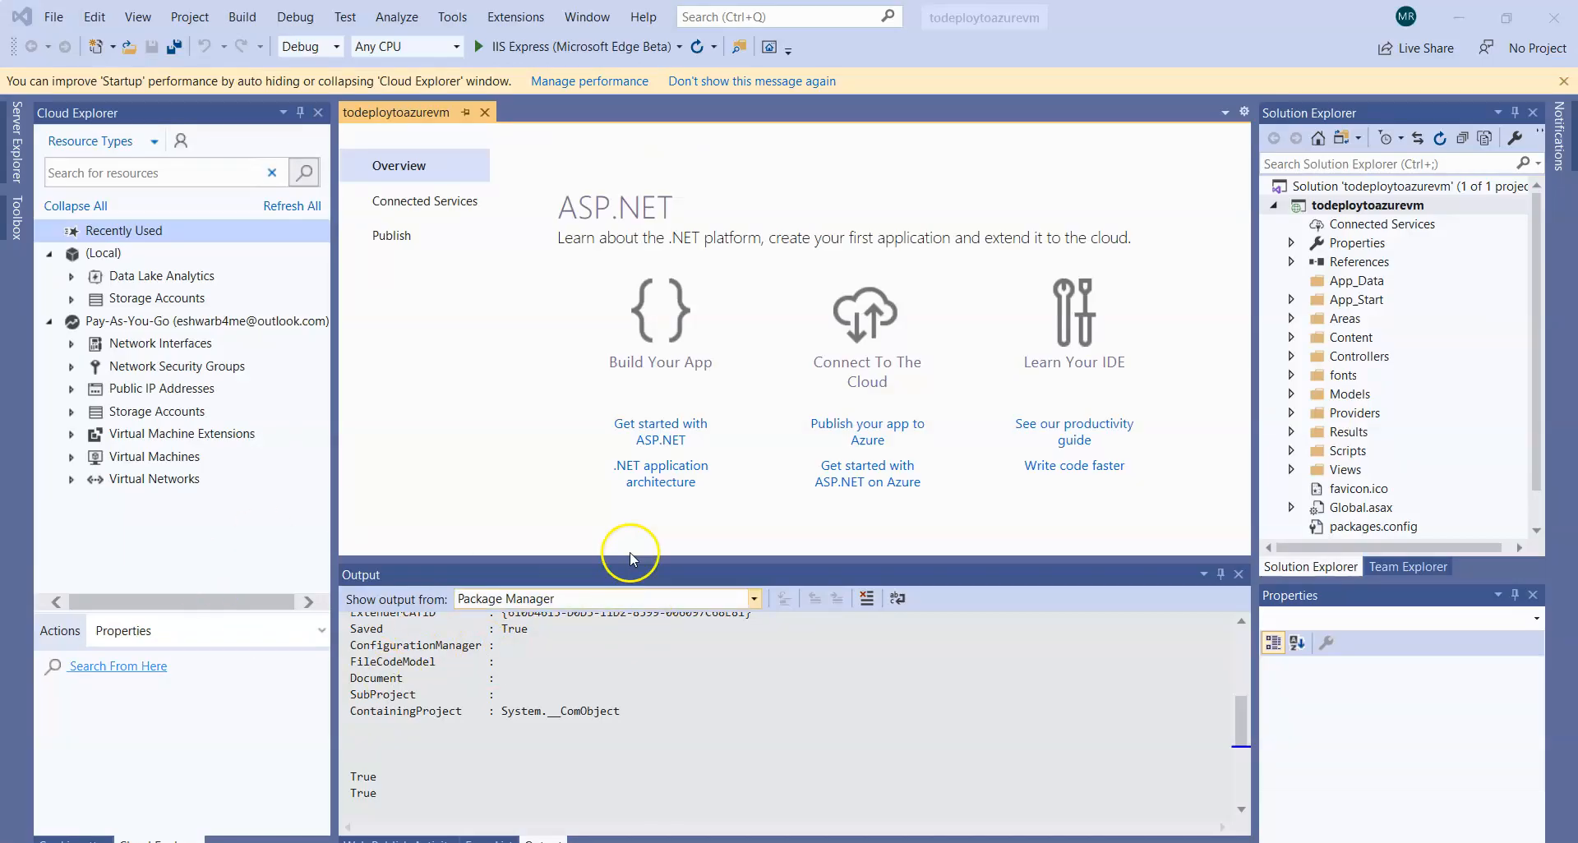
mouse_move(1252, 243)
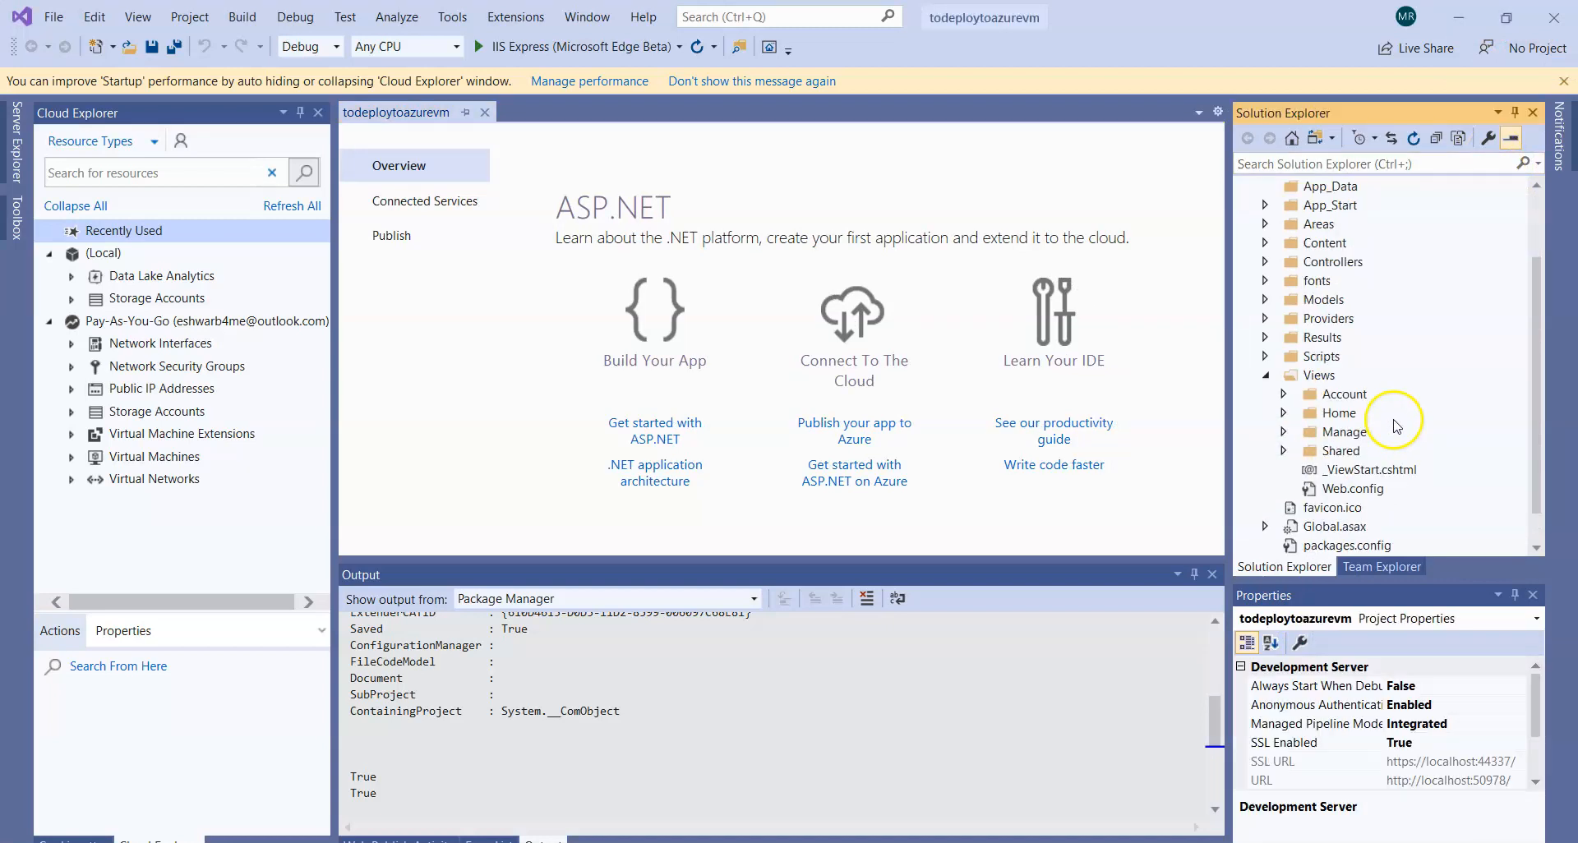
Expand Views > Home in Solution Explorer and open _Home.cshtml in the editor.
scroll("down", 3)
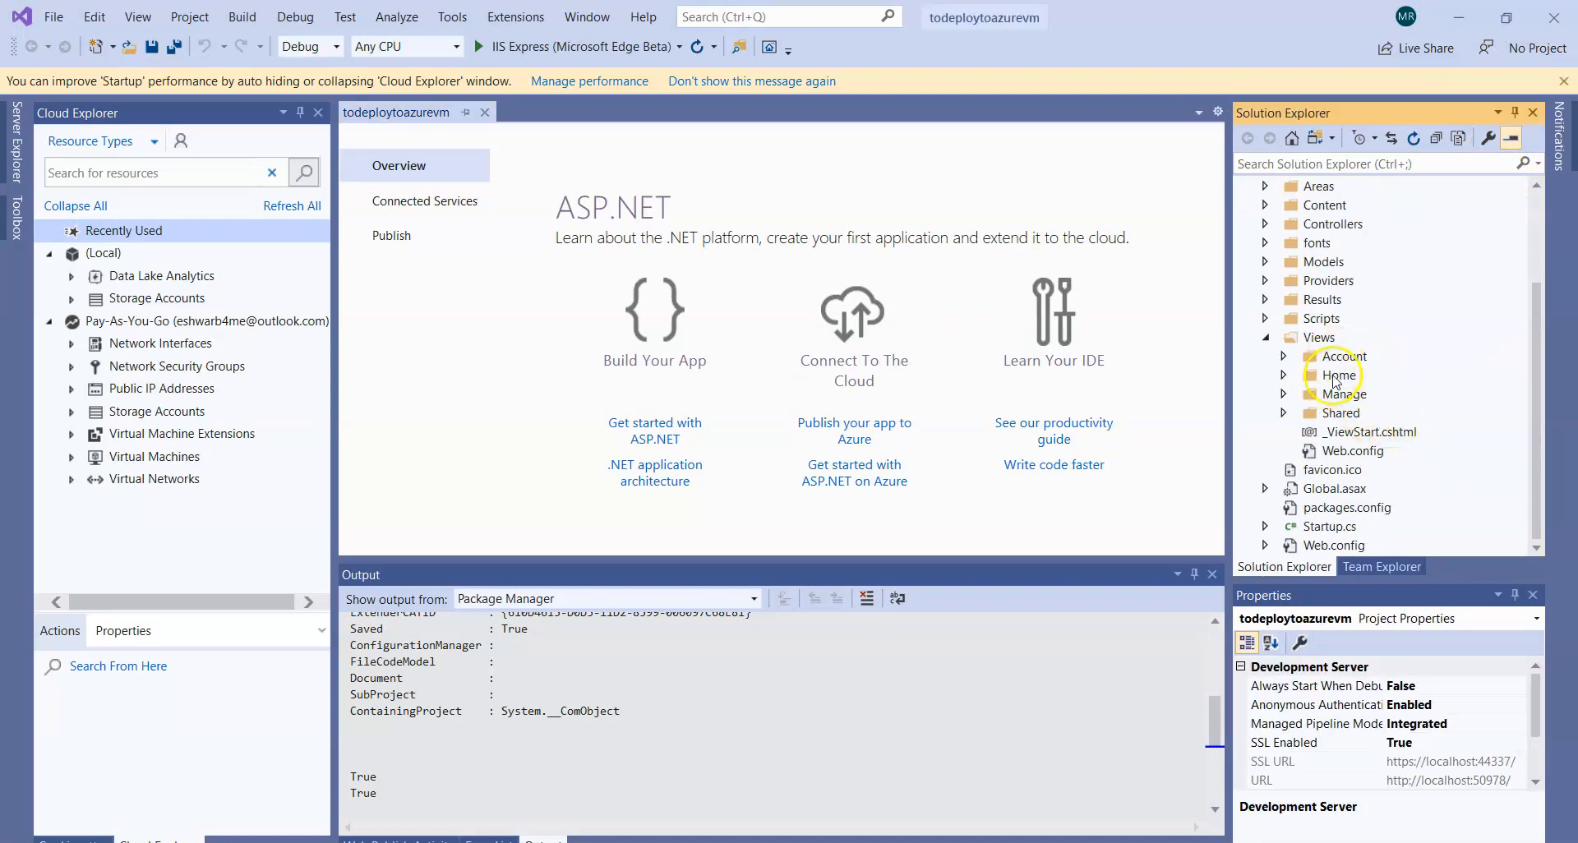
left_click(1285, 412)
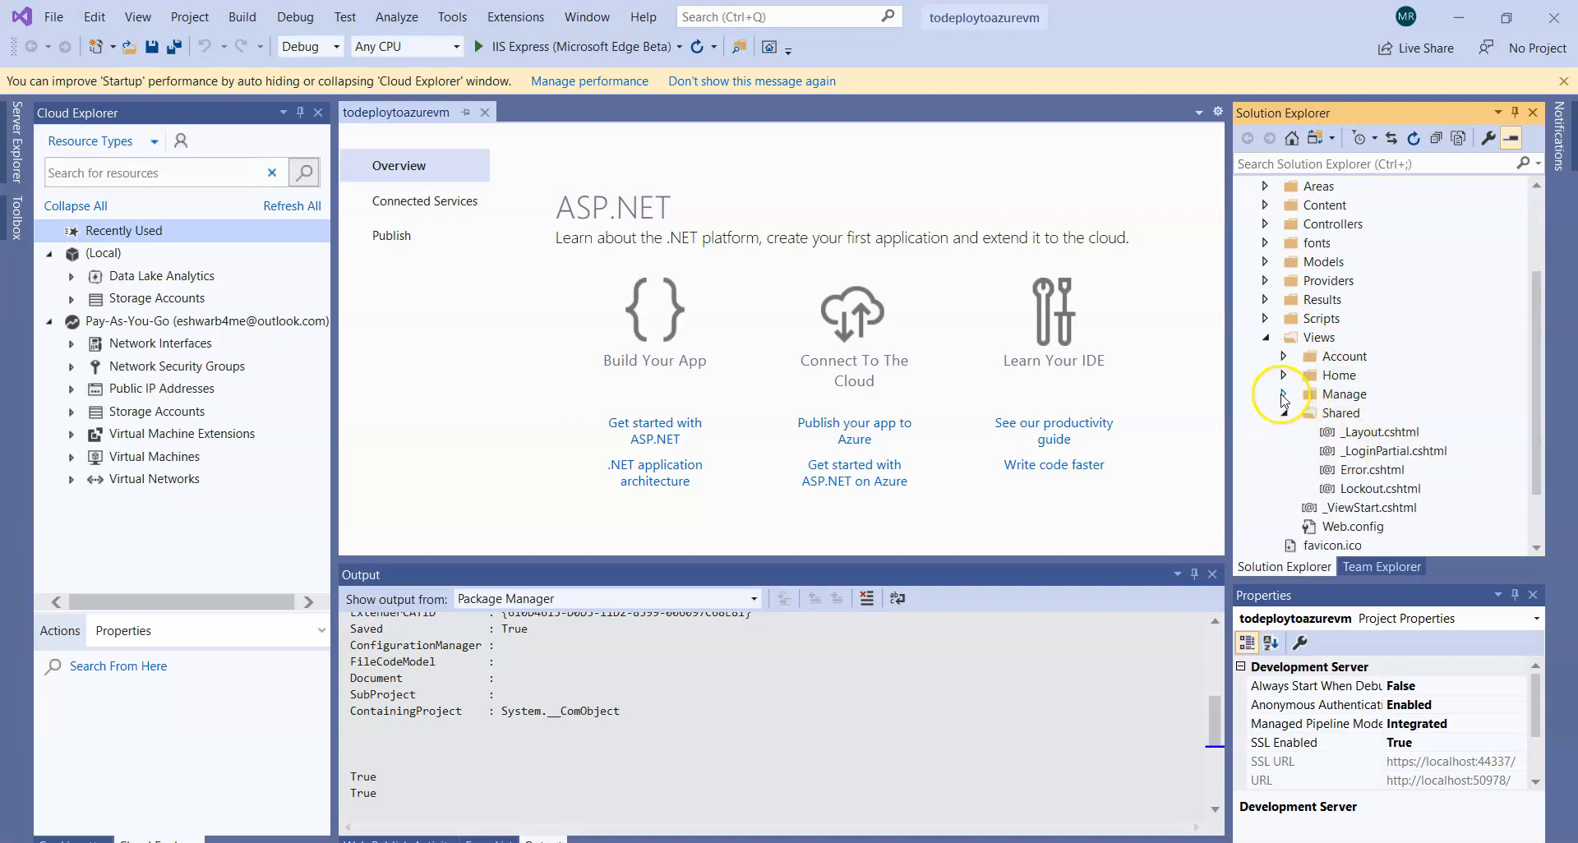
left_click(1284, 375)
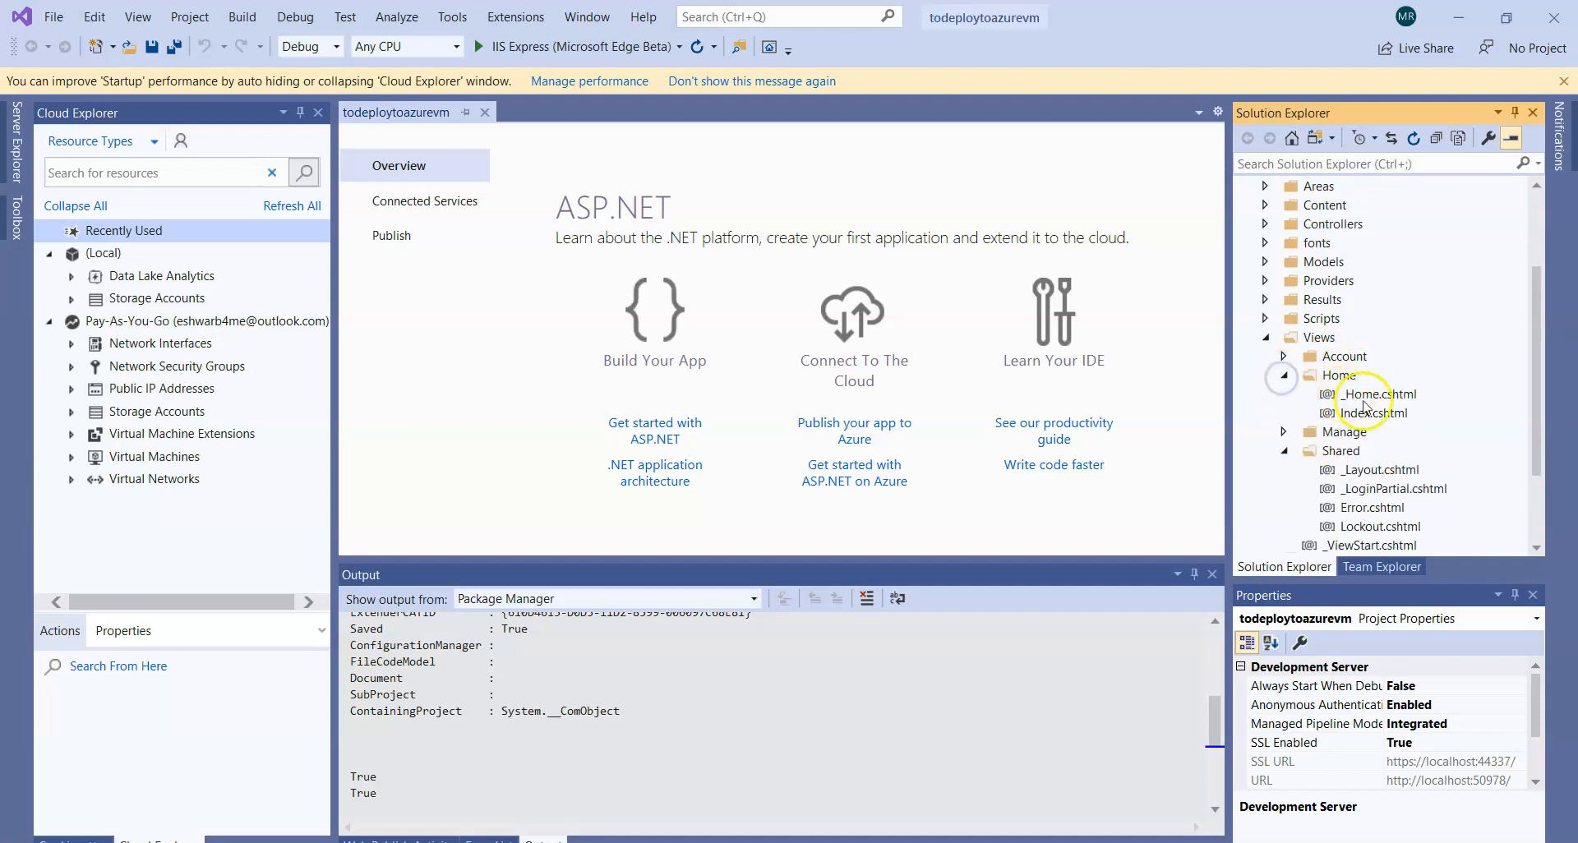
left_click(1379, 393)
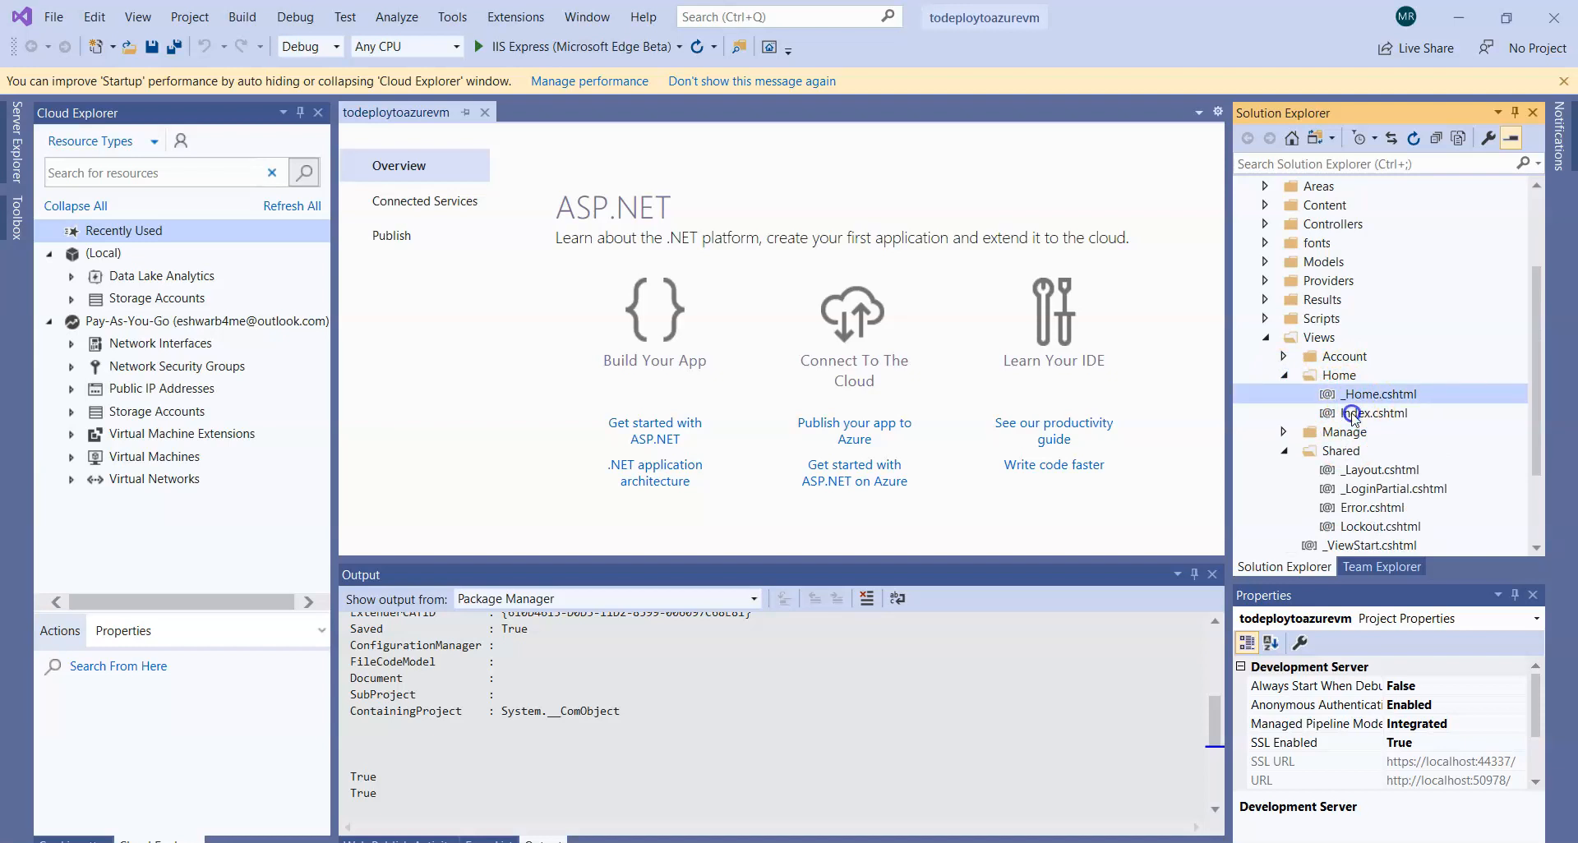
double_click(1379, 393)
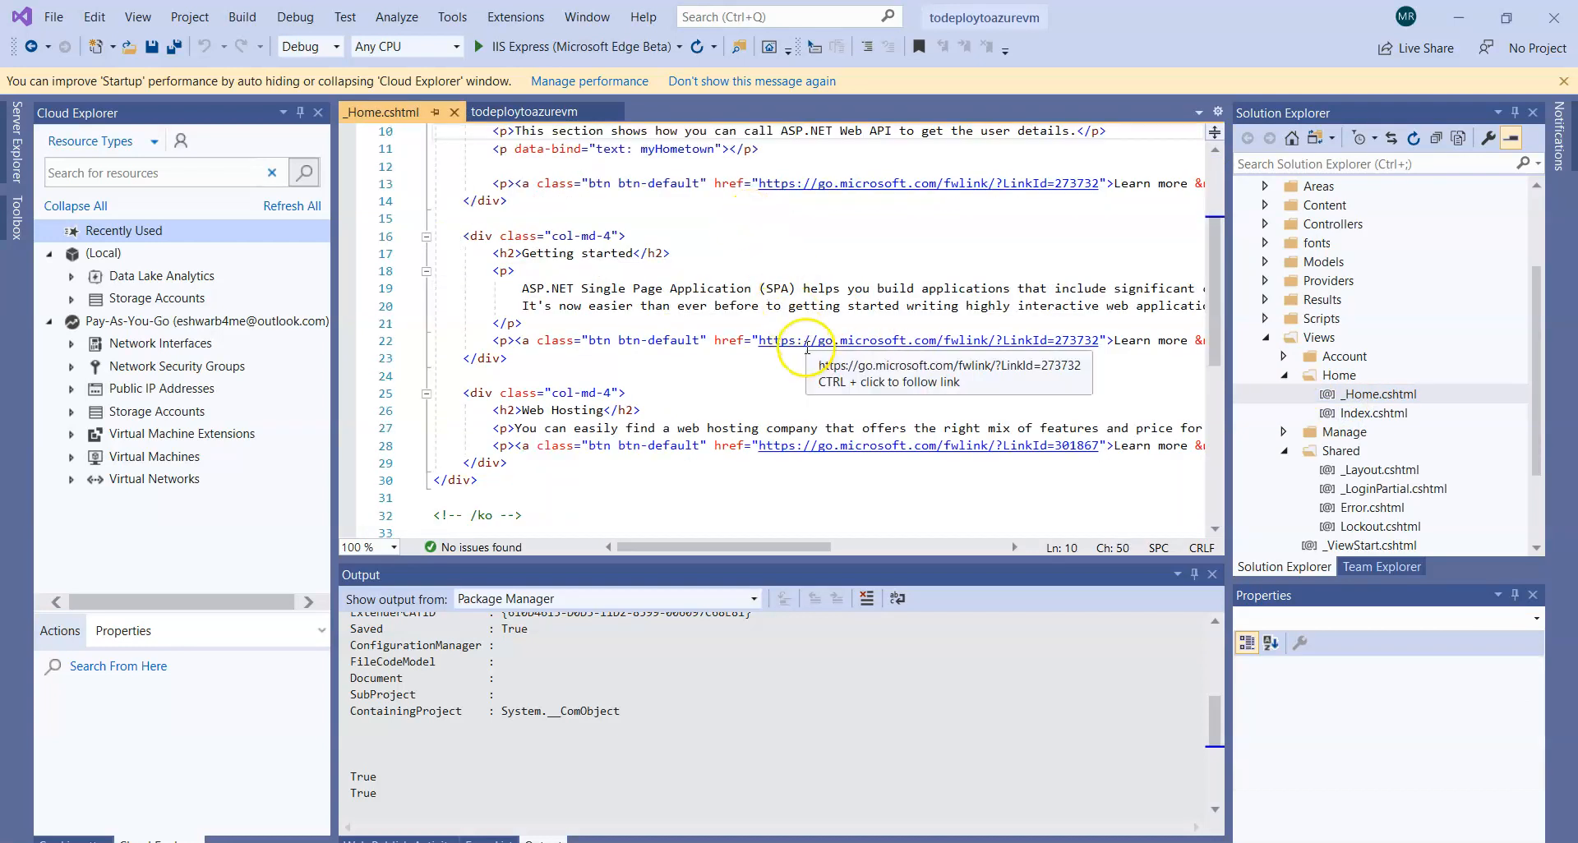
mouse_move(843, 352)
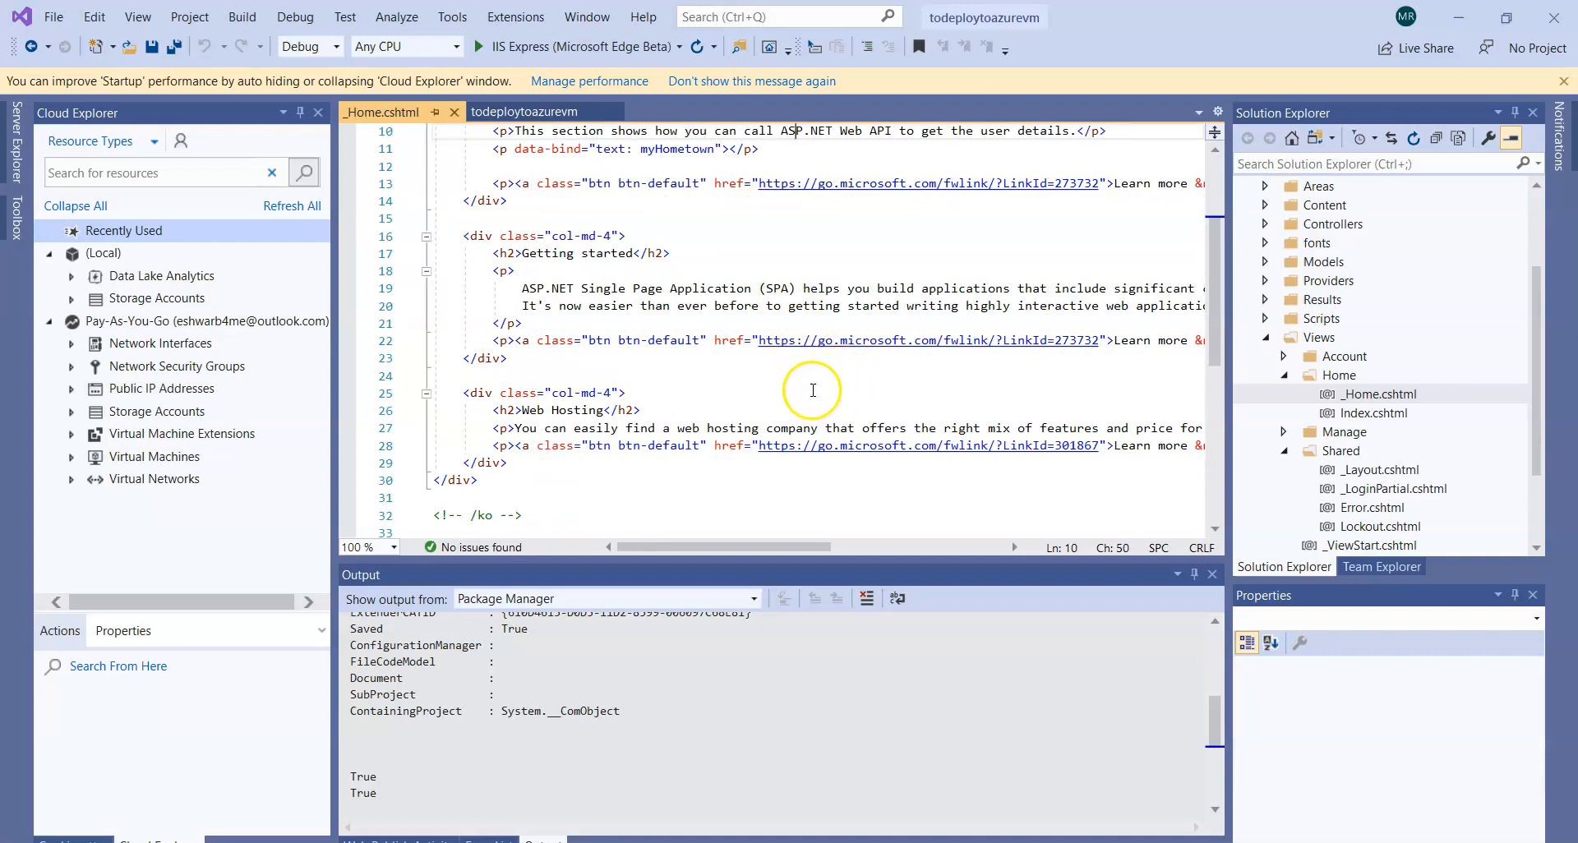
mouse_move(805, 398)
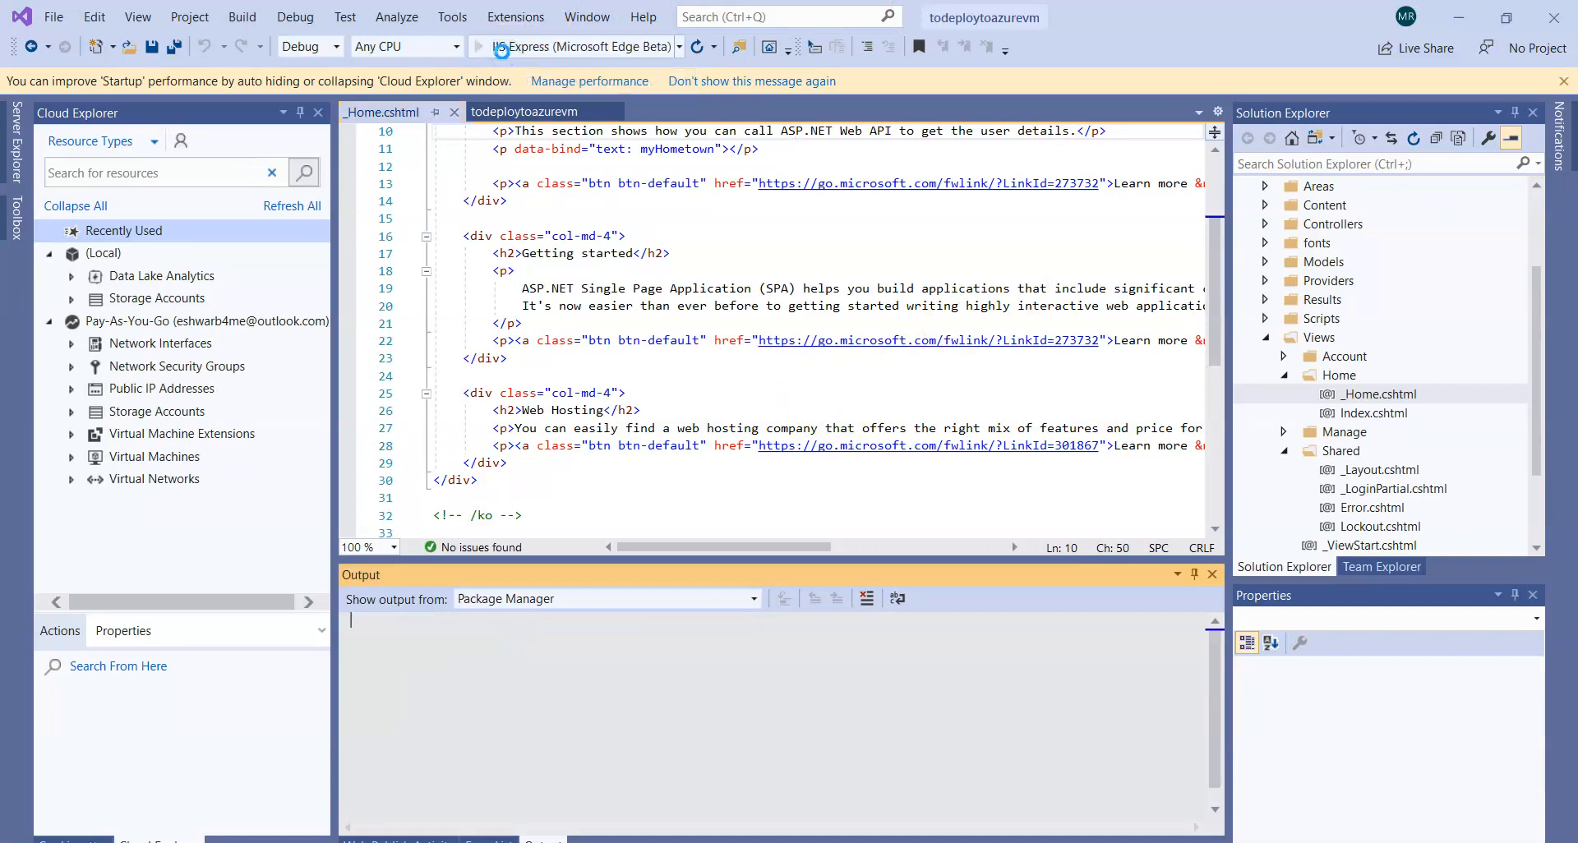
Build and run the app locally via IIS Express (Microsoft Edge Beta).
left_click(480, 46)
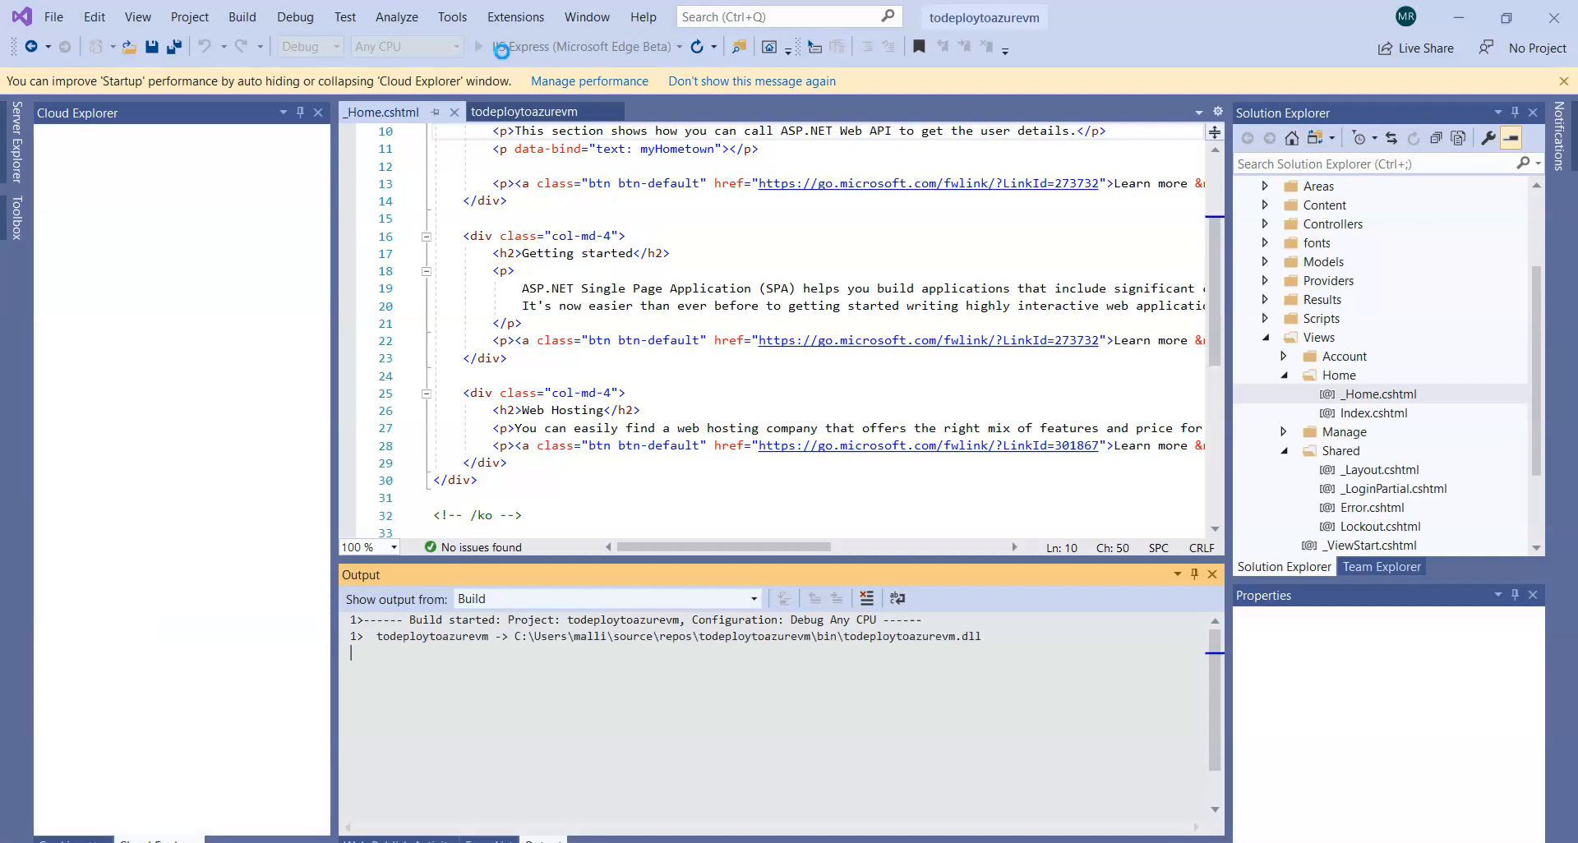
left_click(493, 46)
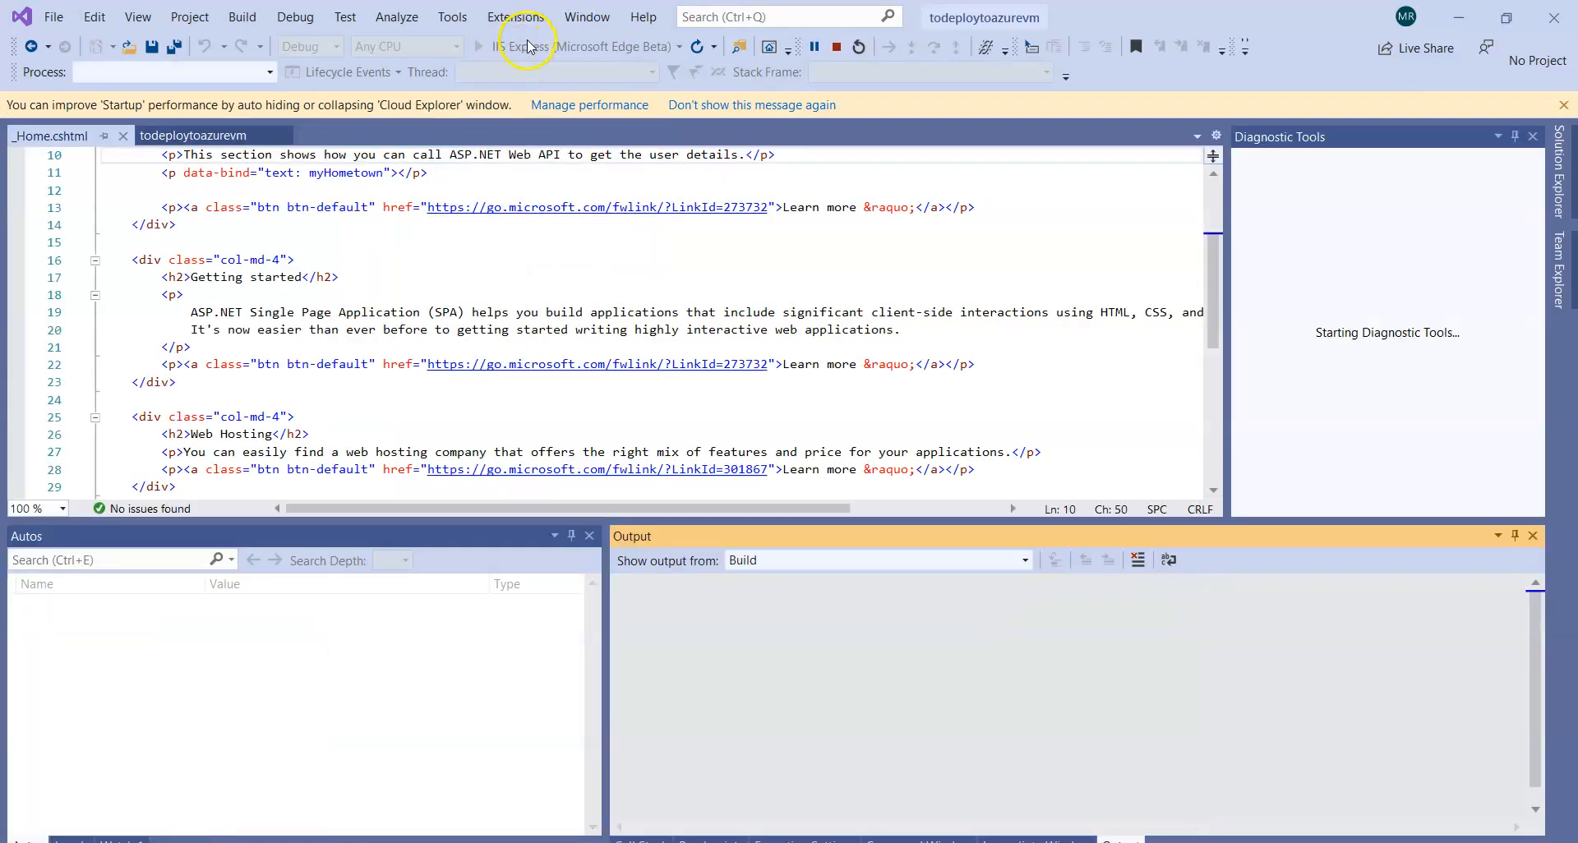
left_click(490, 46)
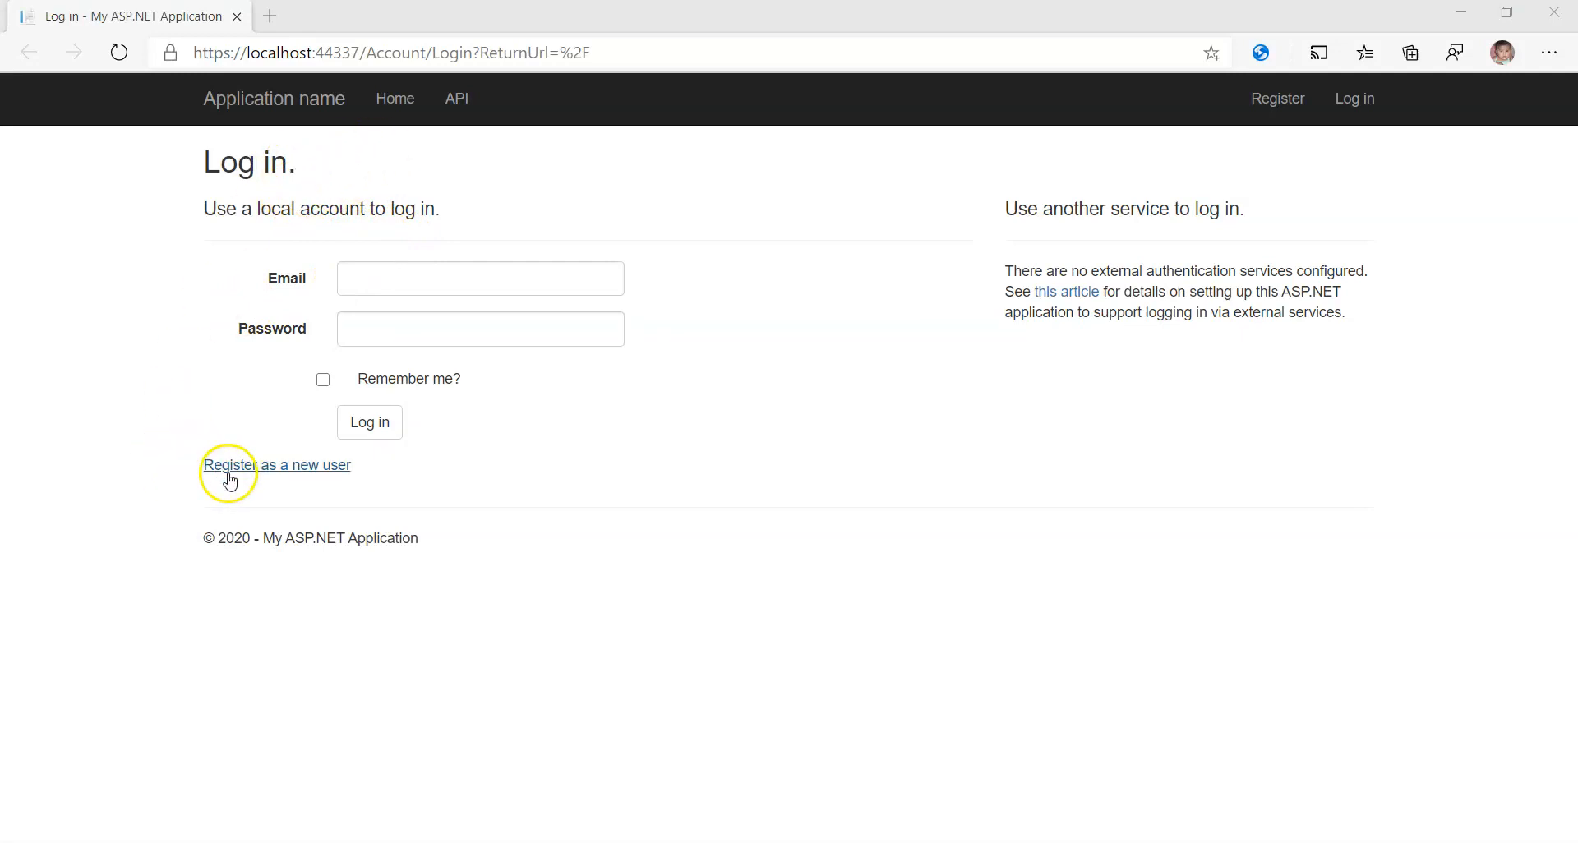
mouse_move(396, 99)
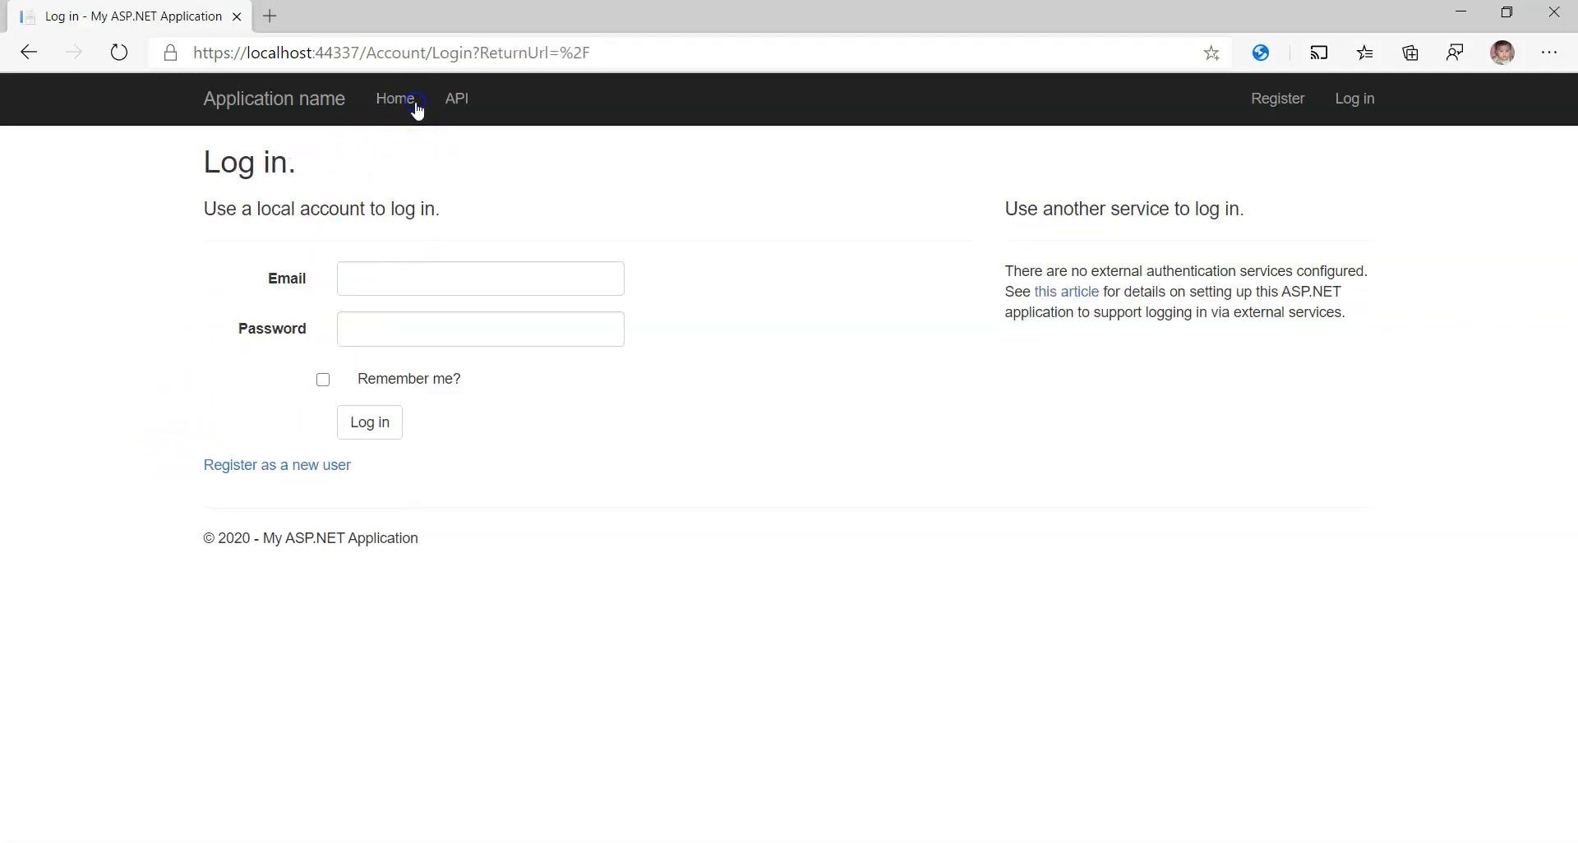
Browse the app's Web API help page, then return to its home page.
left_click(395, 98)
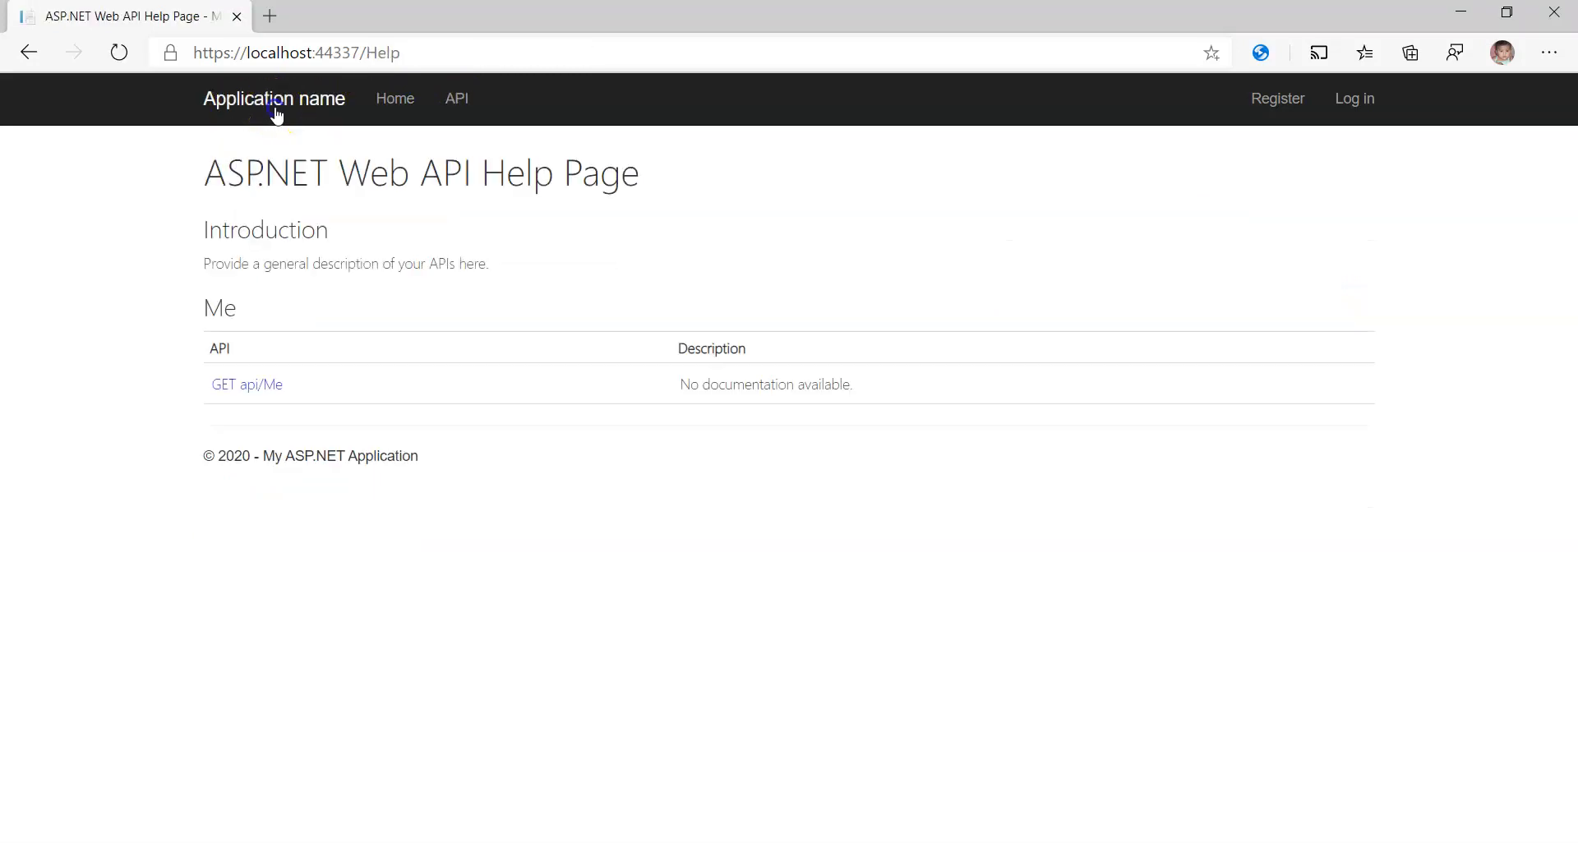
left_click(1353, 97)
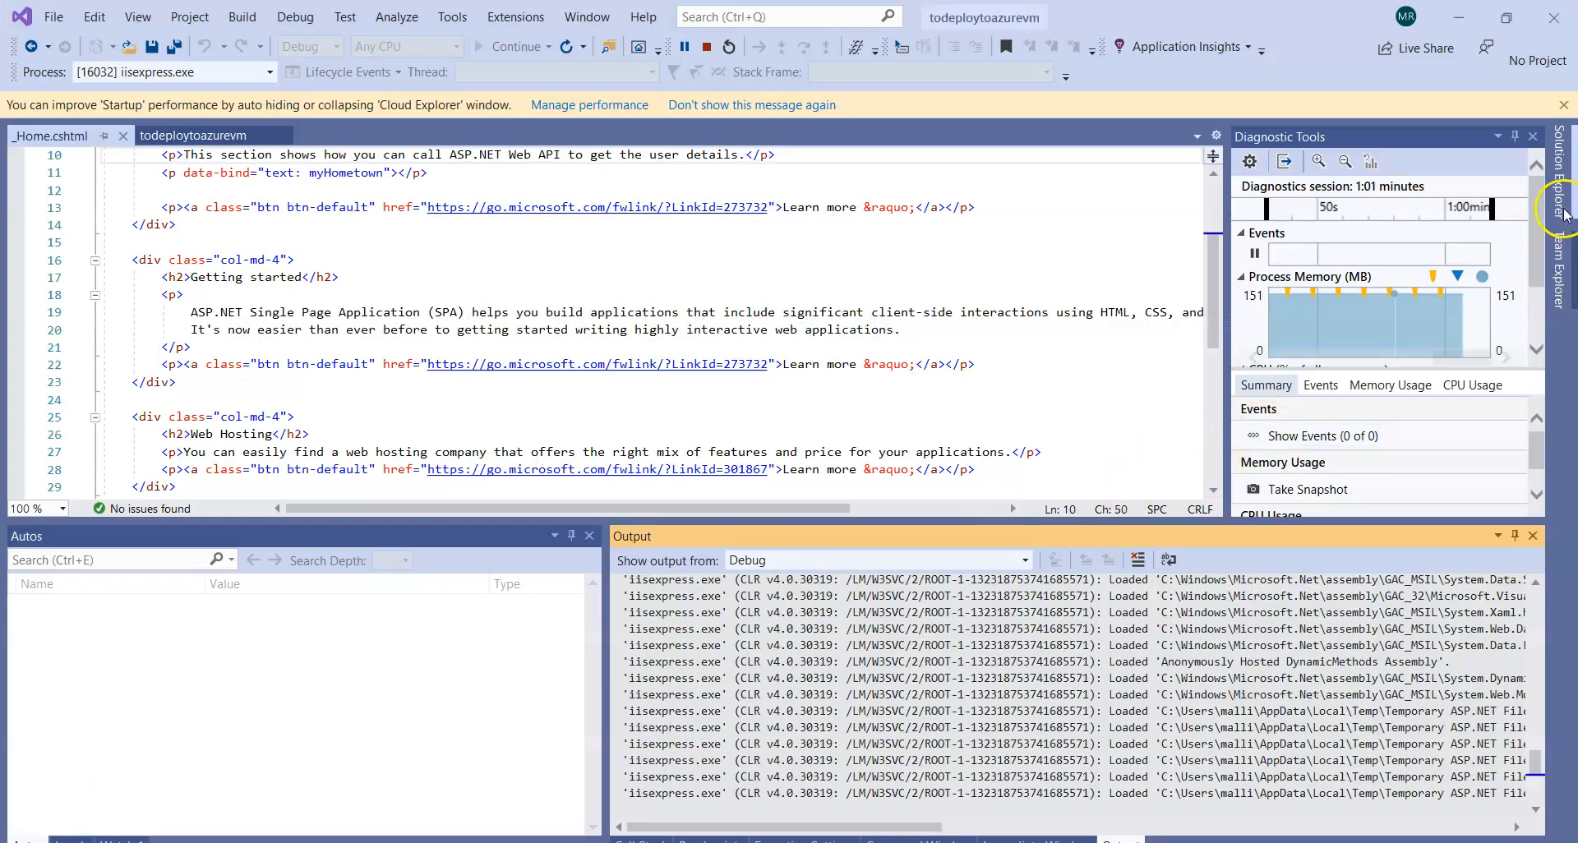
Stop debugging and bring up the todeploytoazurevm project's context menu for publishing.
left_click(710, 47)
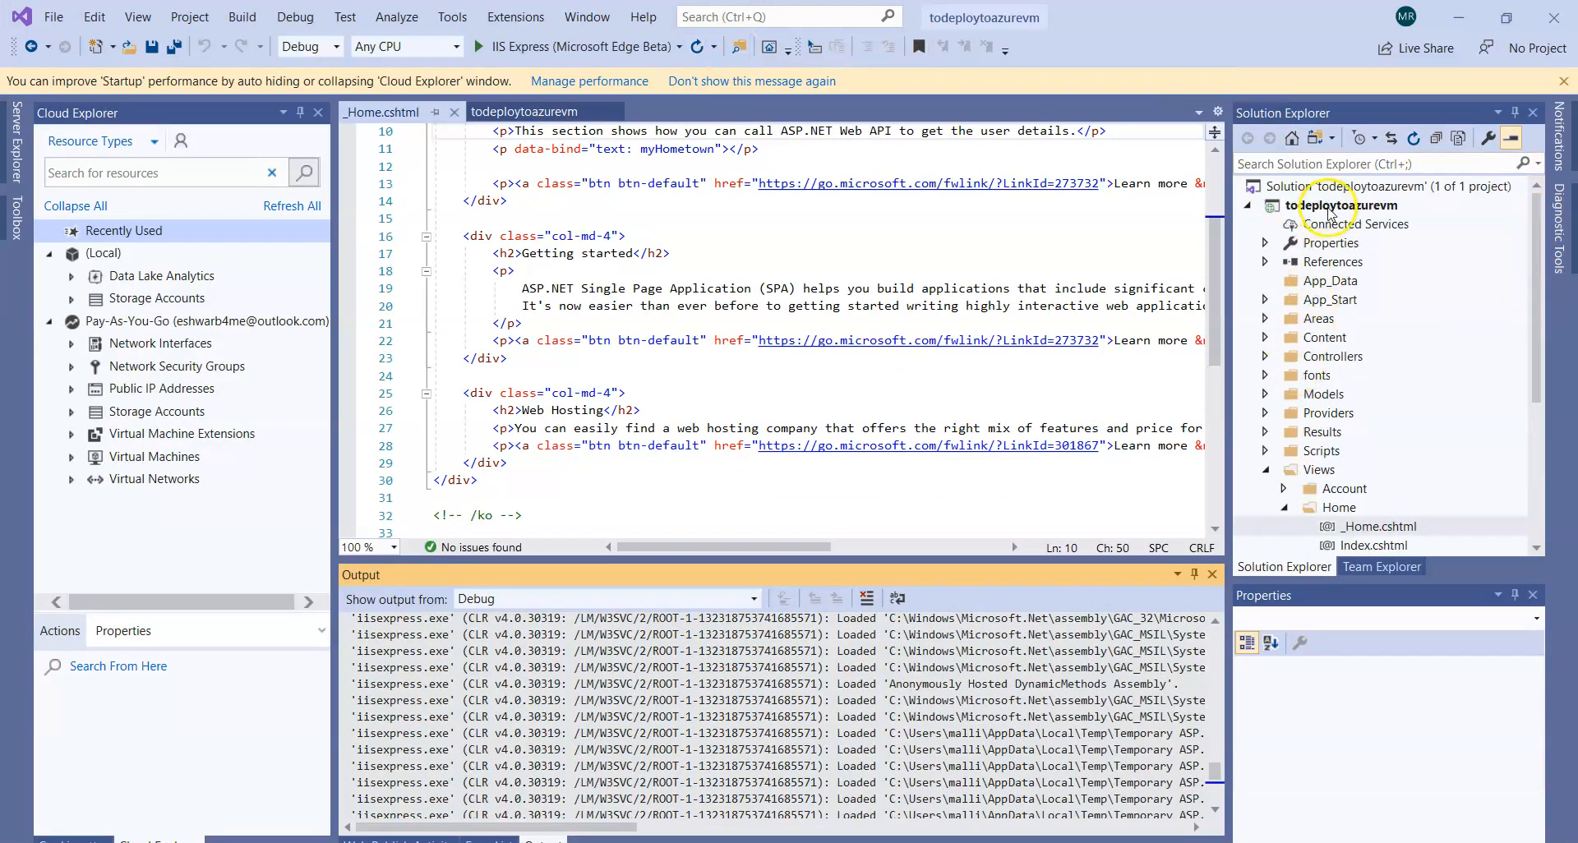
left_click(1335, 205)
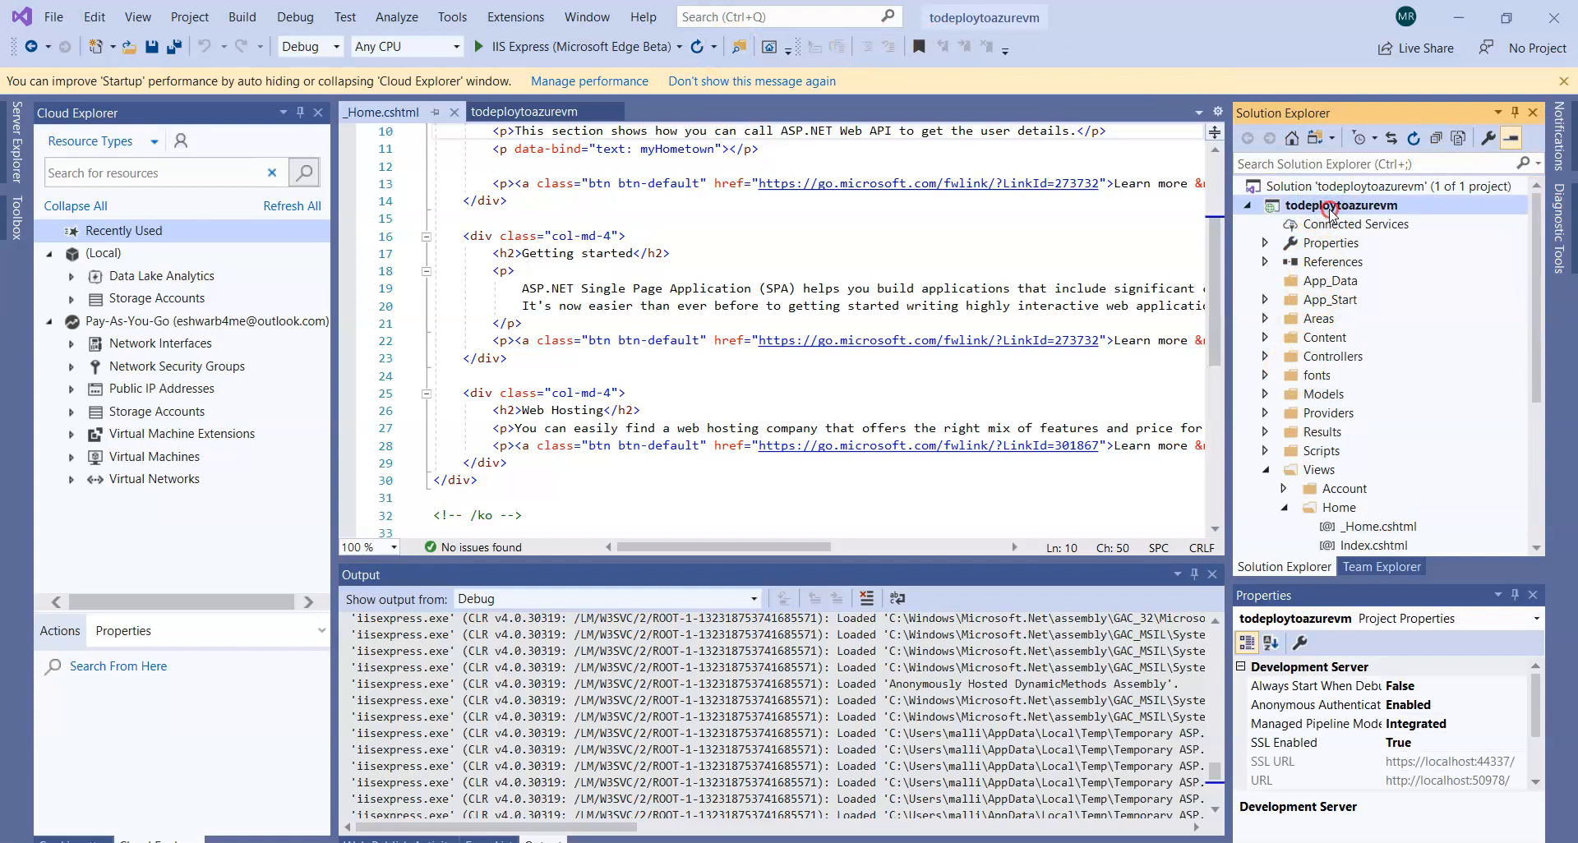
right_click(1340, 205)
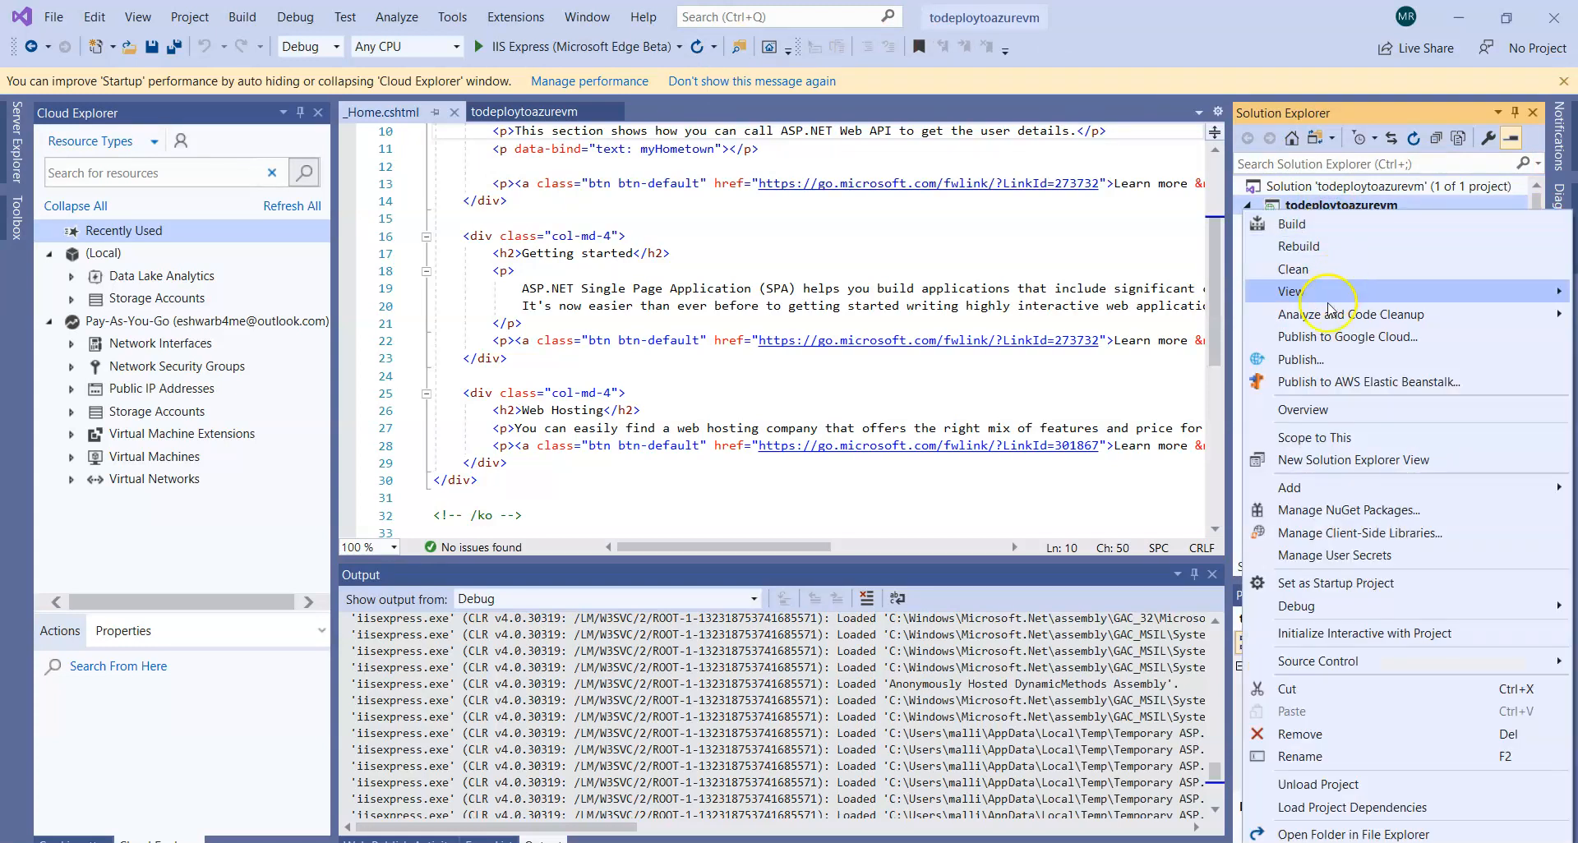
mouse_move(1299, 360)
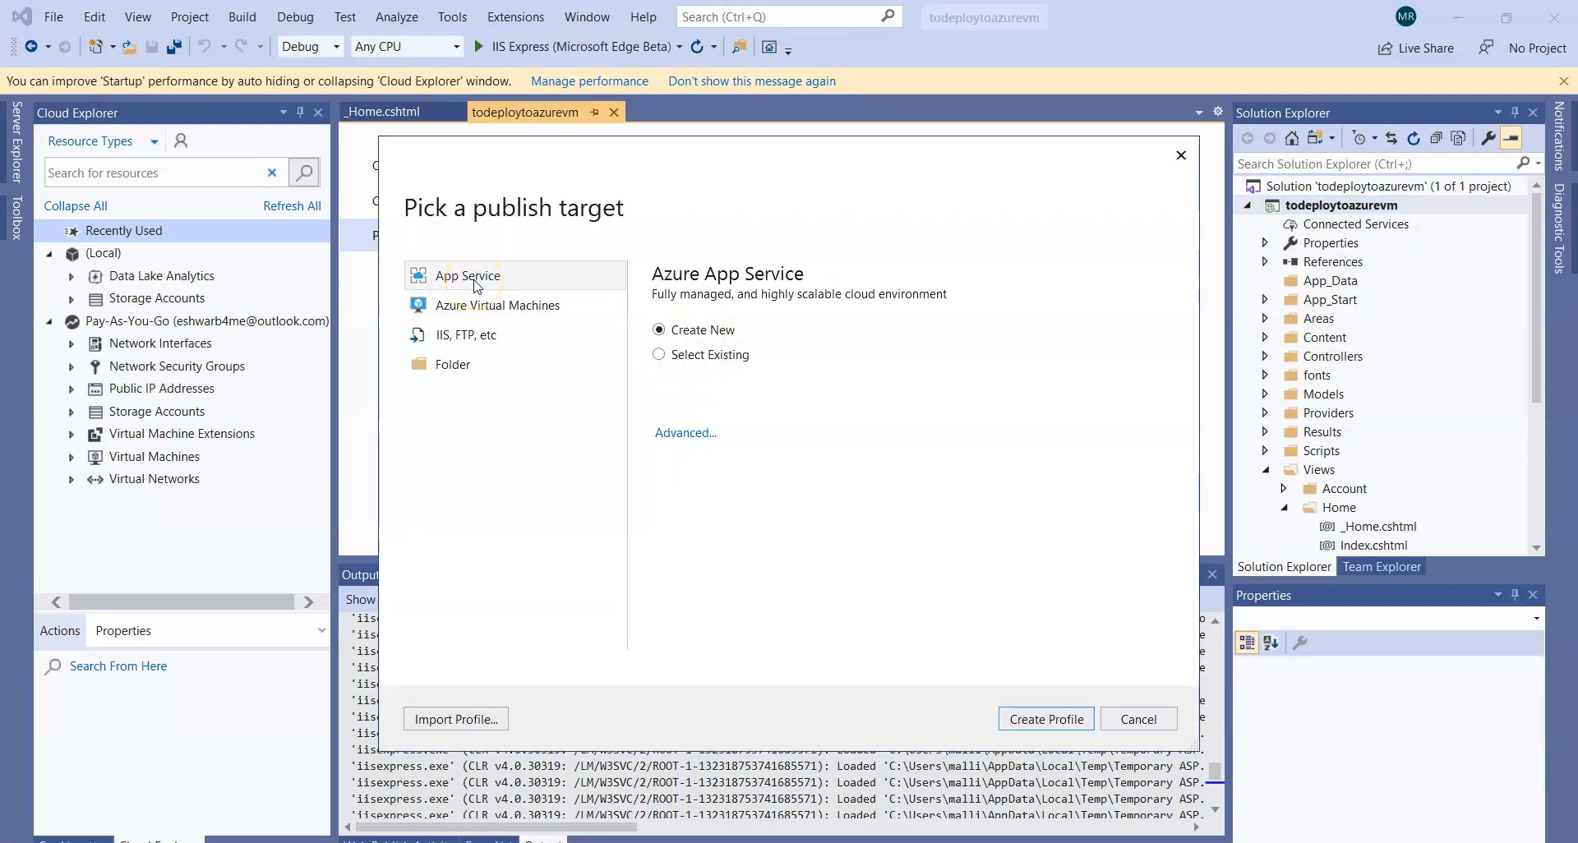
mouse_move(473, 292)
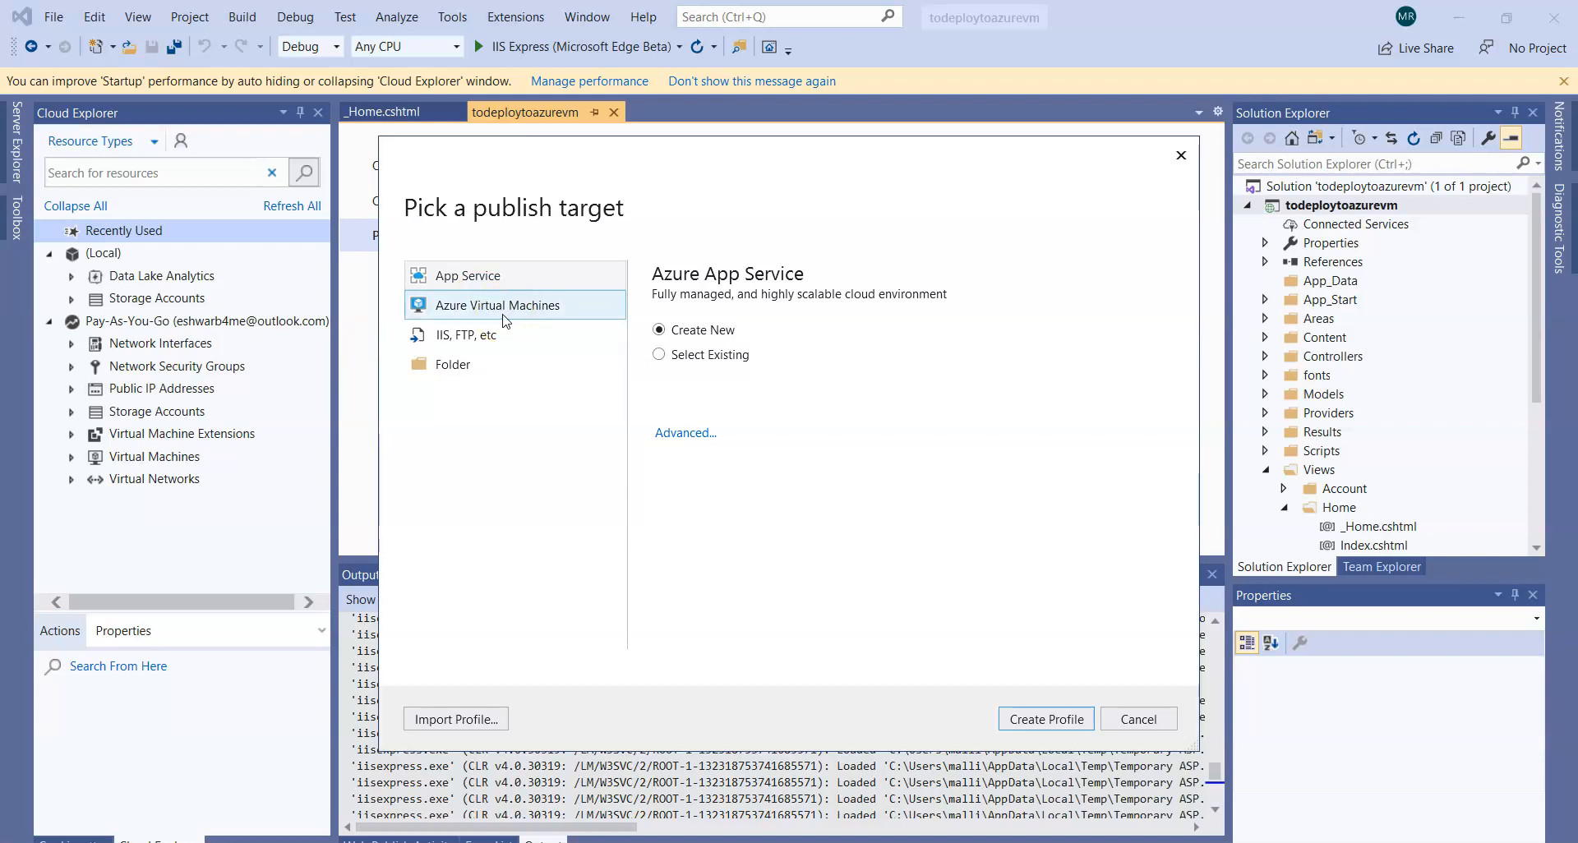
Choose Azure Virtual Machines as the publish target and browse the available VMs.
left_click(497, 305)
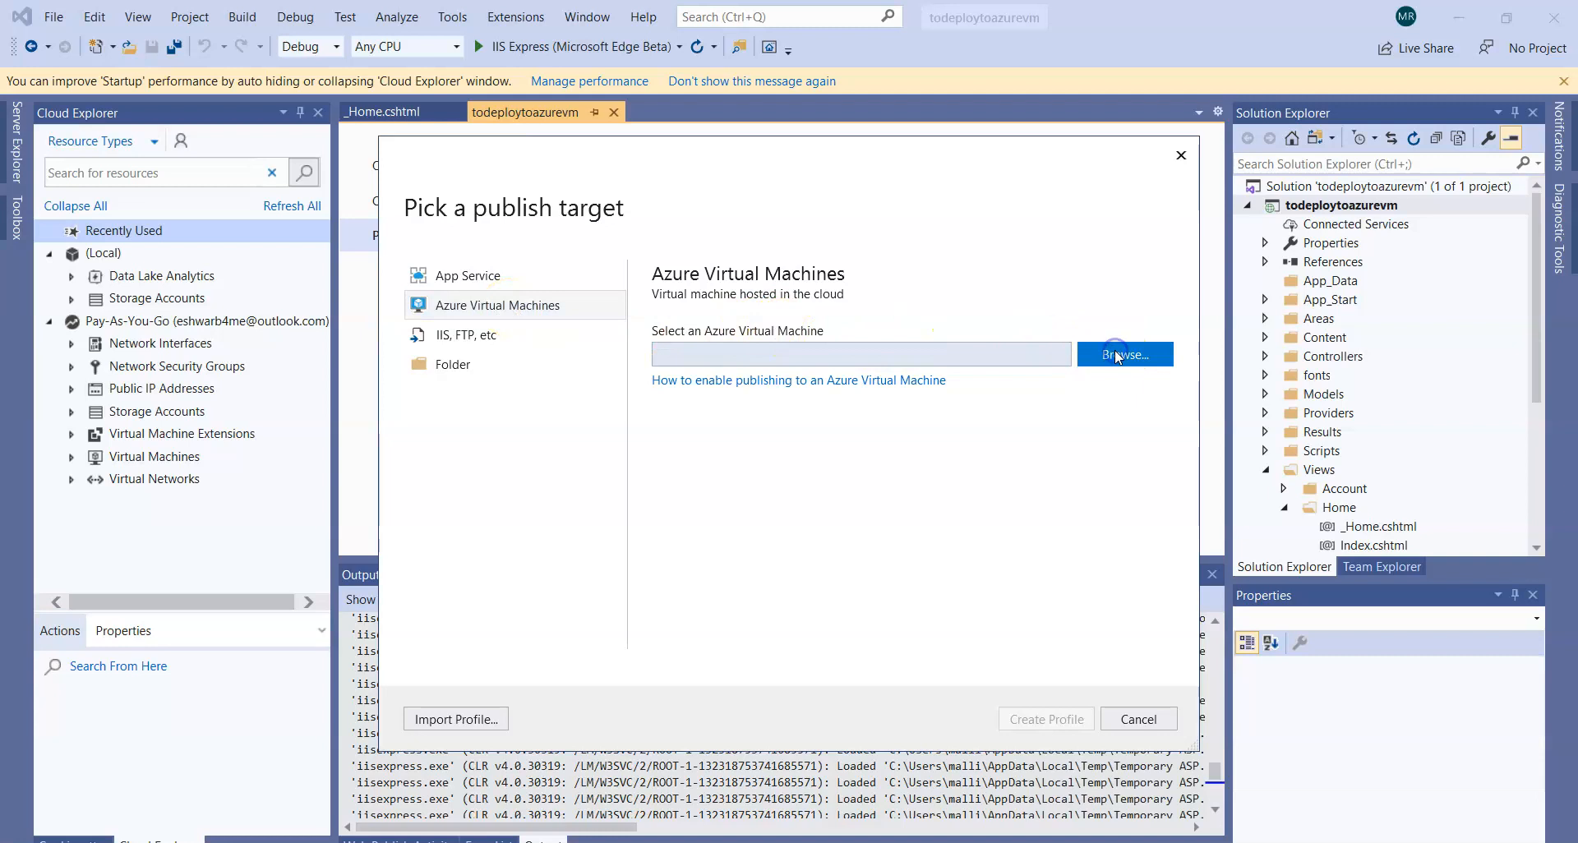
left_click(1124, 353)
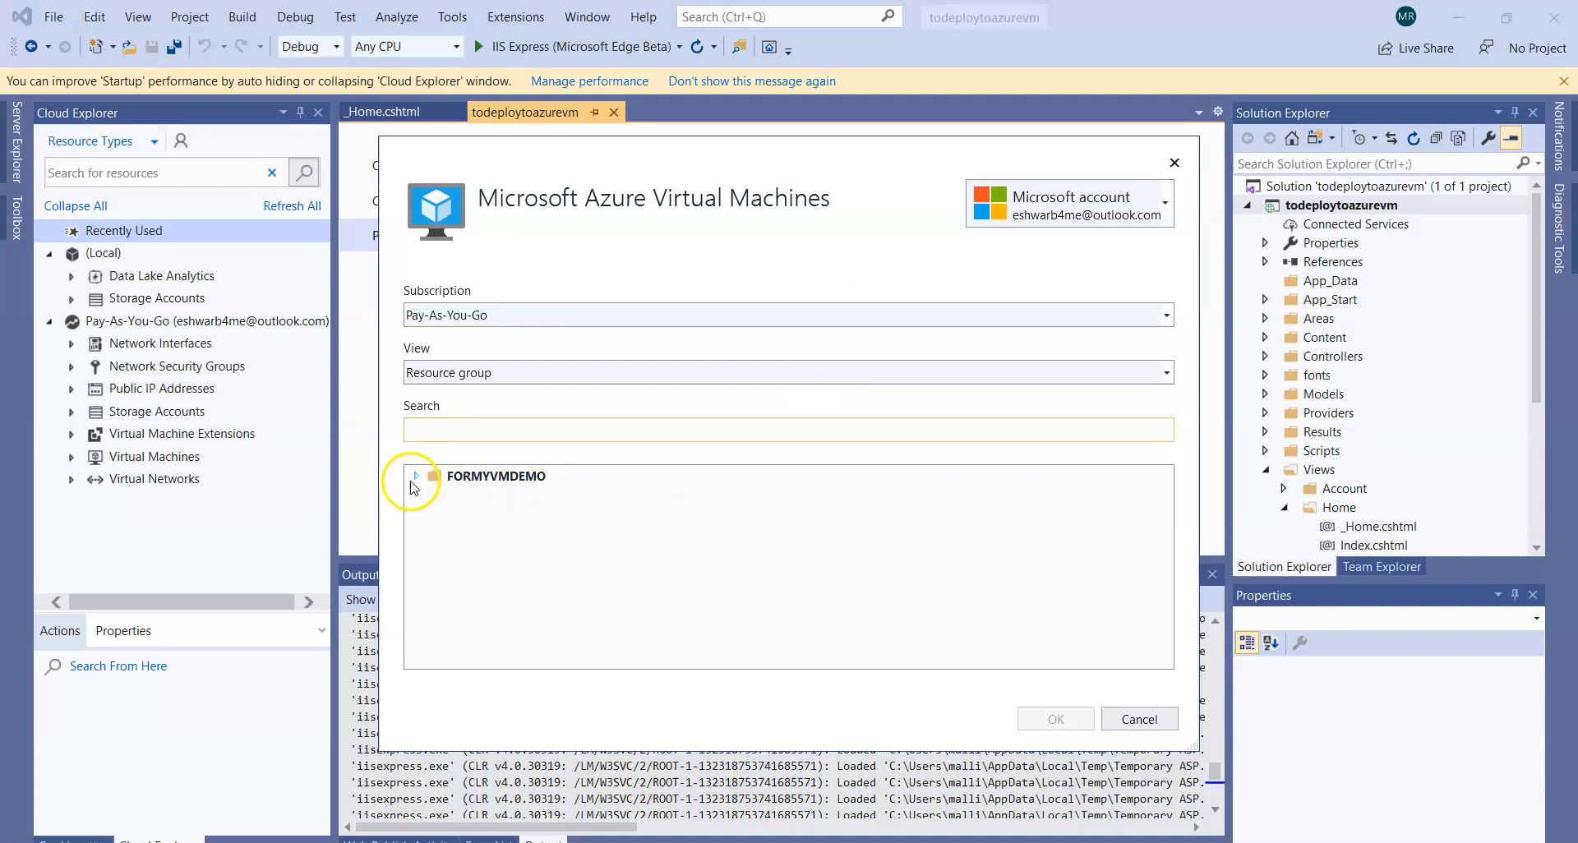
Select formyvmtohost under FORMYVMDEMO as the target VM, then switch to Edge.
left_click(414, 476)
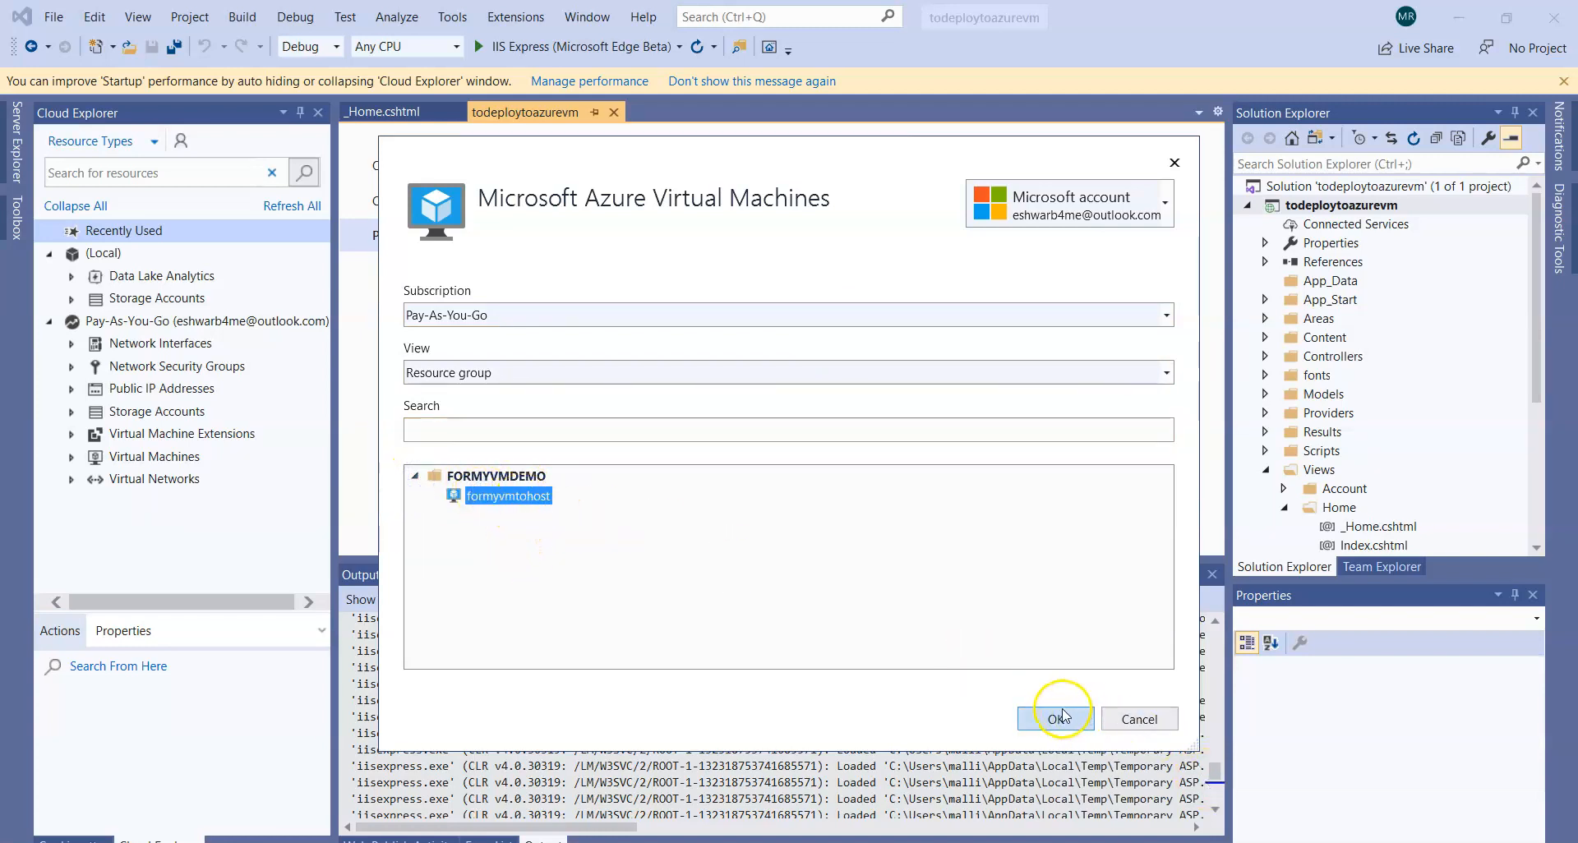
left_click(1057, 719)
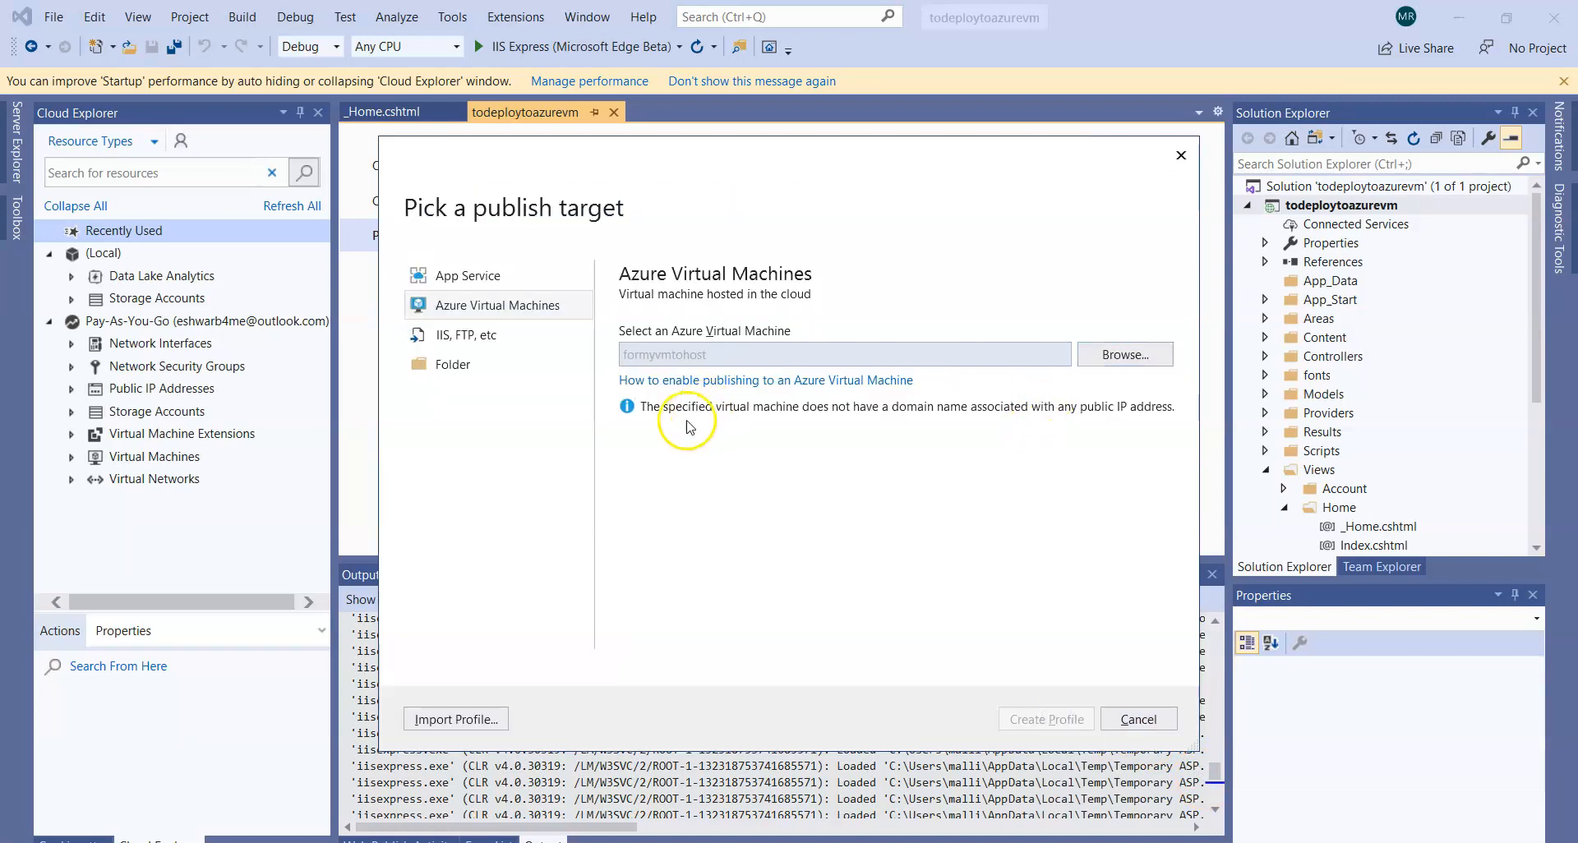
mouse_move(837, 418)
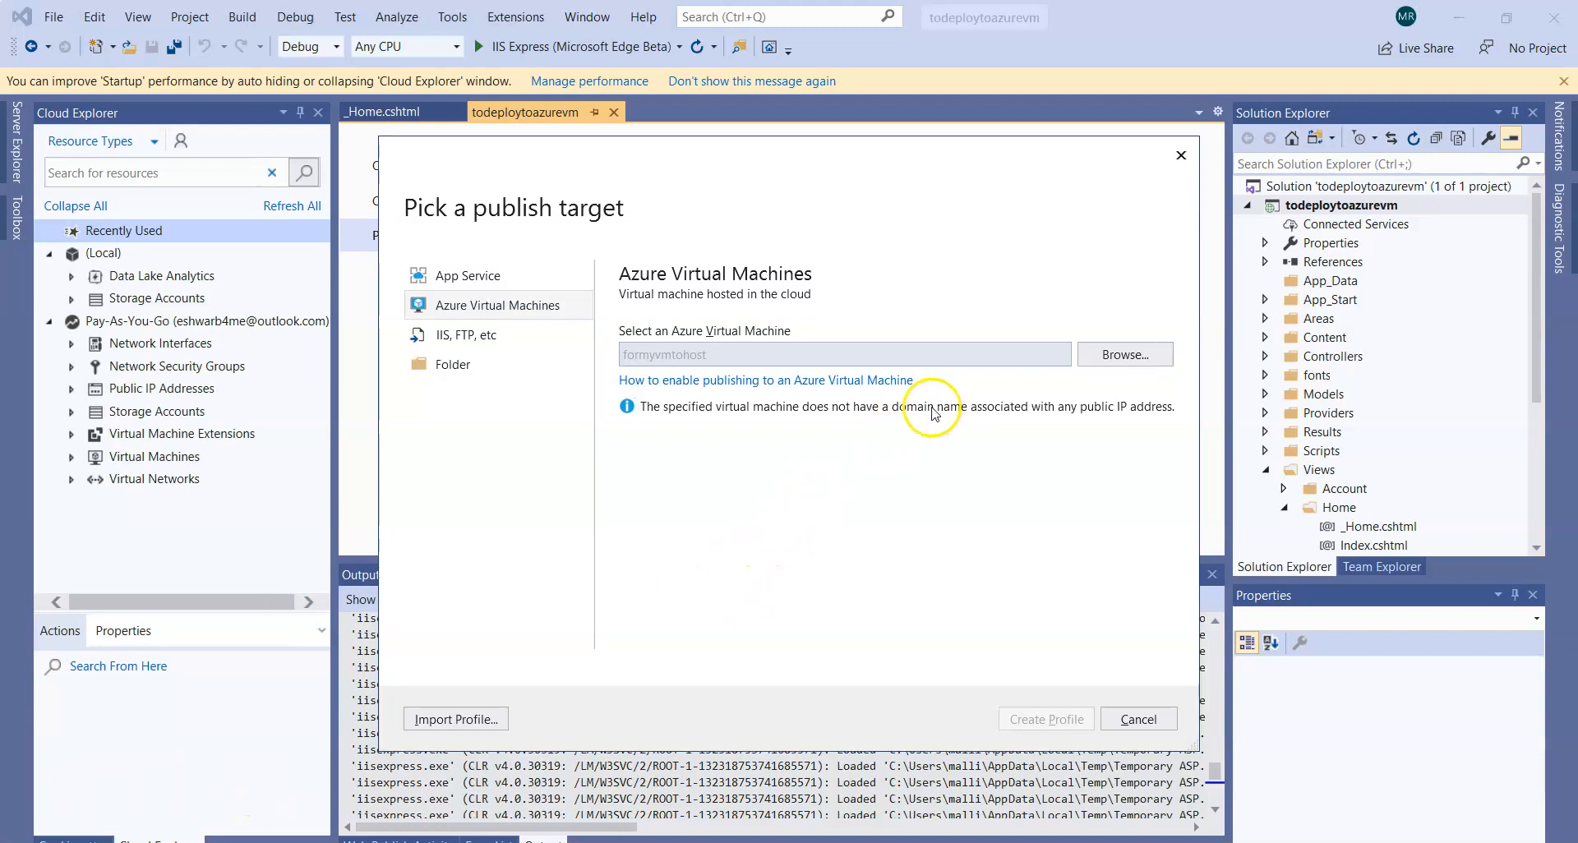
key("alt+tab")
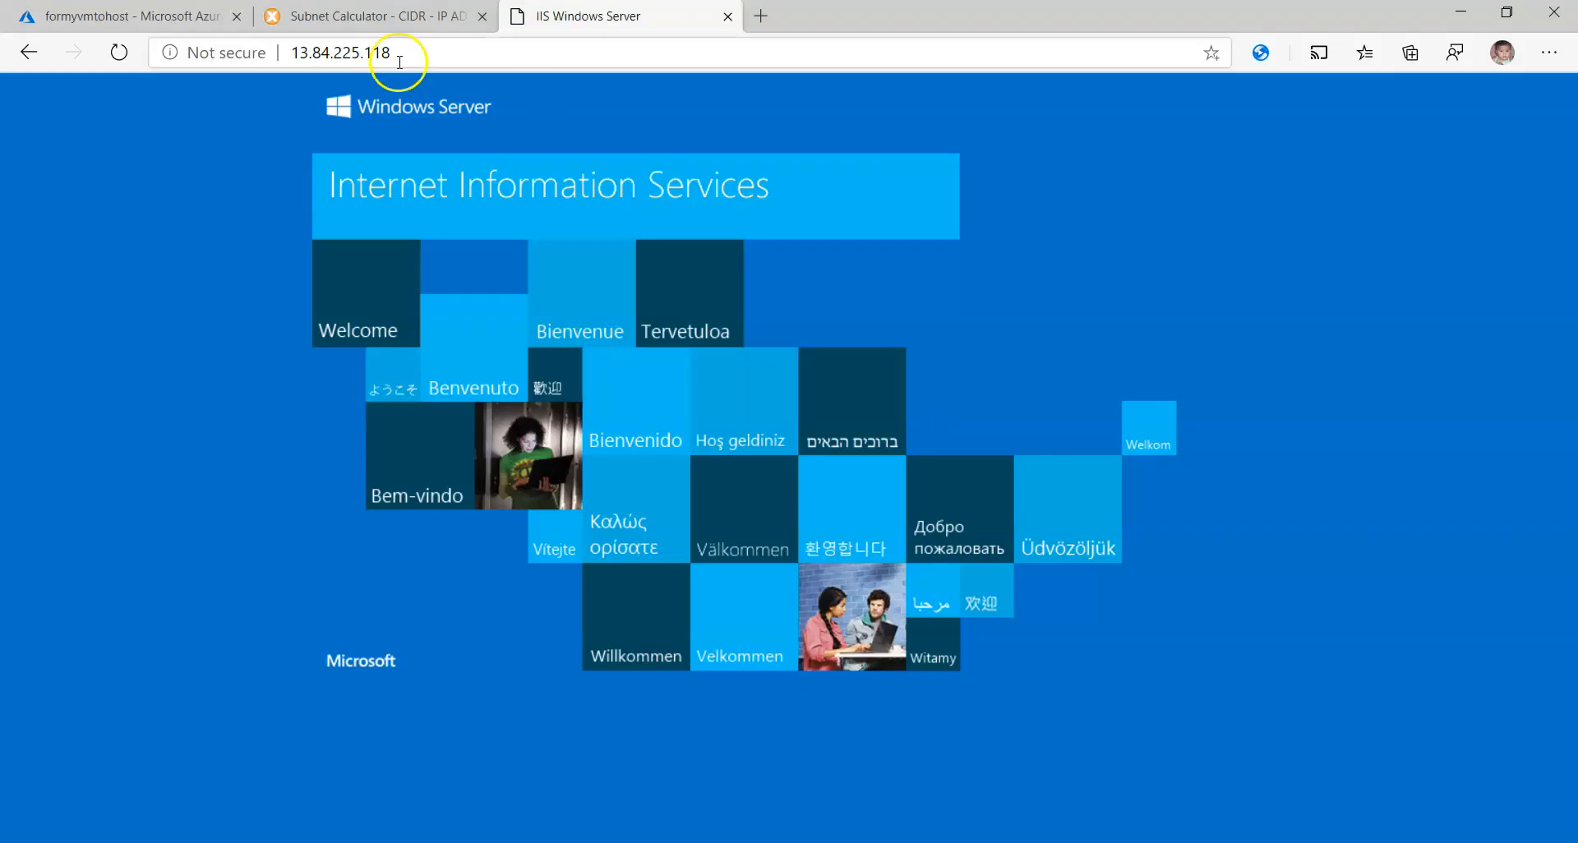
Open the formyvmtohost VM's Networking page with its inbound port rules.
left_click(127, 15)
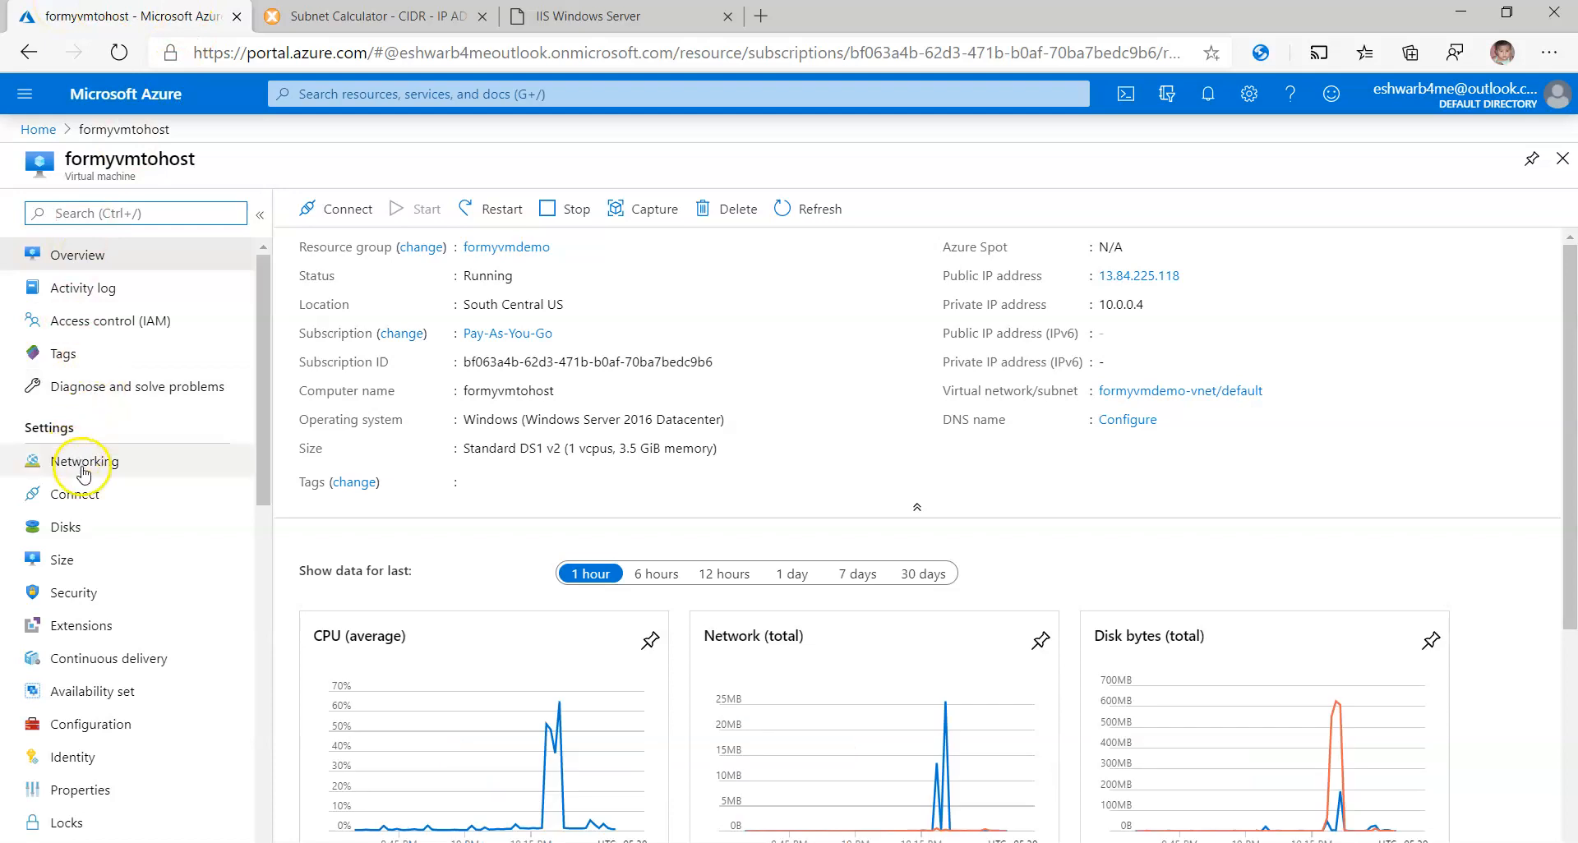
left_click(84, 461)
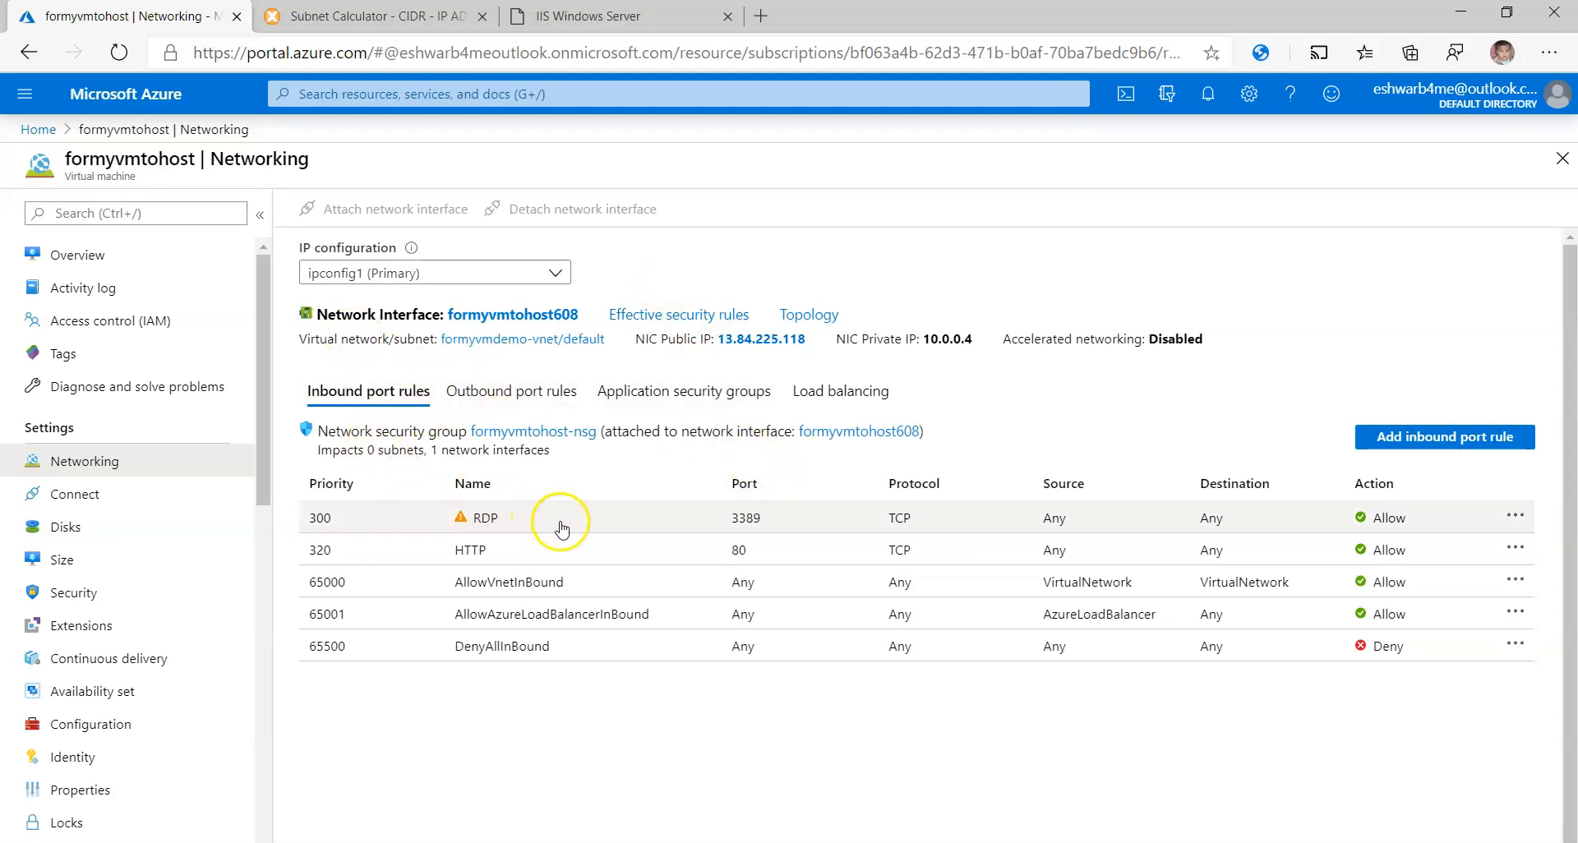
mouse_move(499, 646)
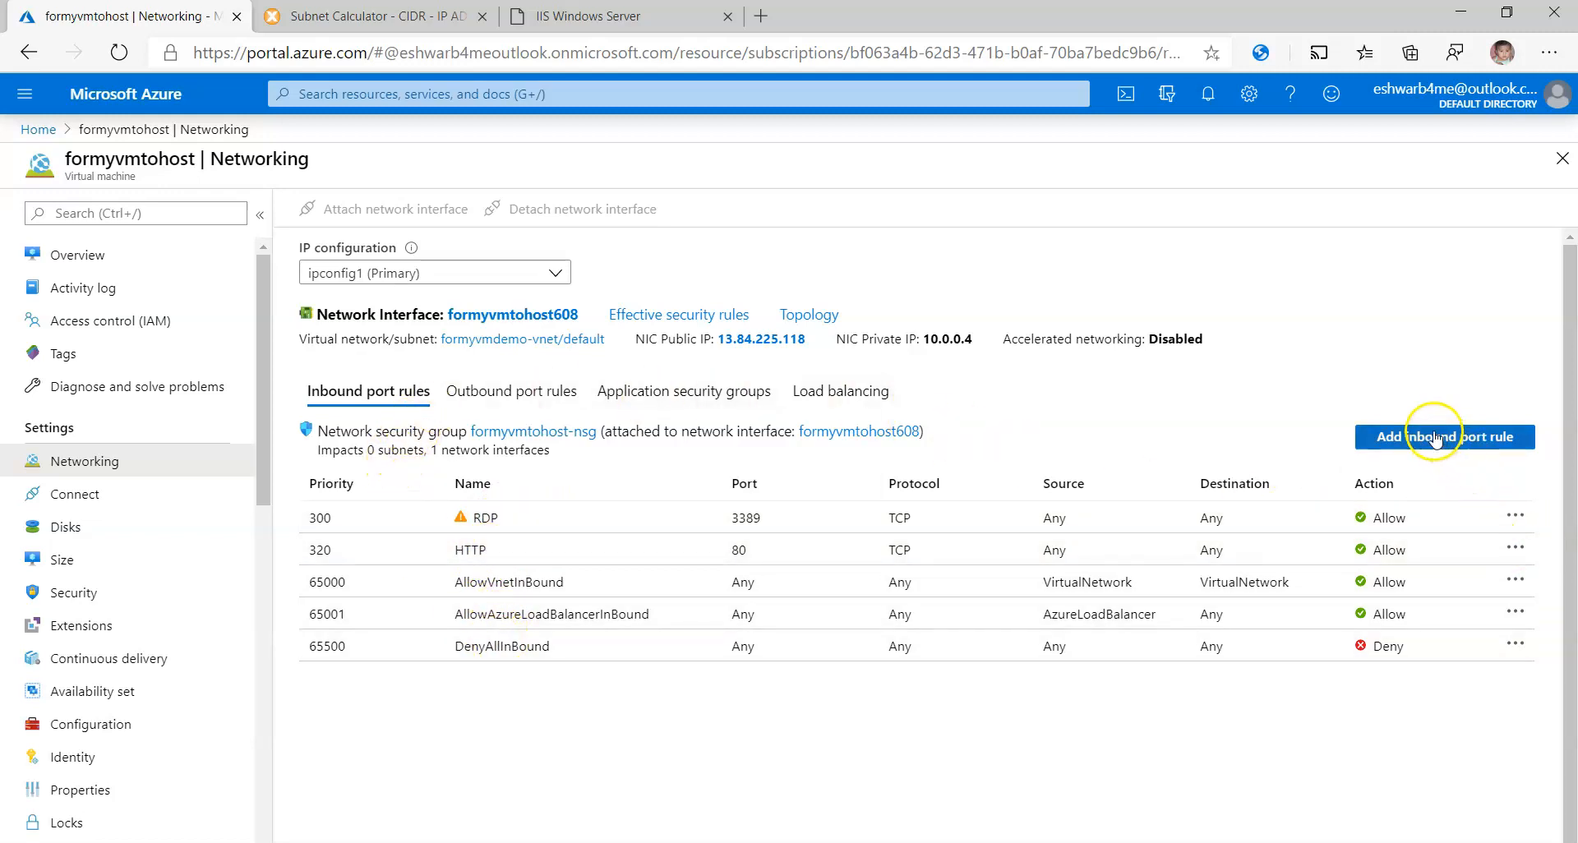
Start a new inbound rule with destination port 8172 and priority 1010.
left_click(1443, 437)
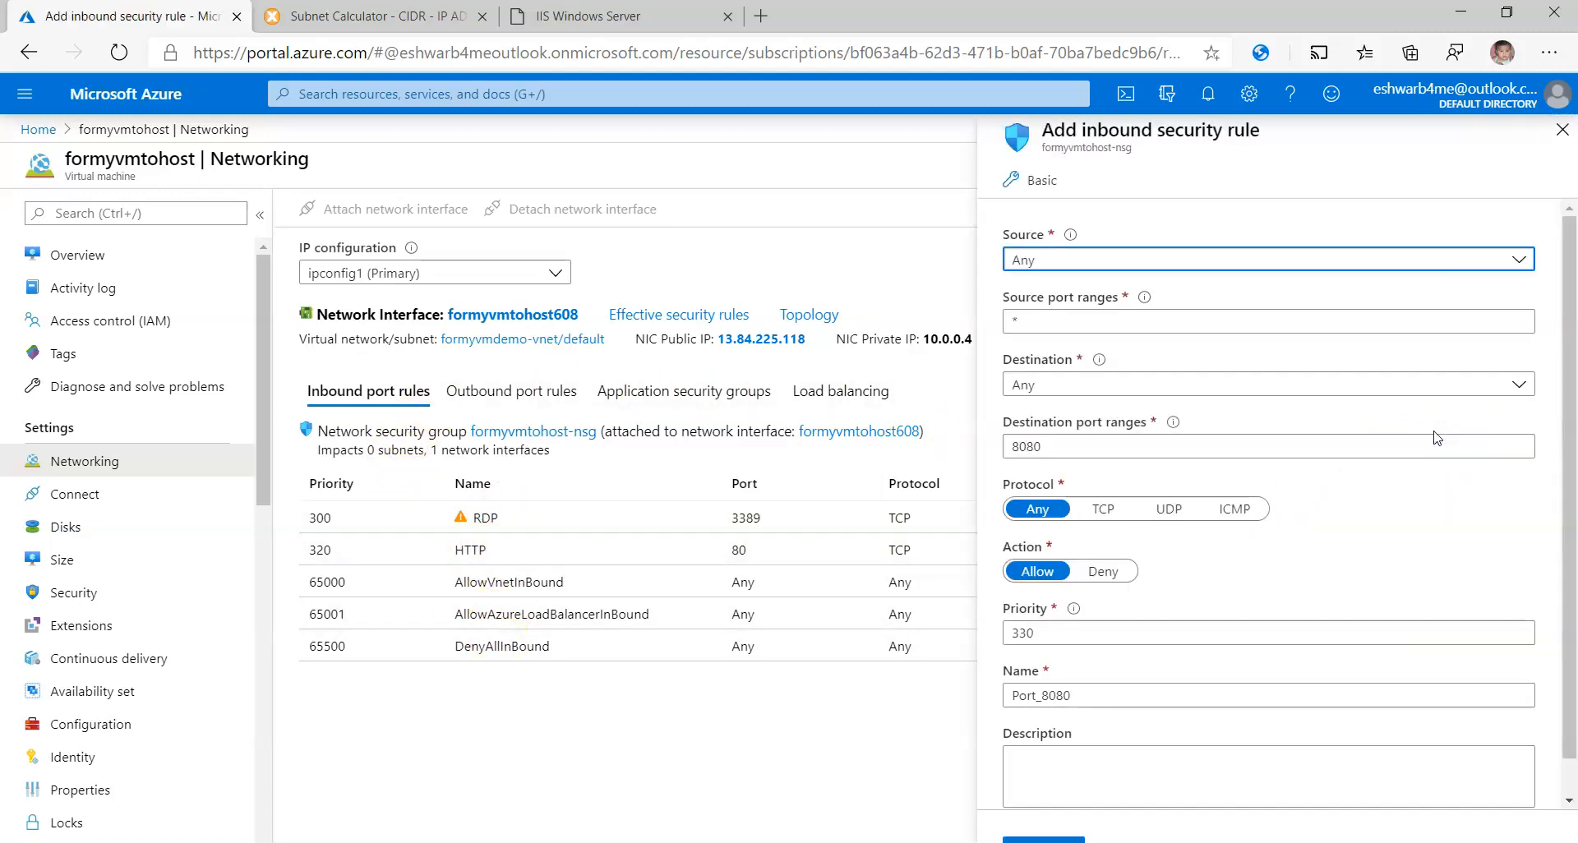
triple_click(1266, 446)
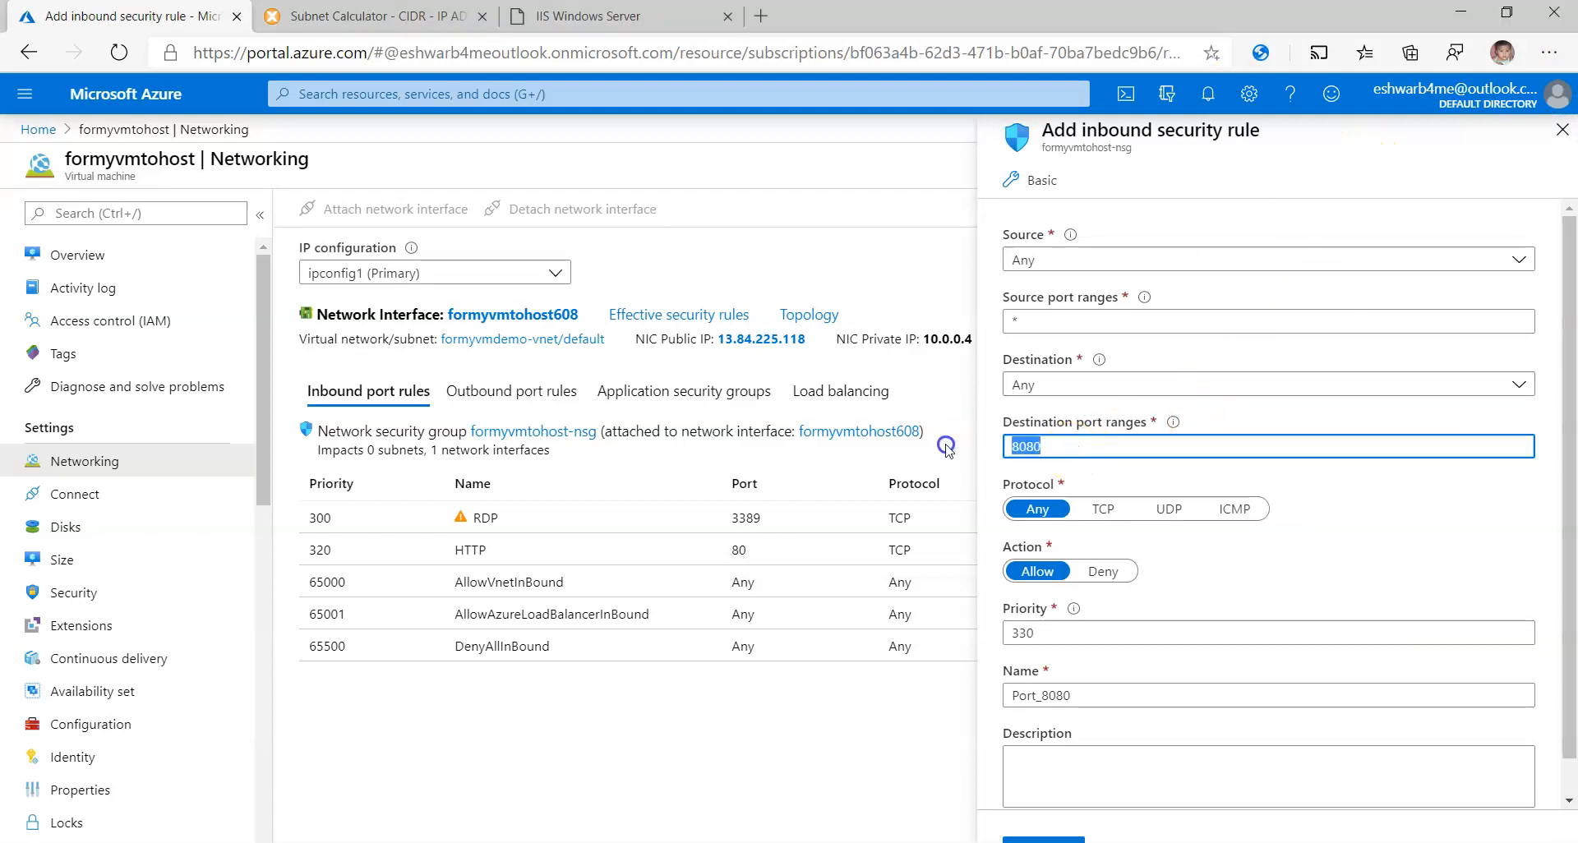
type("8")
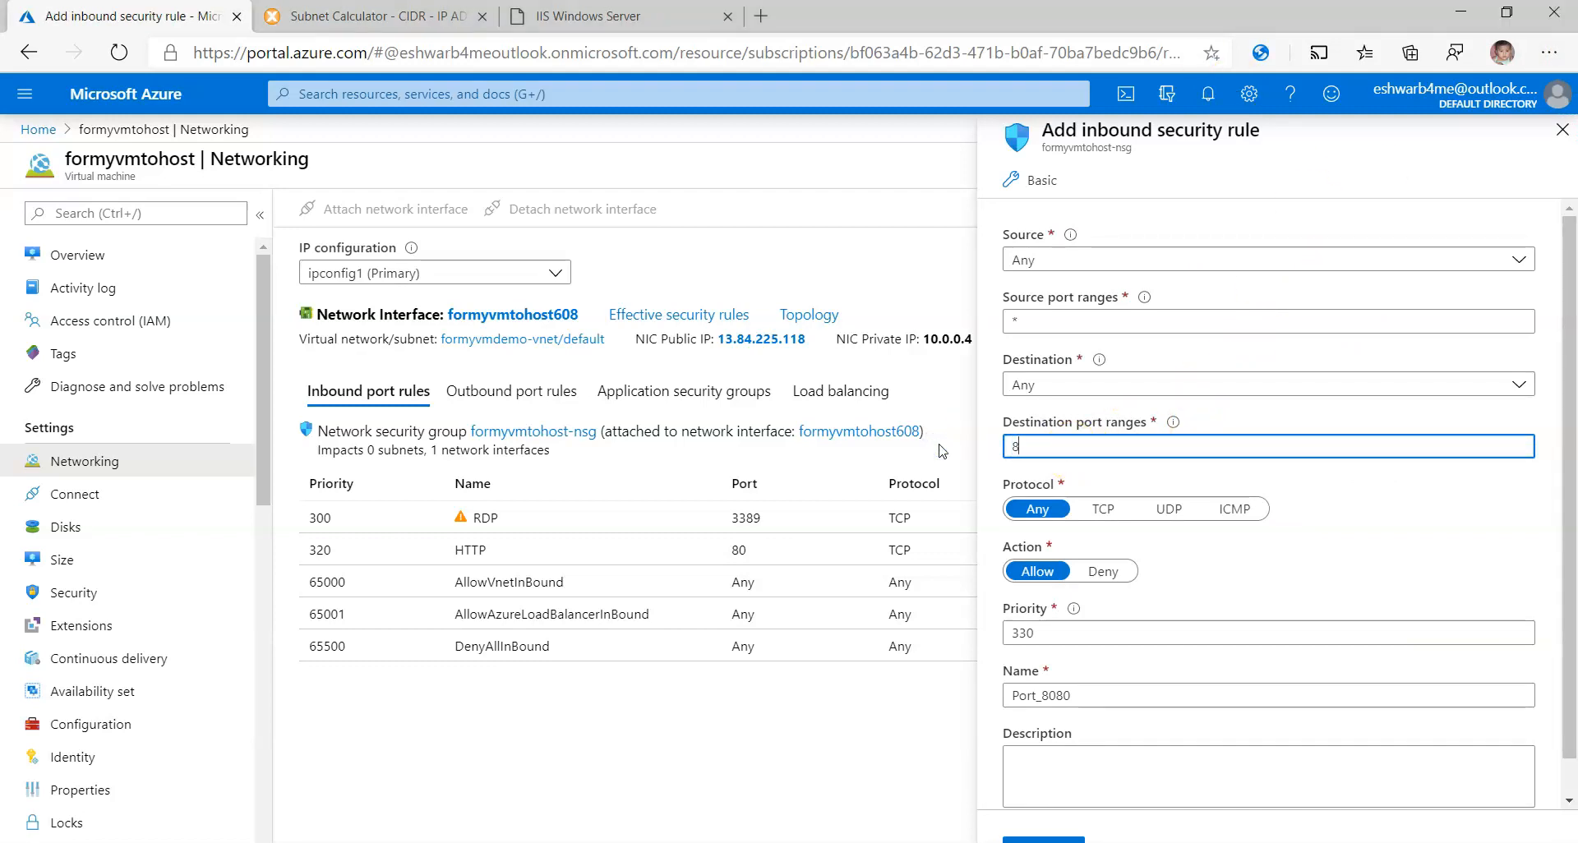
type("172")
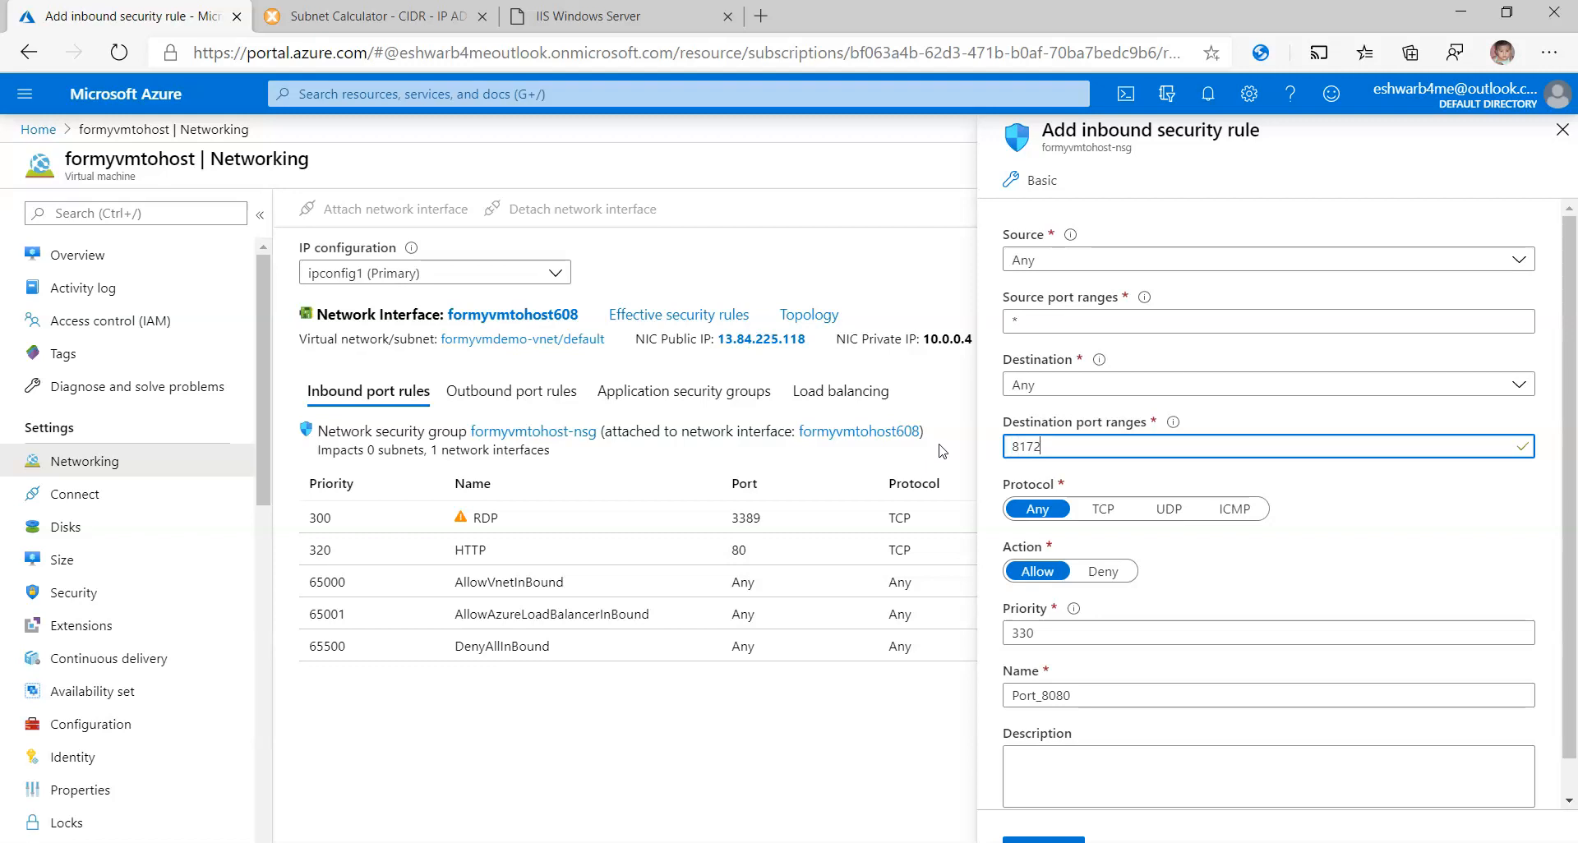
left_click(1078, 633)
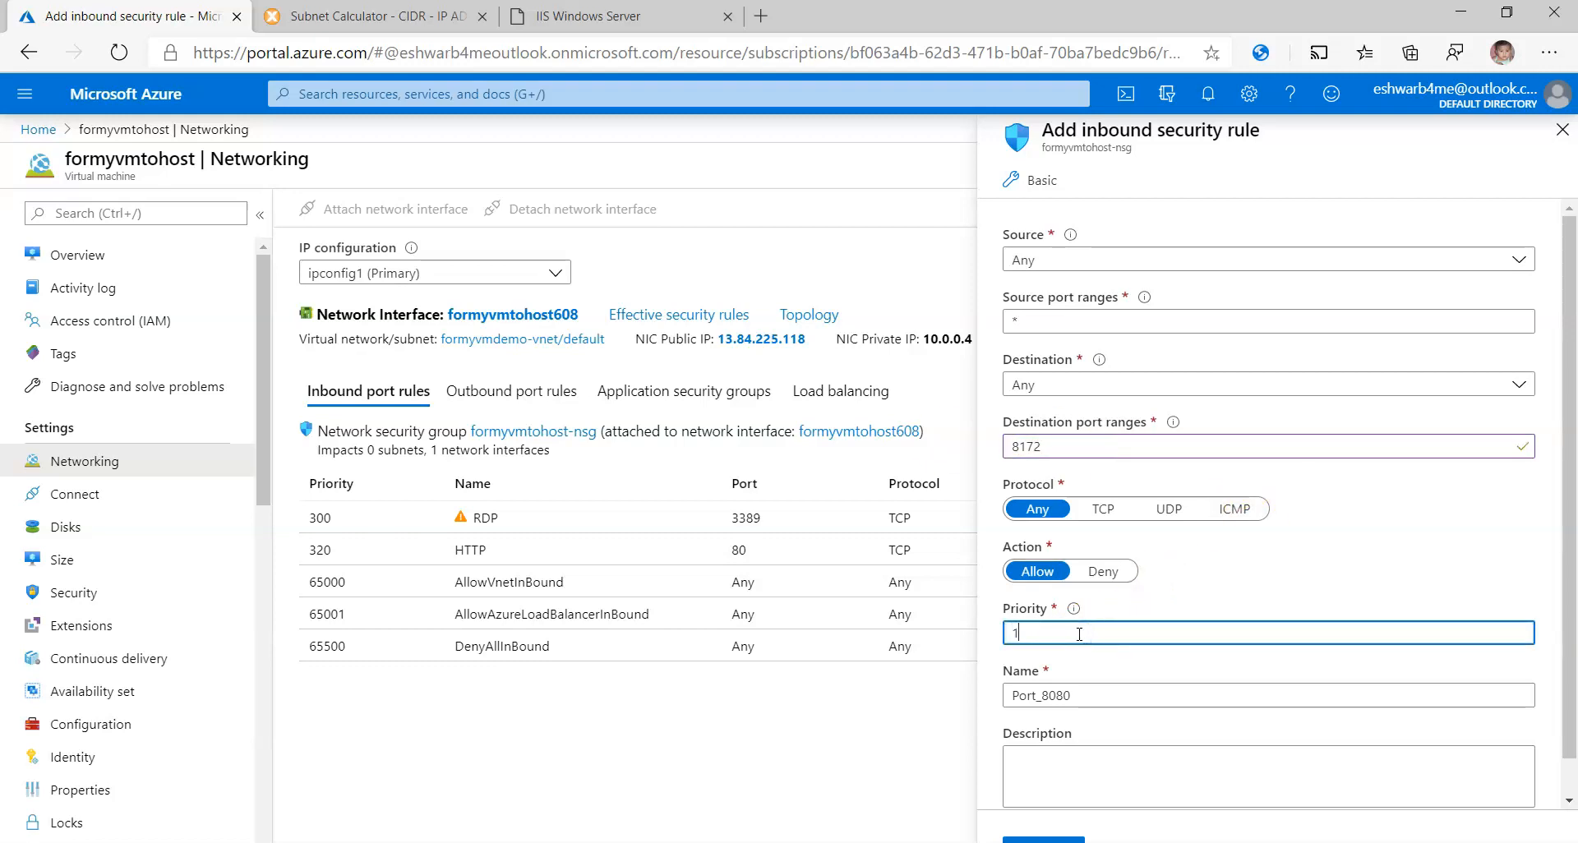
type("010")
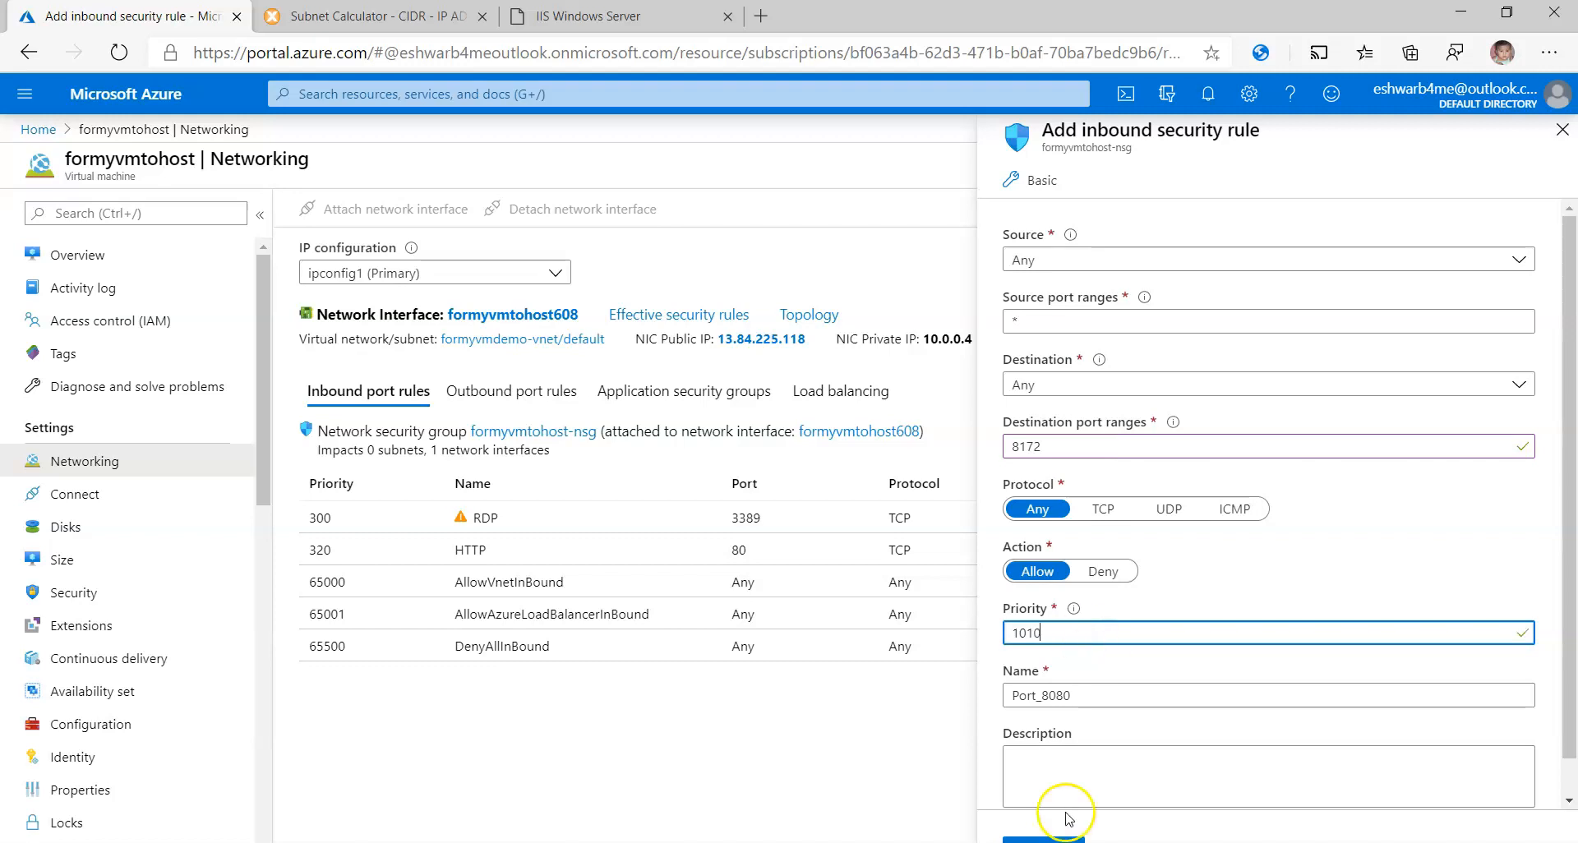
Describe the rule as 'web deploy' and add it as Port_8080.
left_click(1267, 736)
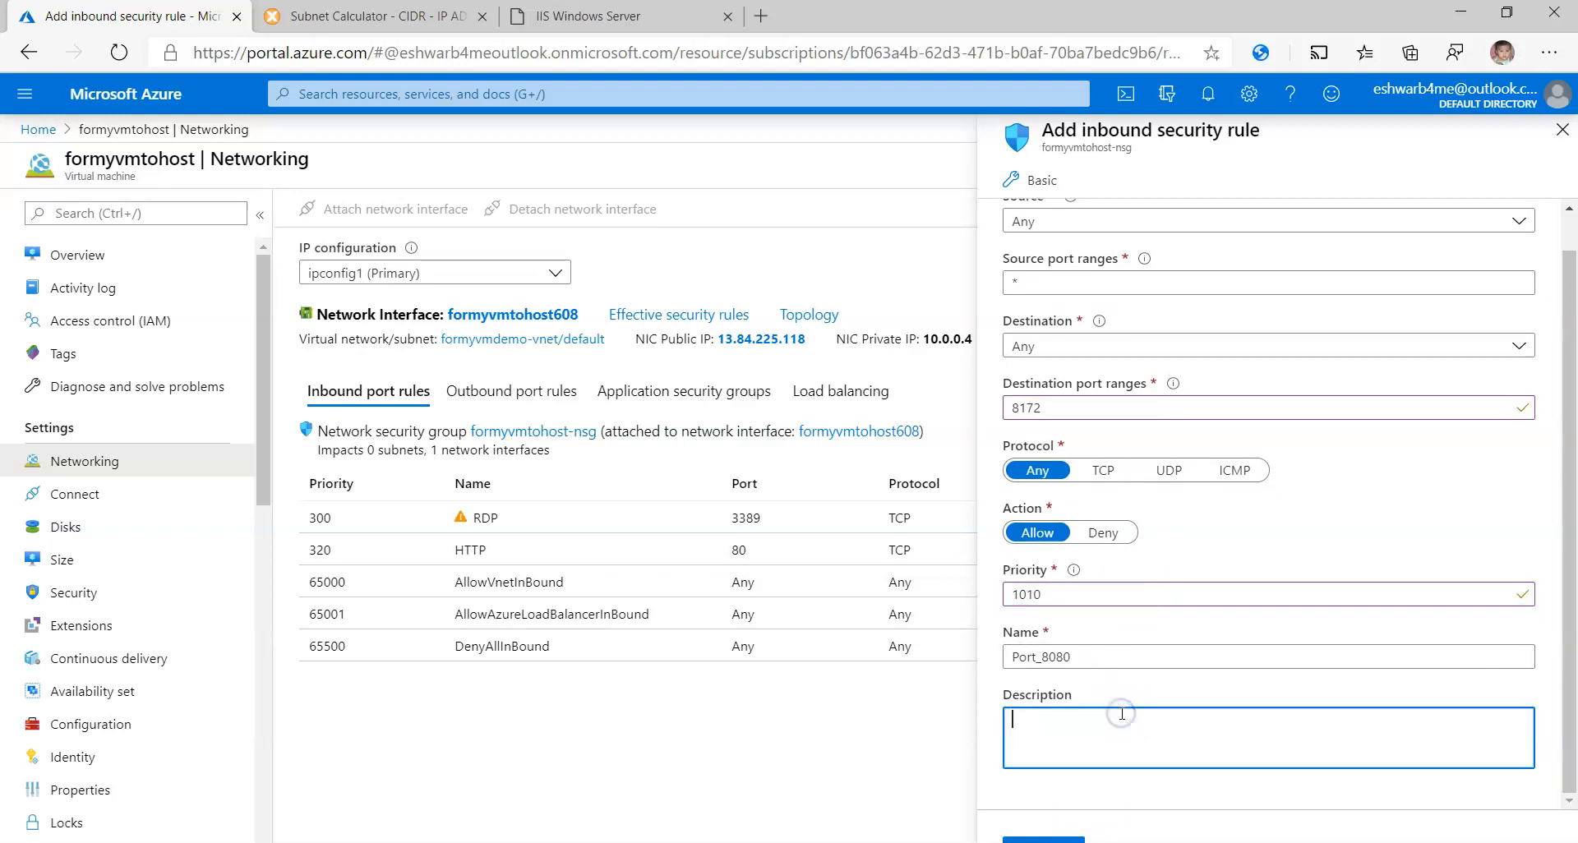
type("web d")
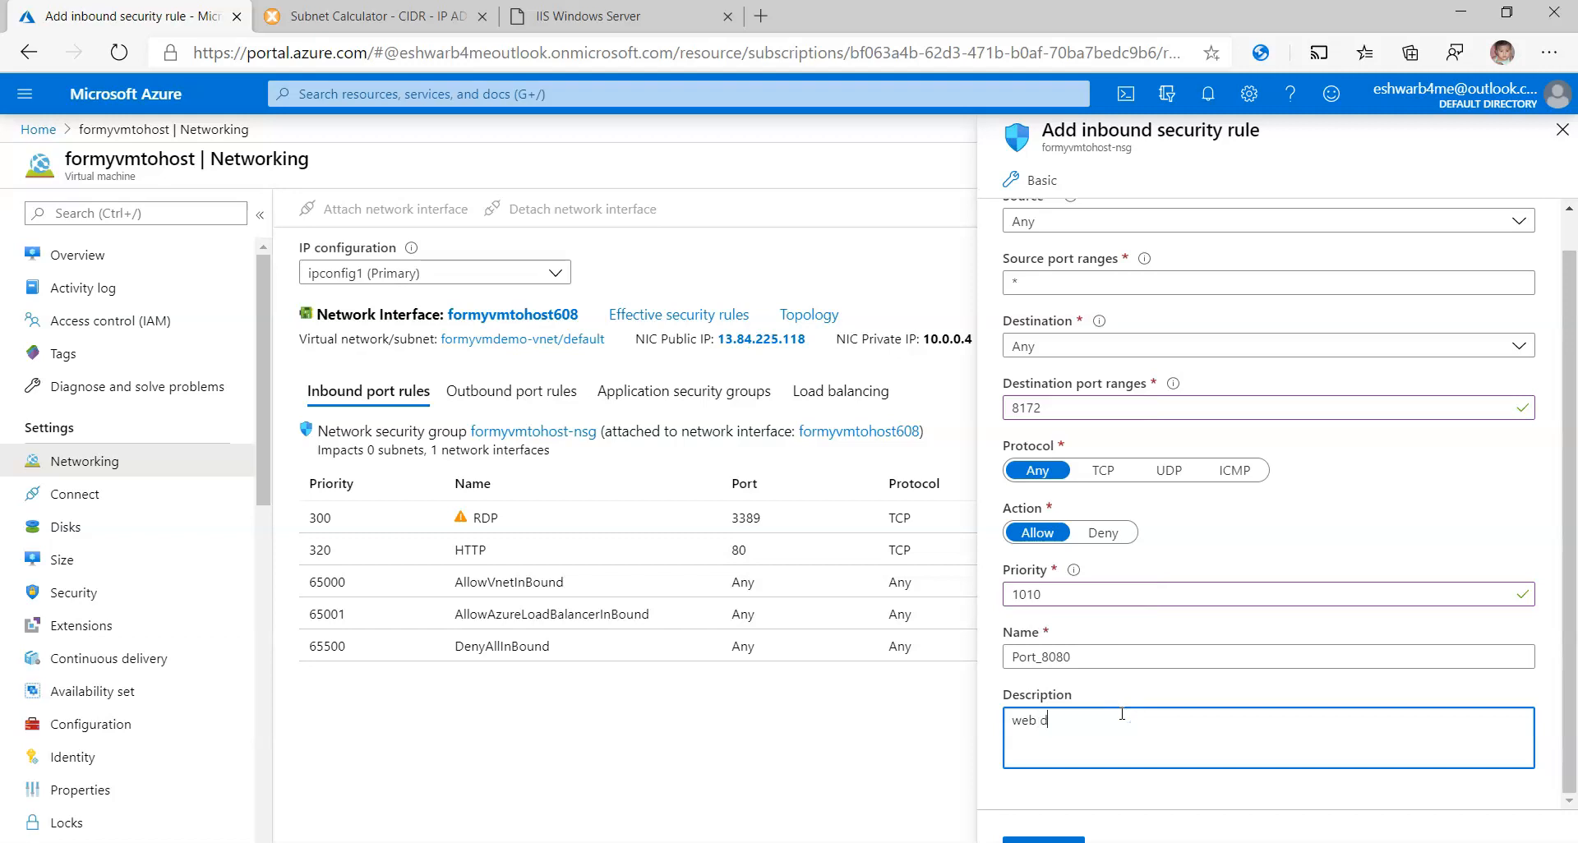
type("eploy")
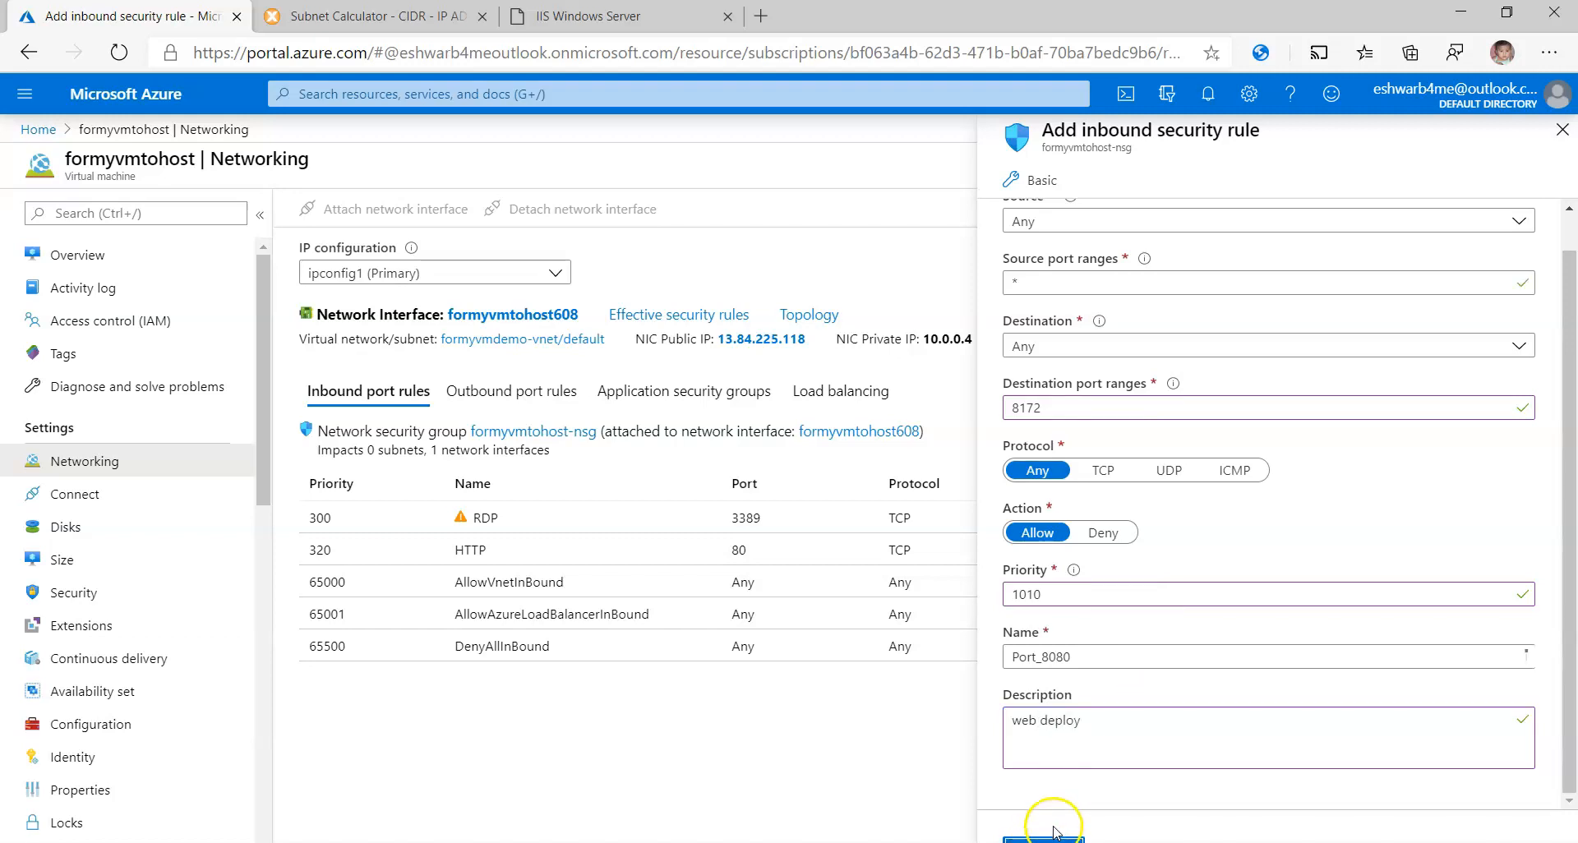
left_click(1052, 833)
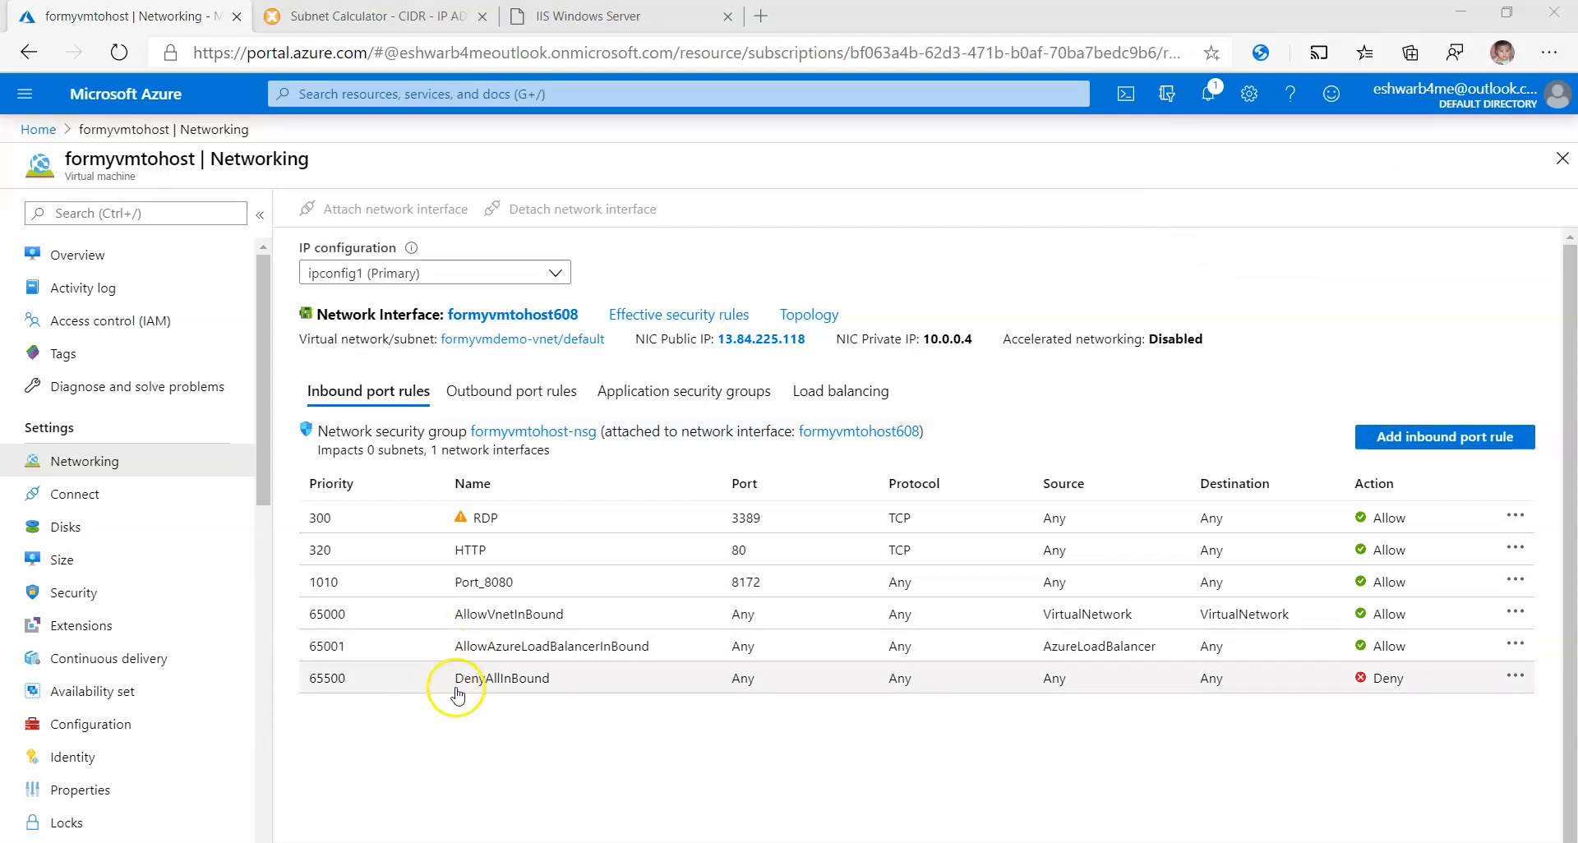
mouse_move(753, 603)
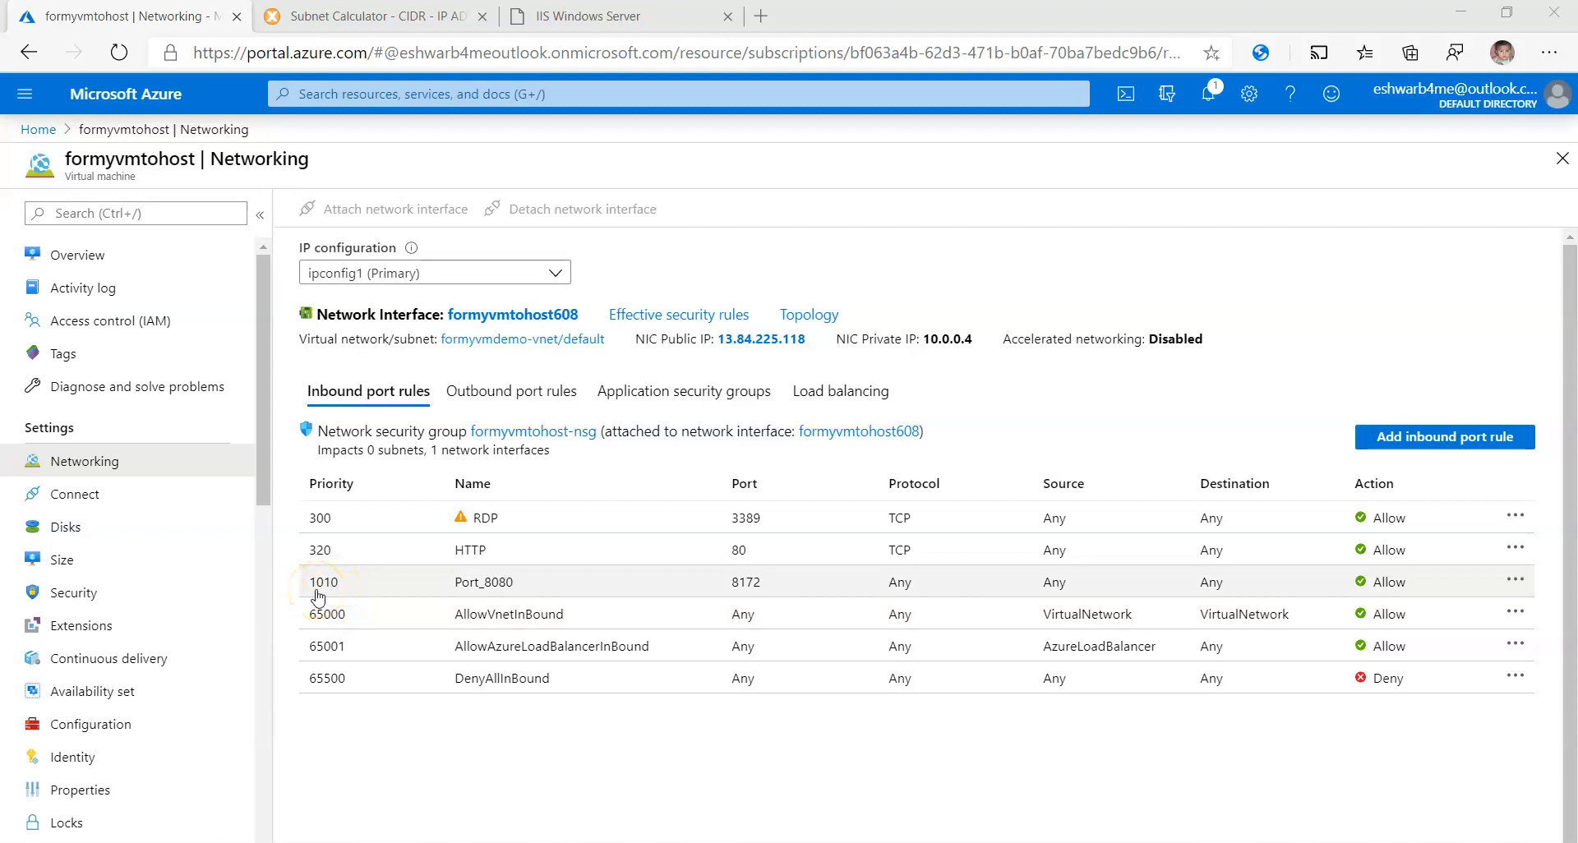
Bring up the list of open windows to leave the Azure portal.
key("alt+tab")
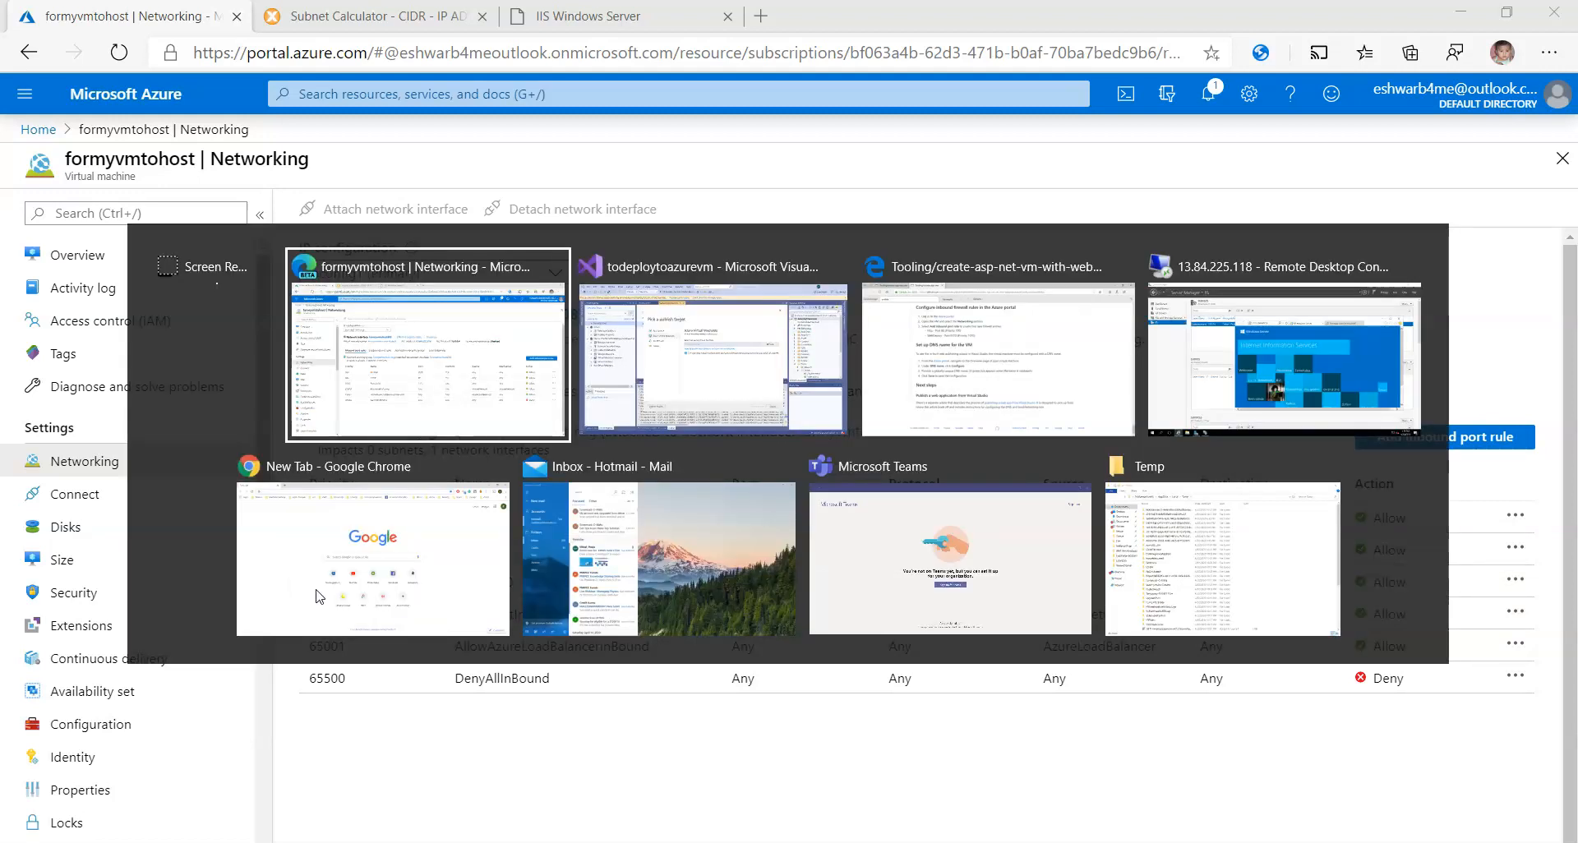
Switch to the VM's remote session and advance the wizard through role-based installation to the Features list.
left_click(1283, 360)
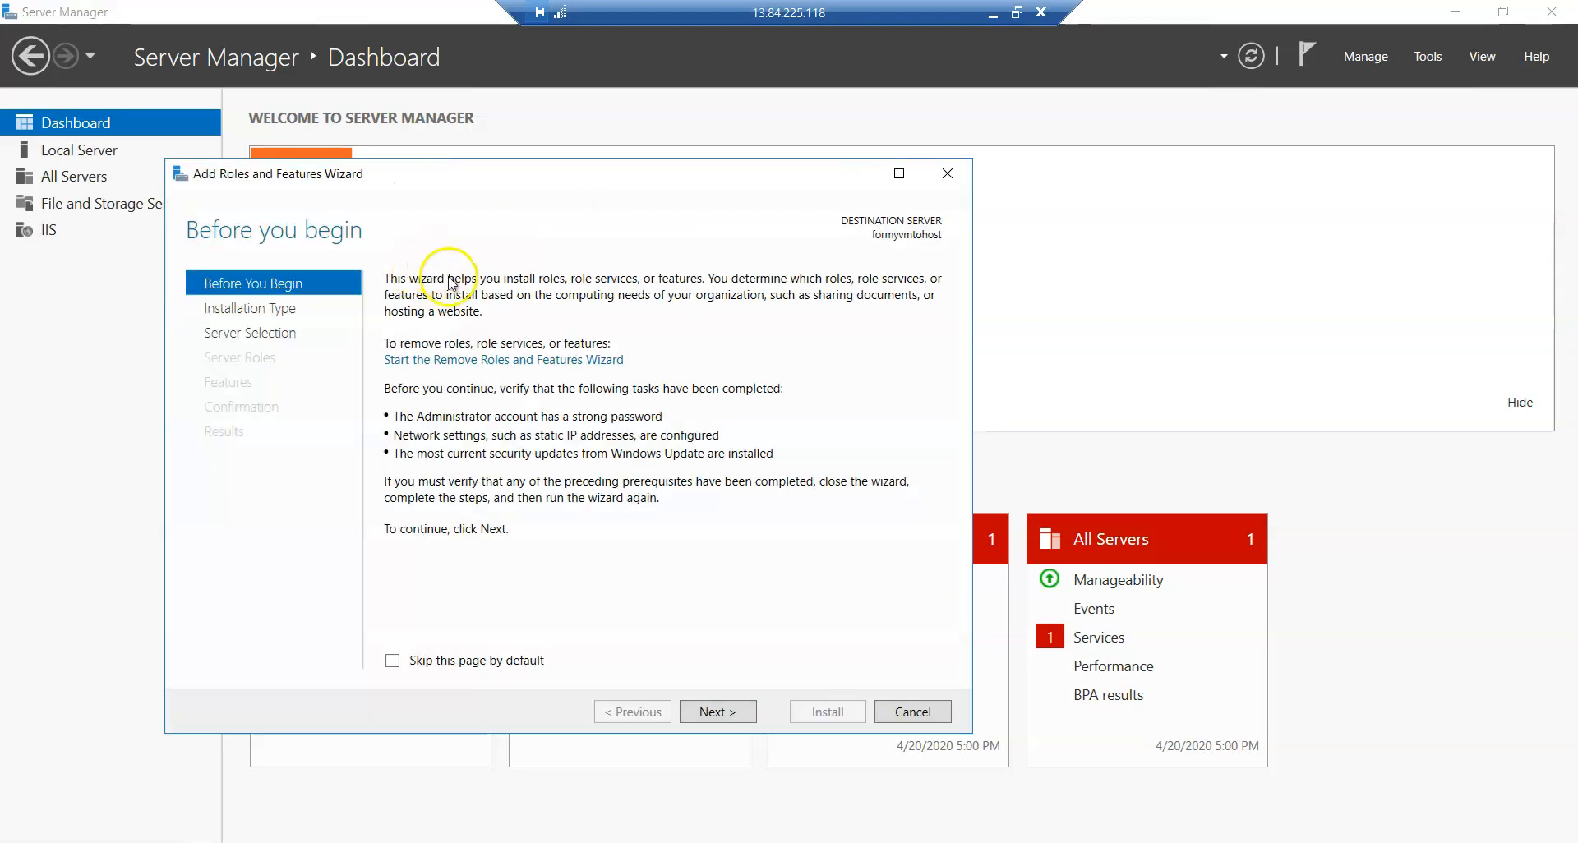
left_click(718, 711)
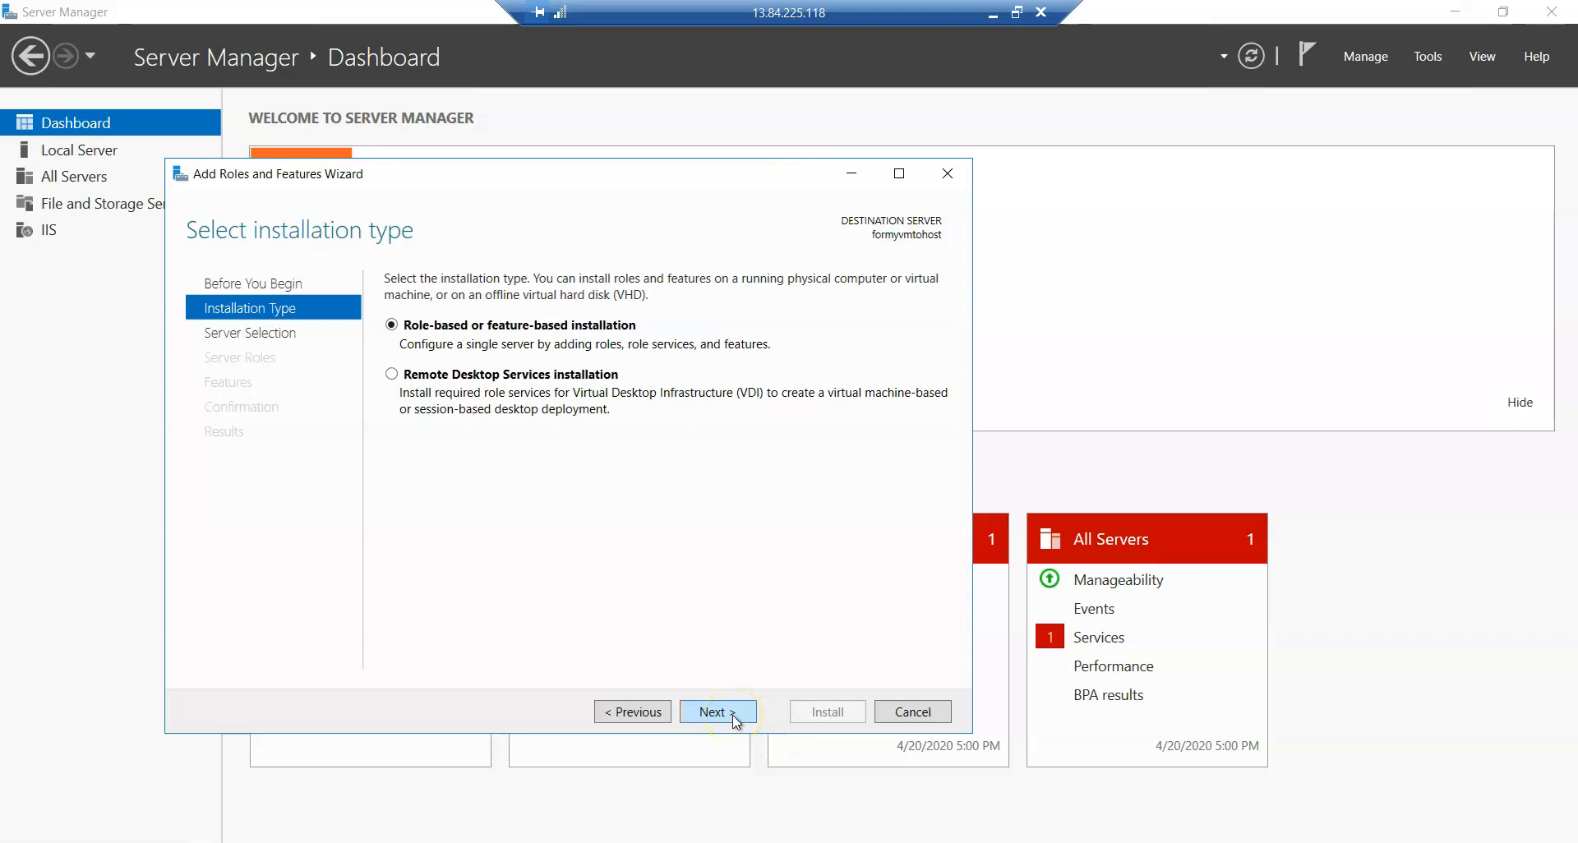
left_click(717, 711)
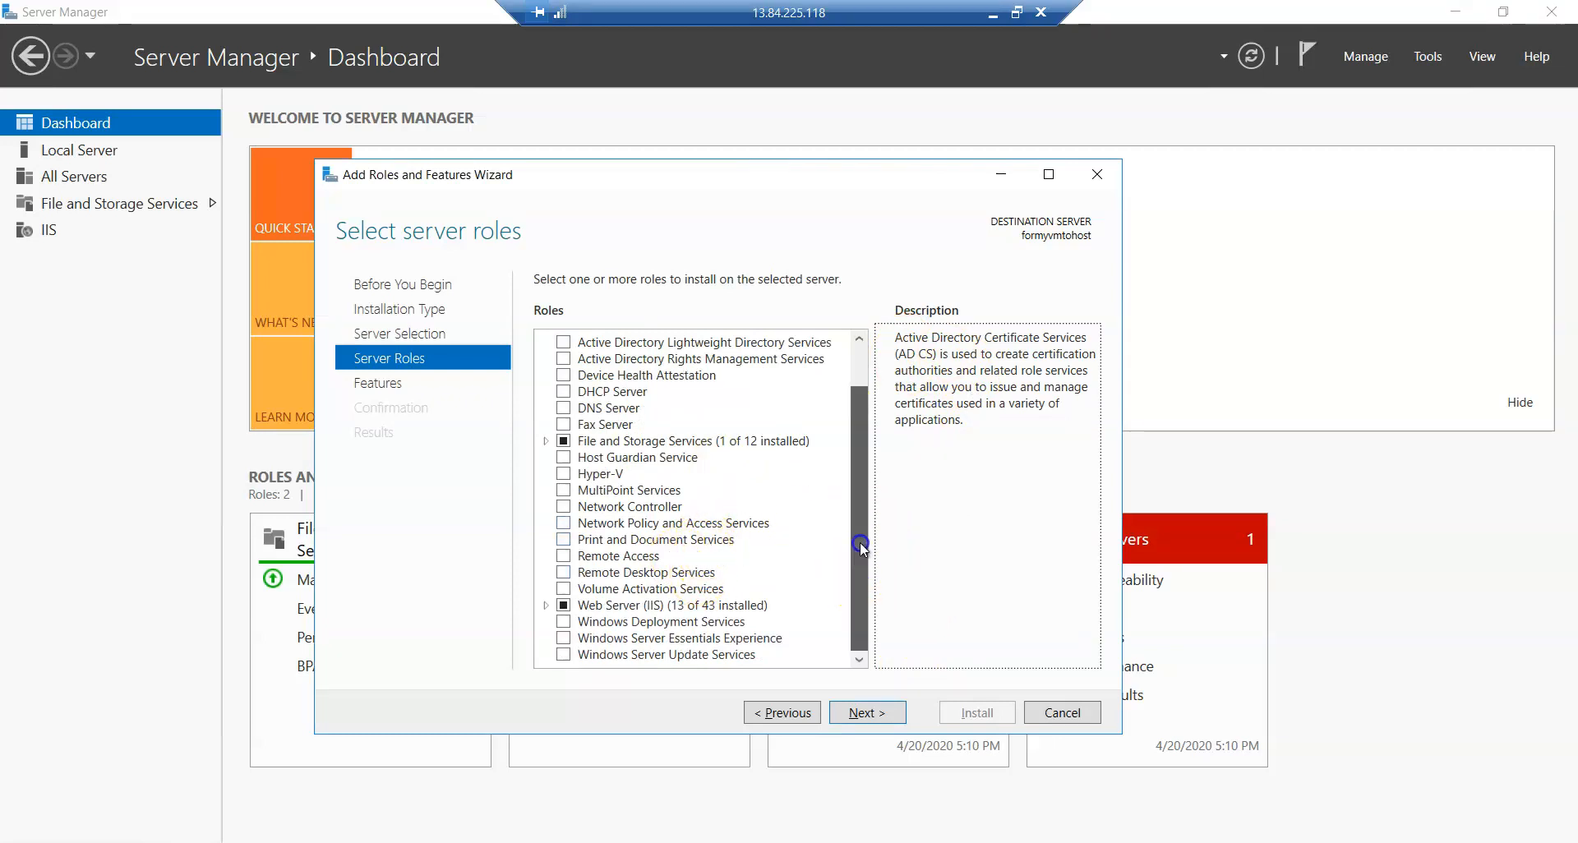
left_click(866, 712)
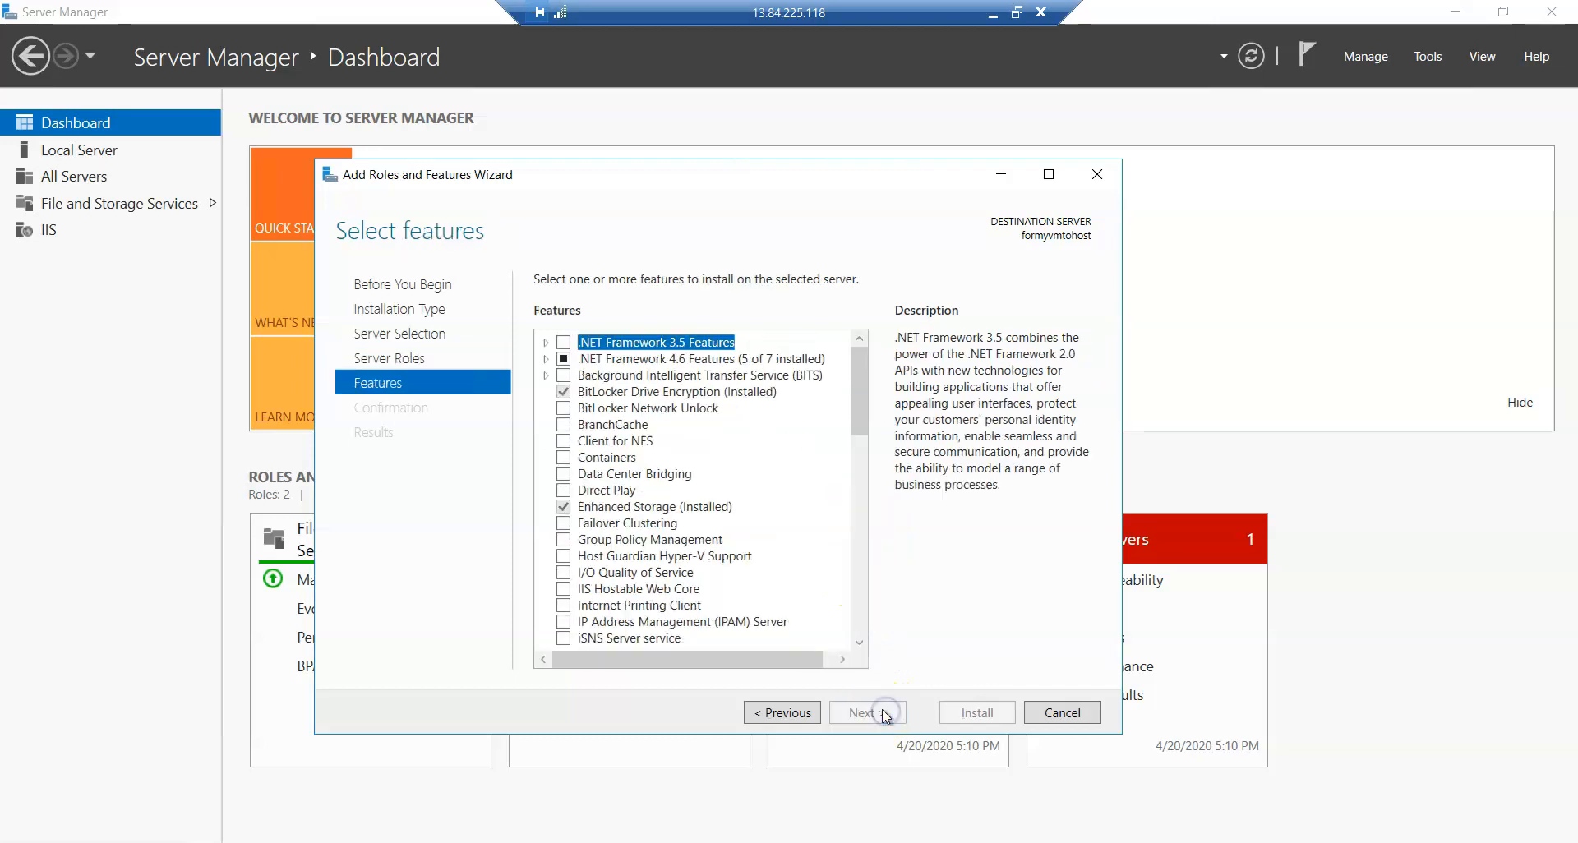
scroll("down", 3)
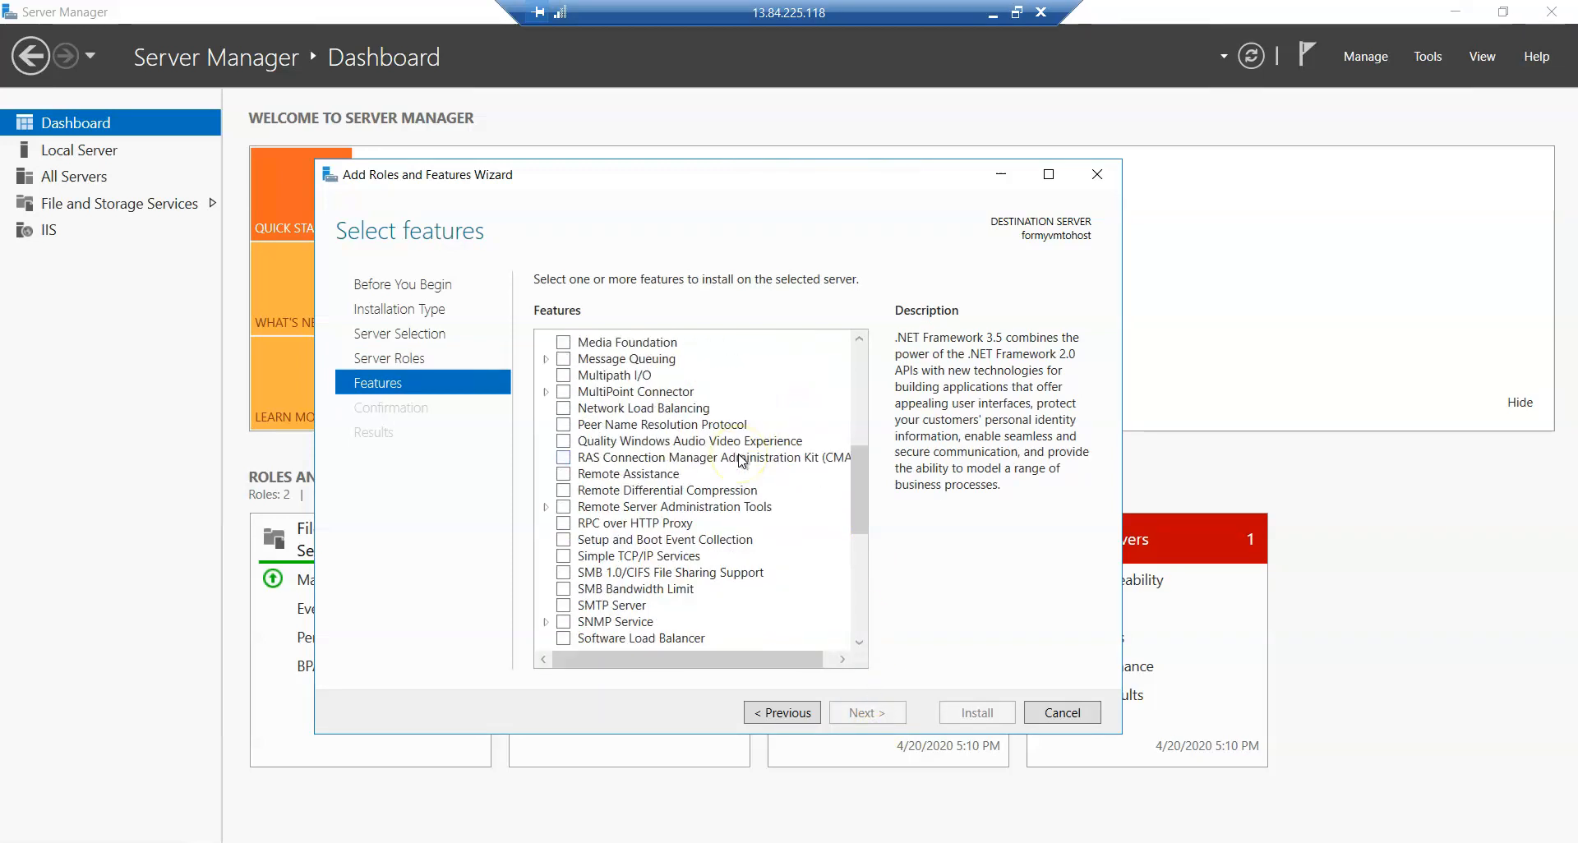
scroll("down", 3)
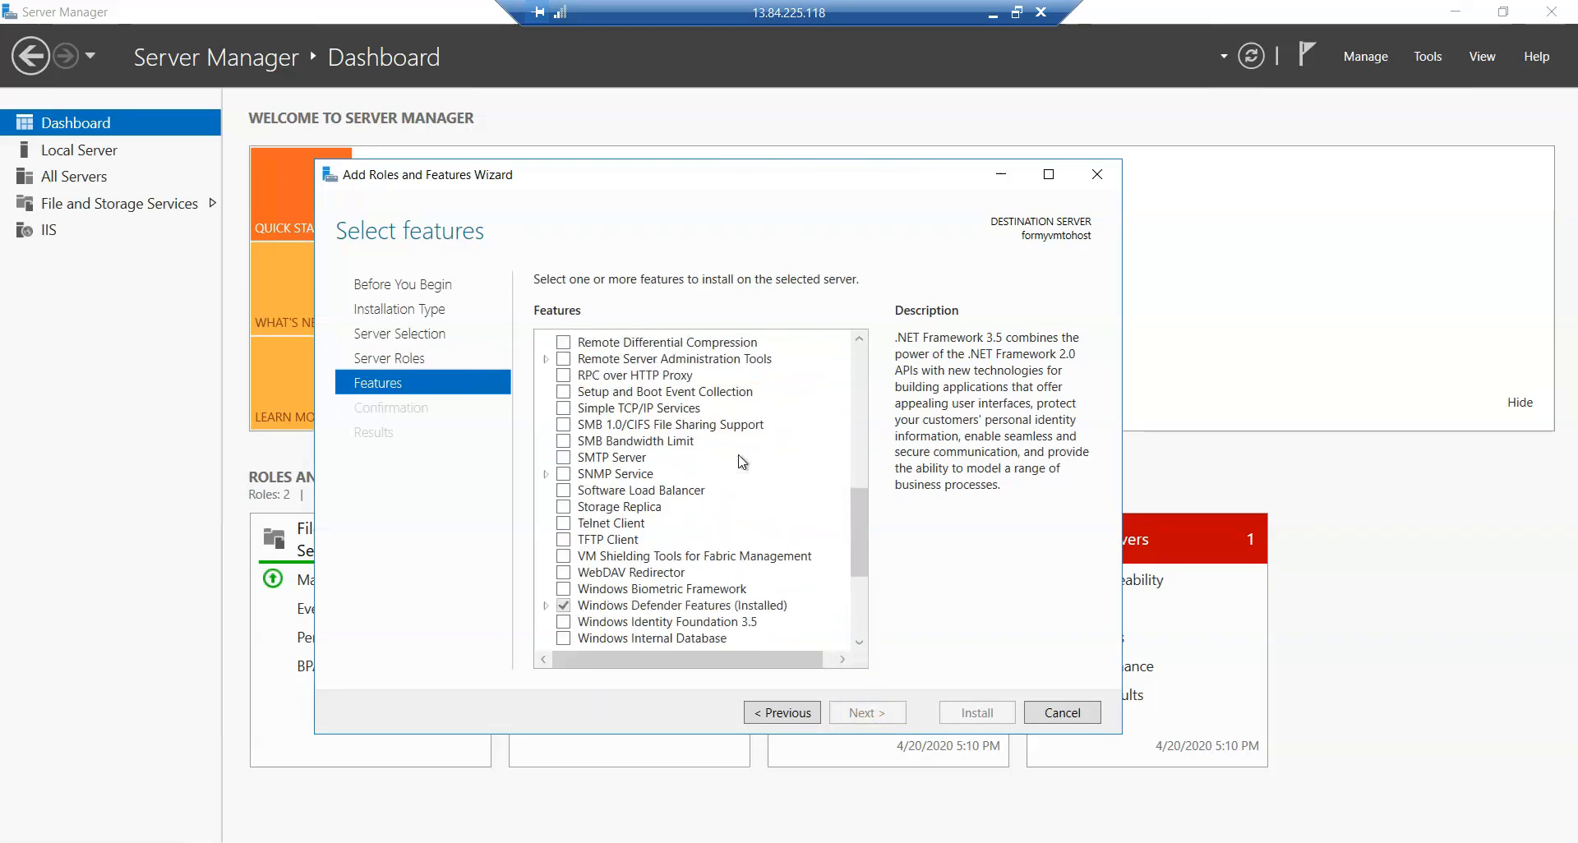
scroll("down", 3)
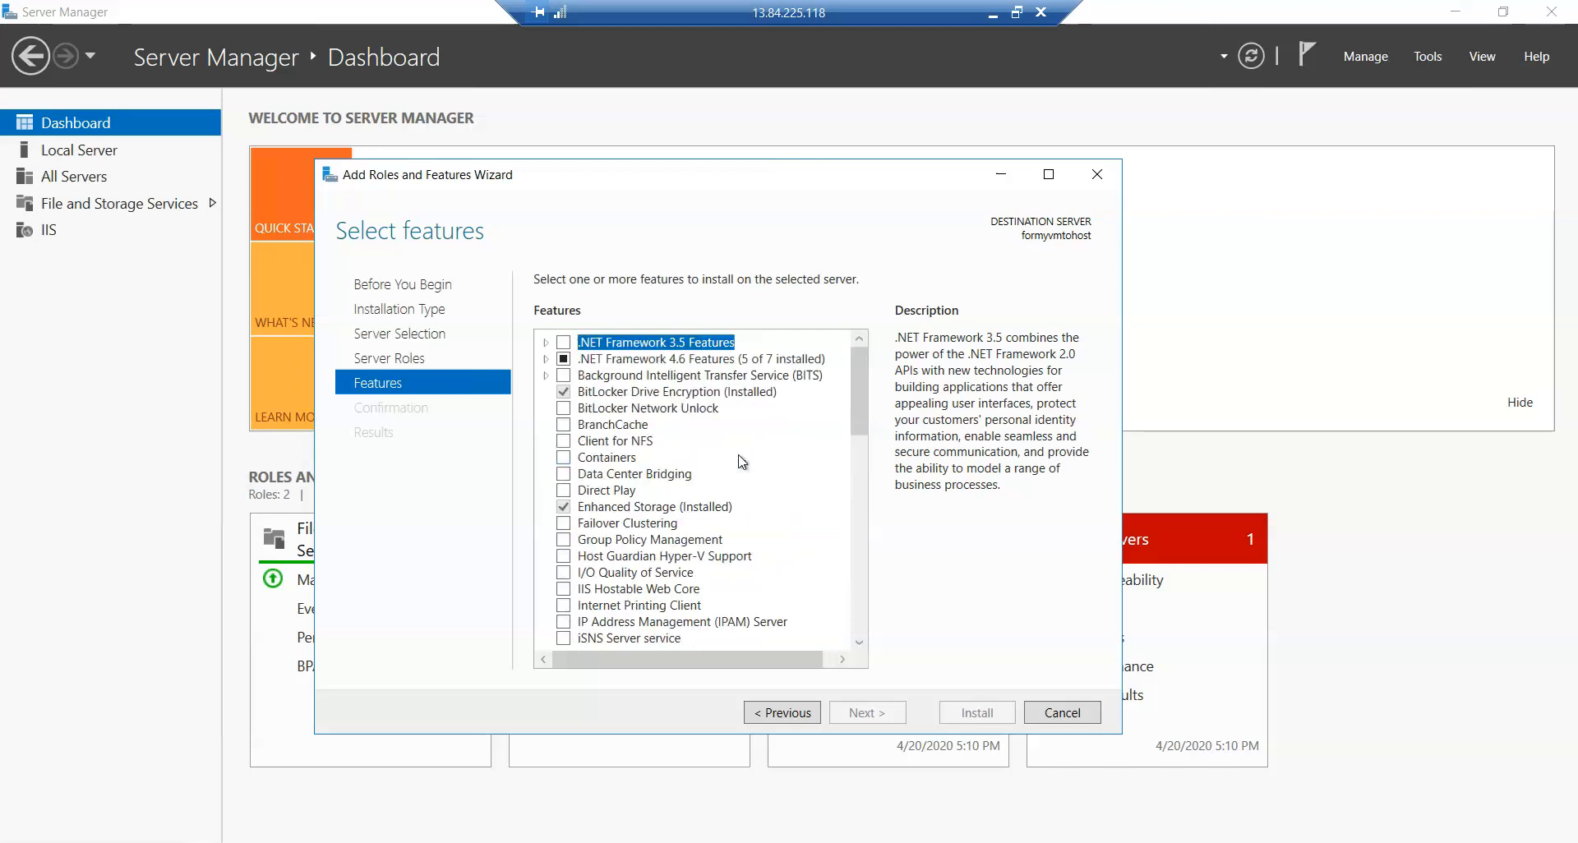
Go back to Server Roles and expand Web Server (IIS) > Management Tools to the Management Service entry.
left_click(781, 712)
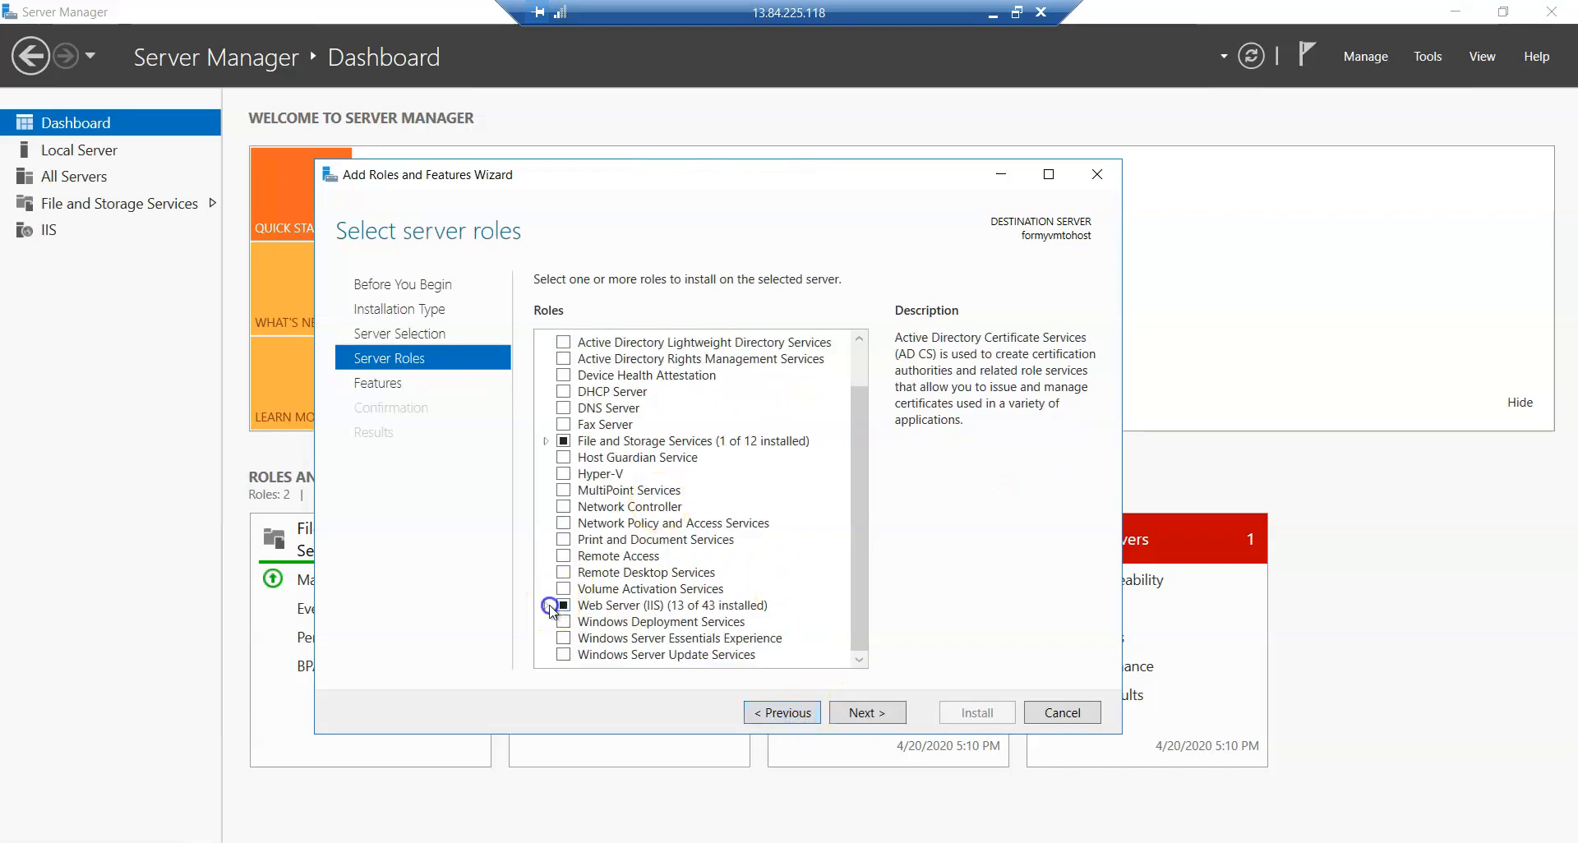
left_click(564, 605)
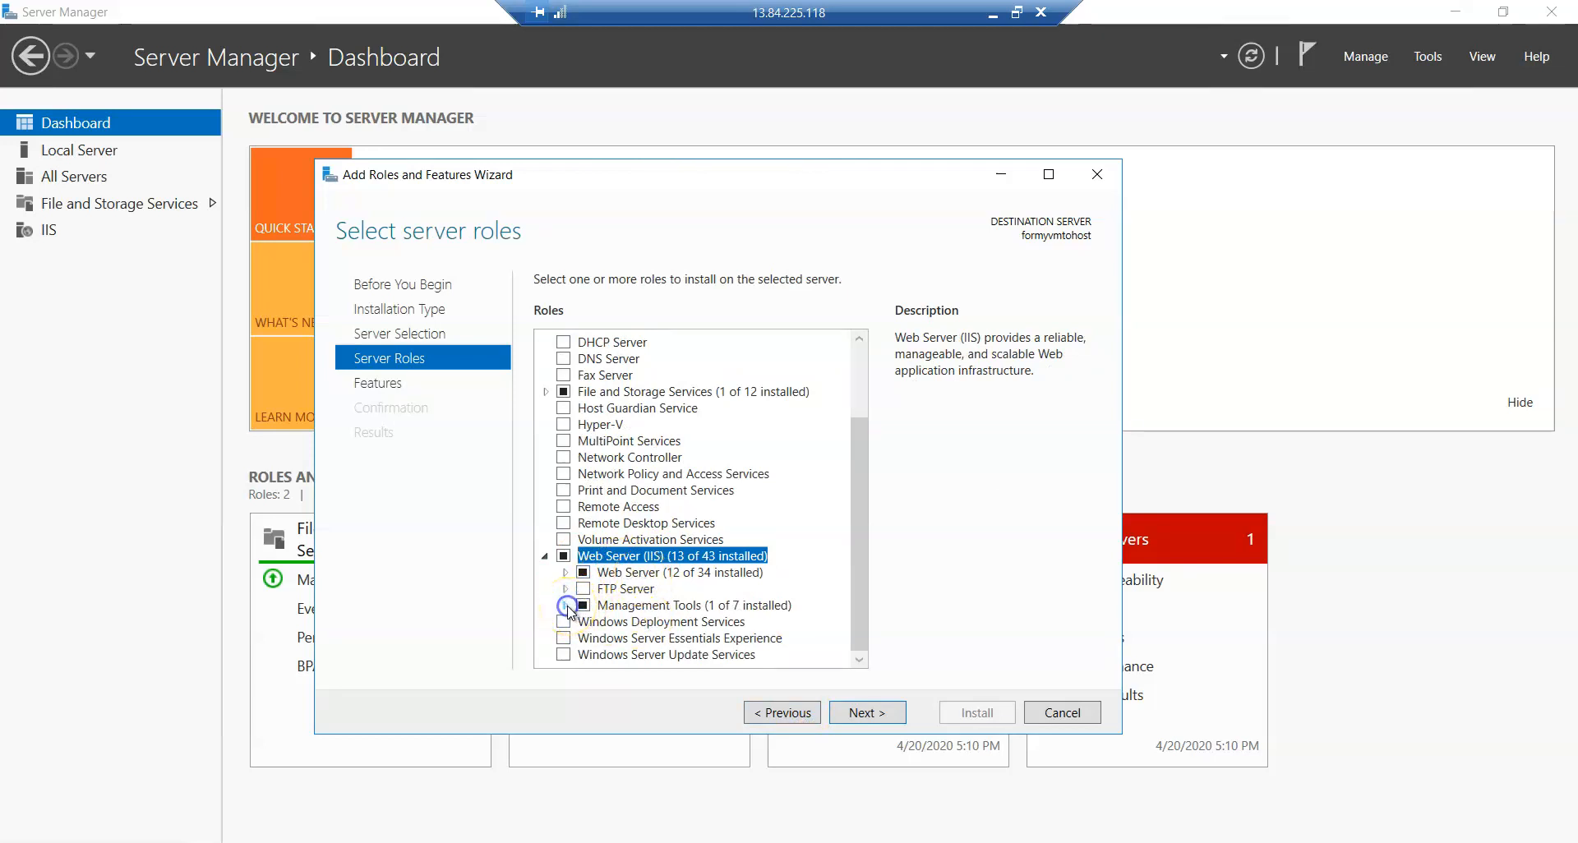
left_click(565, 605)
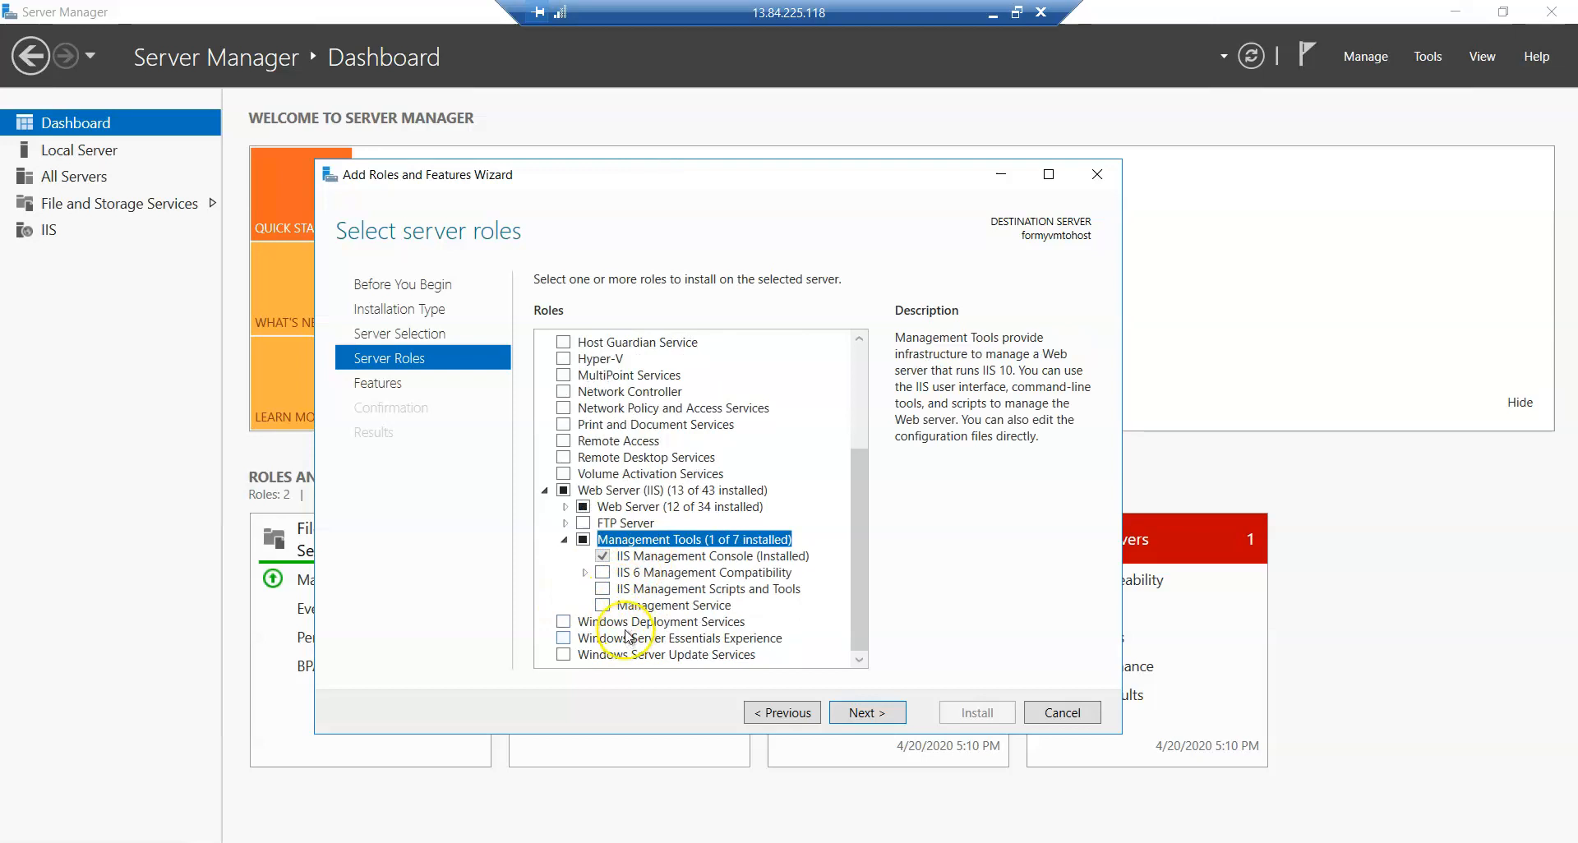
left_click(672, 605)
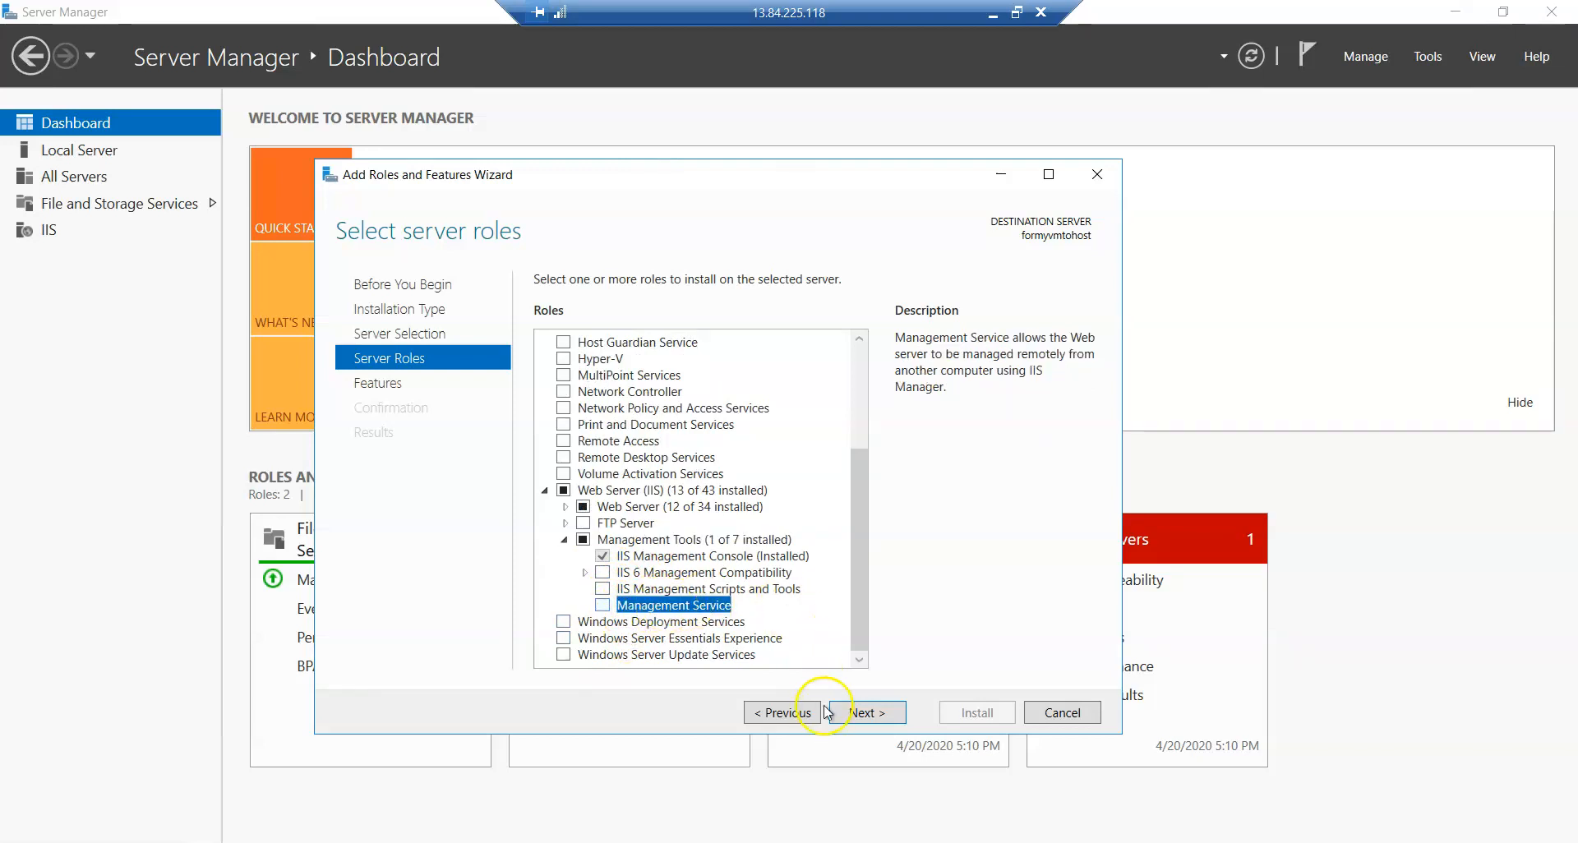
Tick Management Service for installation and continue to Confirm installation selections.
left_click(866, 712)
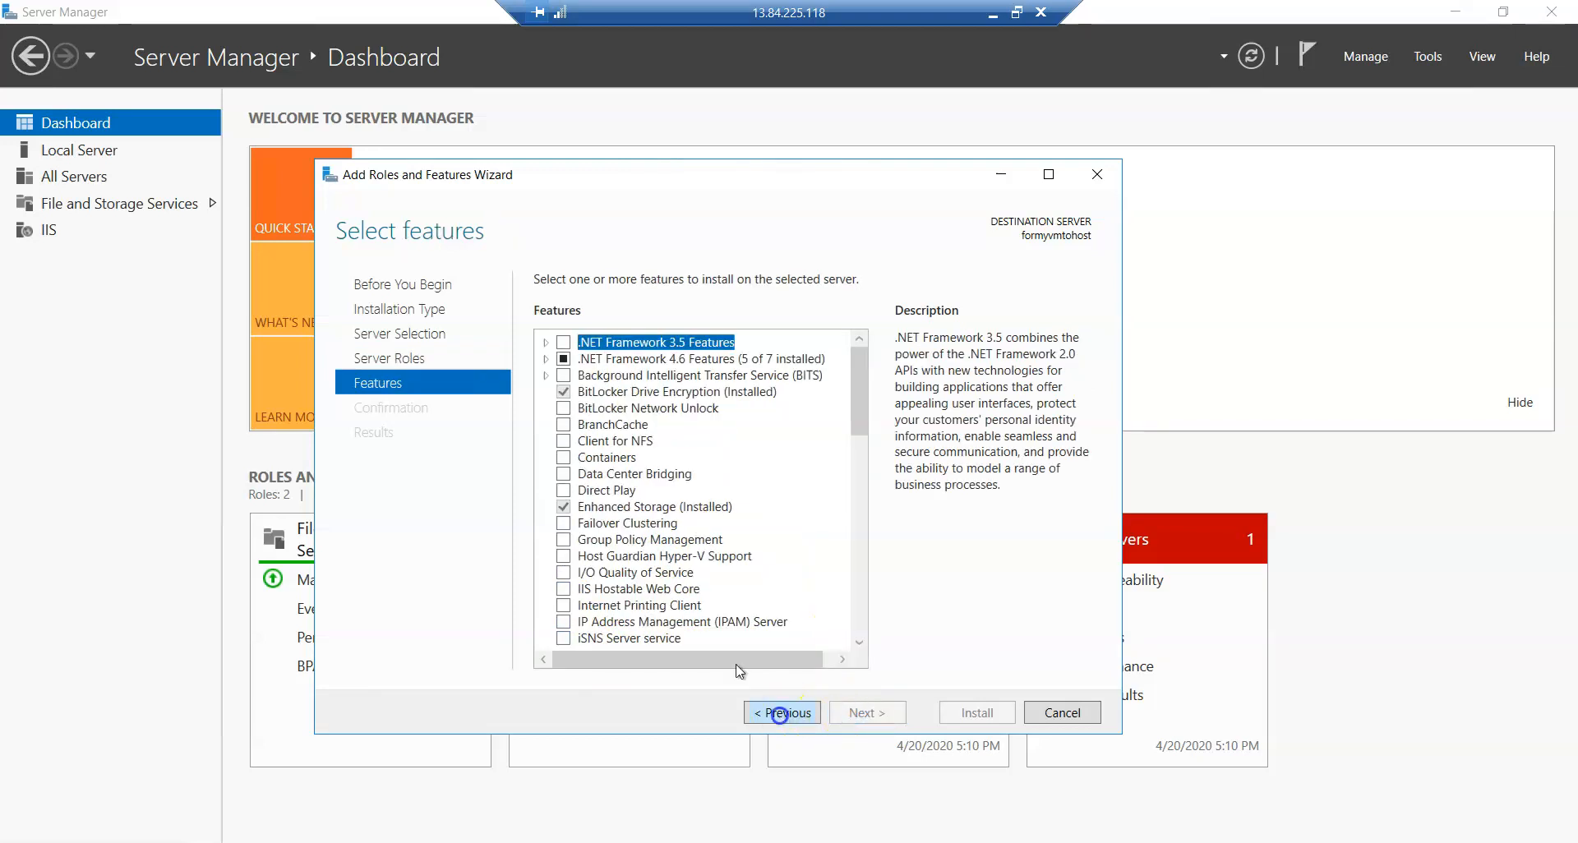
left_click(782, 711)
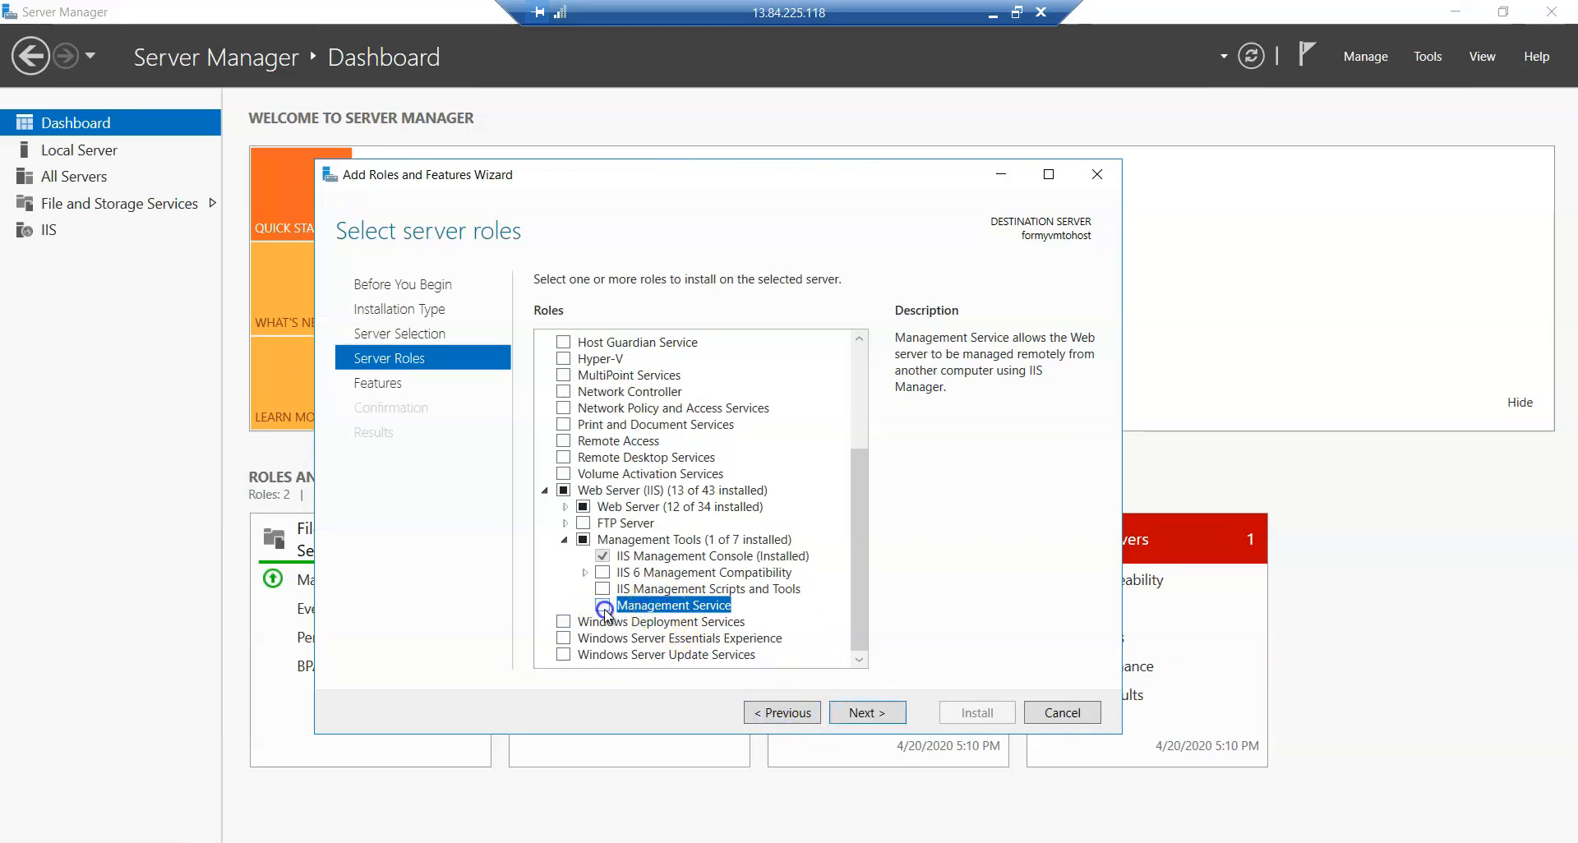
left_click(866, 711)
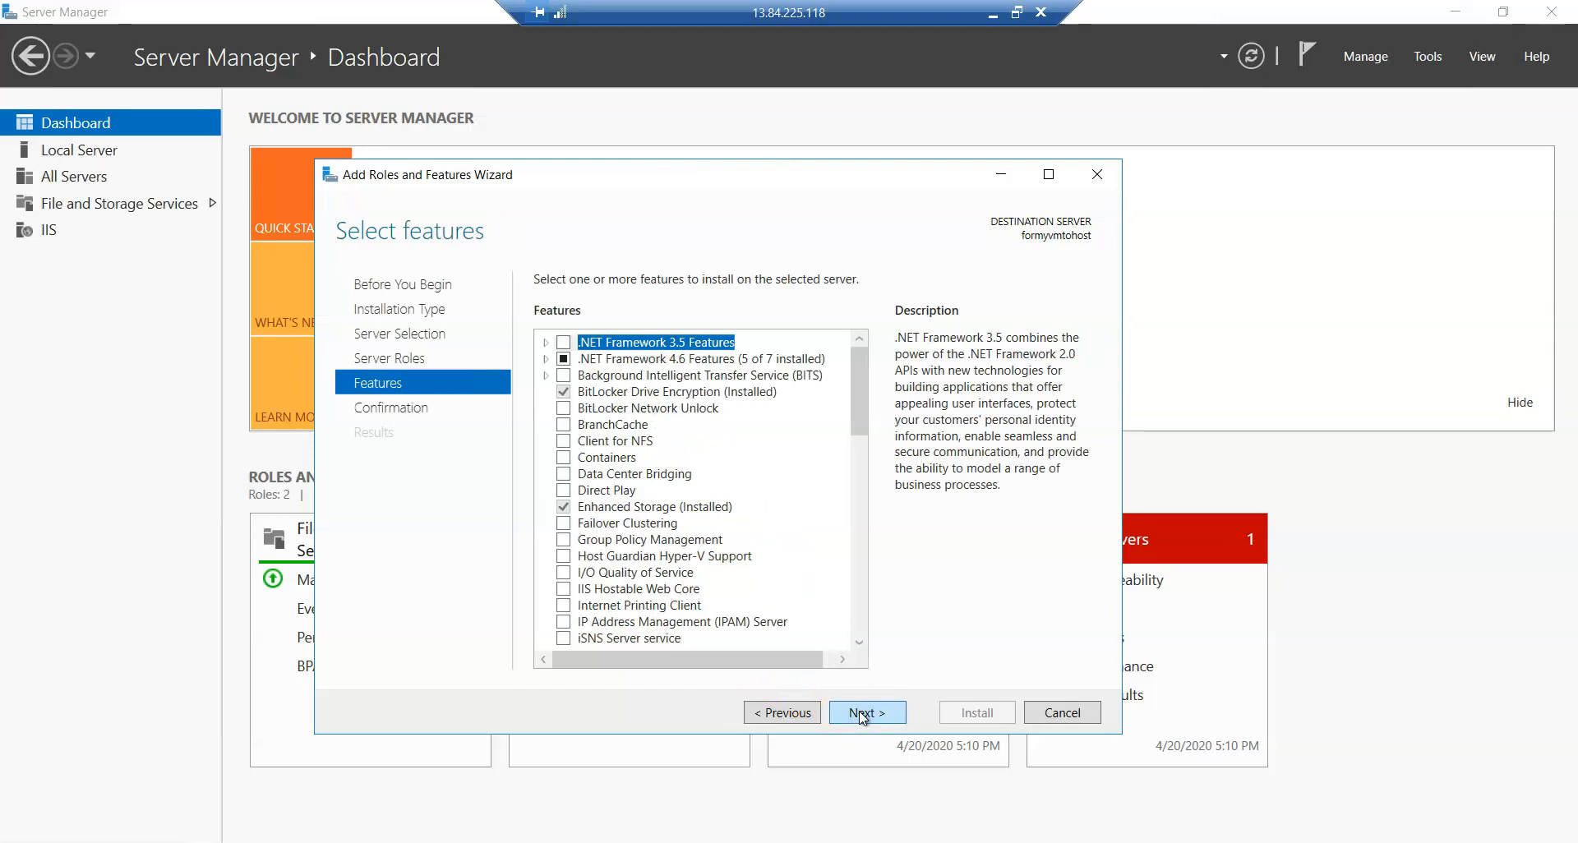
left_click(859, 712)
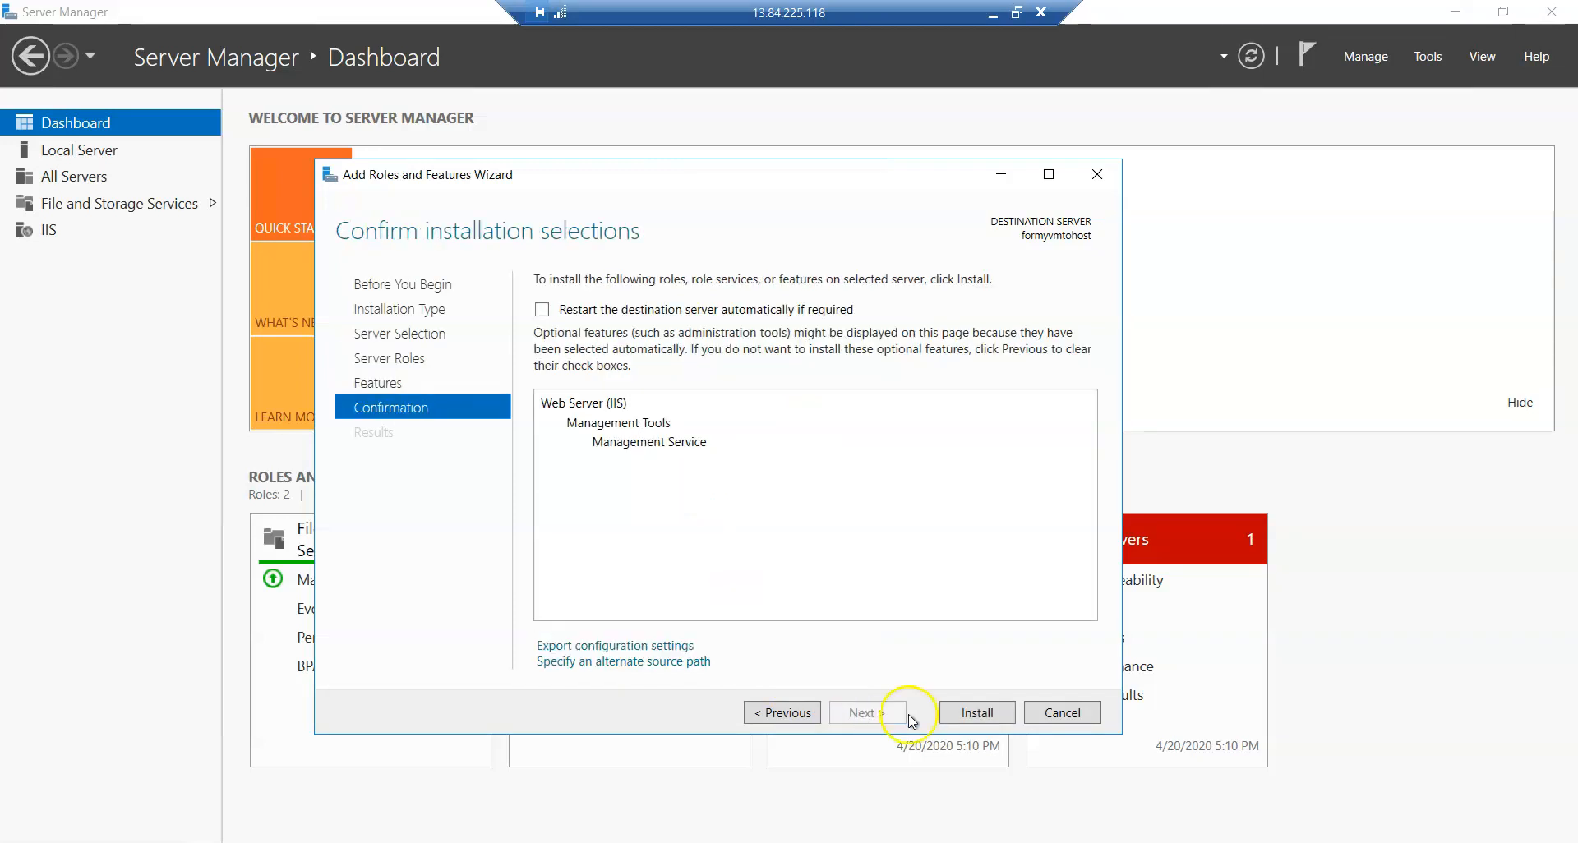
Install the IIS Management Service, close the wizard and head to Local Server.
left_click(975, 711)
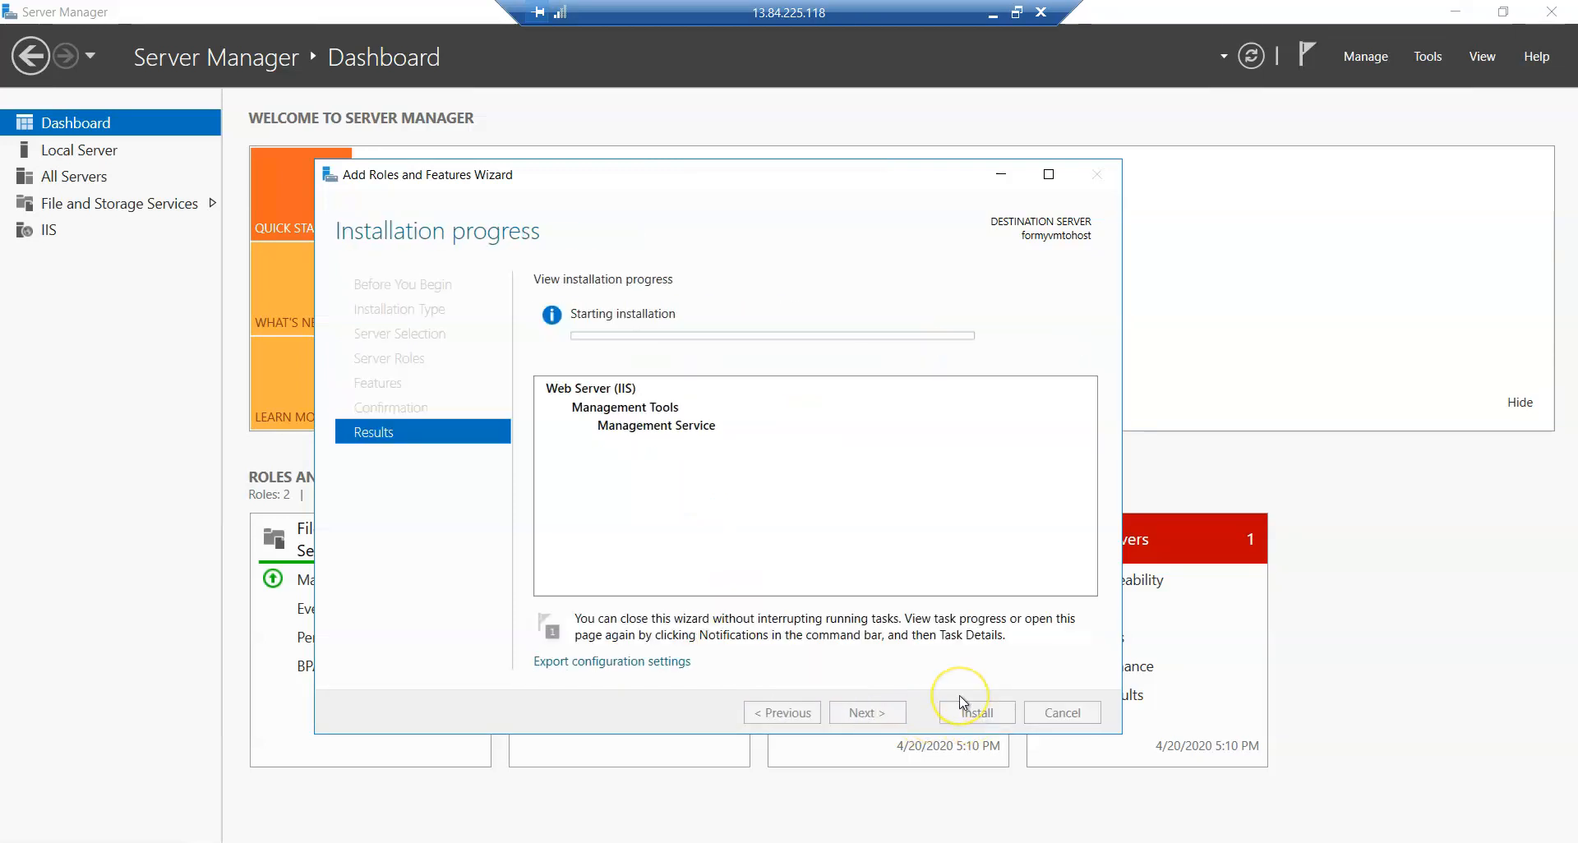
left_click(974, 711)
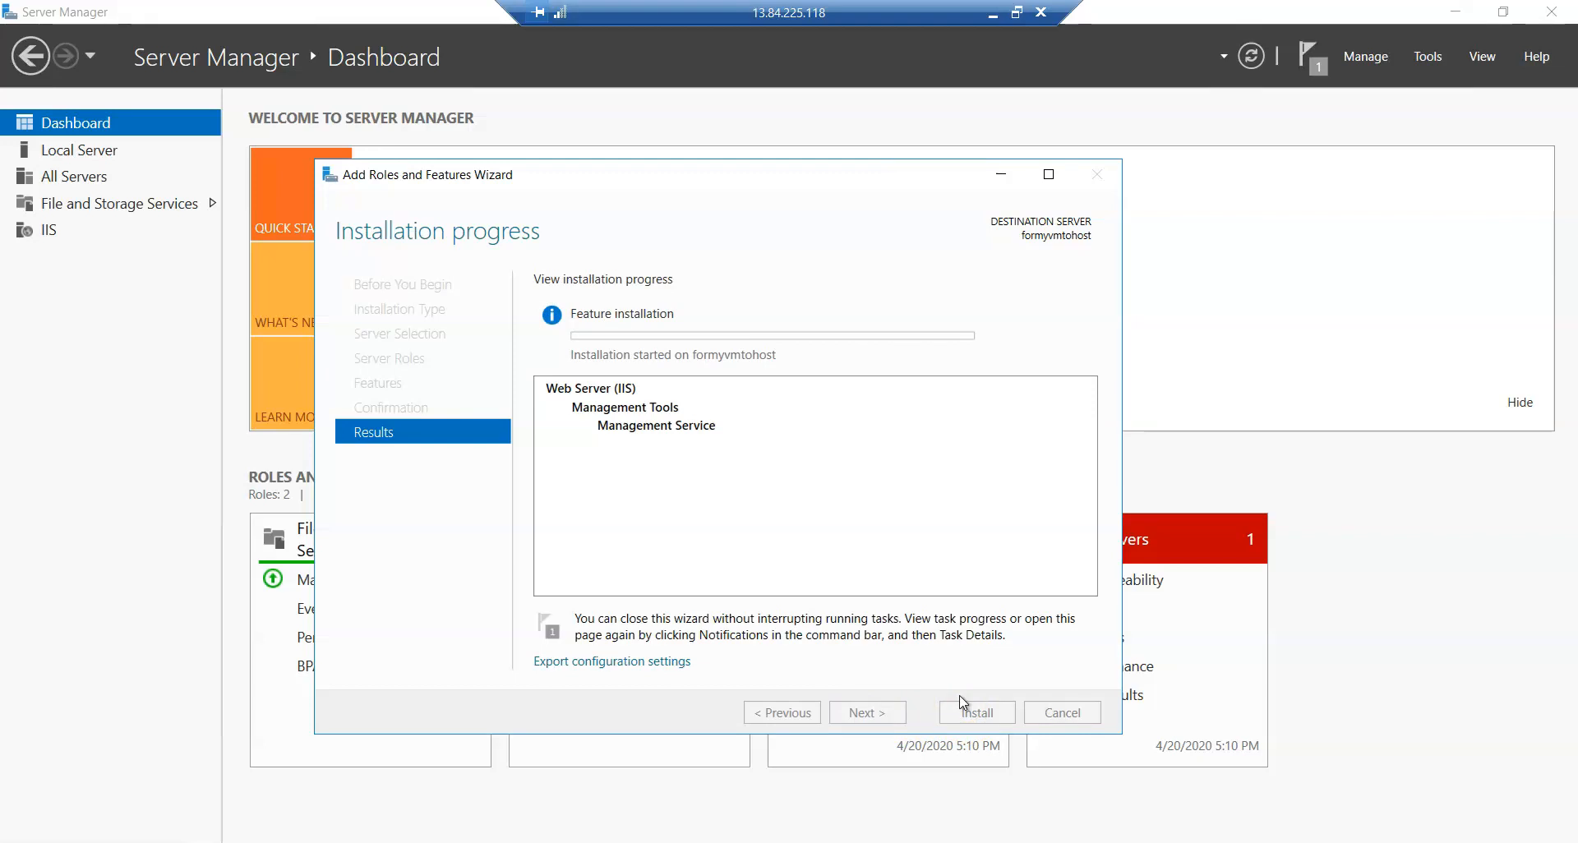
mouse_move(974, 712)
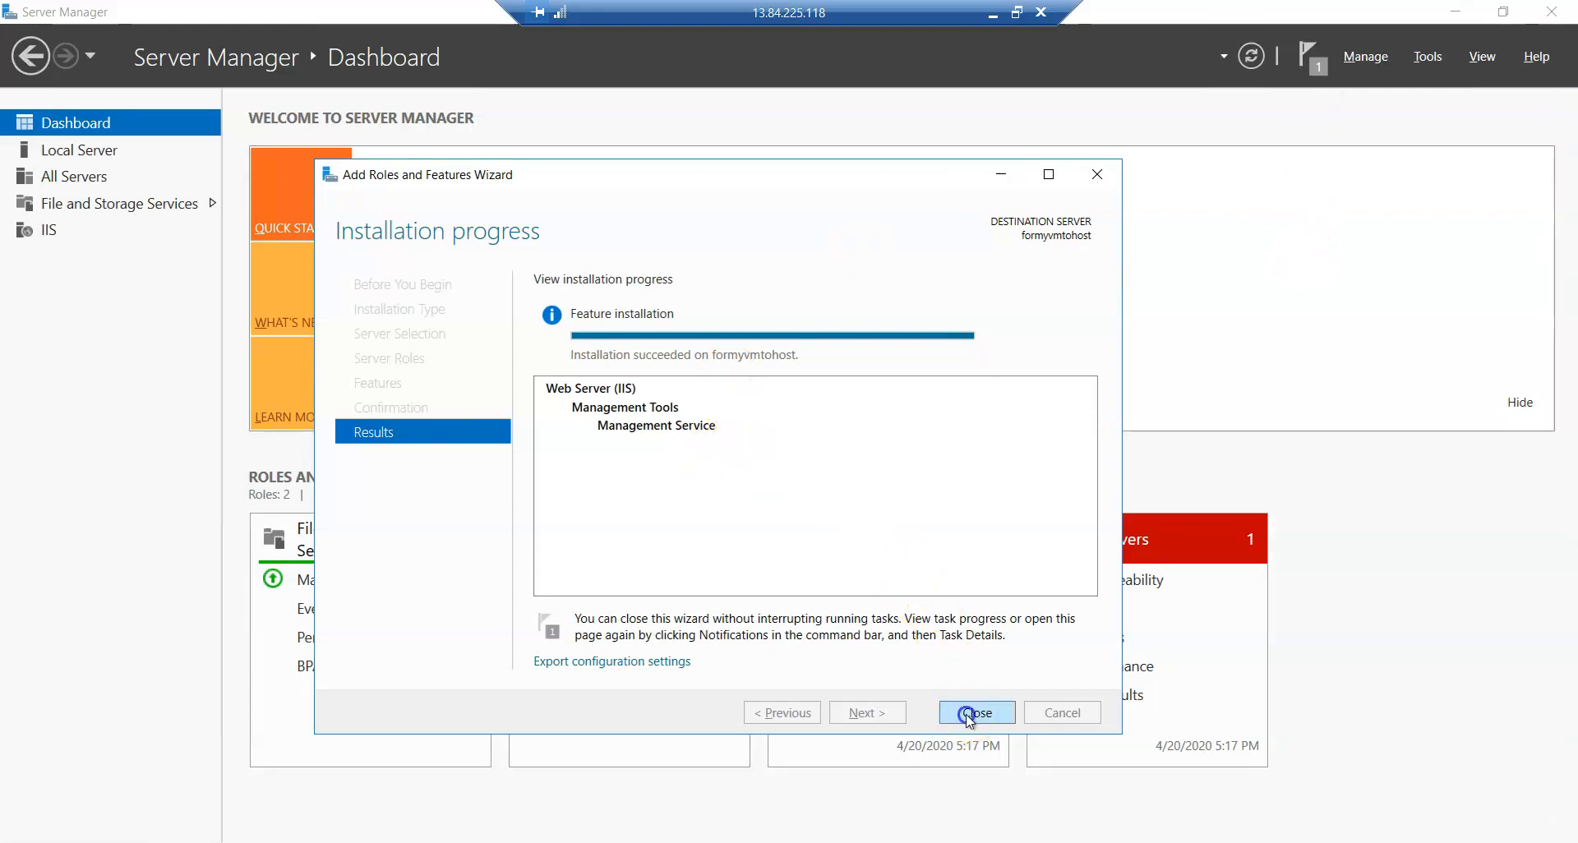
left_click(975, 712)
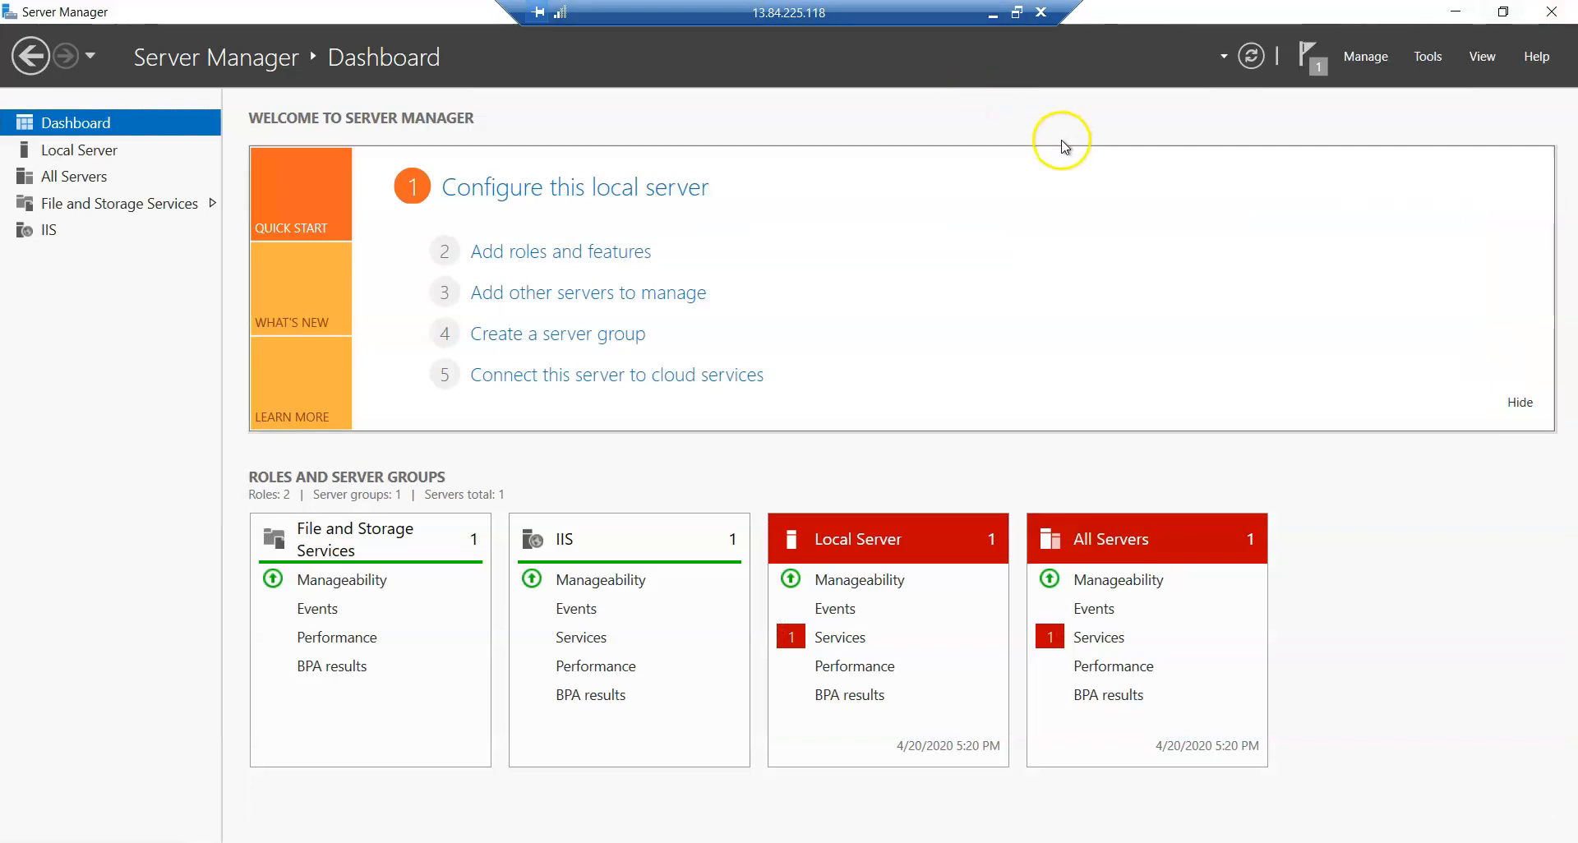
mouse_move(297, 184)
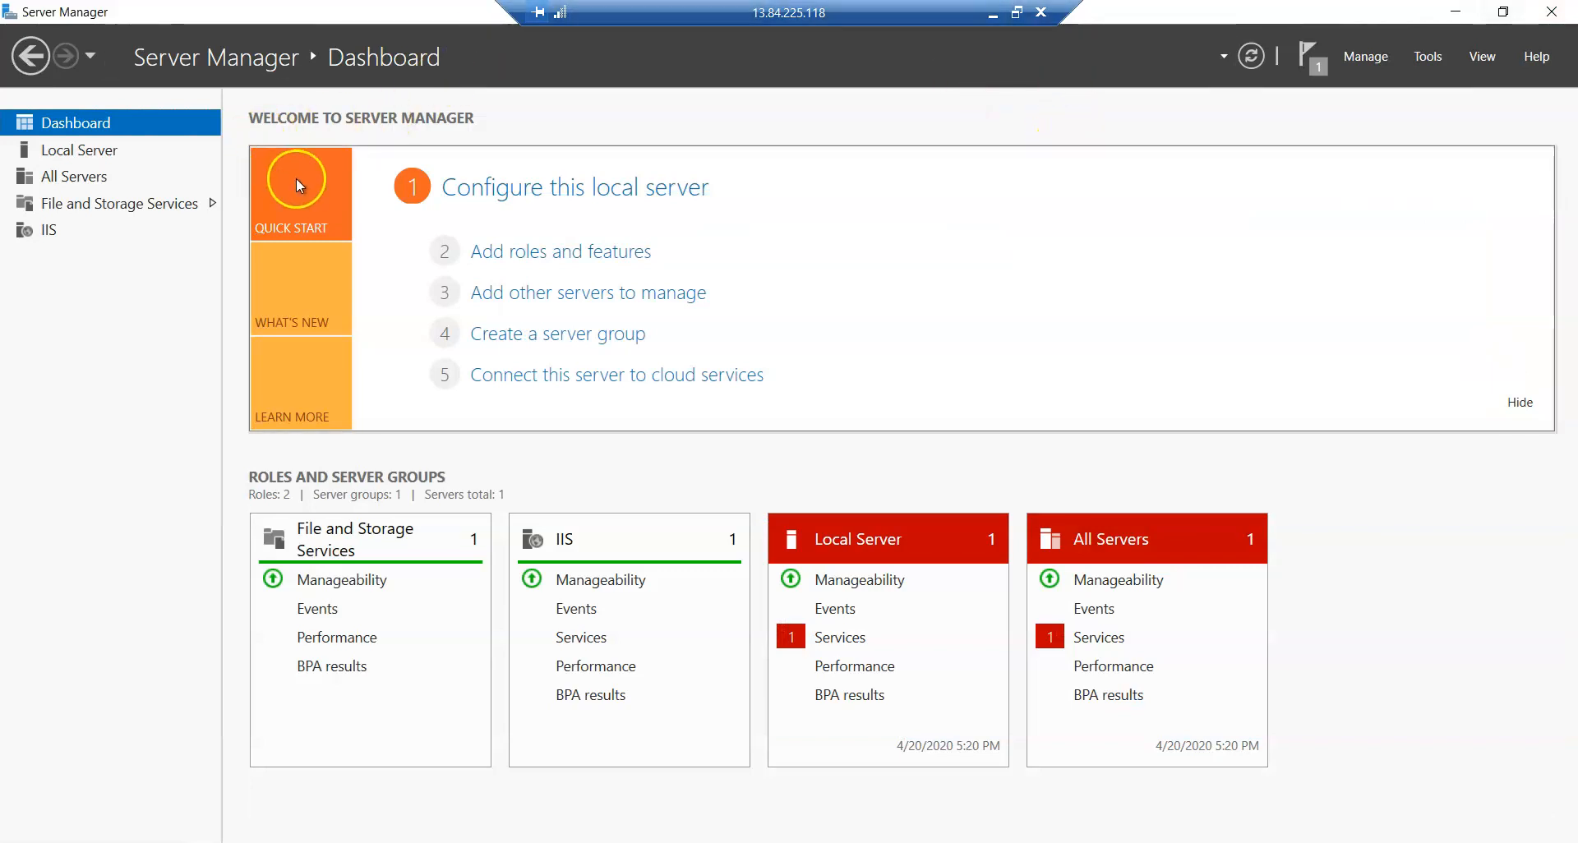
left_click(79, 149)
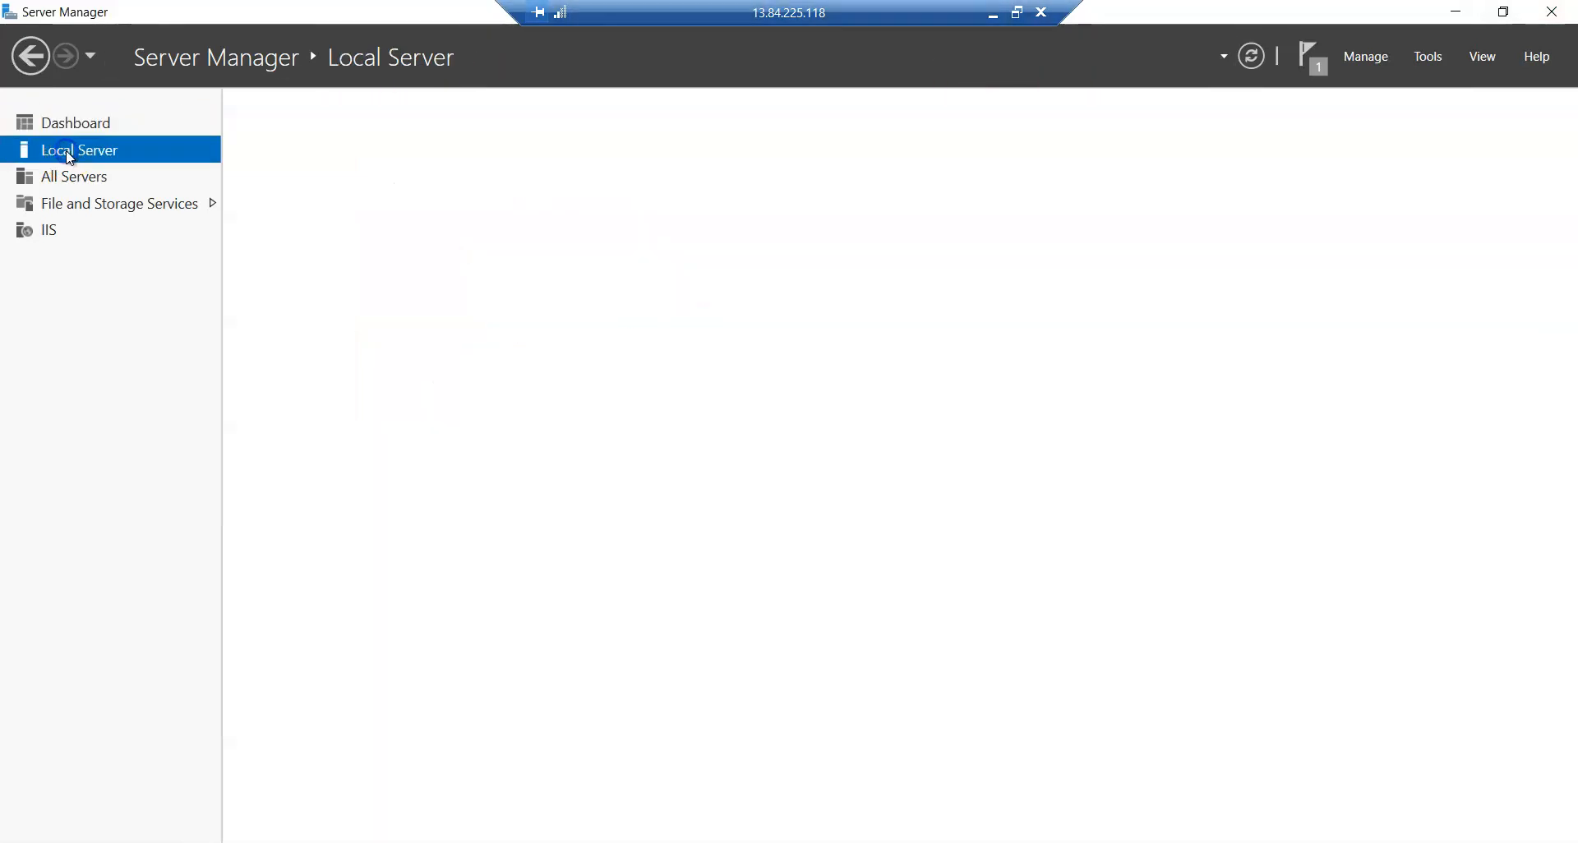
Set IE Enhanced Security Configuration to Off for Administrators and Users and confirm.
left_click(79, 149)
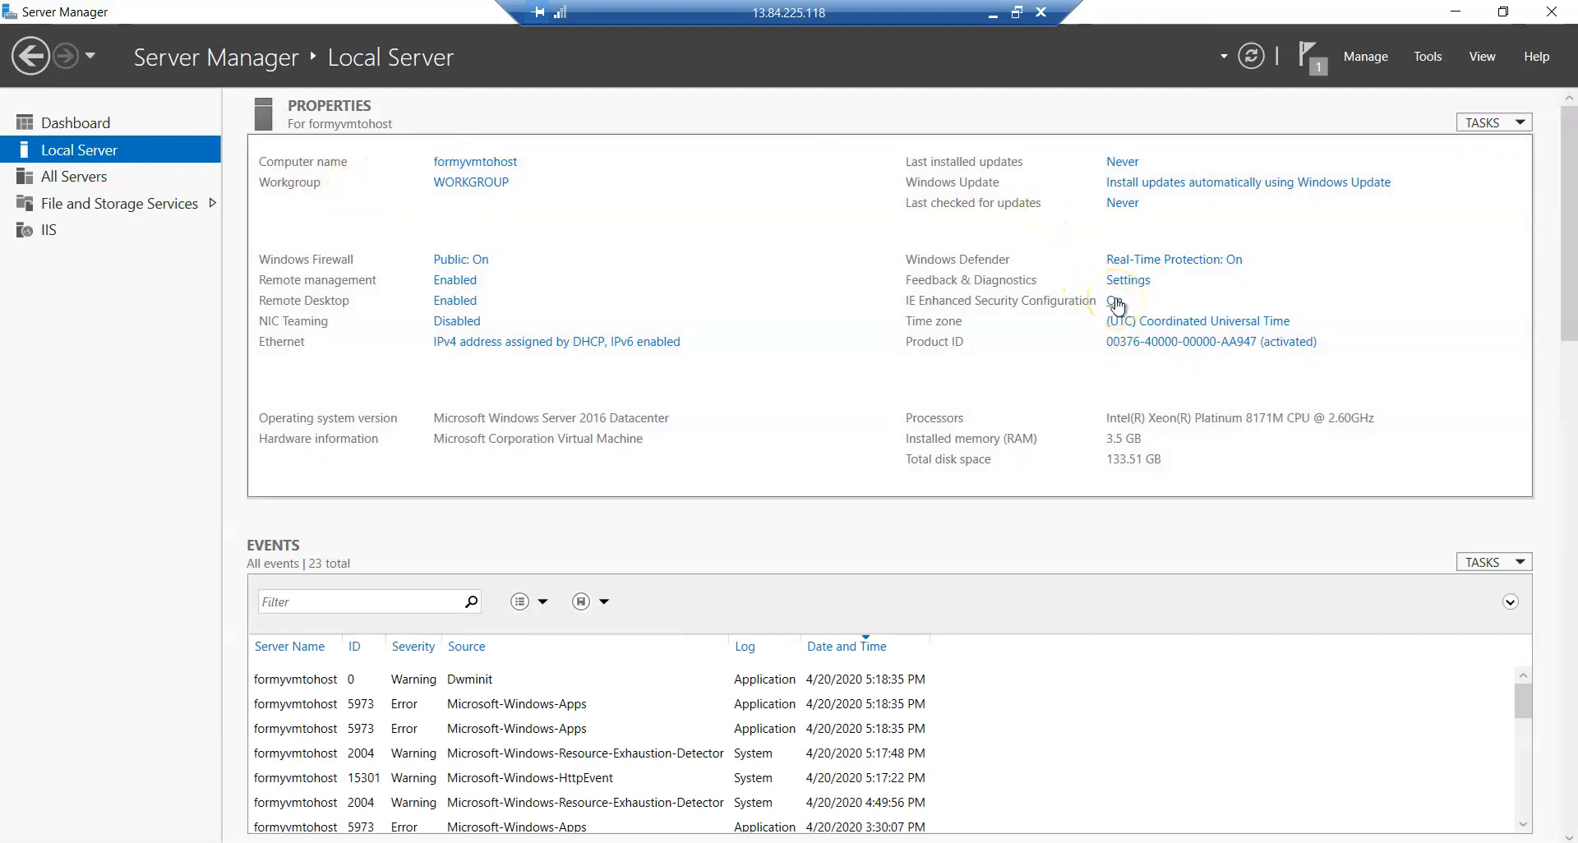
left_click(1115, 301)
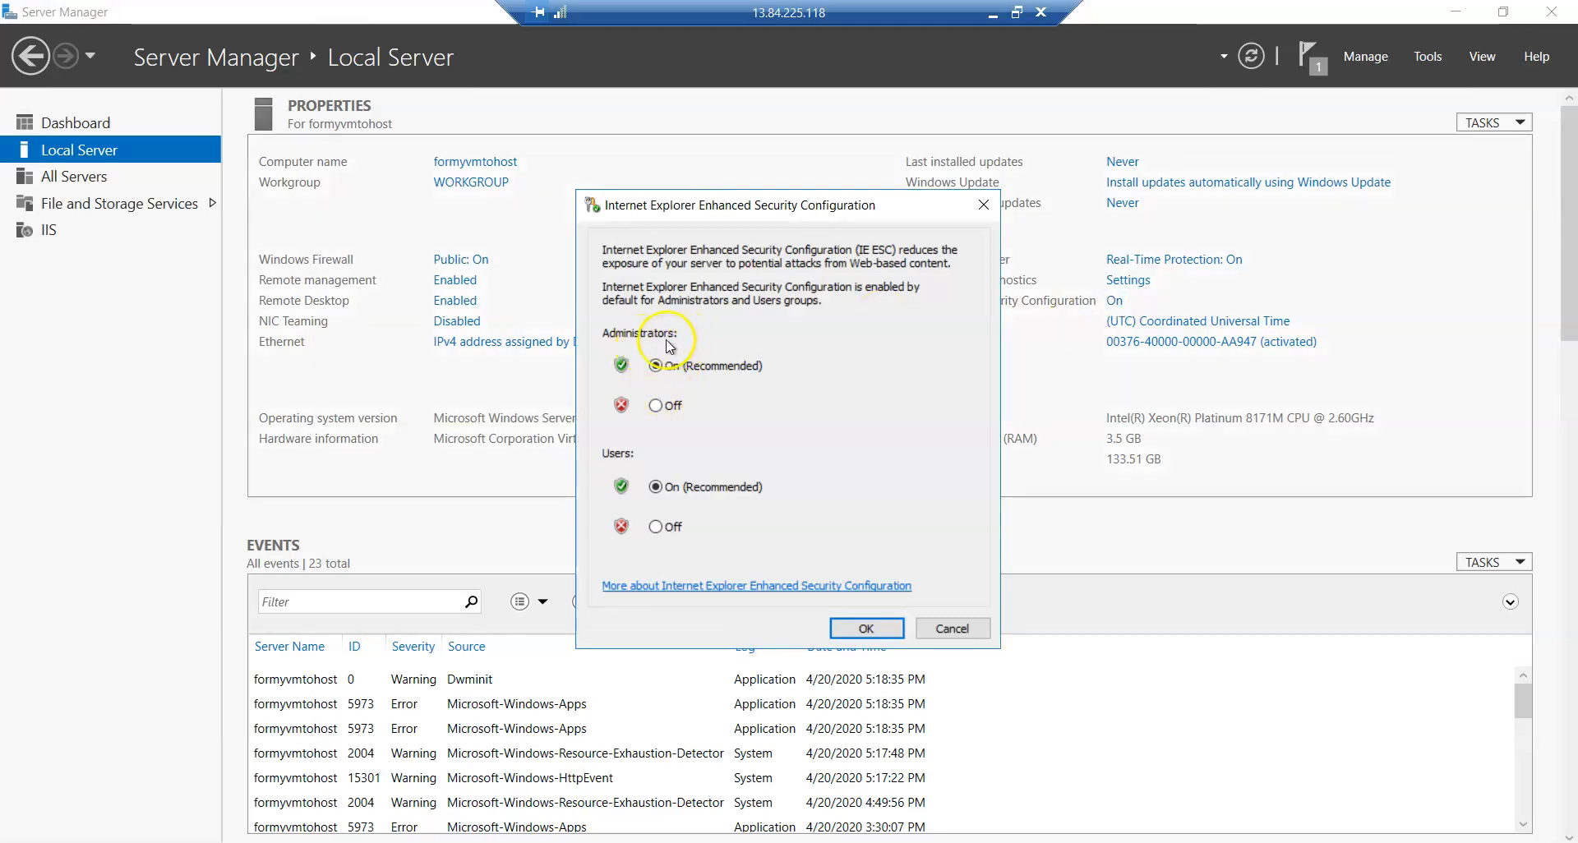
left_click(656, 404)
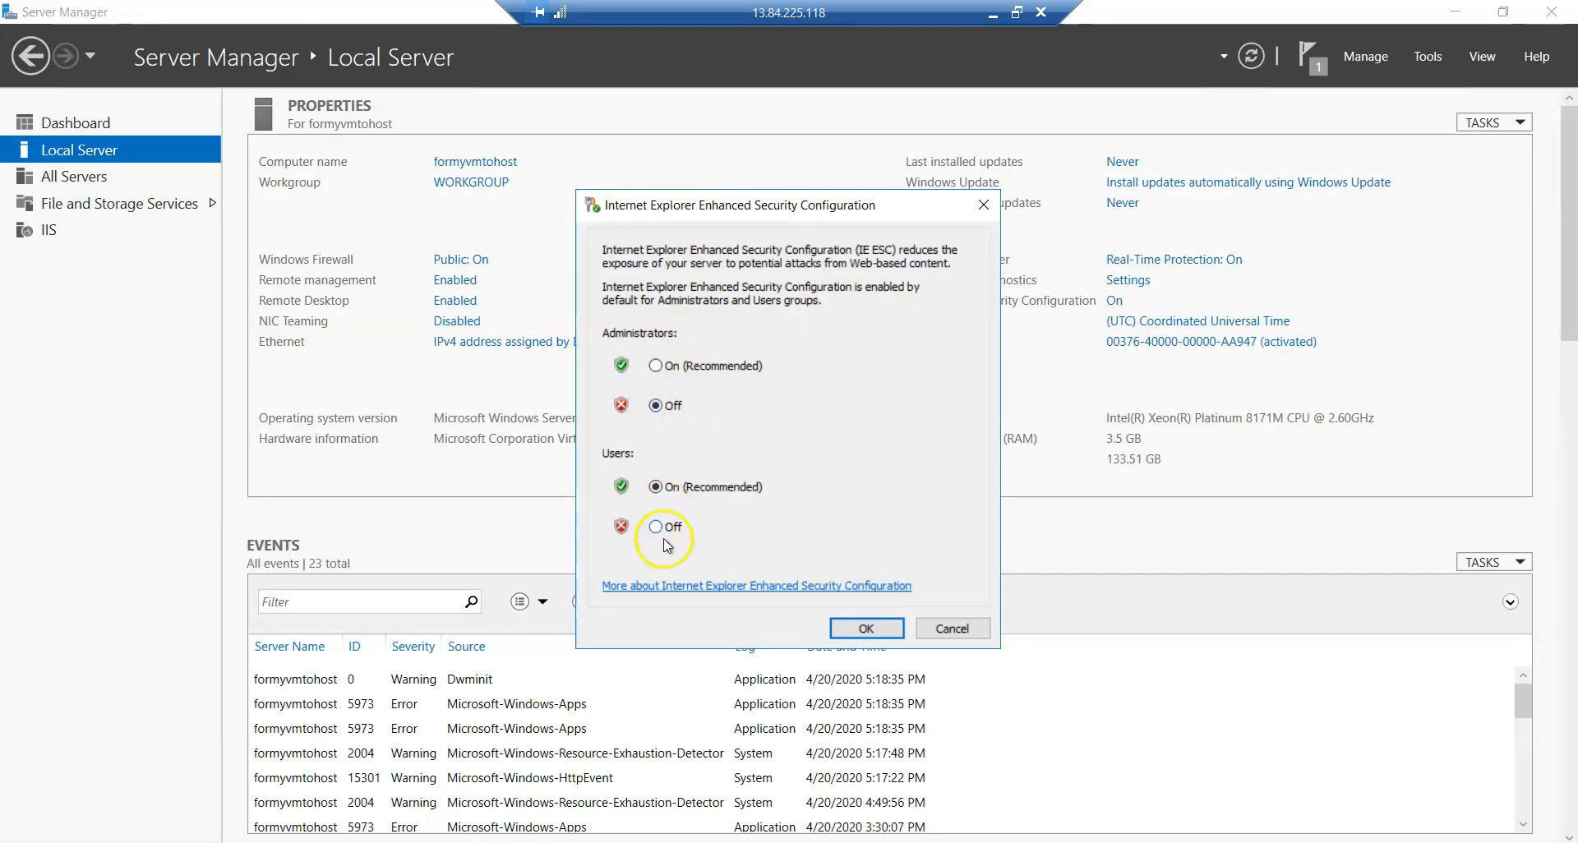
left_click(656, 528)
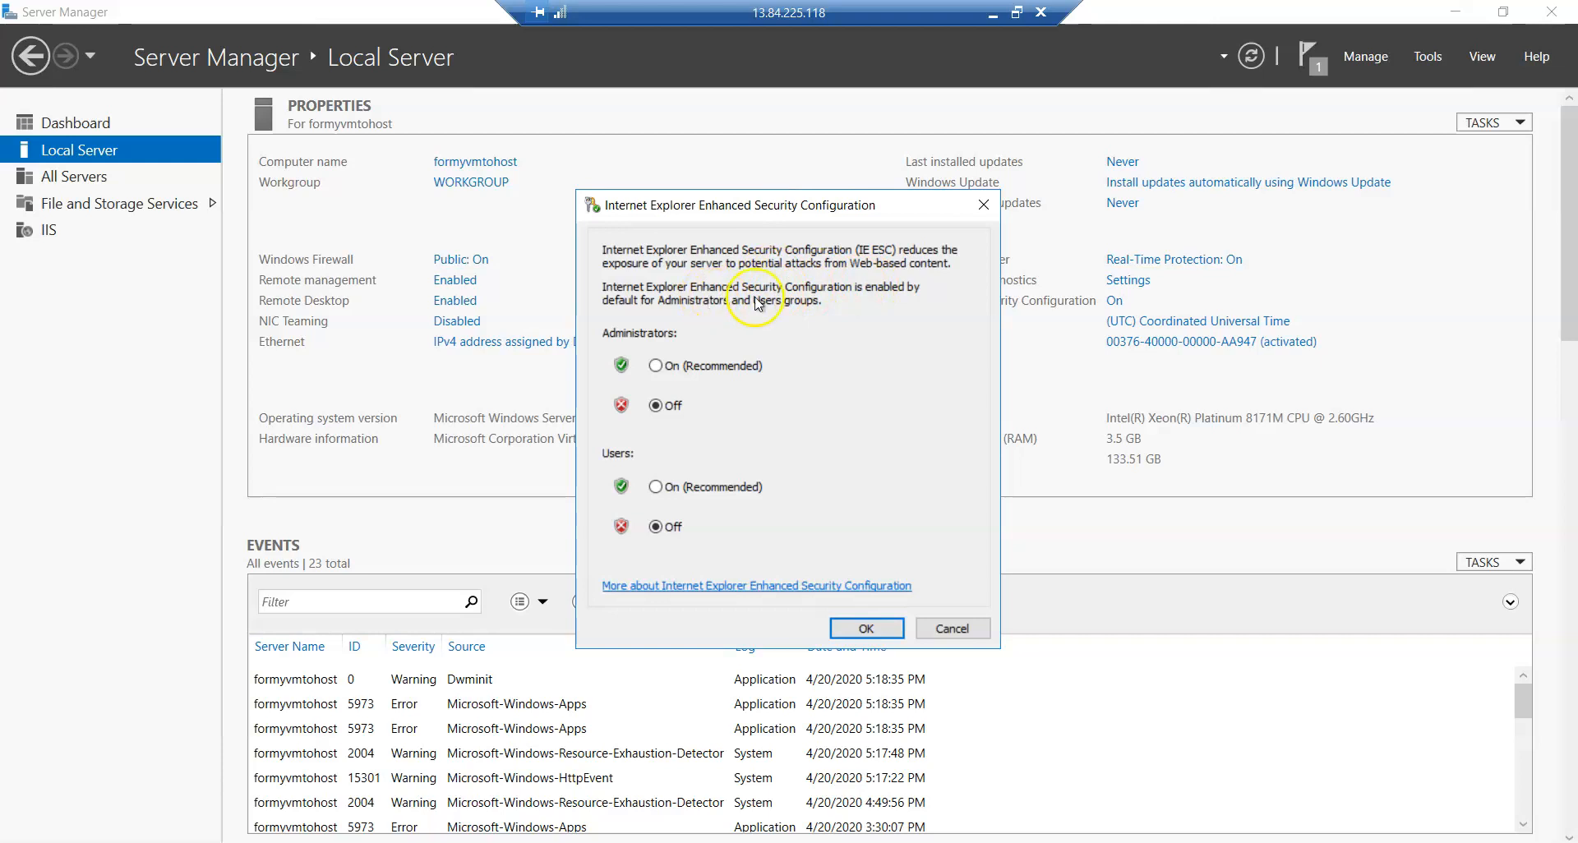
mouse_move(859, 299)
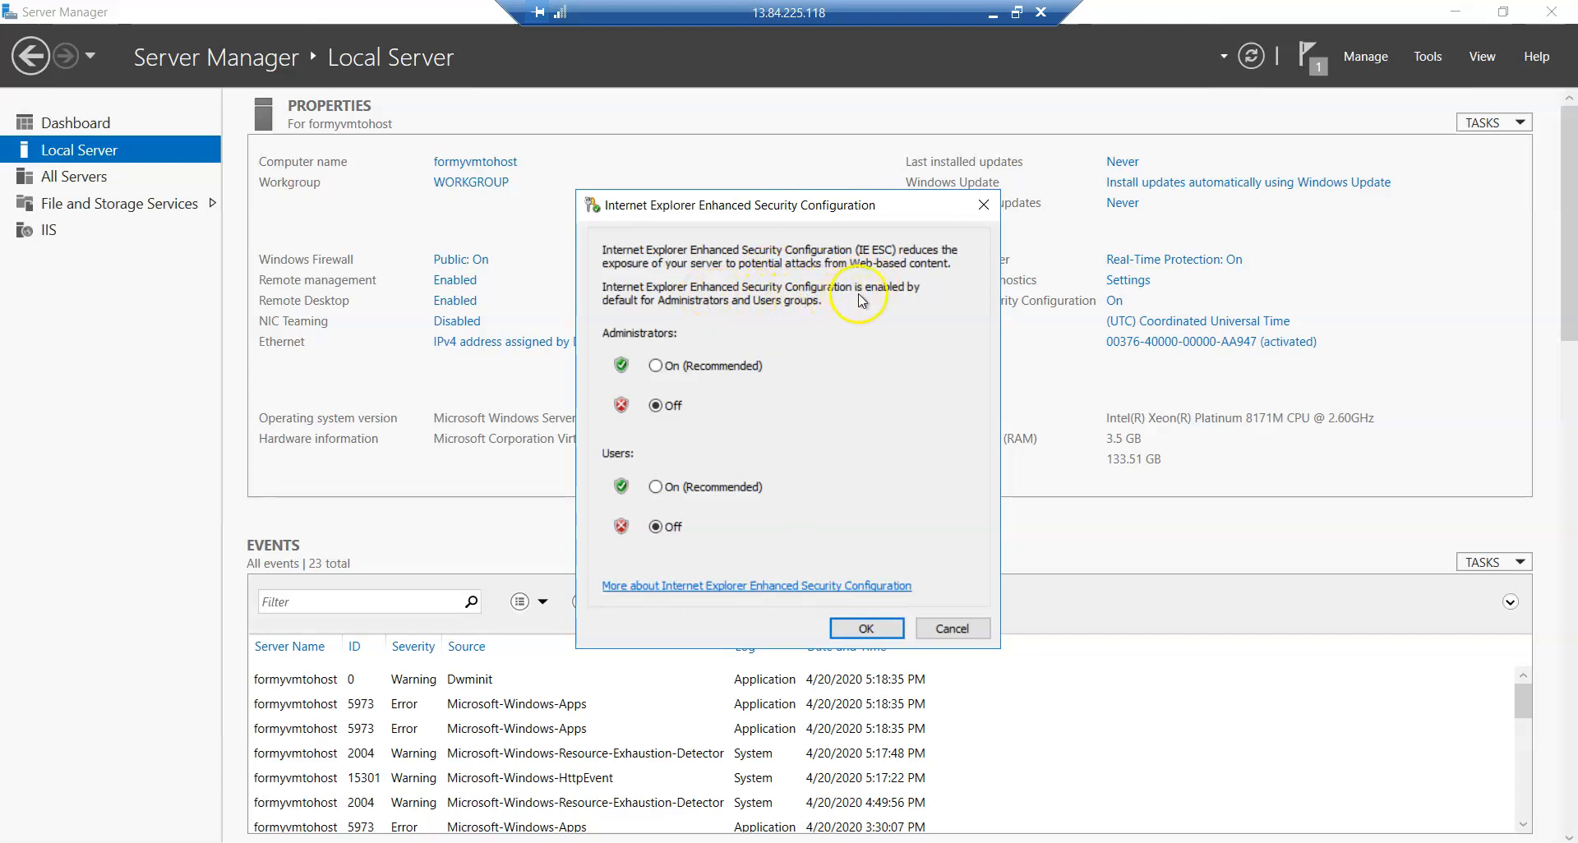
mouse_move(768, 317)
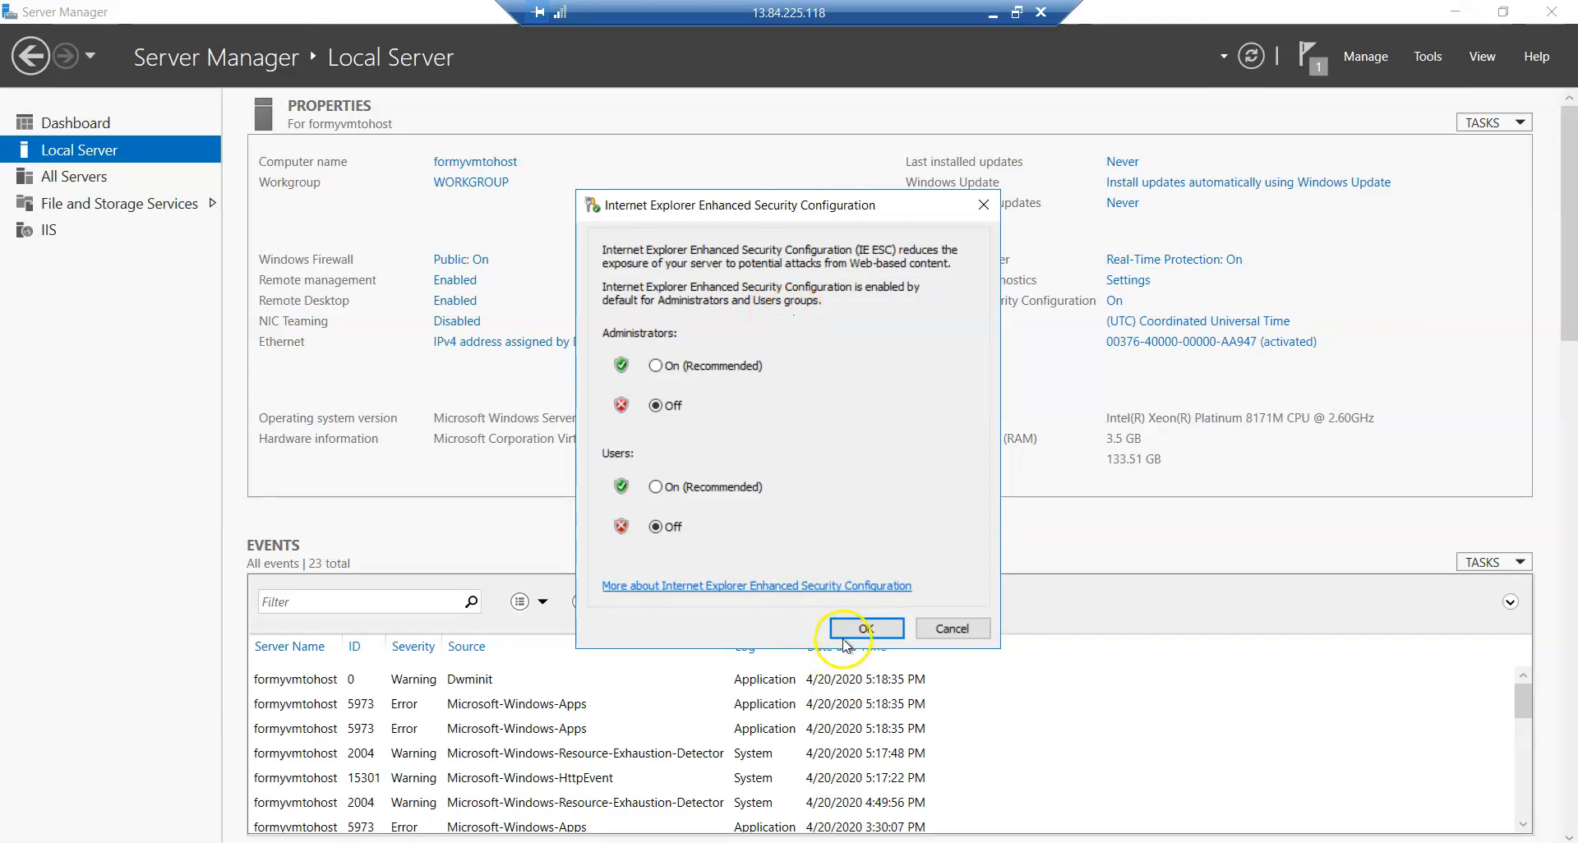
left_click(867, 628)
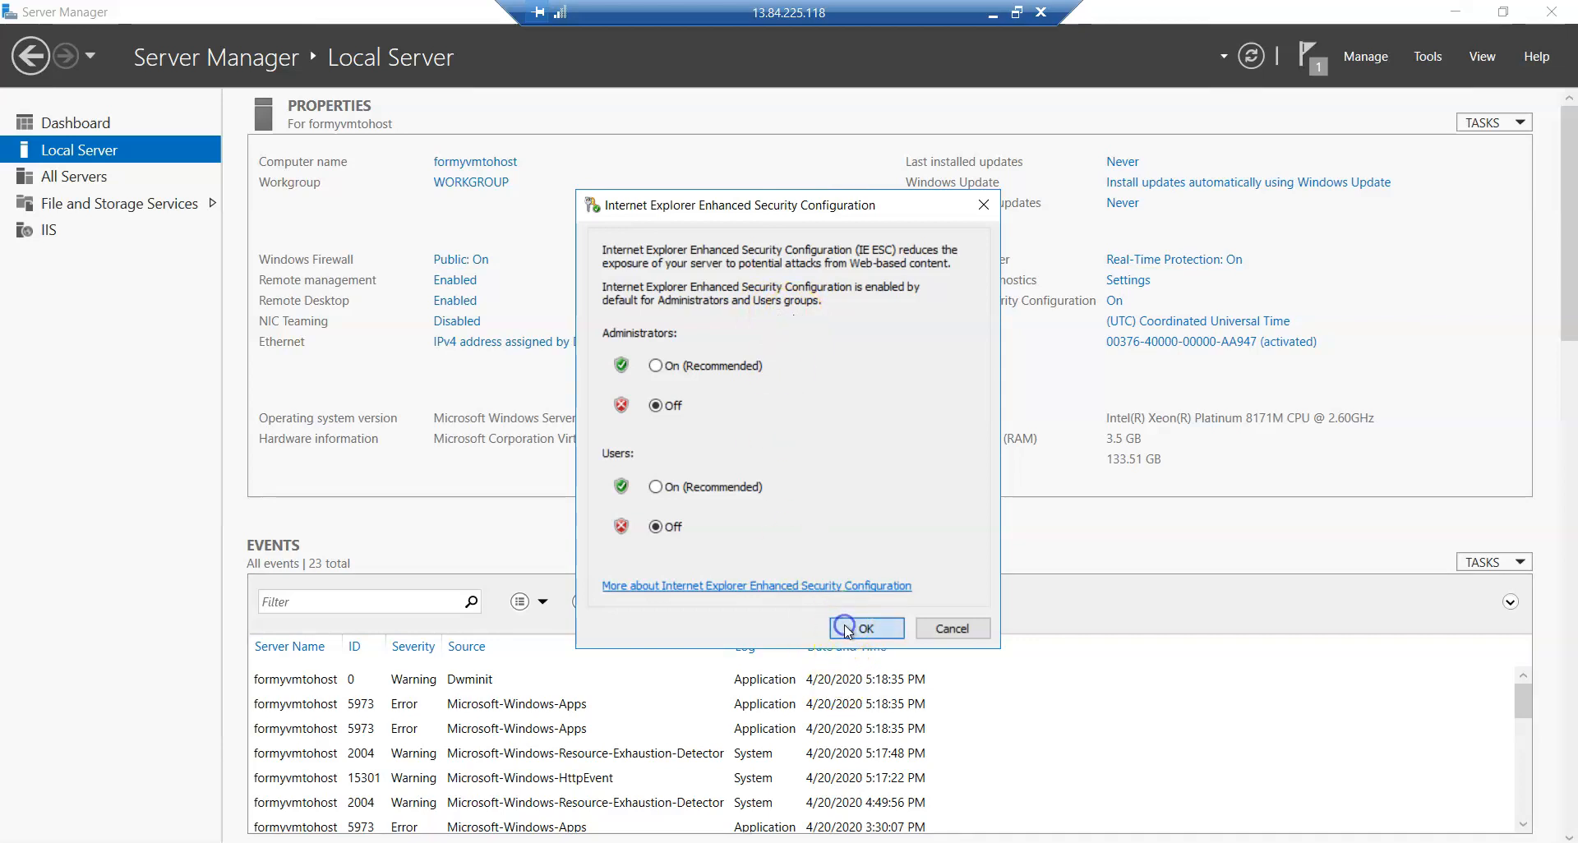
left_click(863, 628)
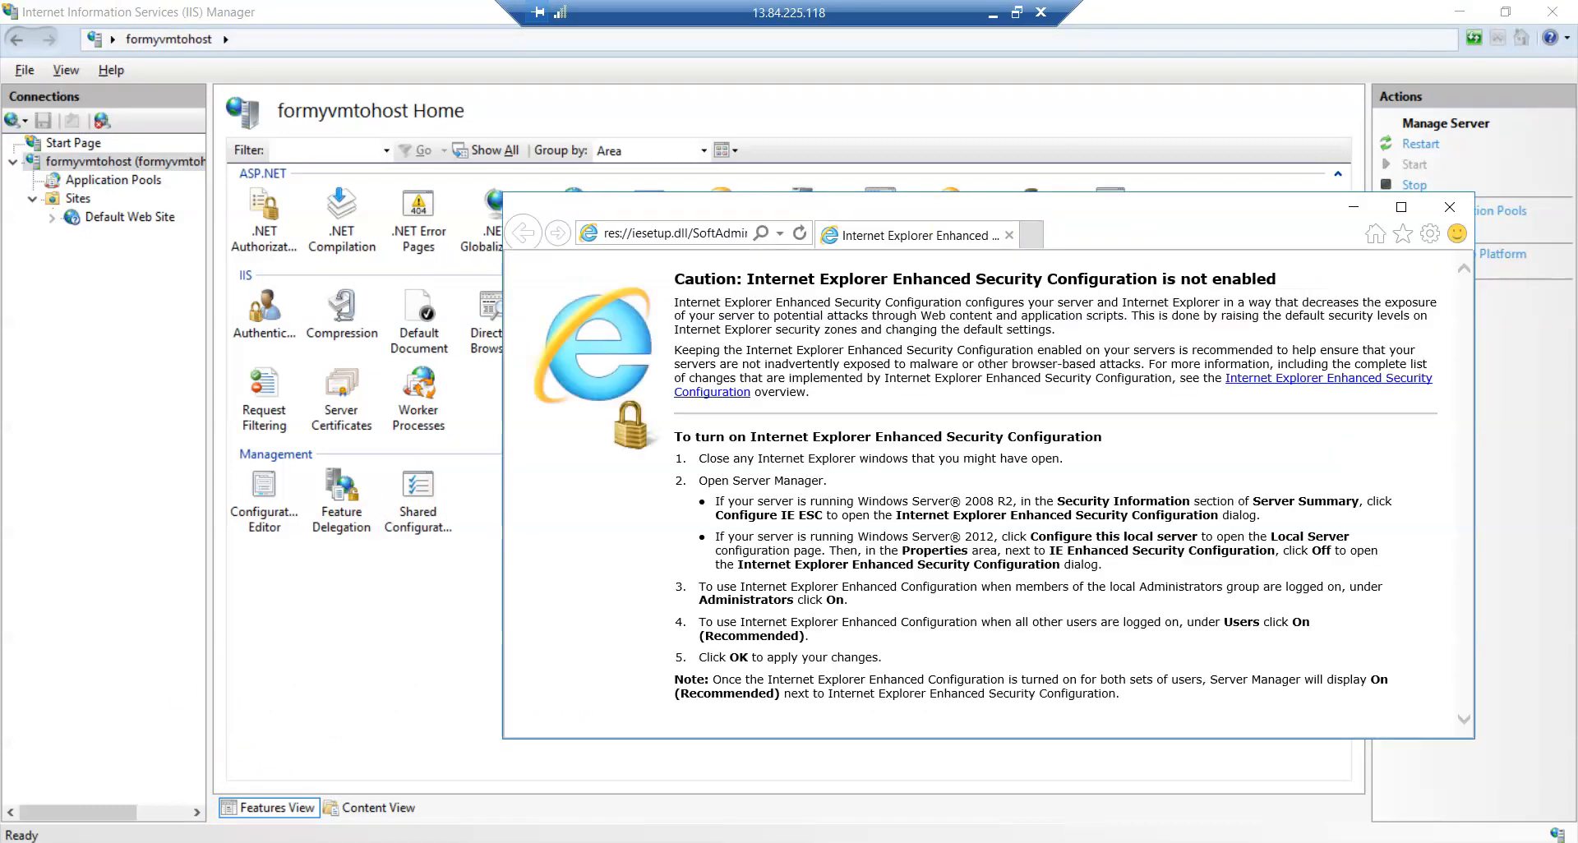
Load the Web Deploy v3.6 download page and start the download.
left_click(664, 231)
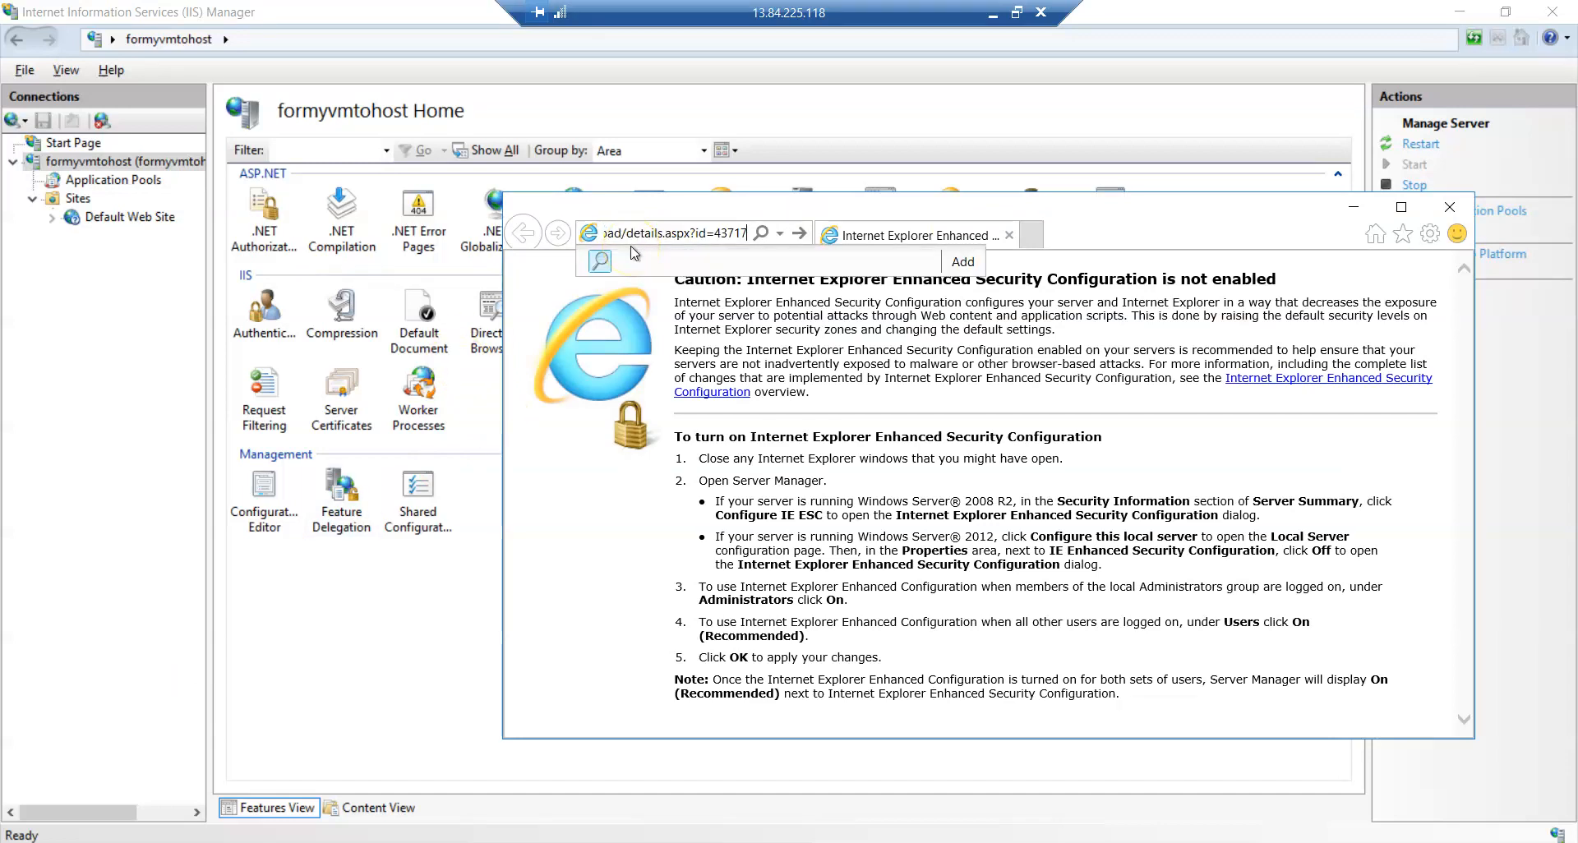
left_click(523, 232)
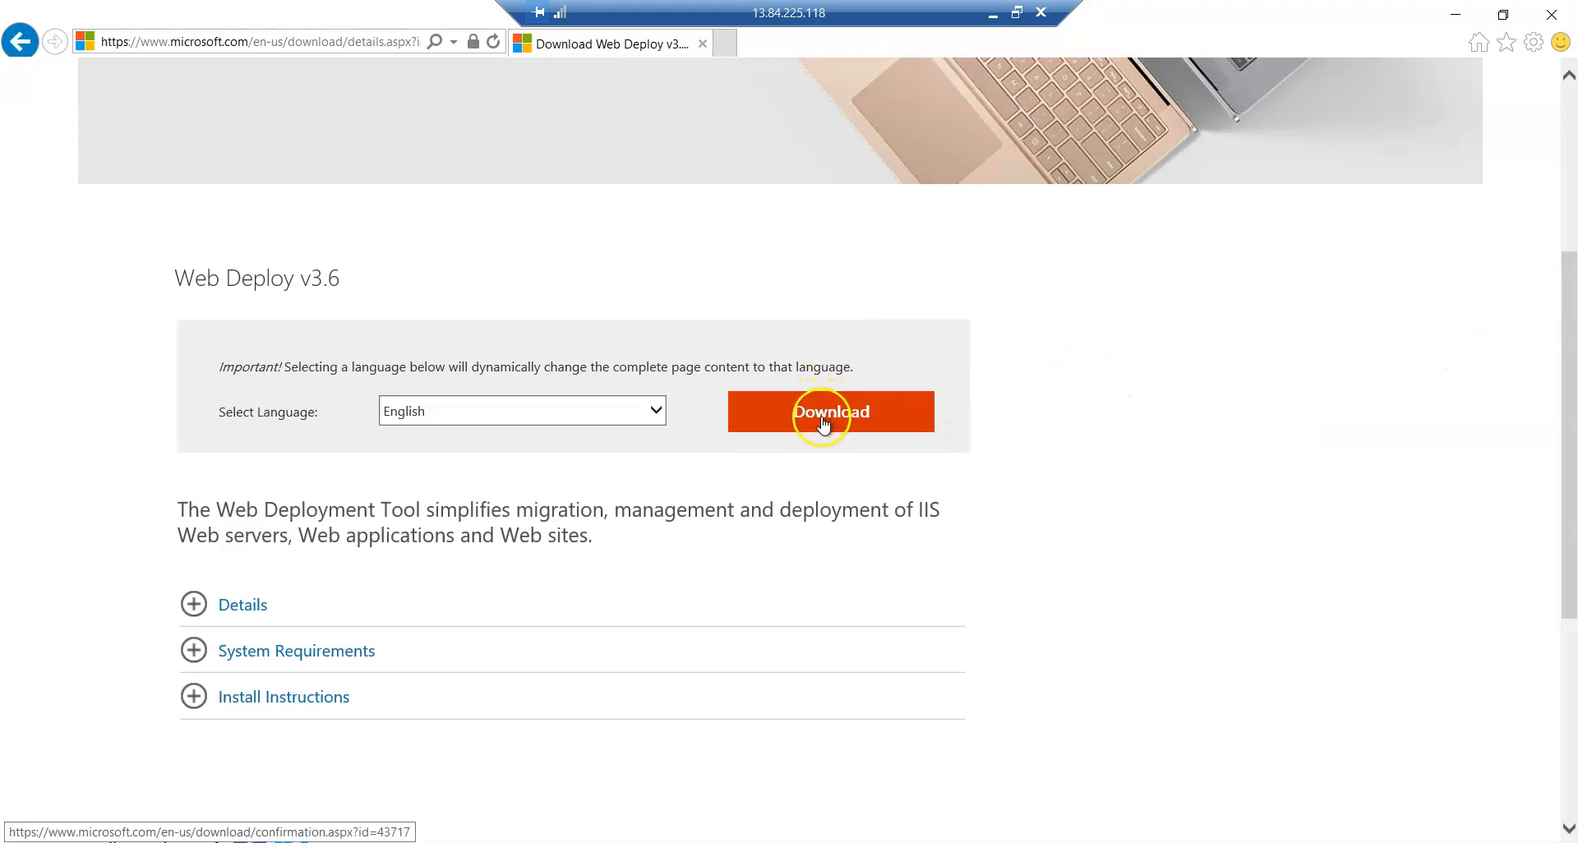
left_click(829, 411)
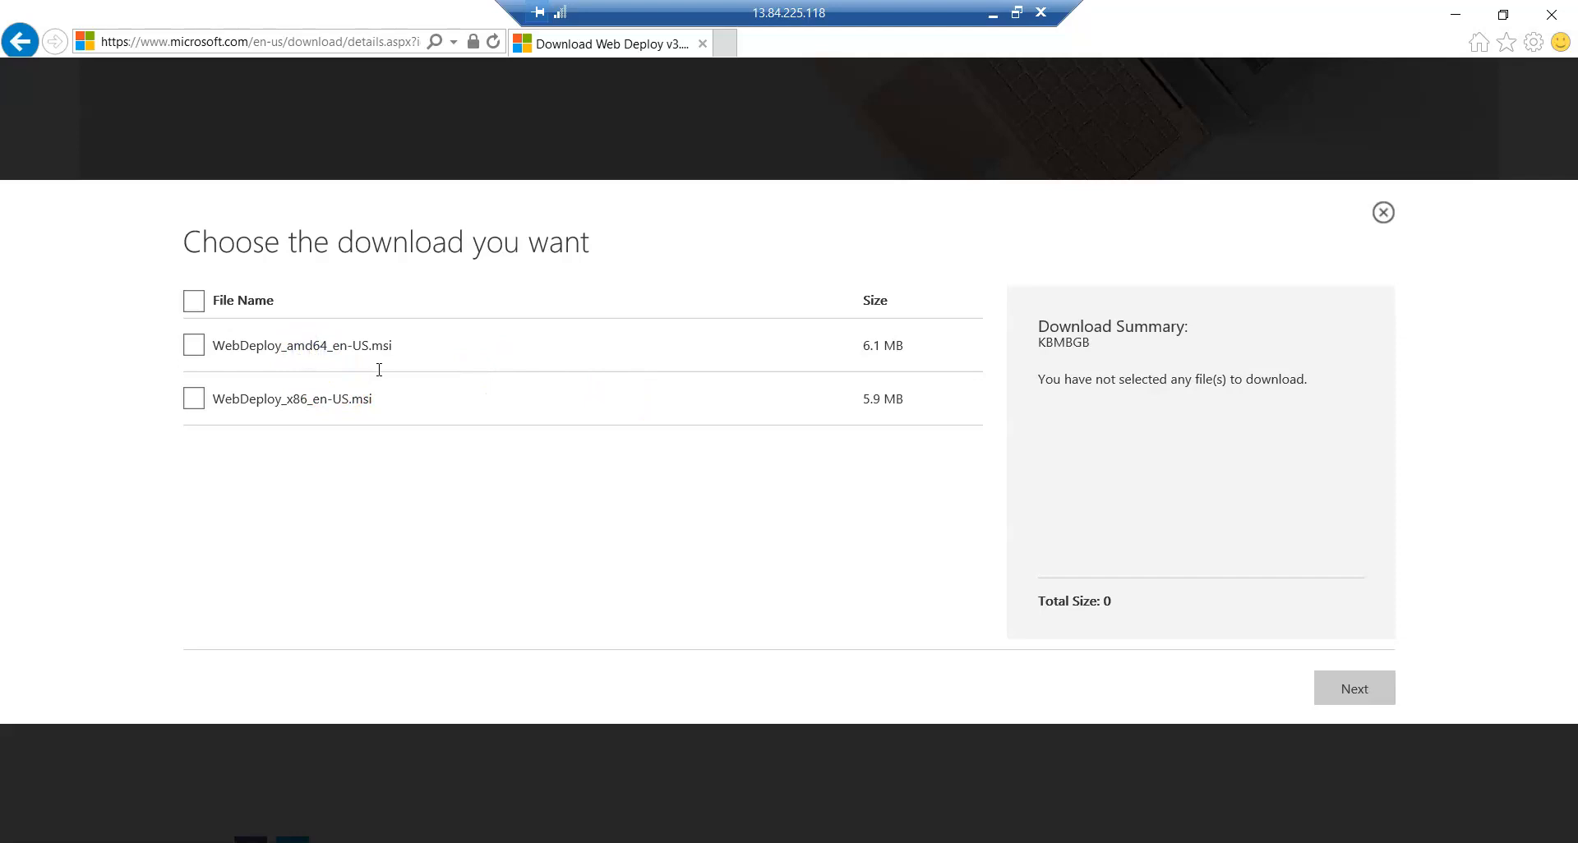
mouse_move(87, 307)
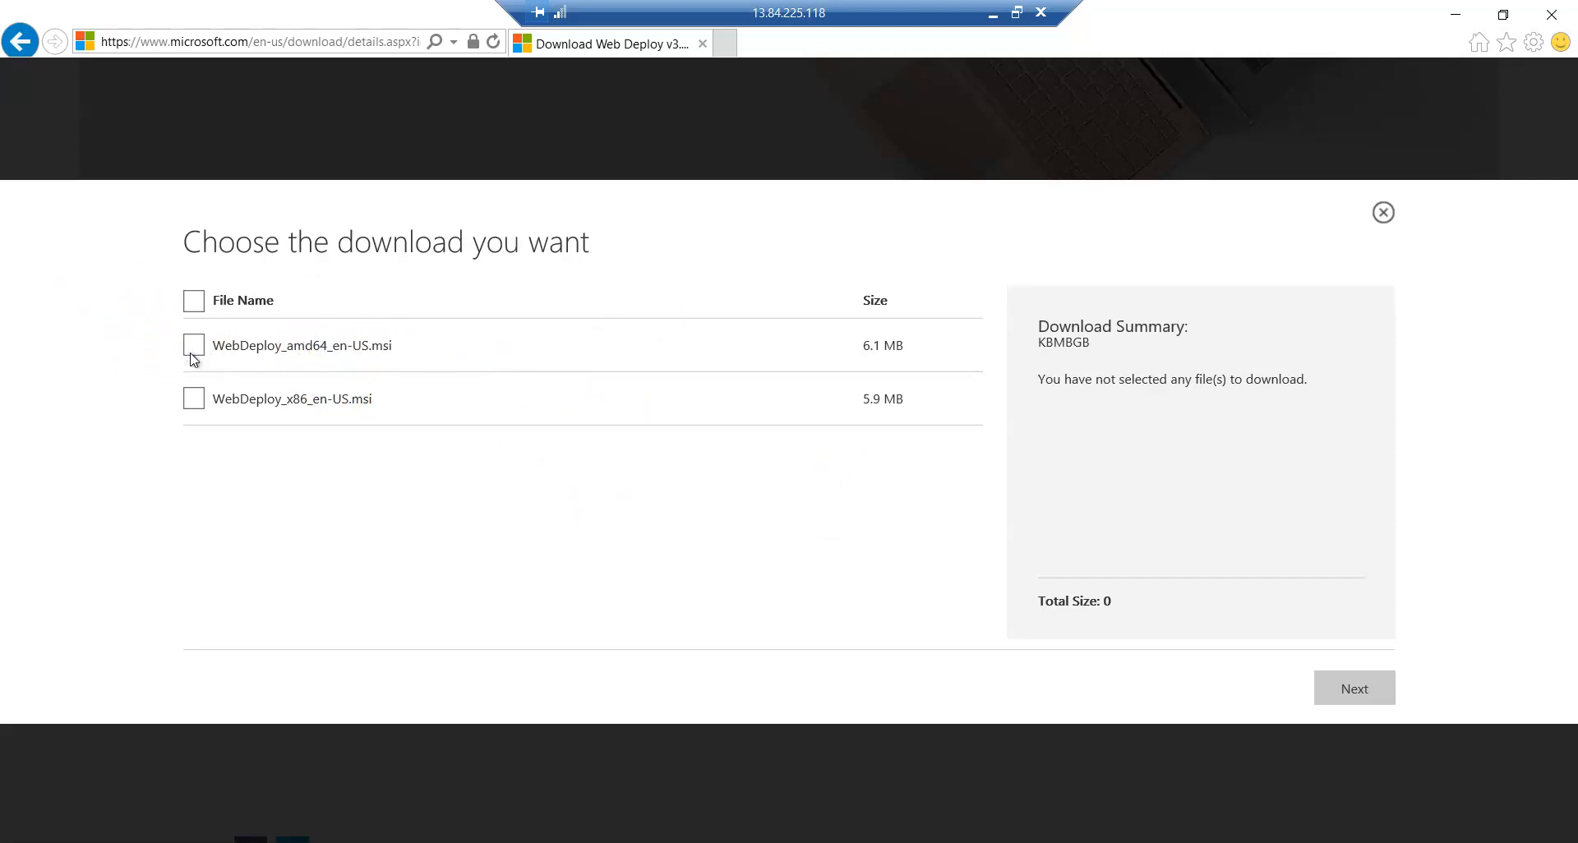
Choose WebDeploy_amd64_en-US.msi, allow the blocked pop-up once and run the installer.
left_click(194, 345)
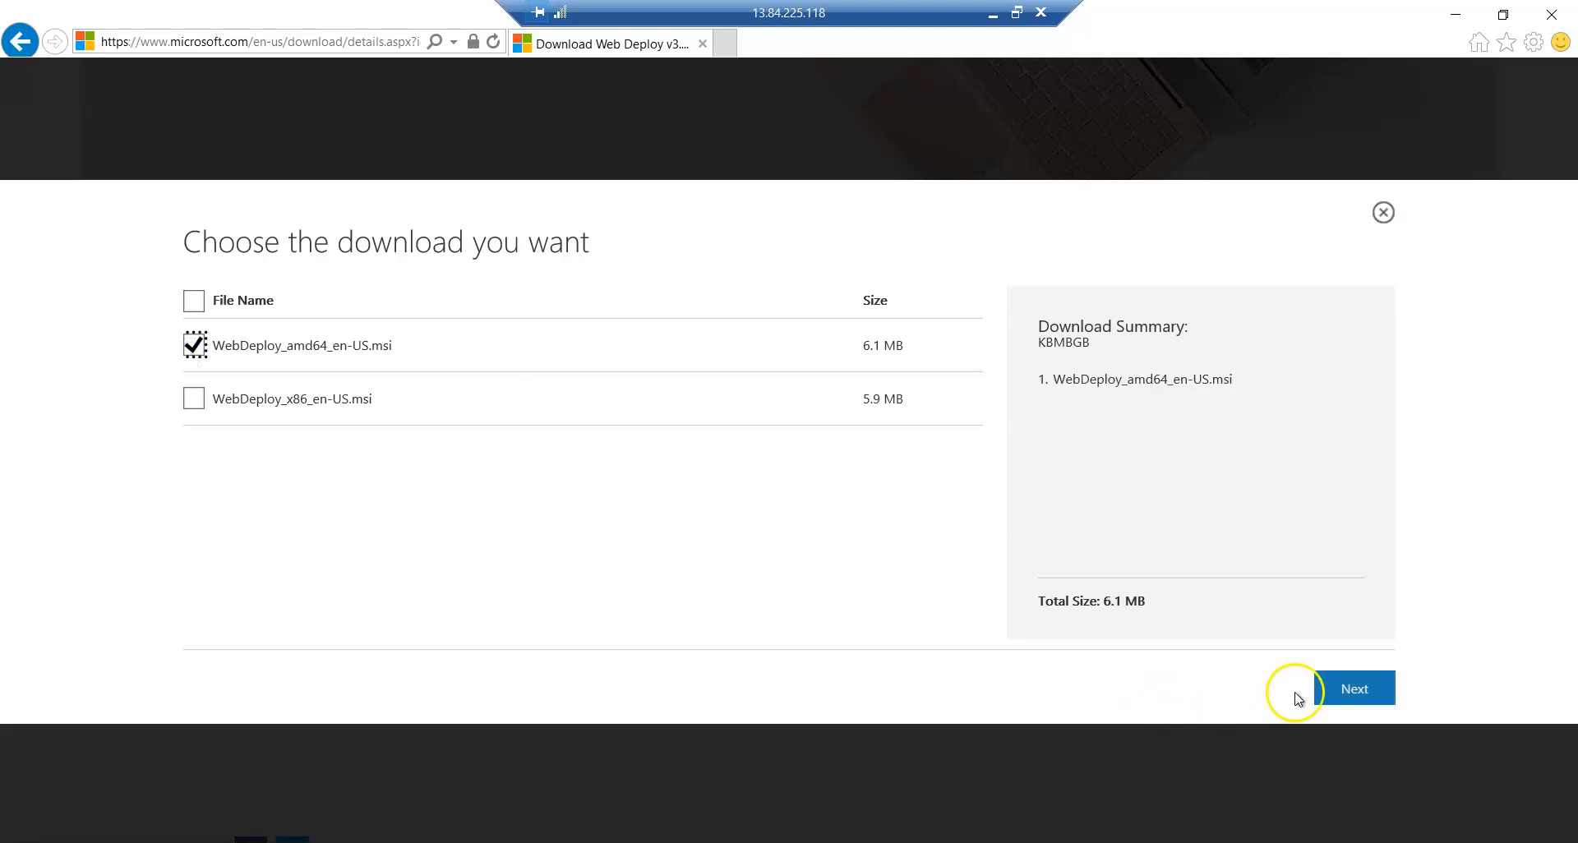
left_click(1353, 688)
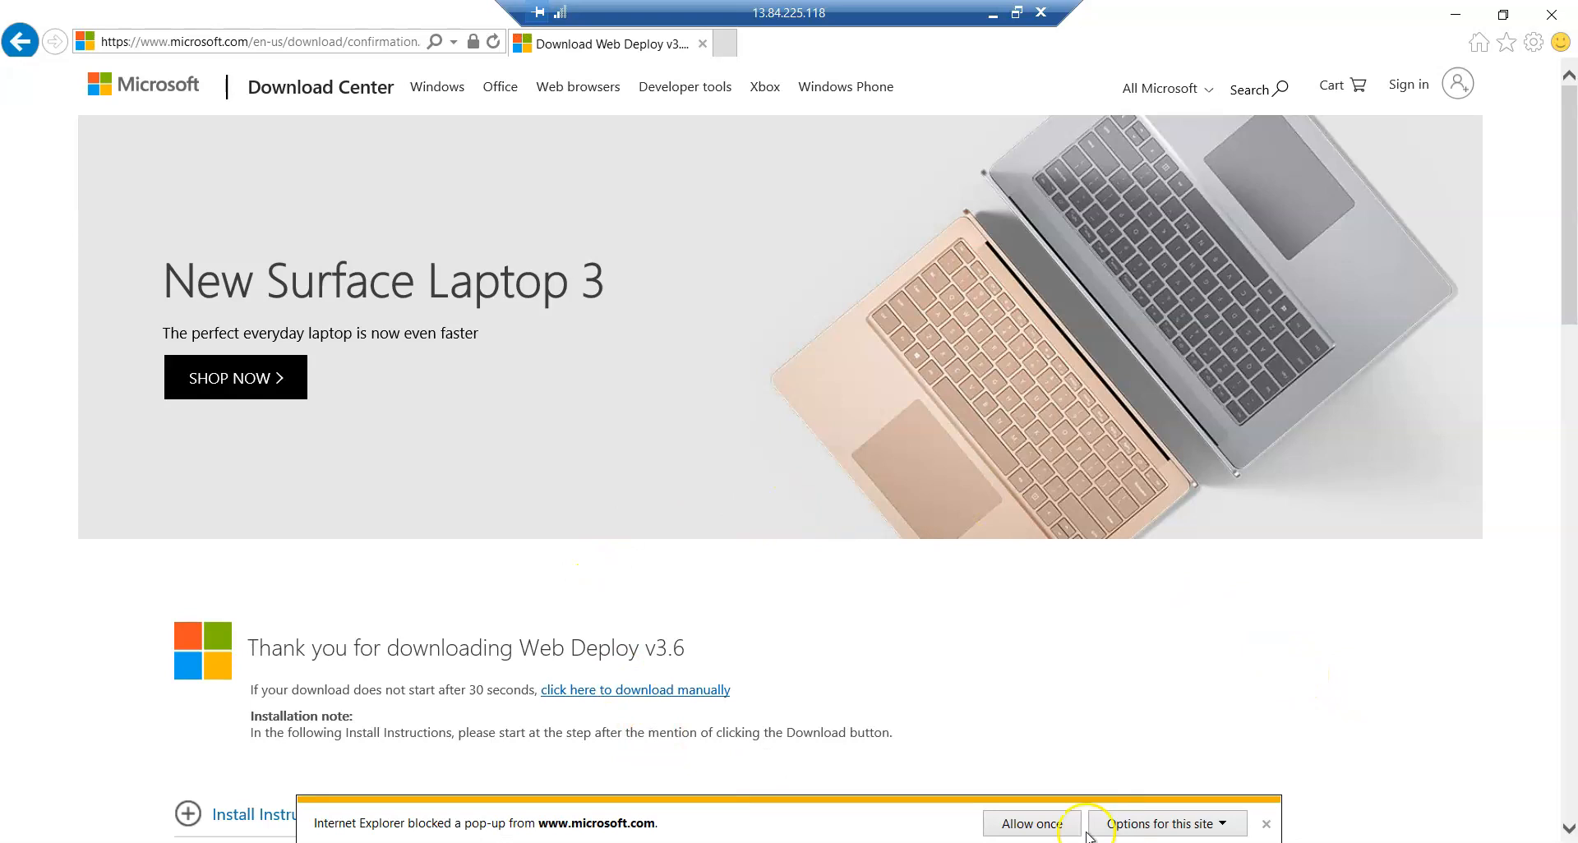
left_click(1030, 823)
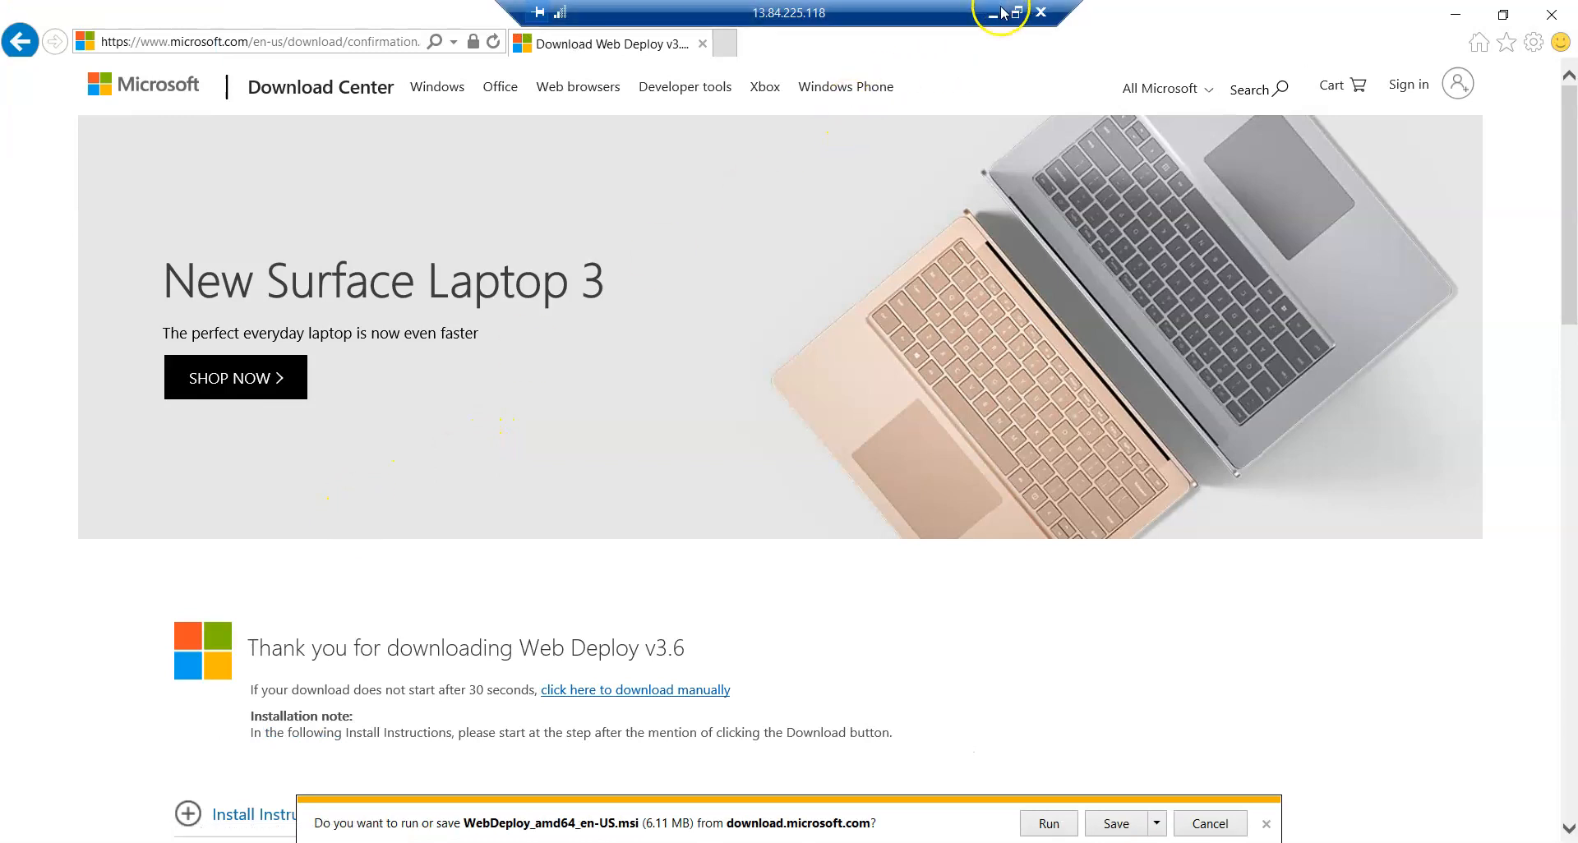
mouse_move(1095, 705)
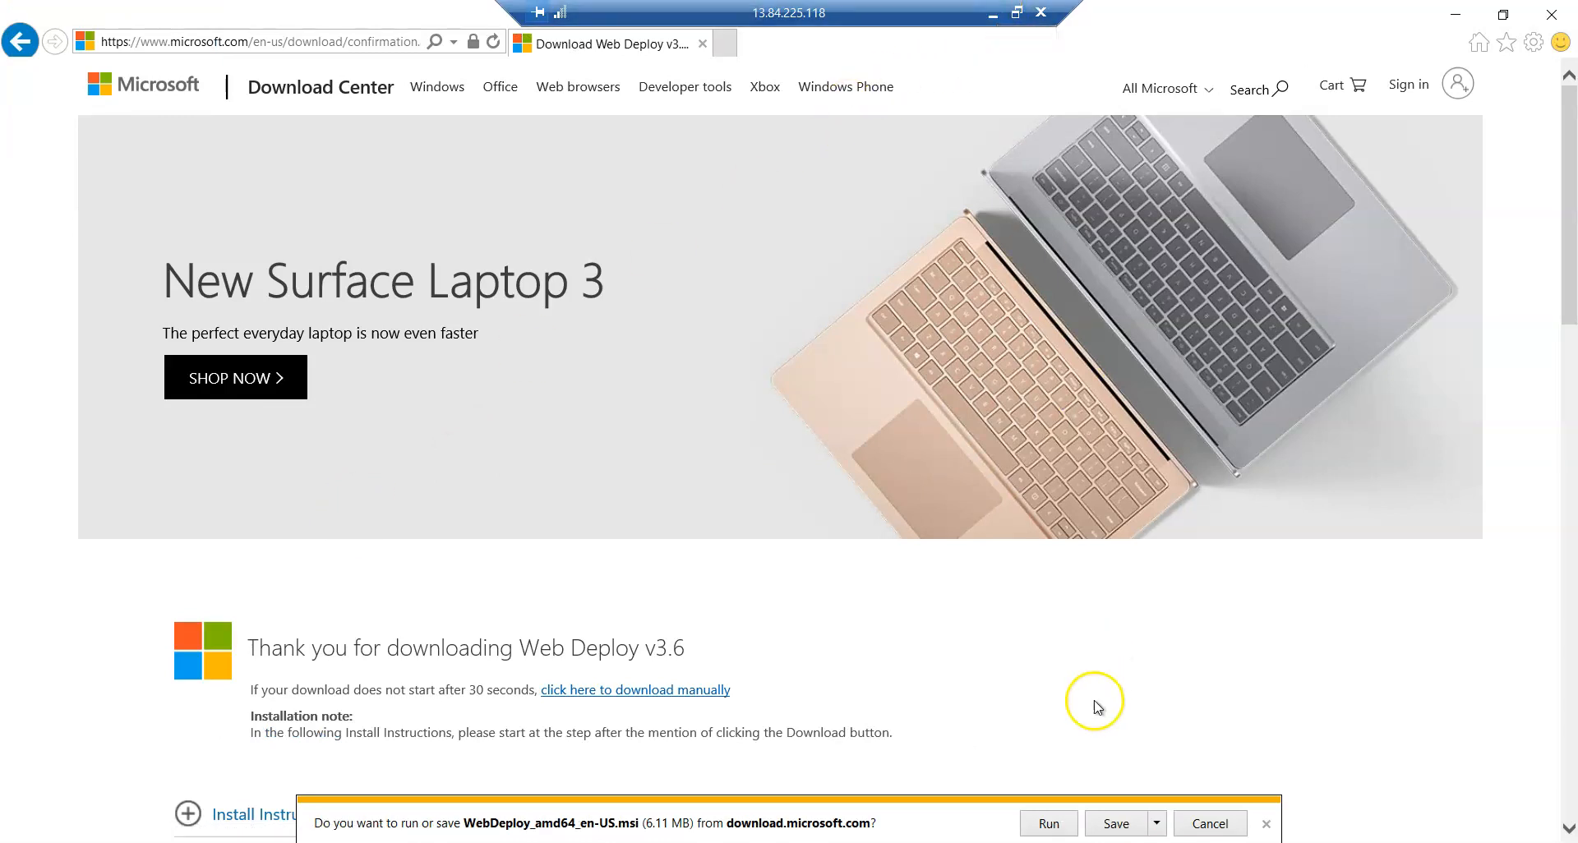
left_click(1115, 824)
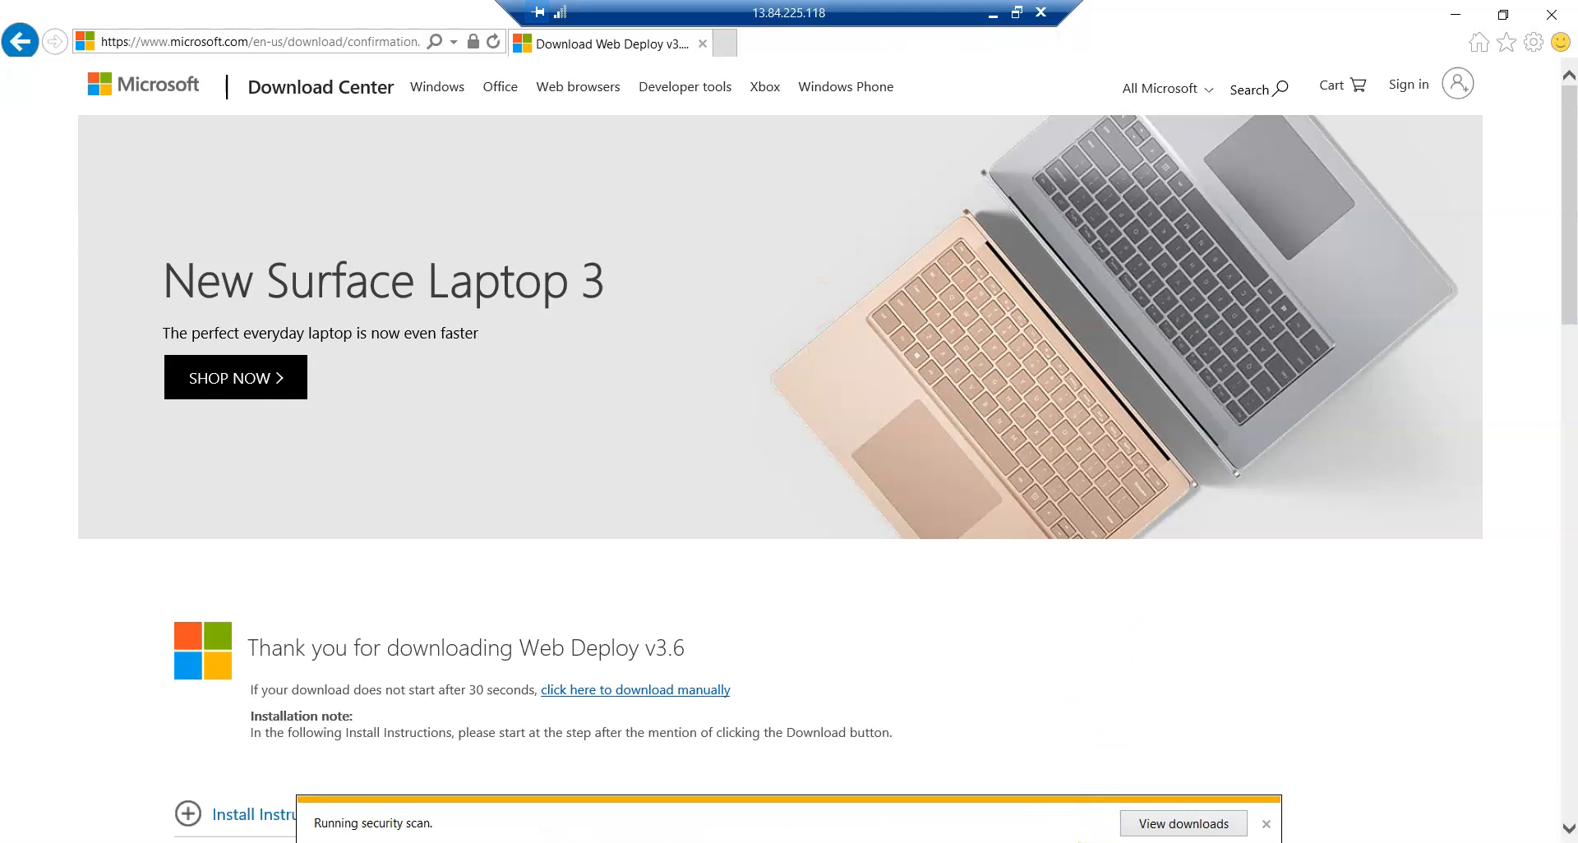
mouse_move(992, 13)
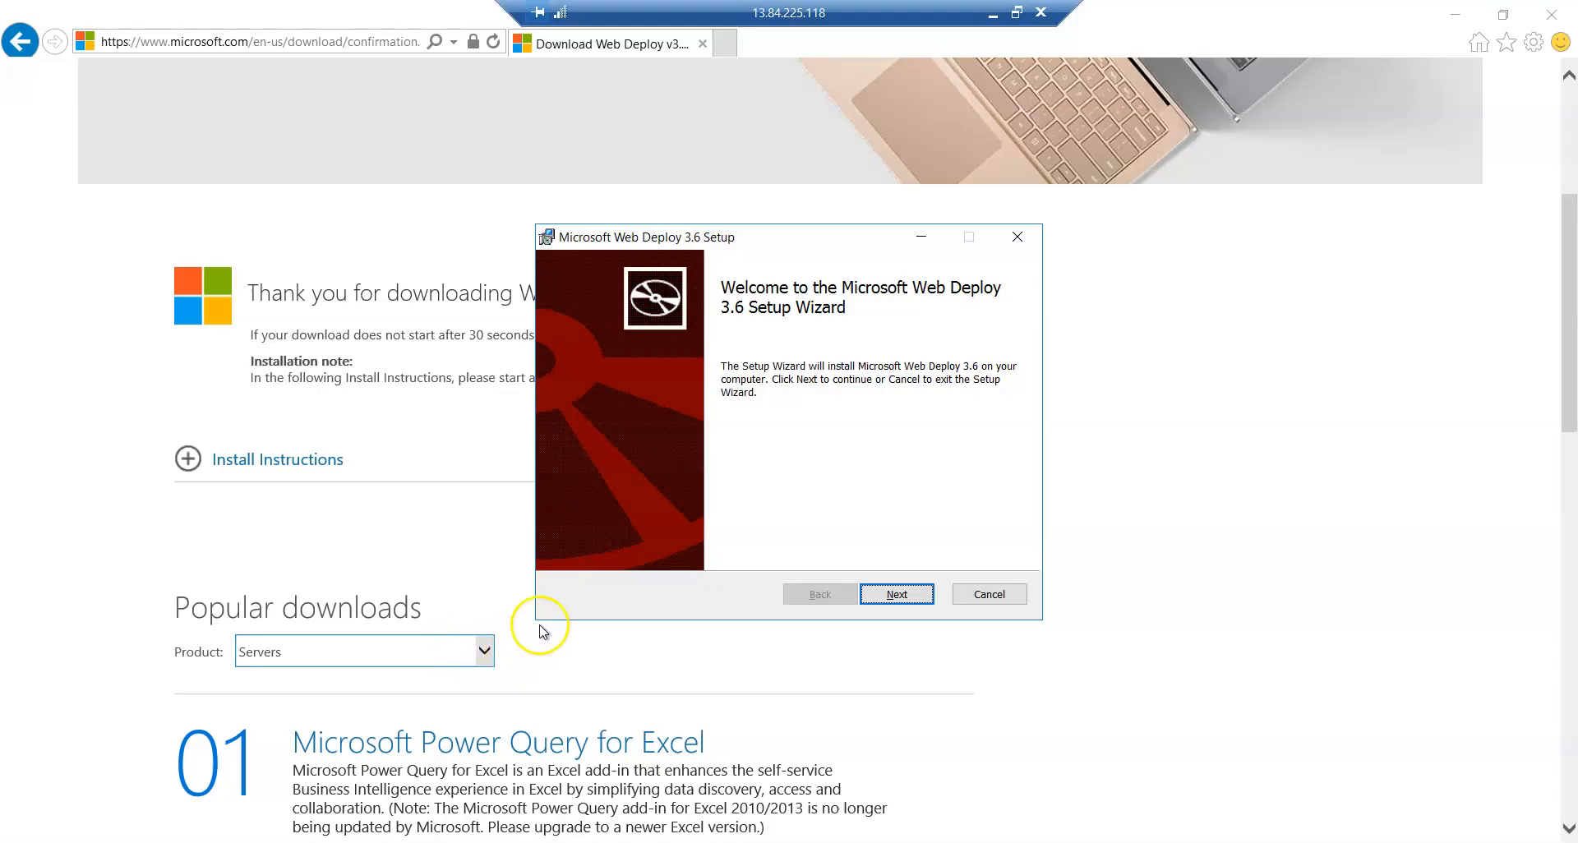
mouse_move(881, 593)
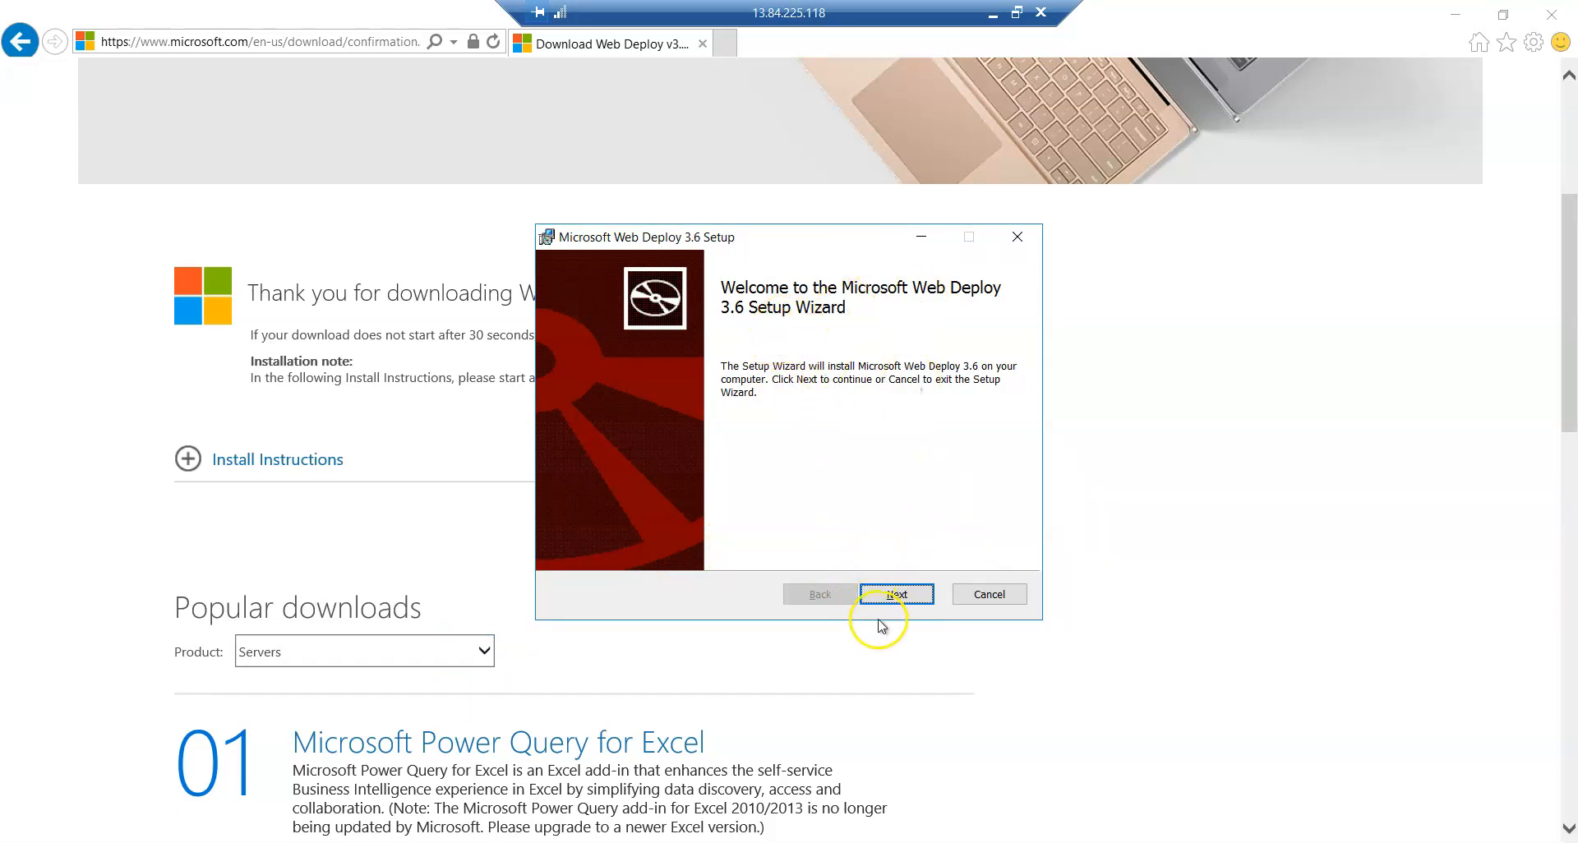
Accept the license, run a Typical install of Web Deploy 3.6 and finish the wizard.
left_click(895, 593)
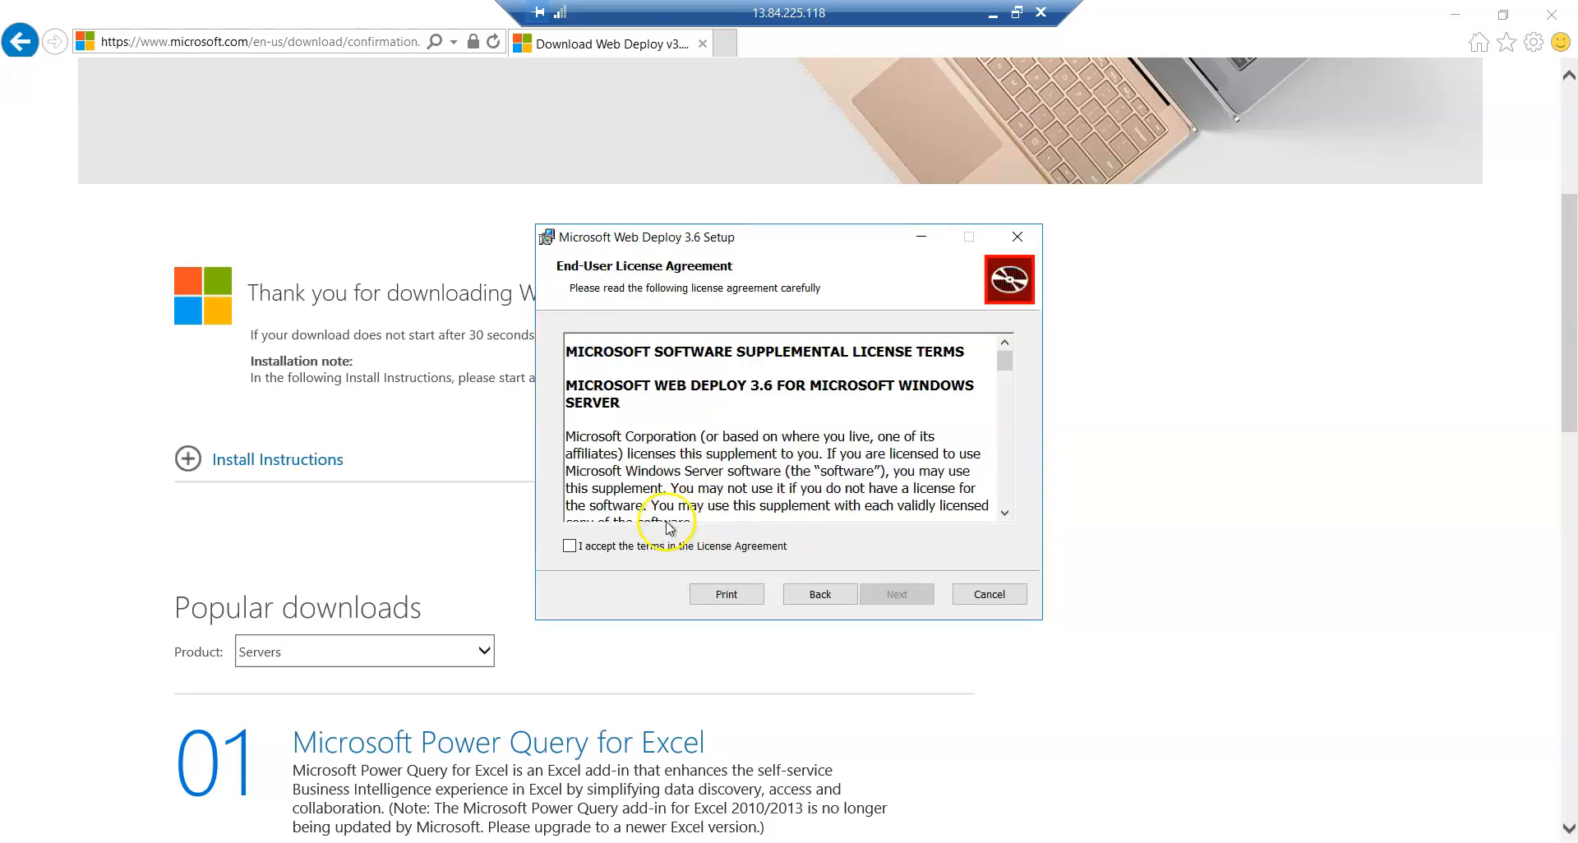
left_click(571, 546)
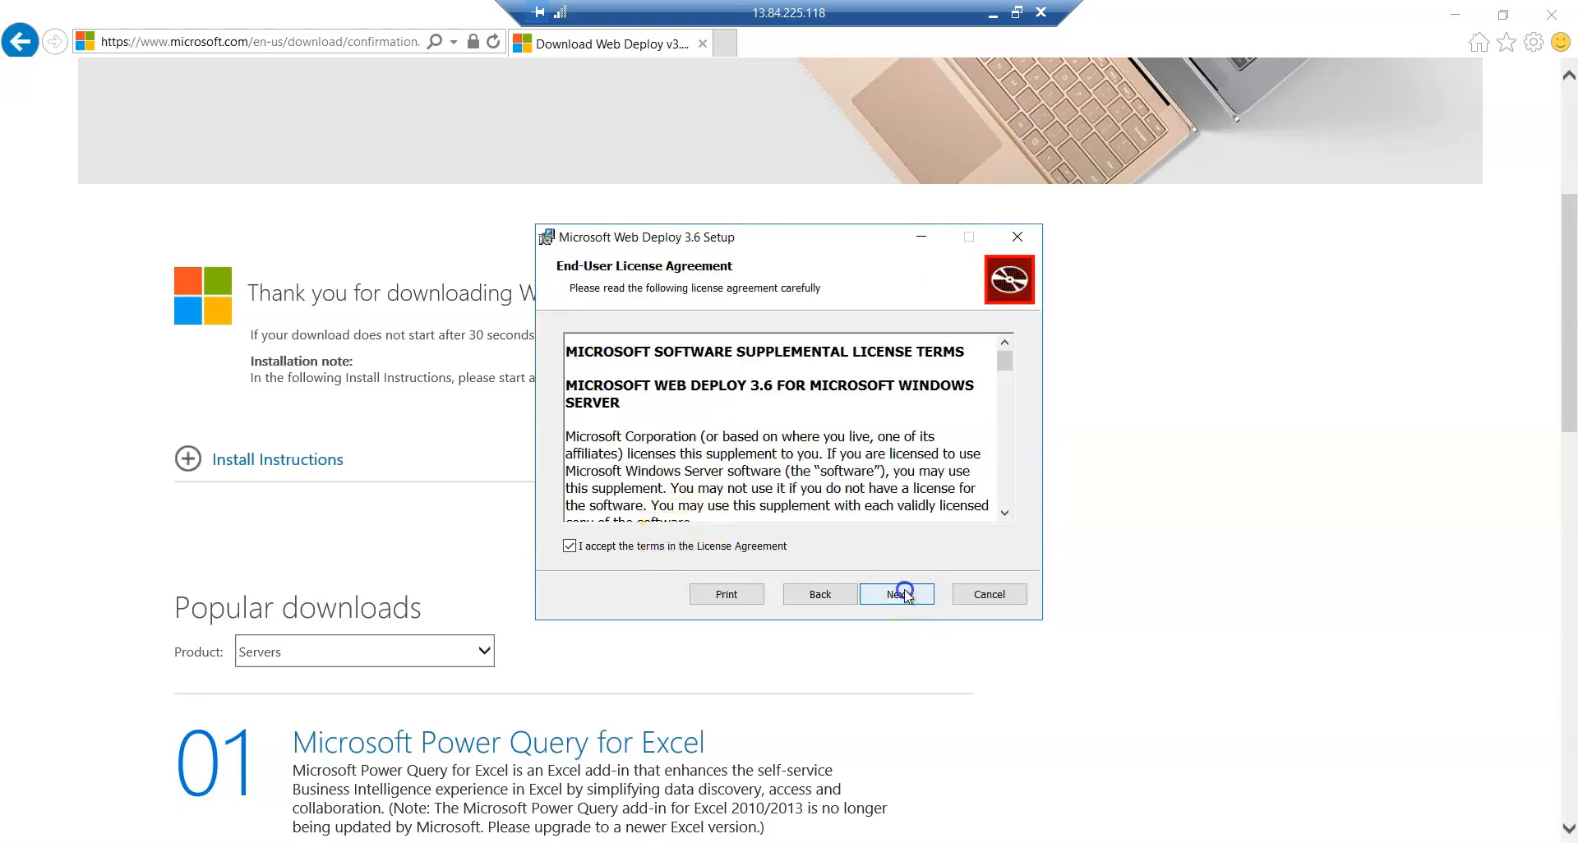
left_click(896, 593)
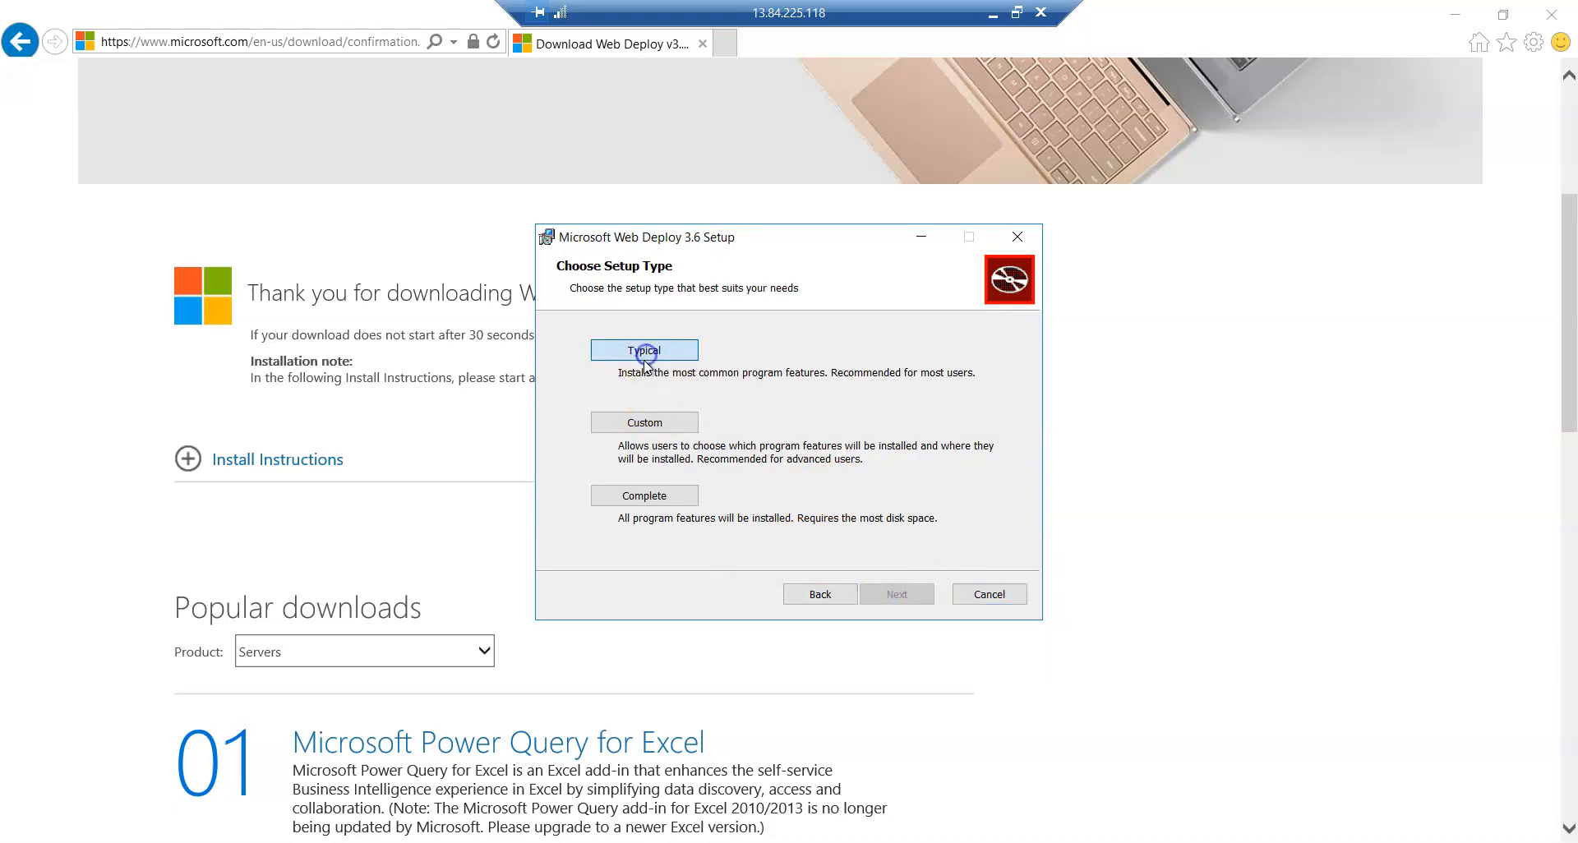
left_click(894, 594)
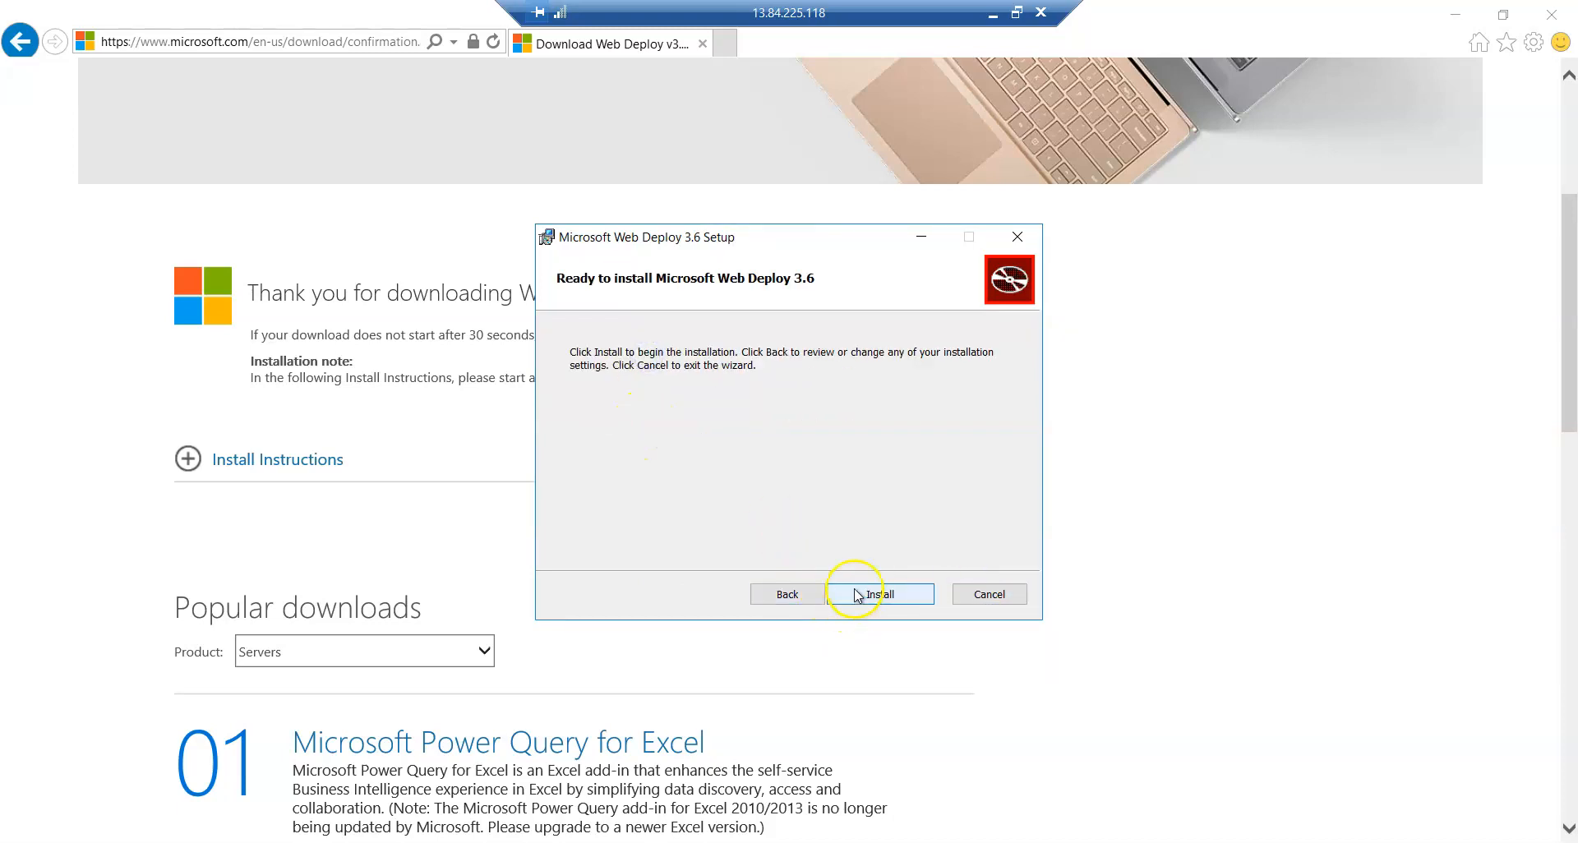
left_click(881, 594)
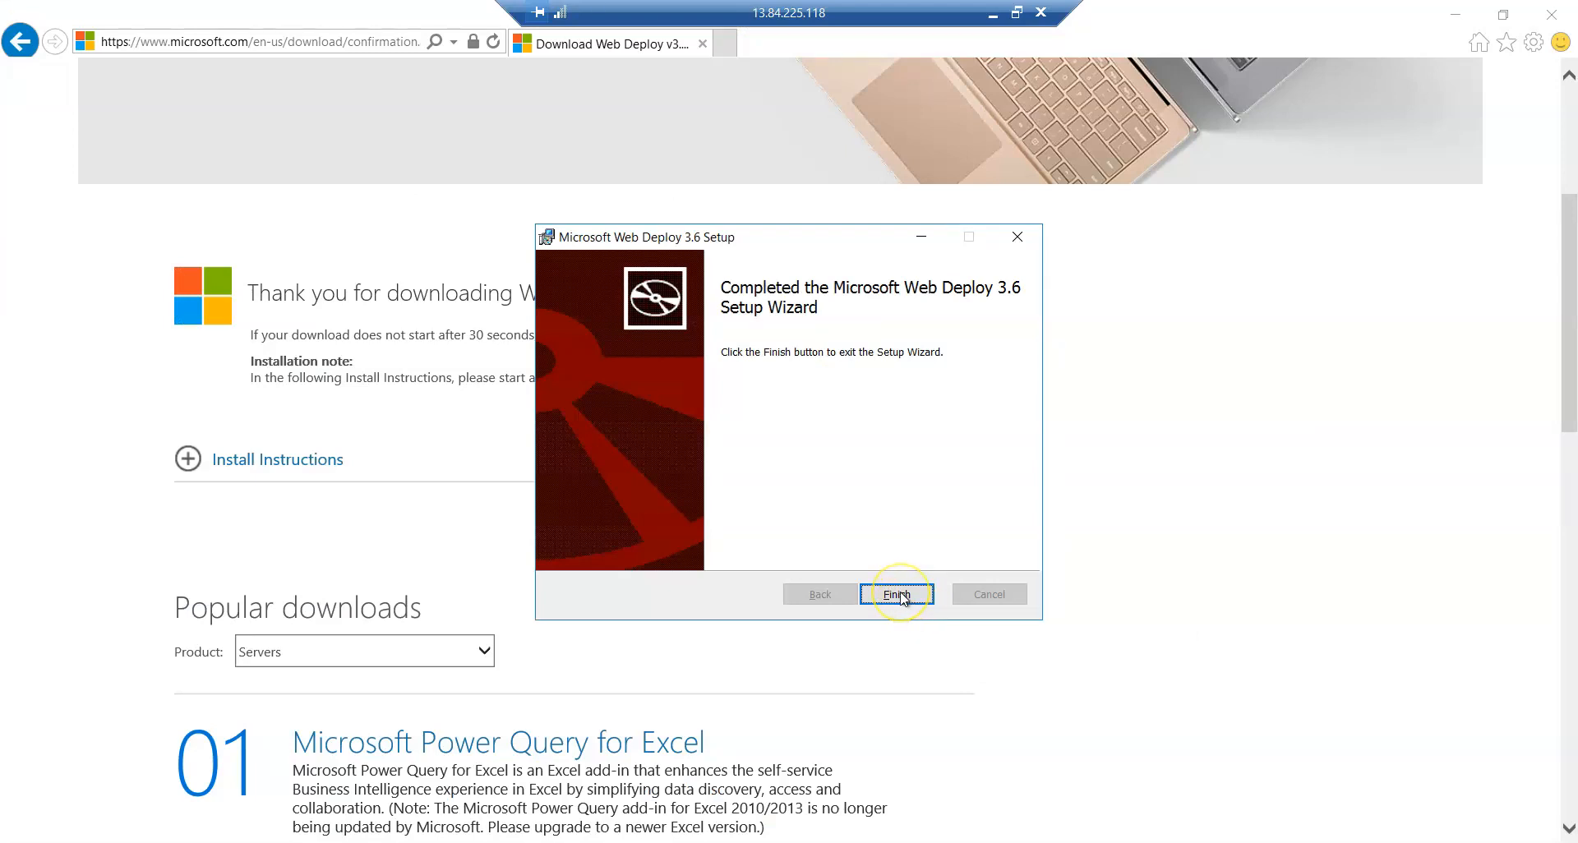
left_click(894, 593)
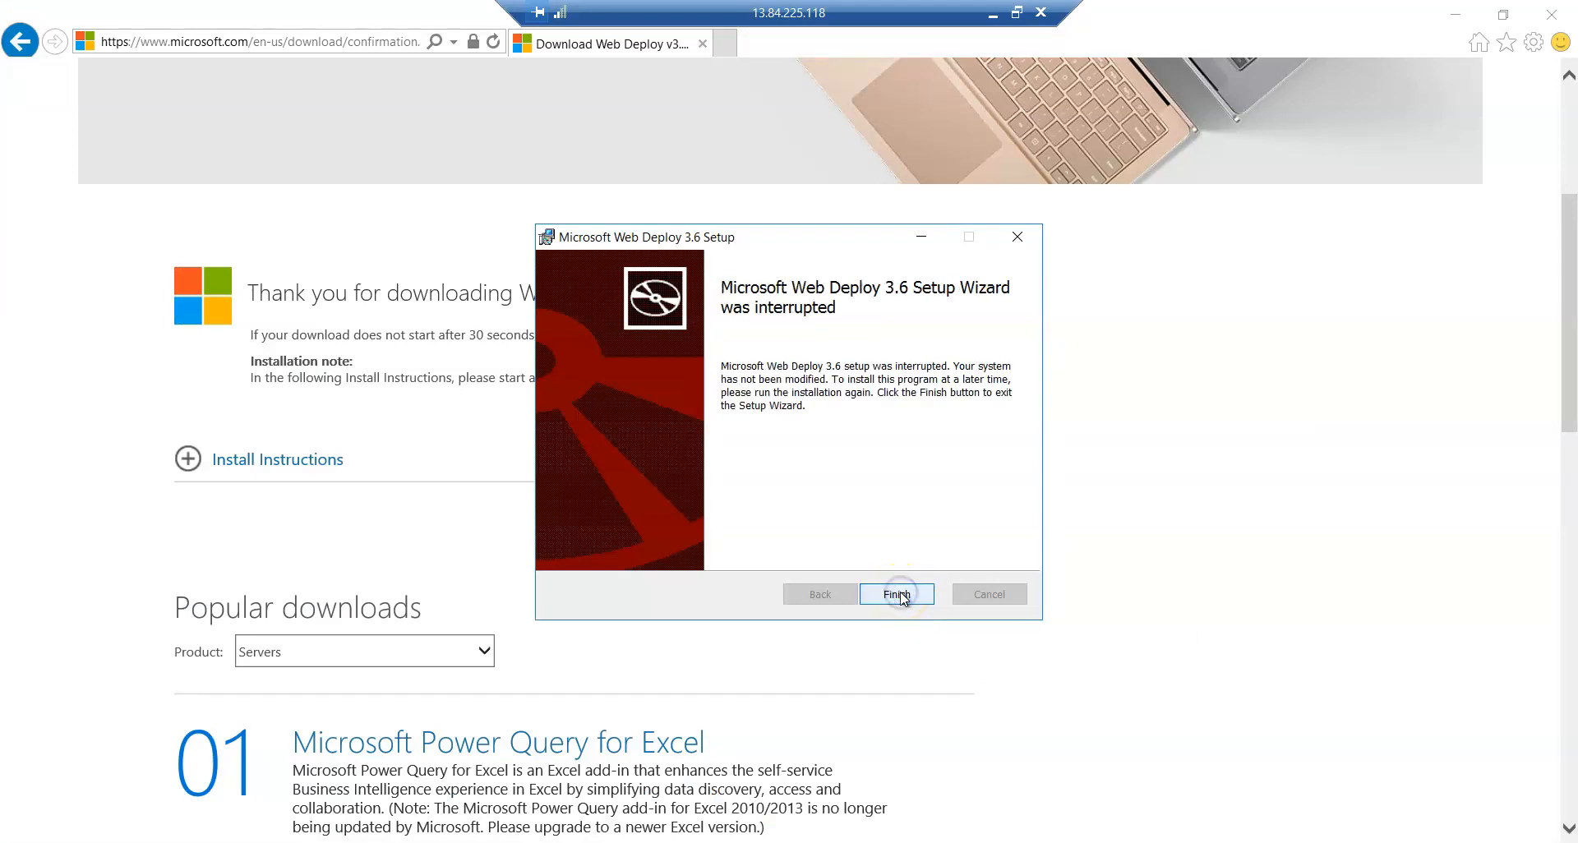
left_click(894, 594)
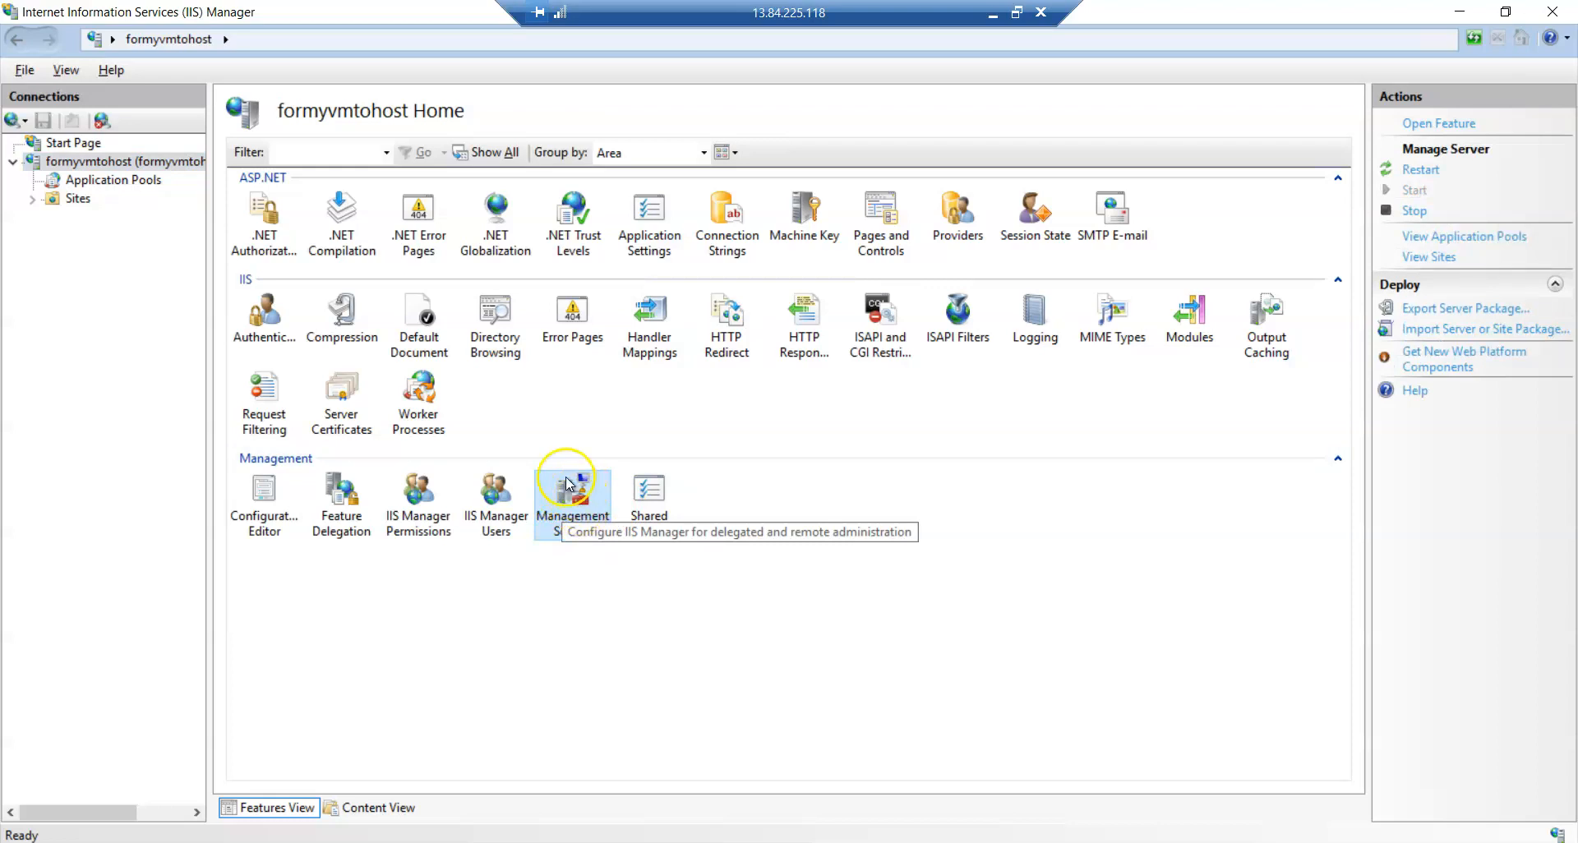
Enable remote connections in the Management Service feature for formyvmtohost.
left_click(572, 488)
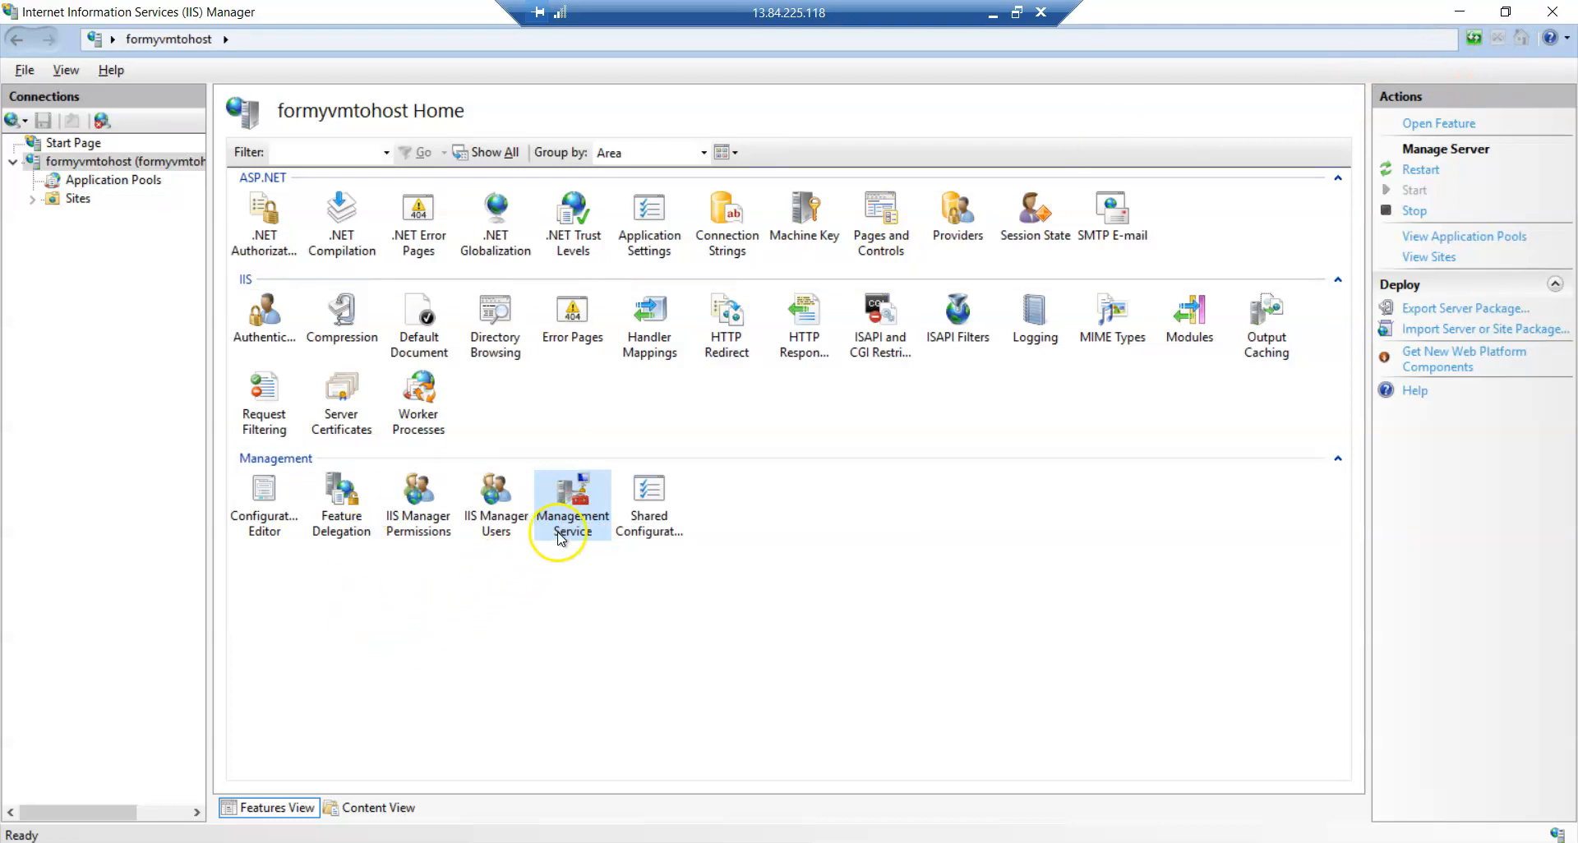
mouse_move(572, 498)
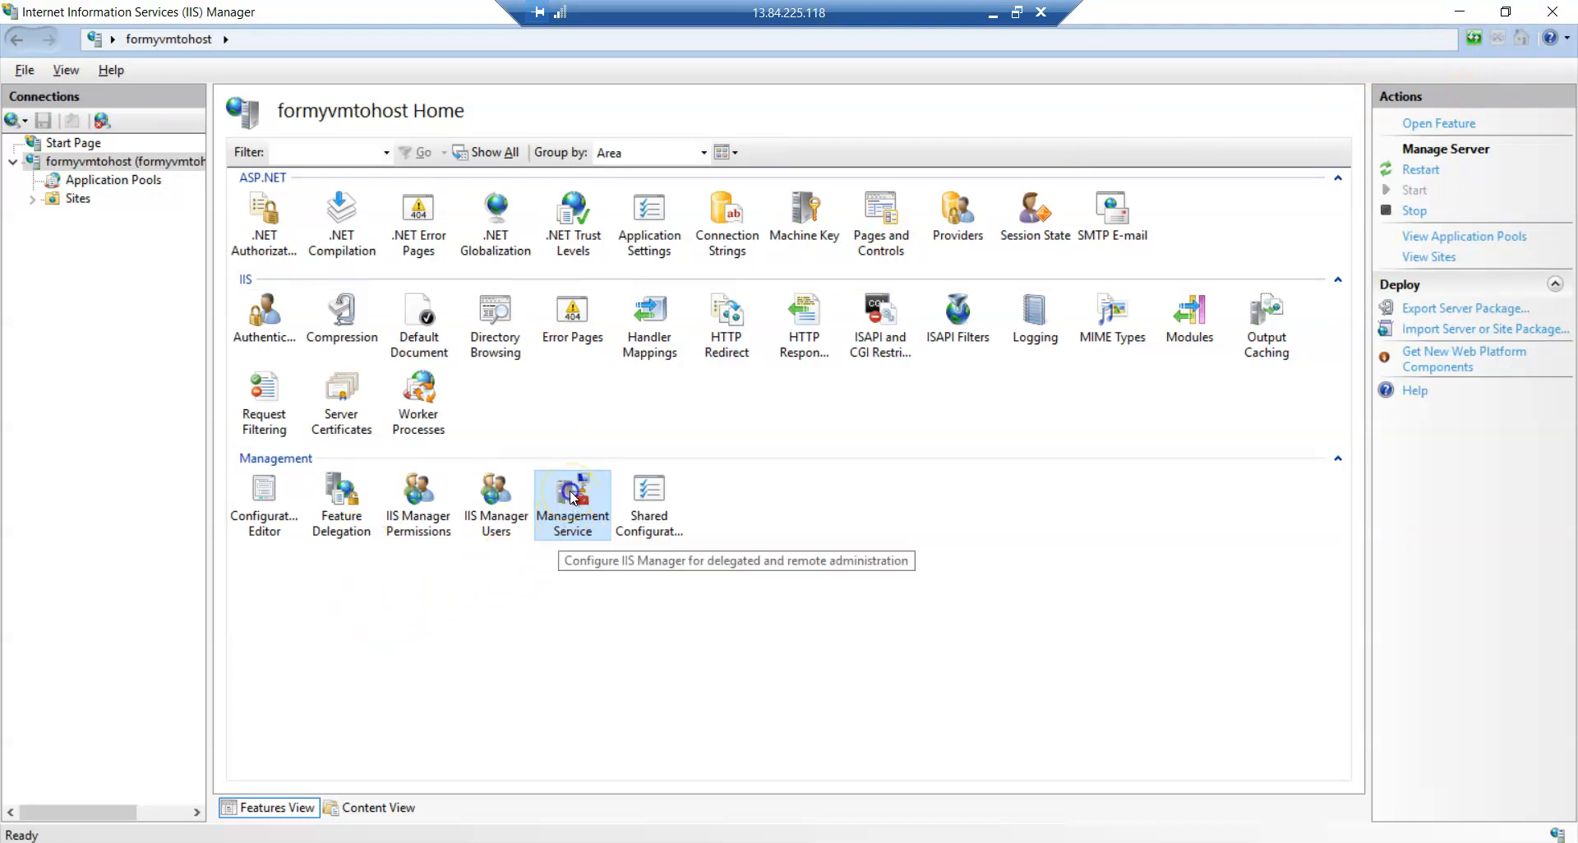
right_click(572, 498)
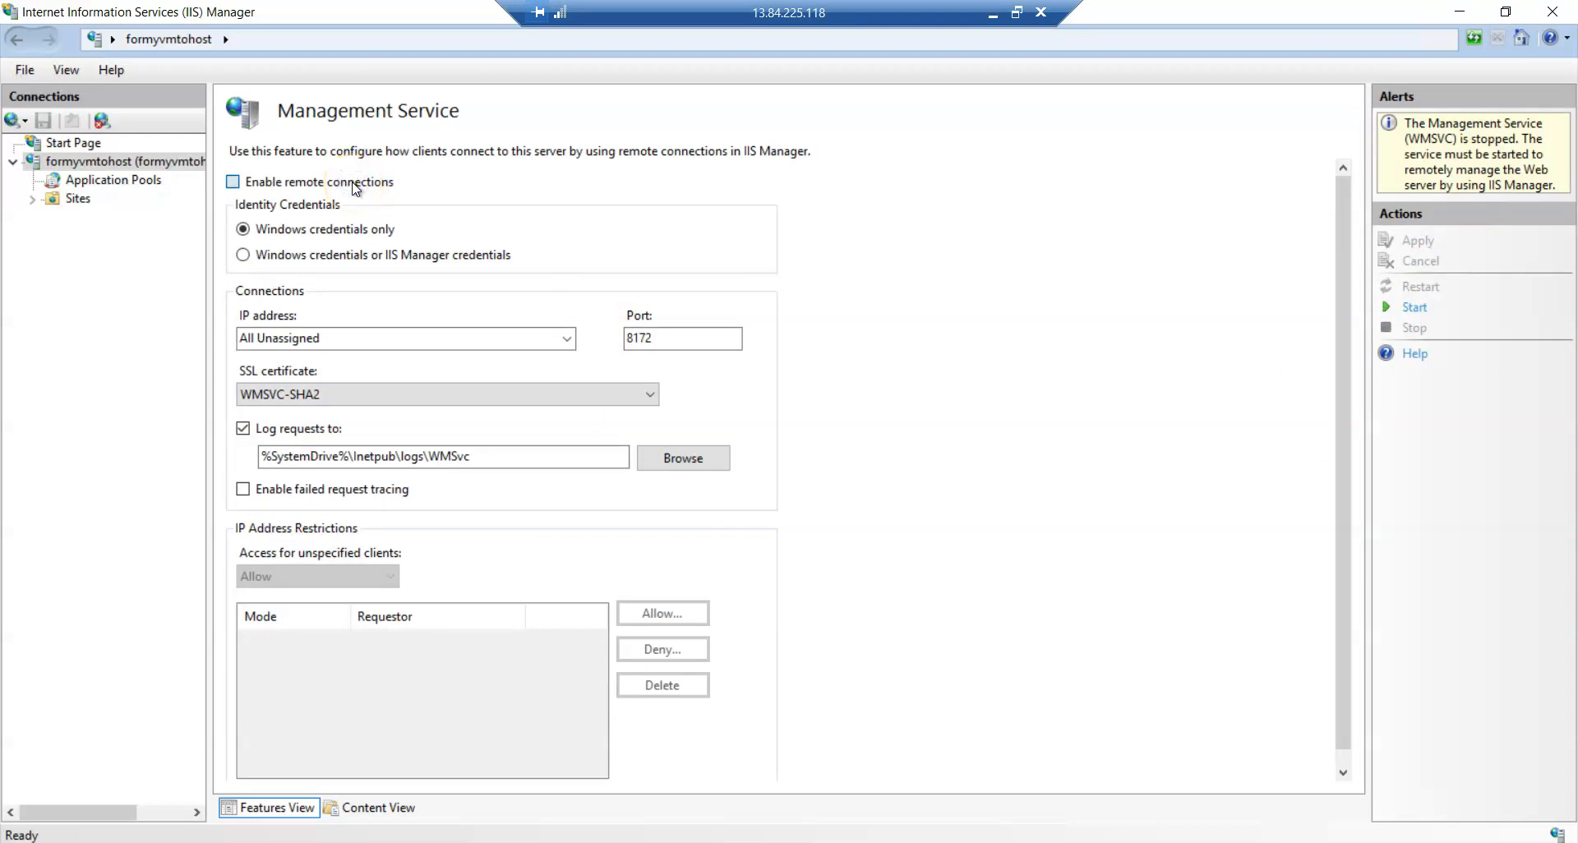
left_click(232, 183)
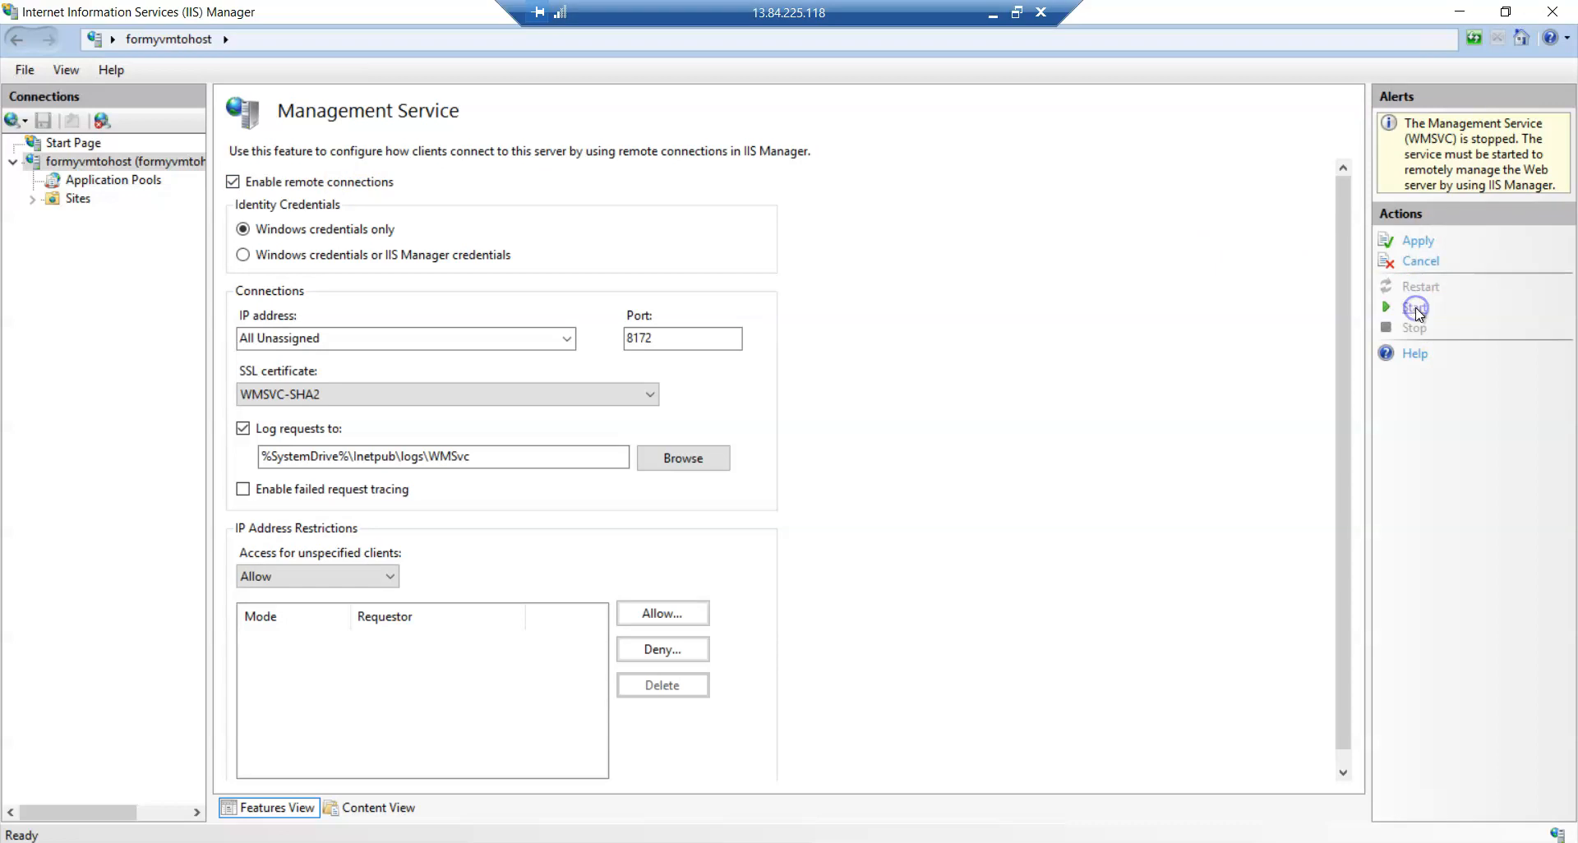
Start the Management Service, saving the changed settings when prompted.
left_click(1415, 308)
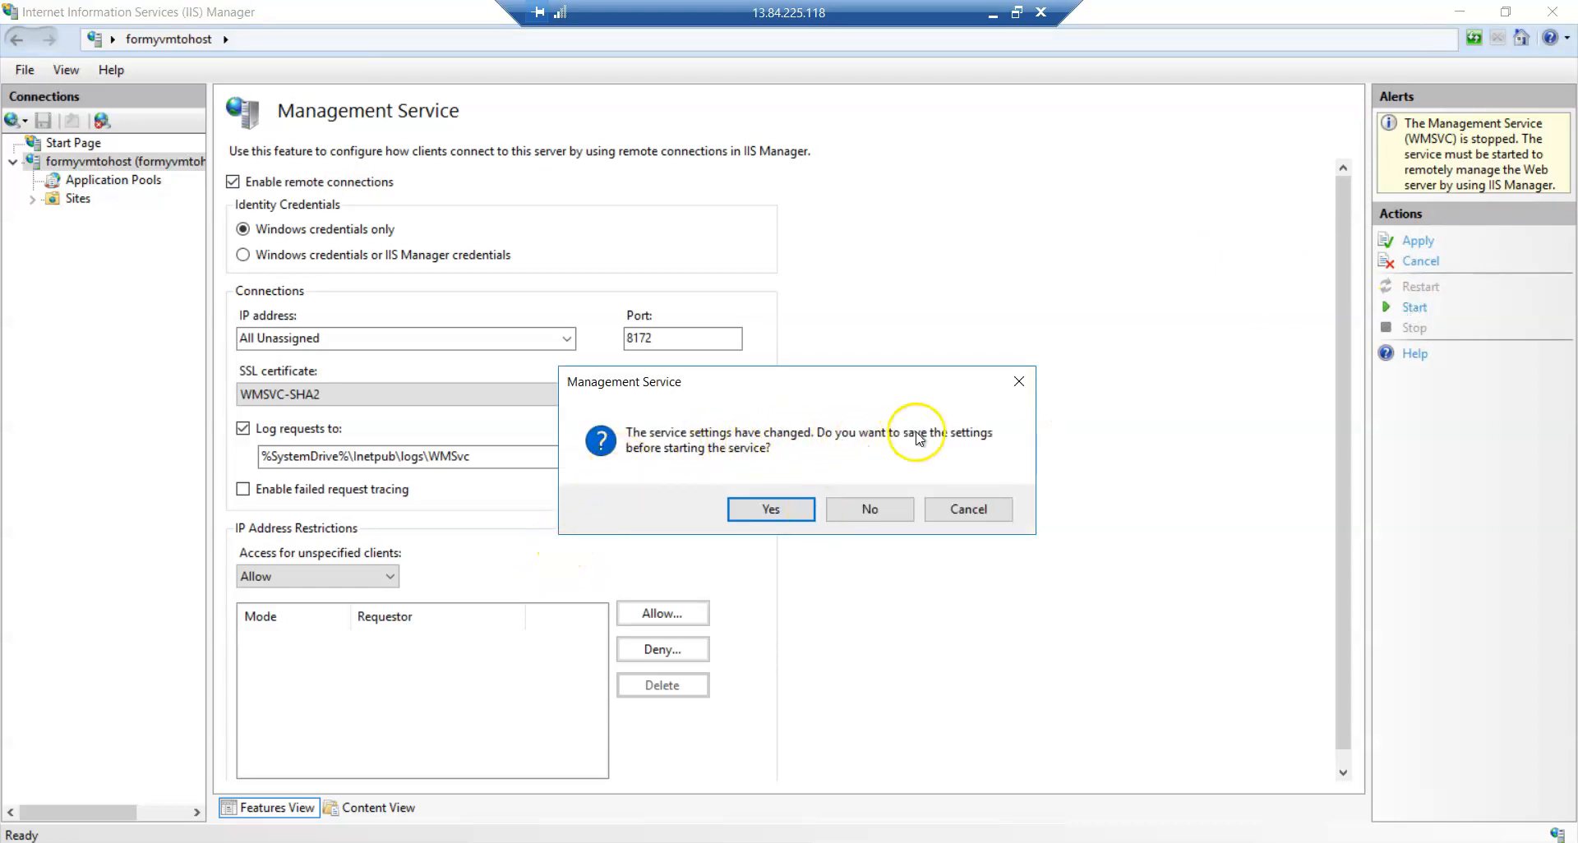
left_click(769, 508)
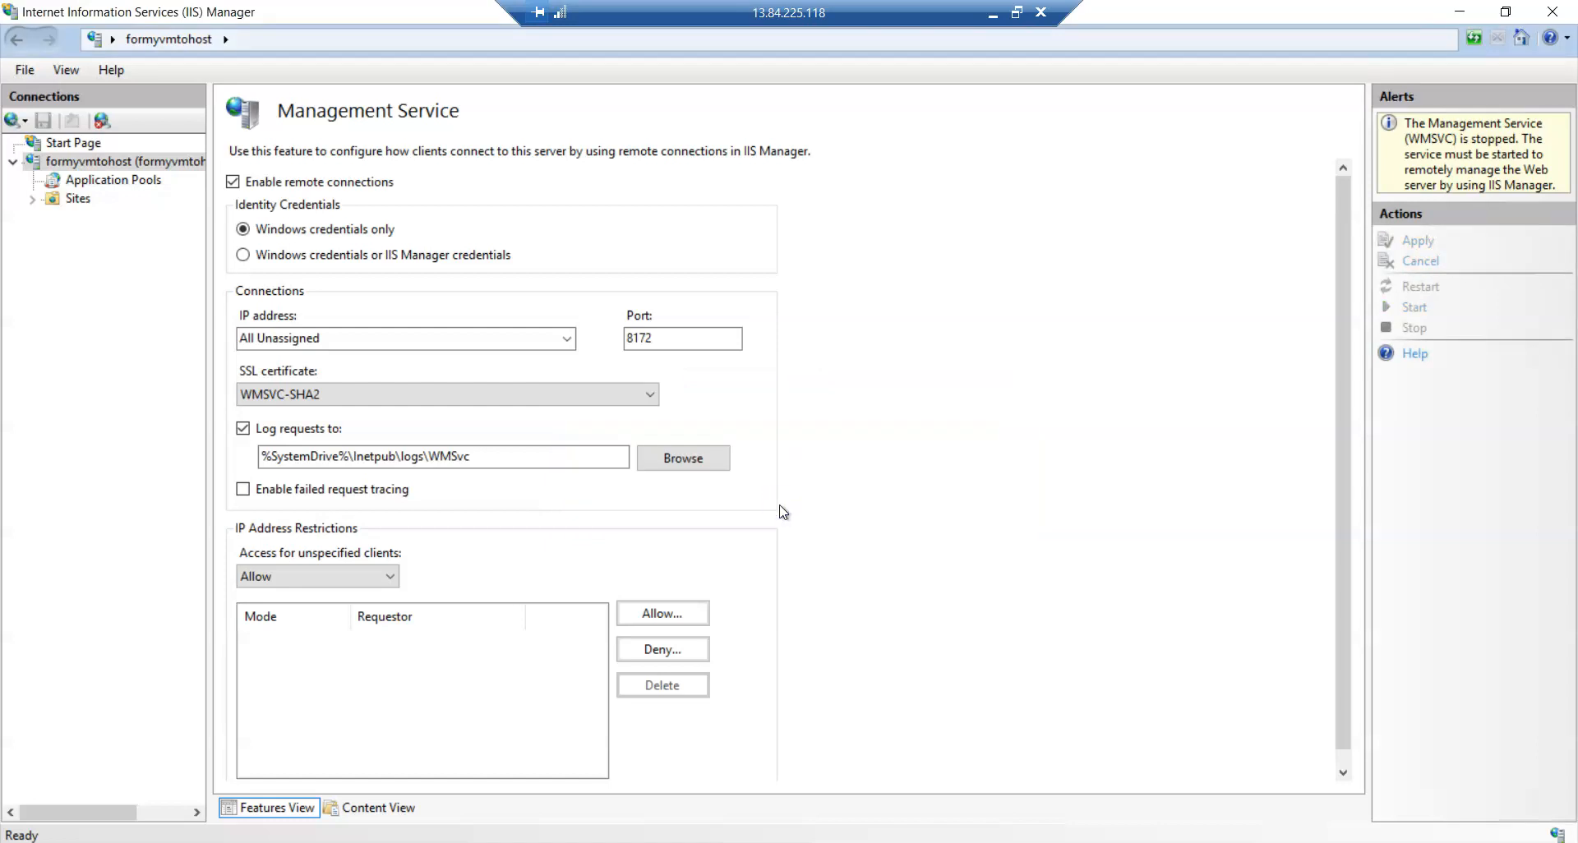
left_click(1414, 307)
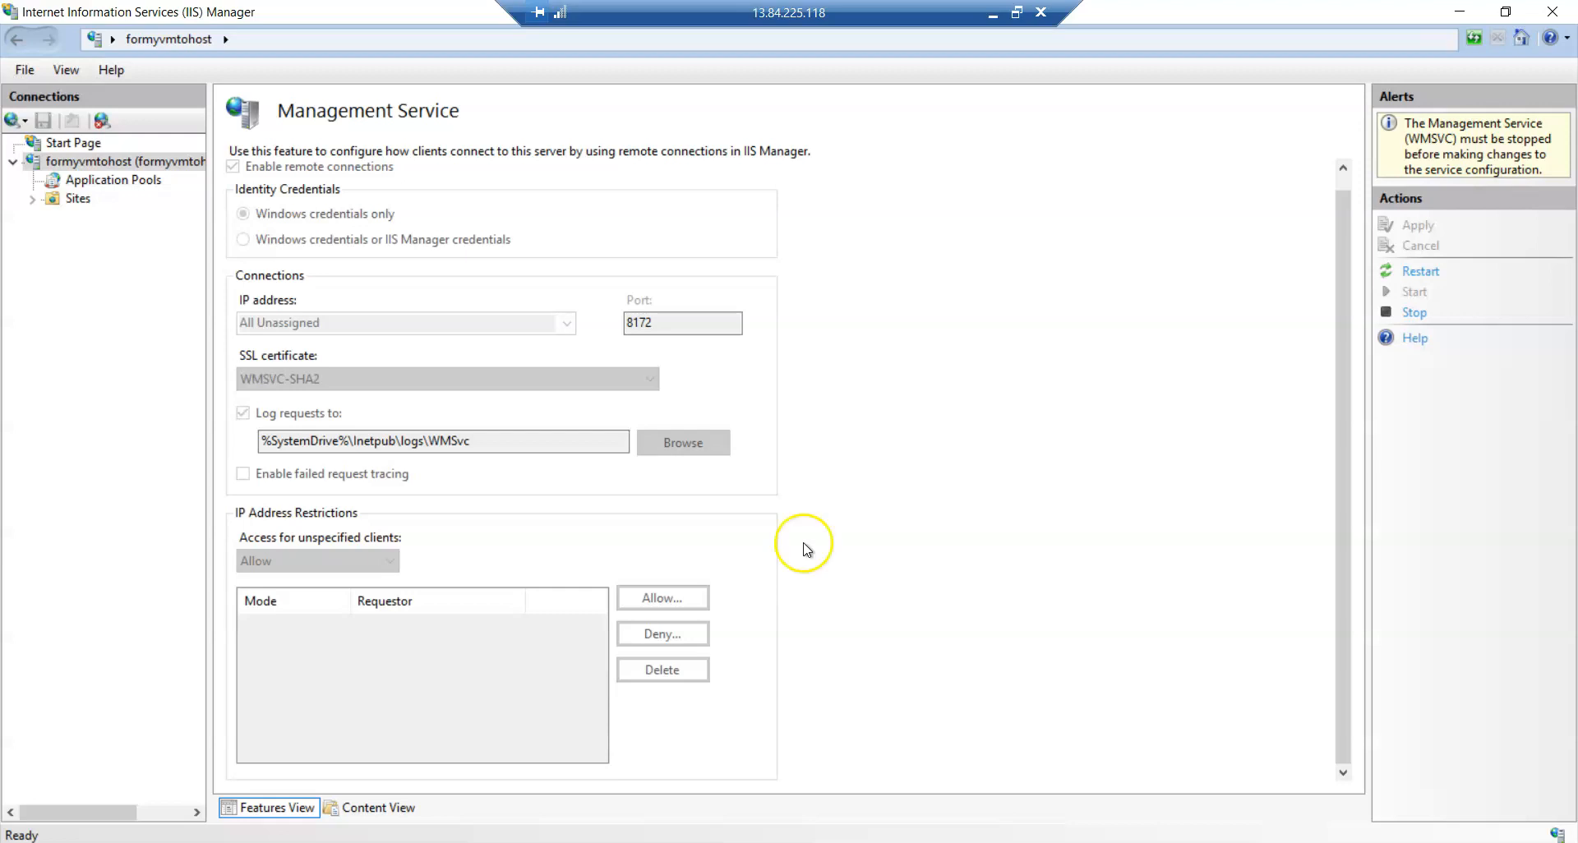
mouse_move(991, 13)
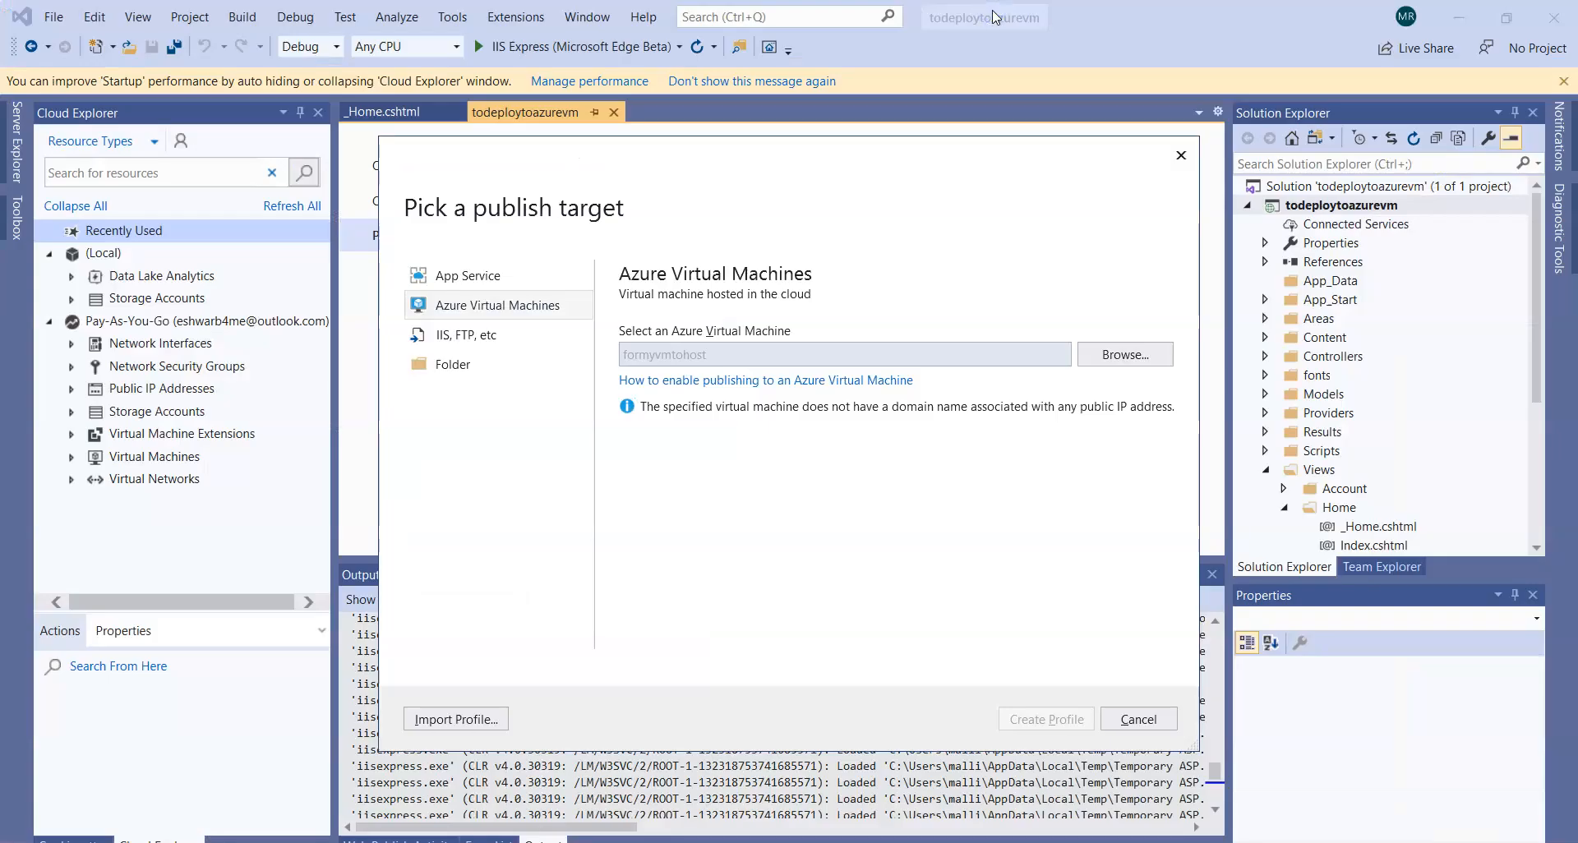
mouse_move(501, 550)
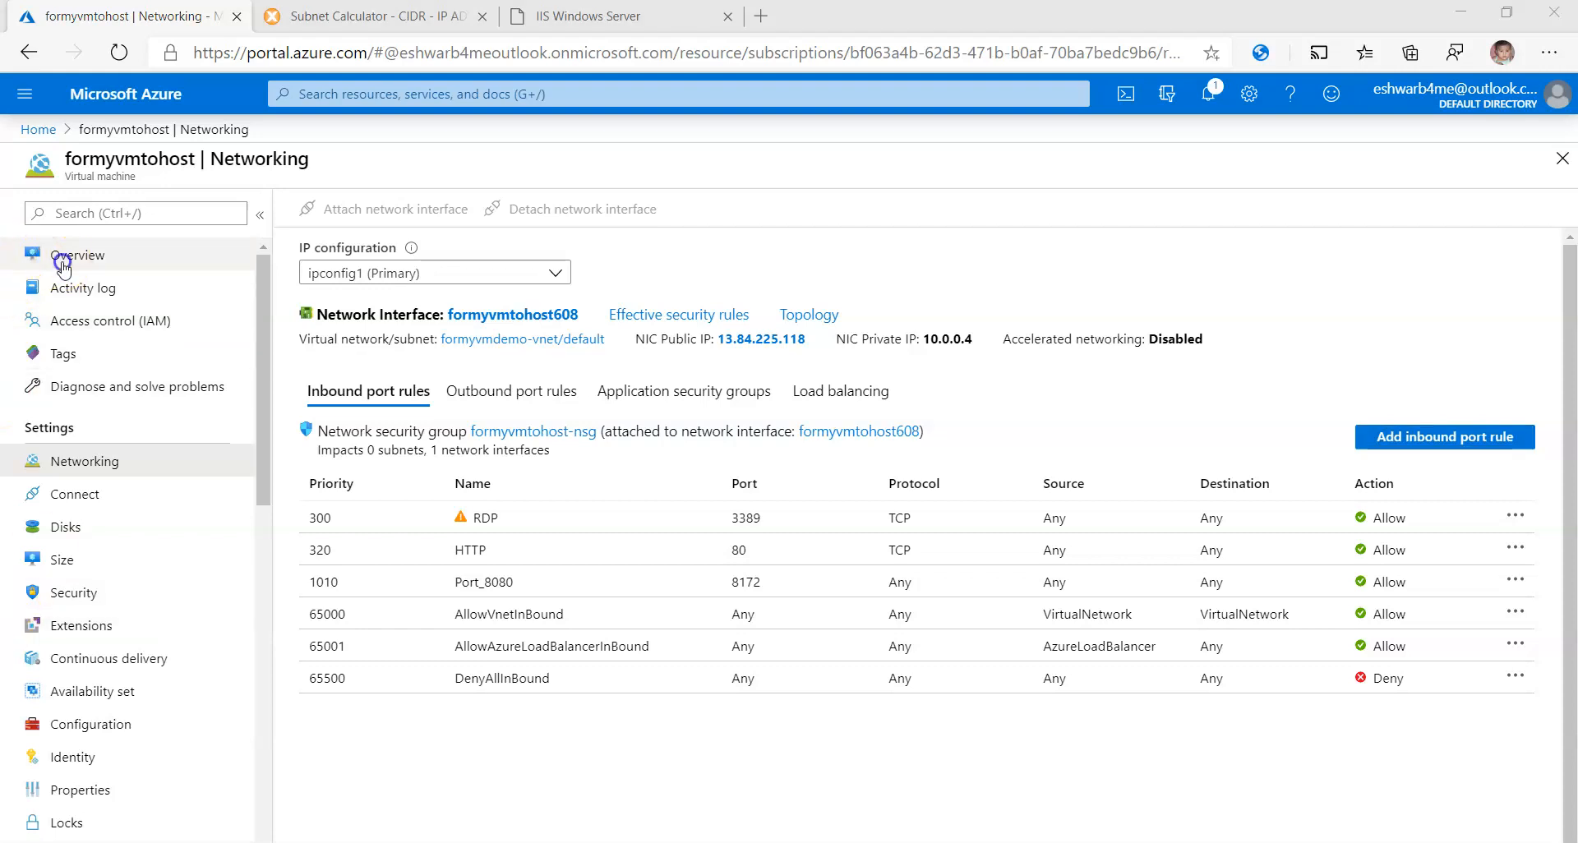
Go to the VM's Overview and configure a DNS name for formyvmtohost-ip.
left_click(77, 253)
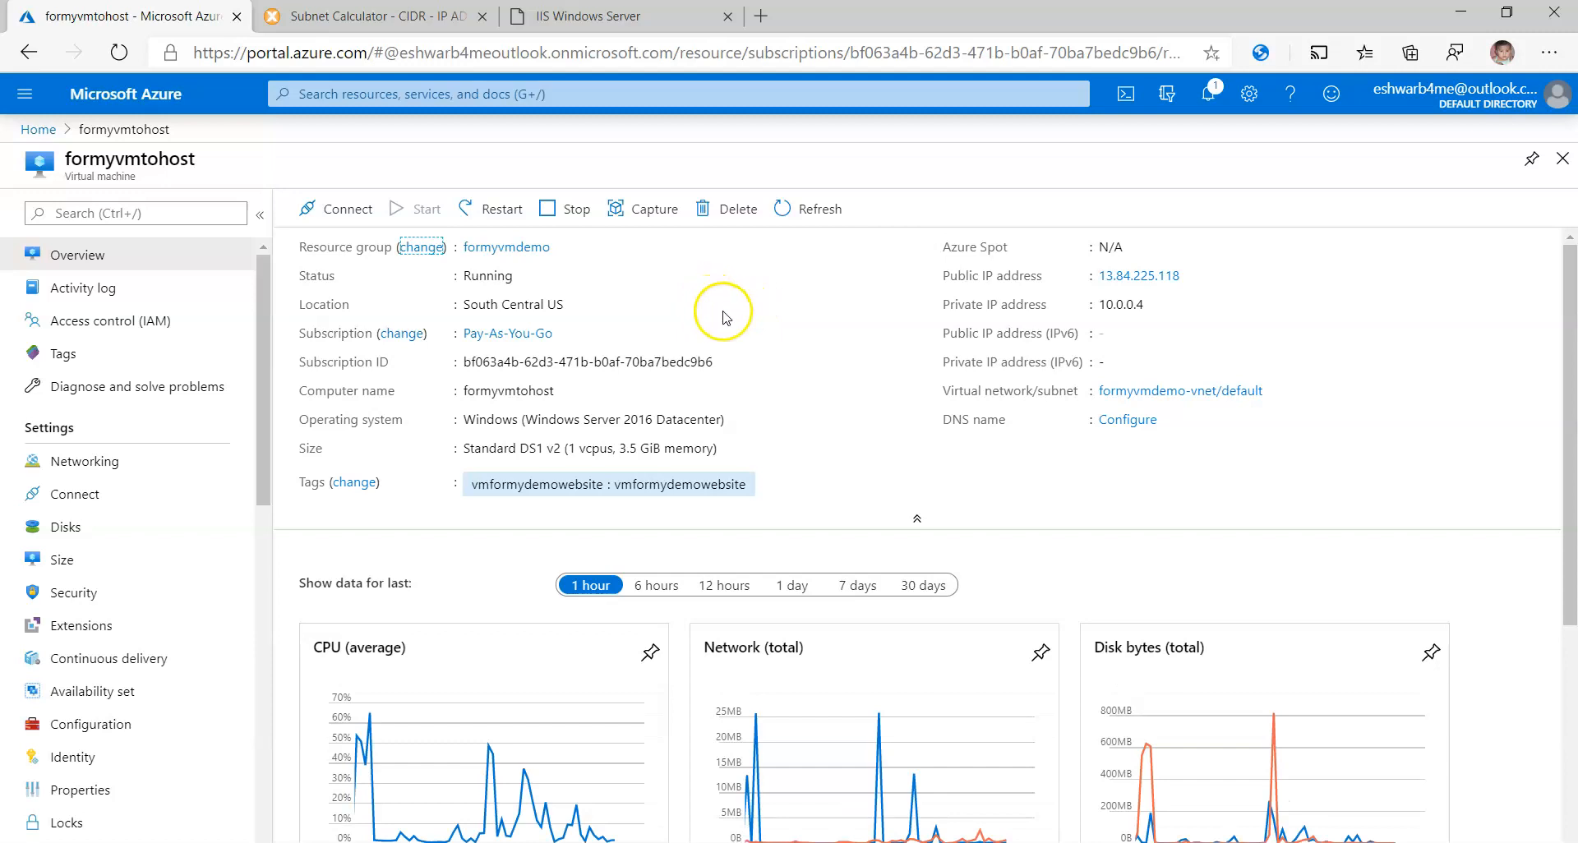
mouse_move(969, 419)
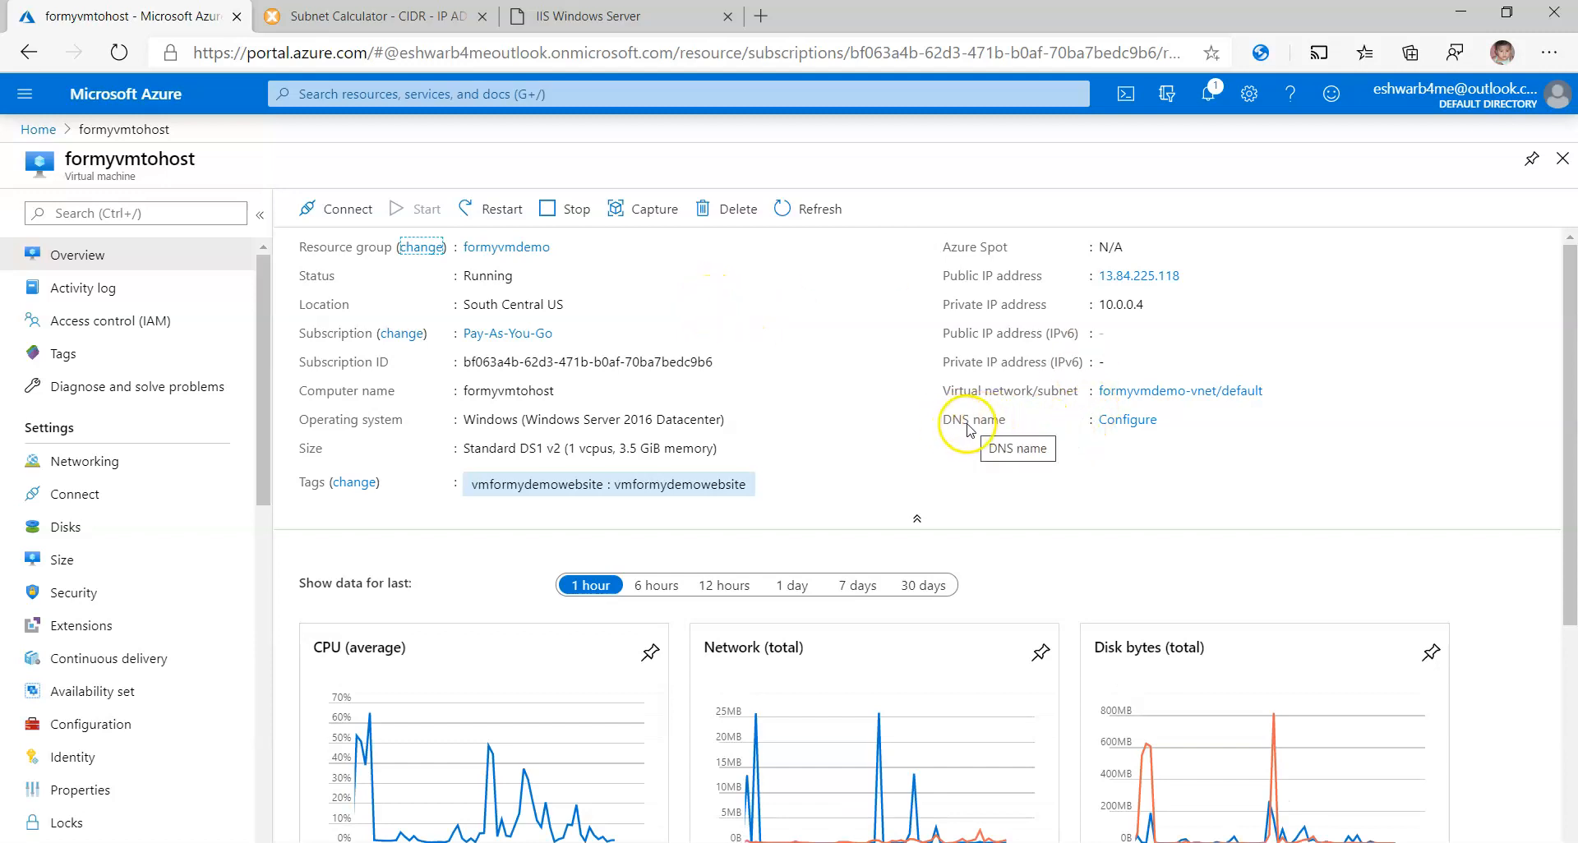
left_click(1128, 419)
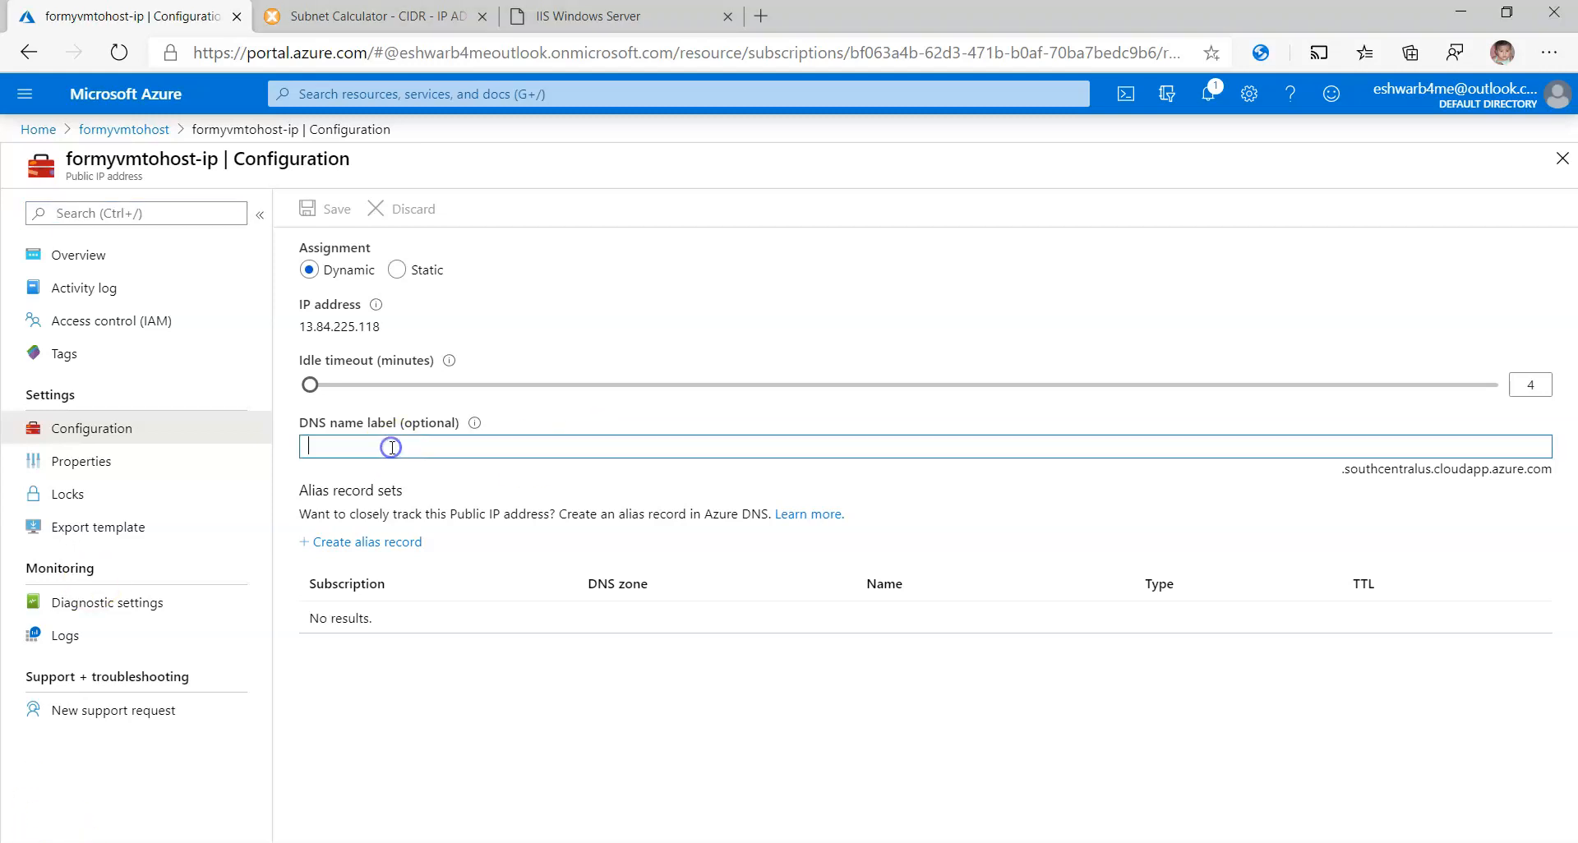
Set the public IP's DNS name label to mywebsitetohostfromvs and save it.
type("my")
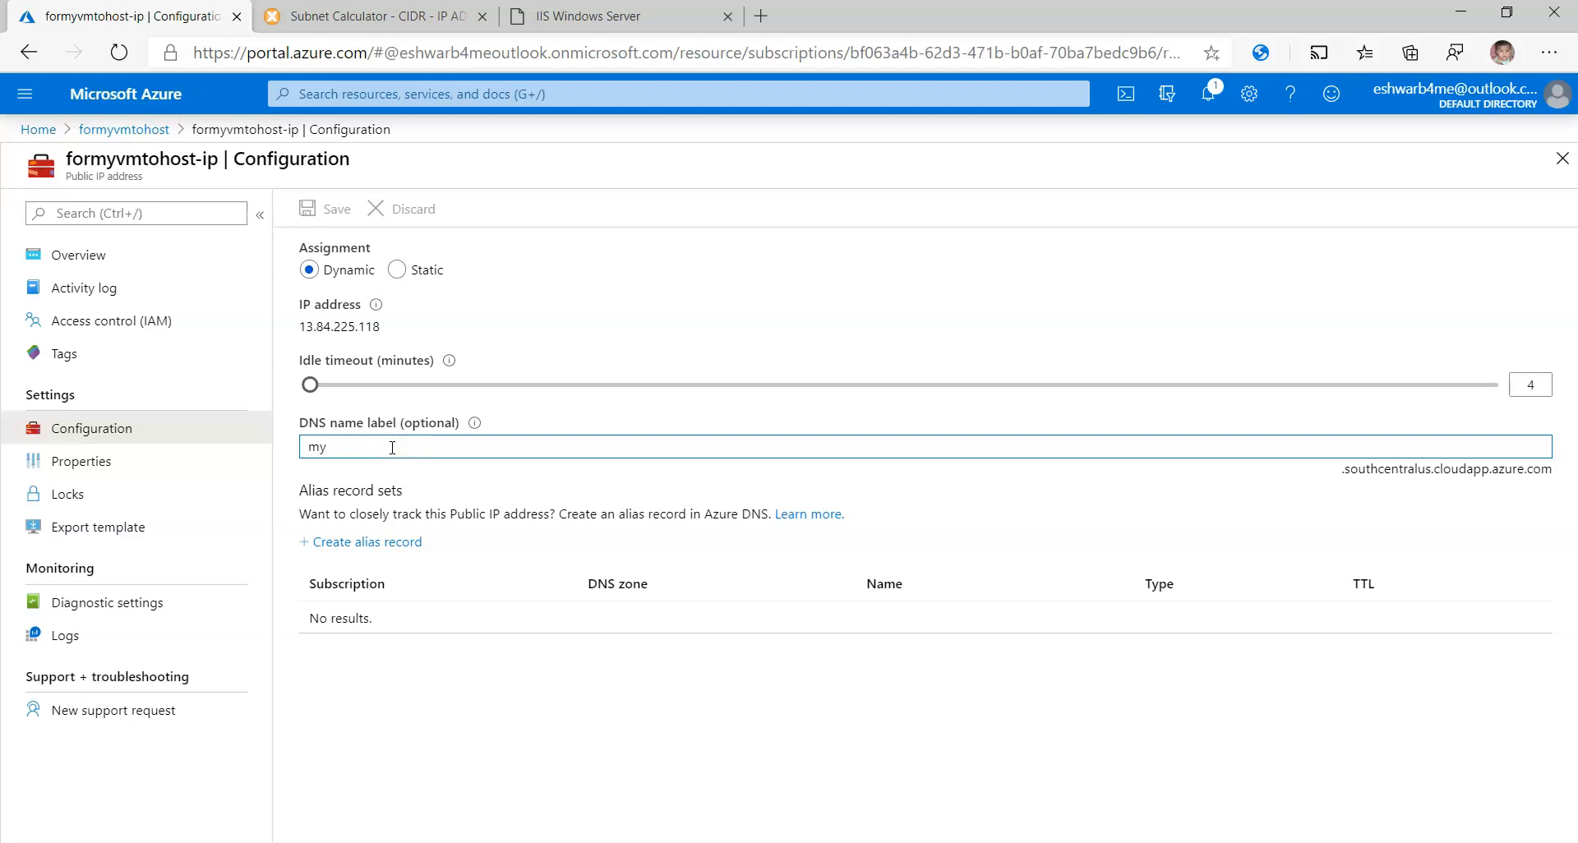
type("website")
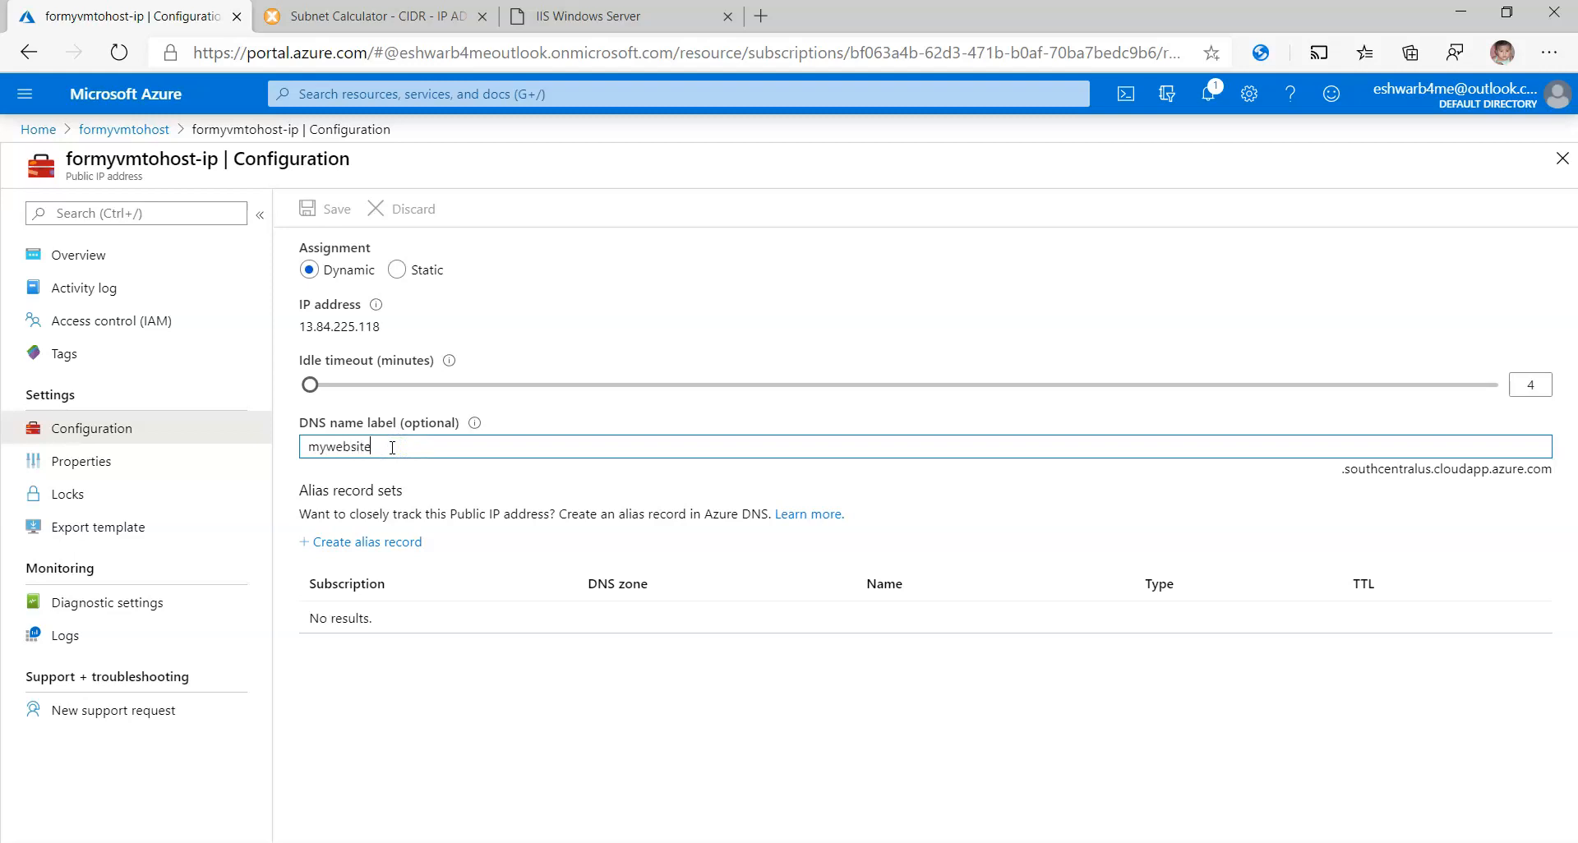
type("tohostfromvs")
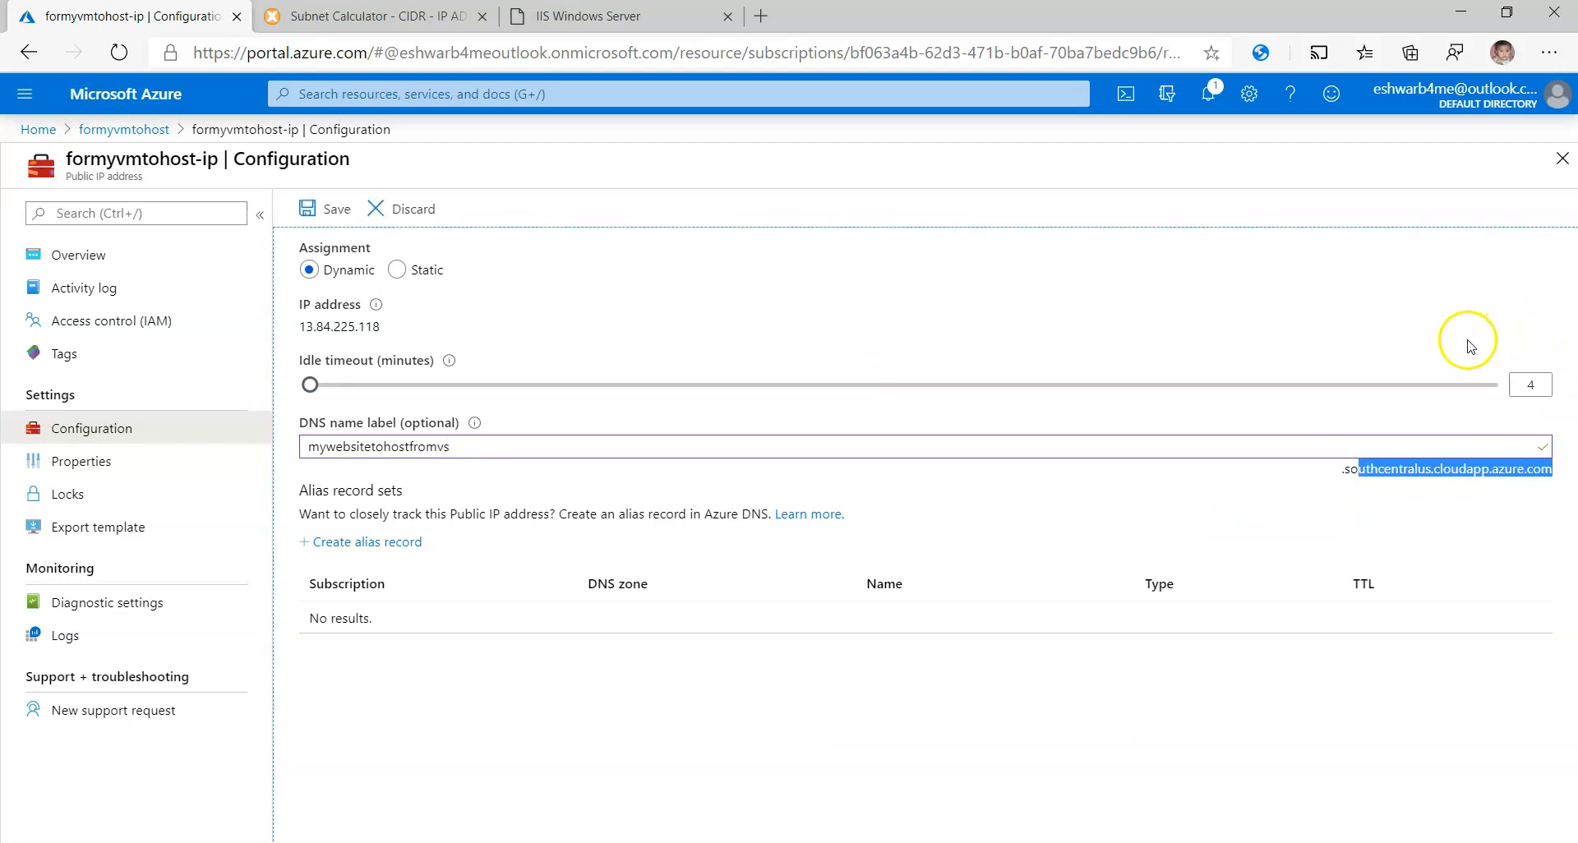
mouse_move(645, 501)
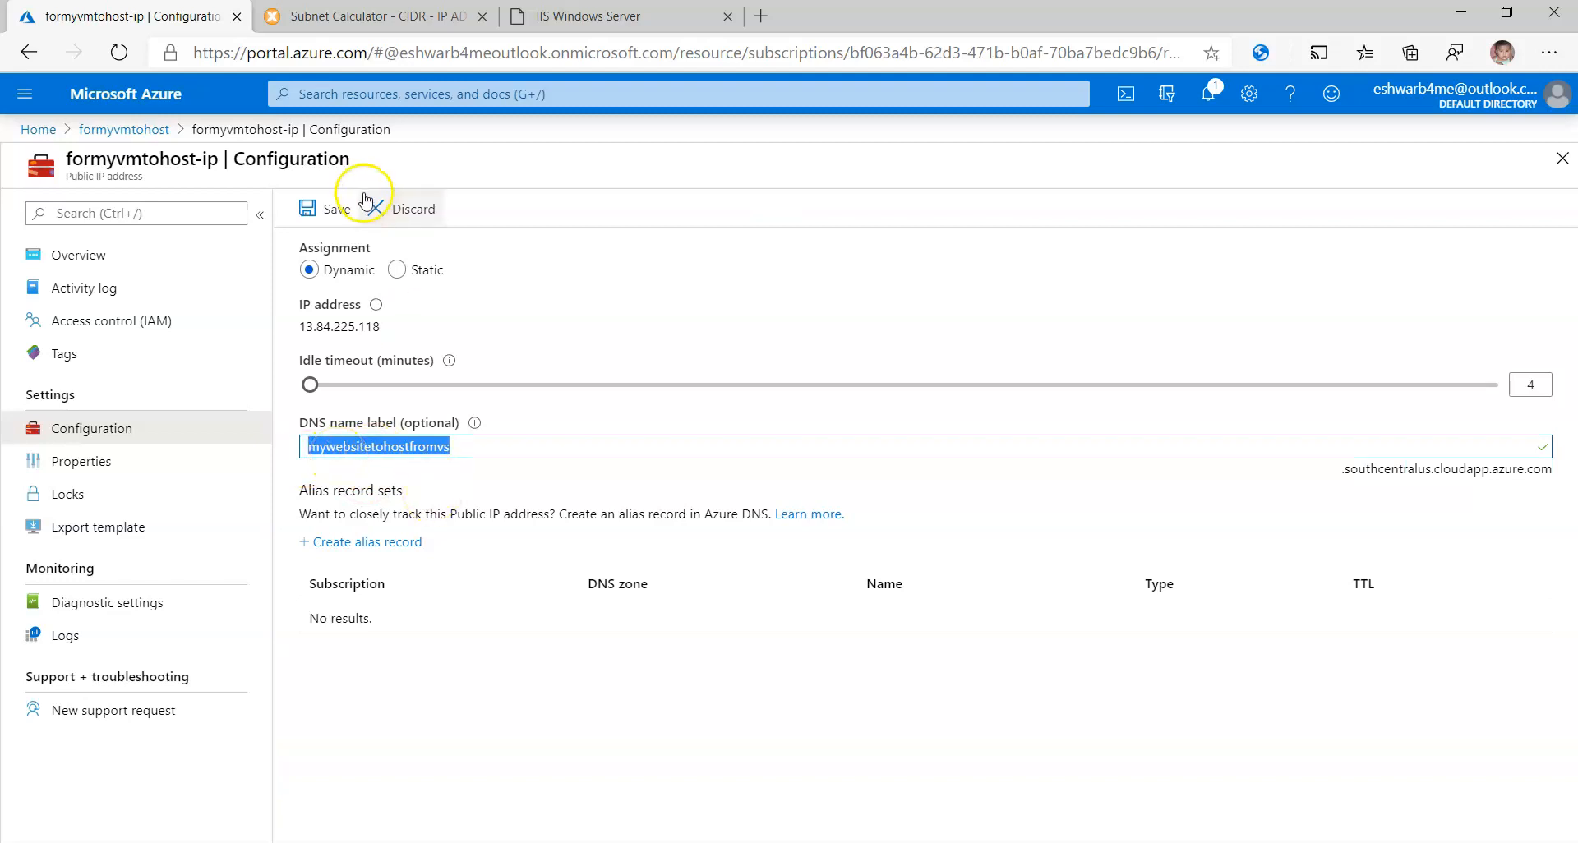
left_click(324, 208)
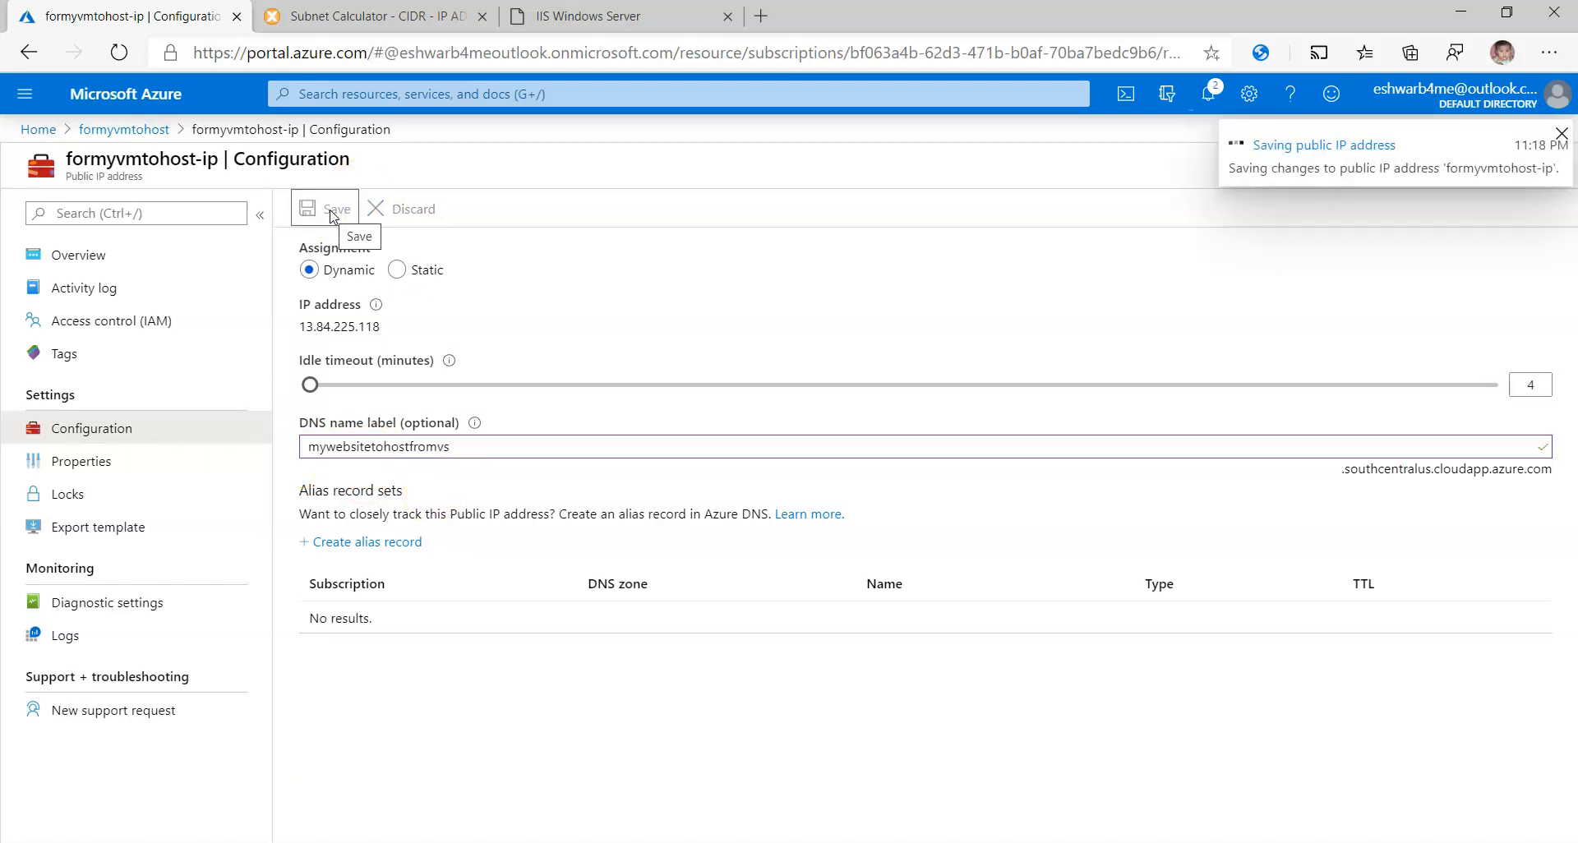
Copy the new DNS name label and return to the Visual Studio publish dialog.
double_click(375, 445)
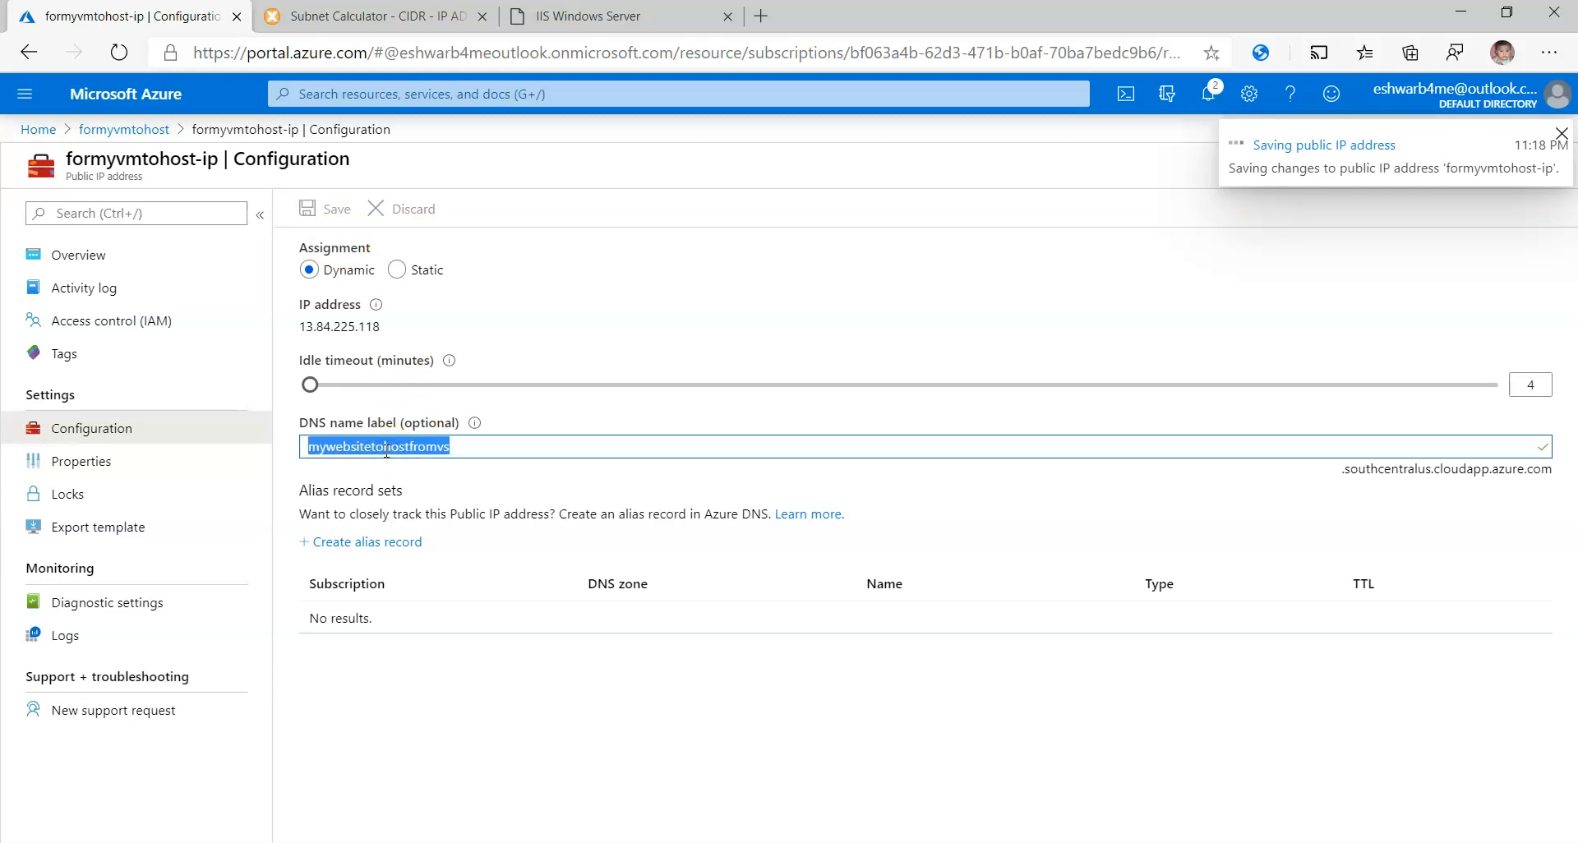
left_click(1558, 133)
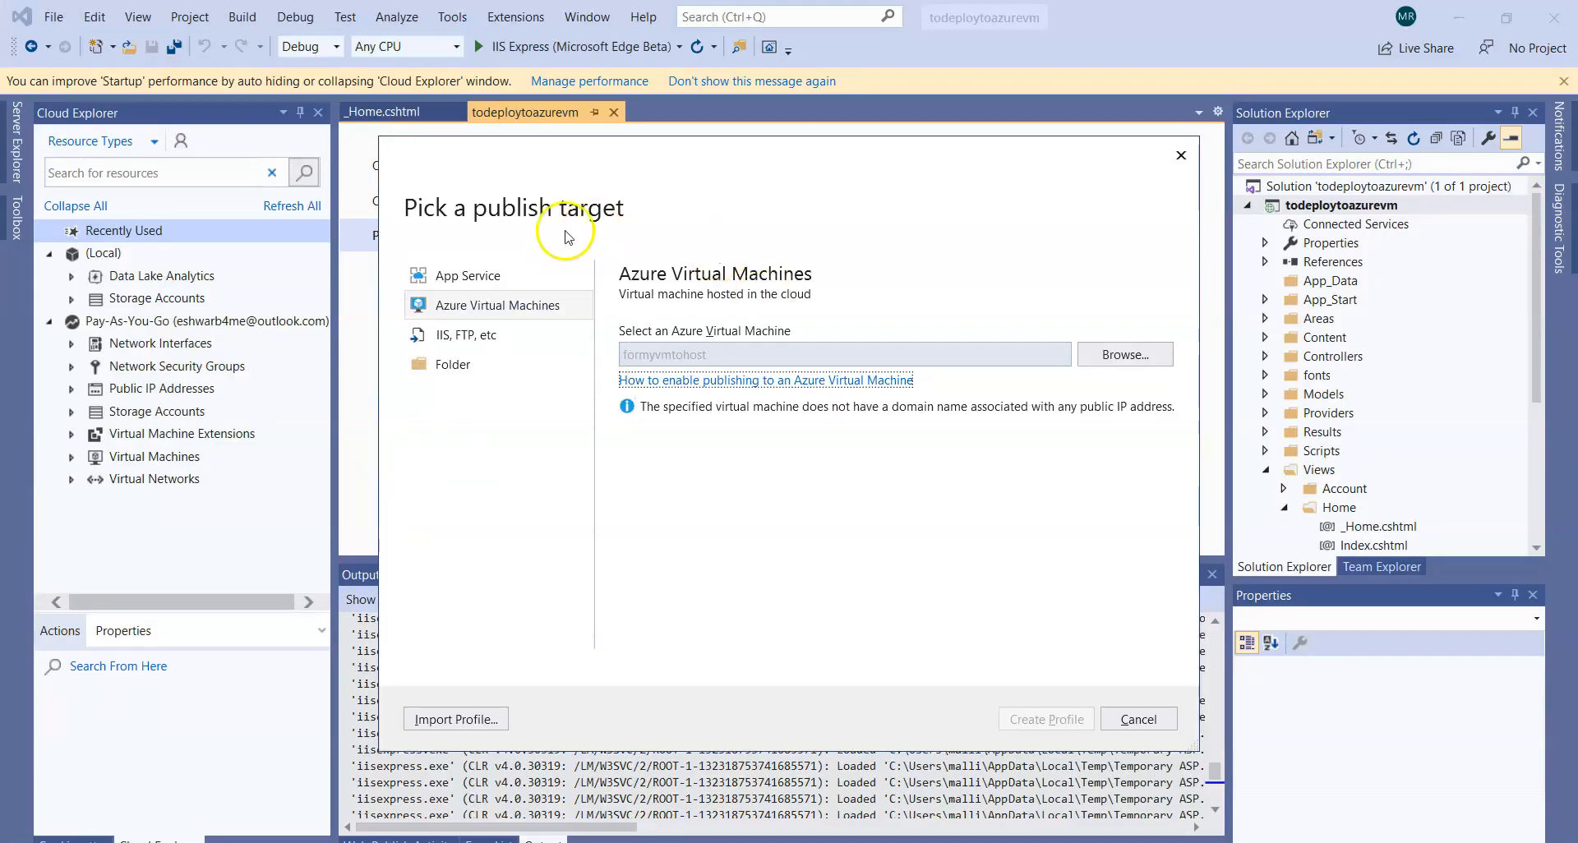
Create a Web Deploy publish profile targeting the formyvmtohost Azure virtual machine.
left_click(468, 275)
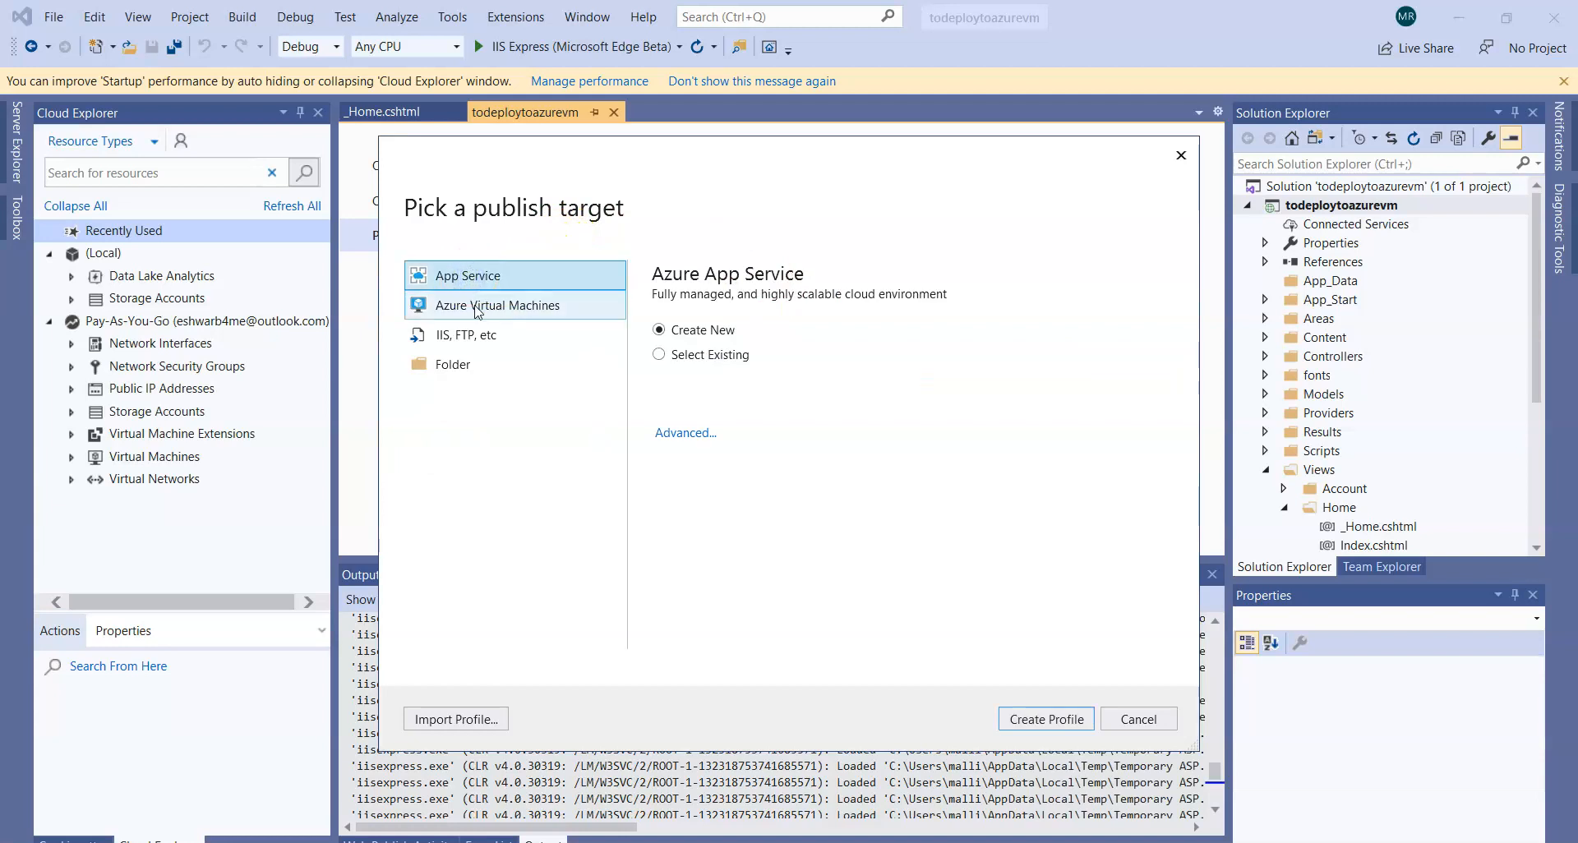
left_click(498, 304)
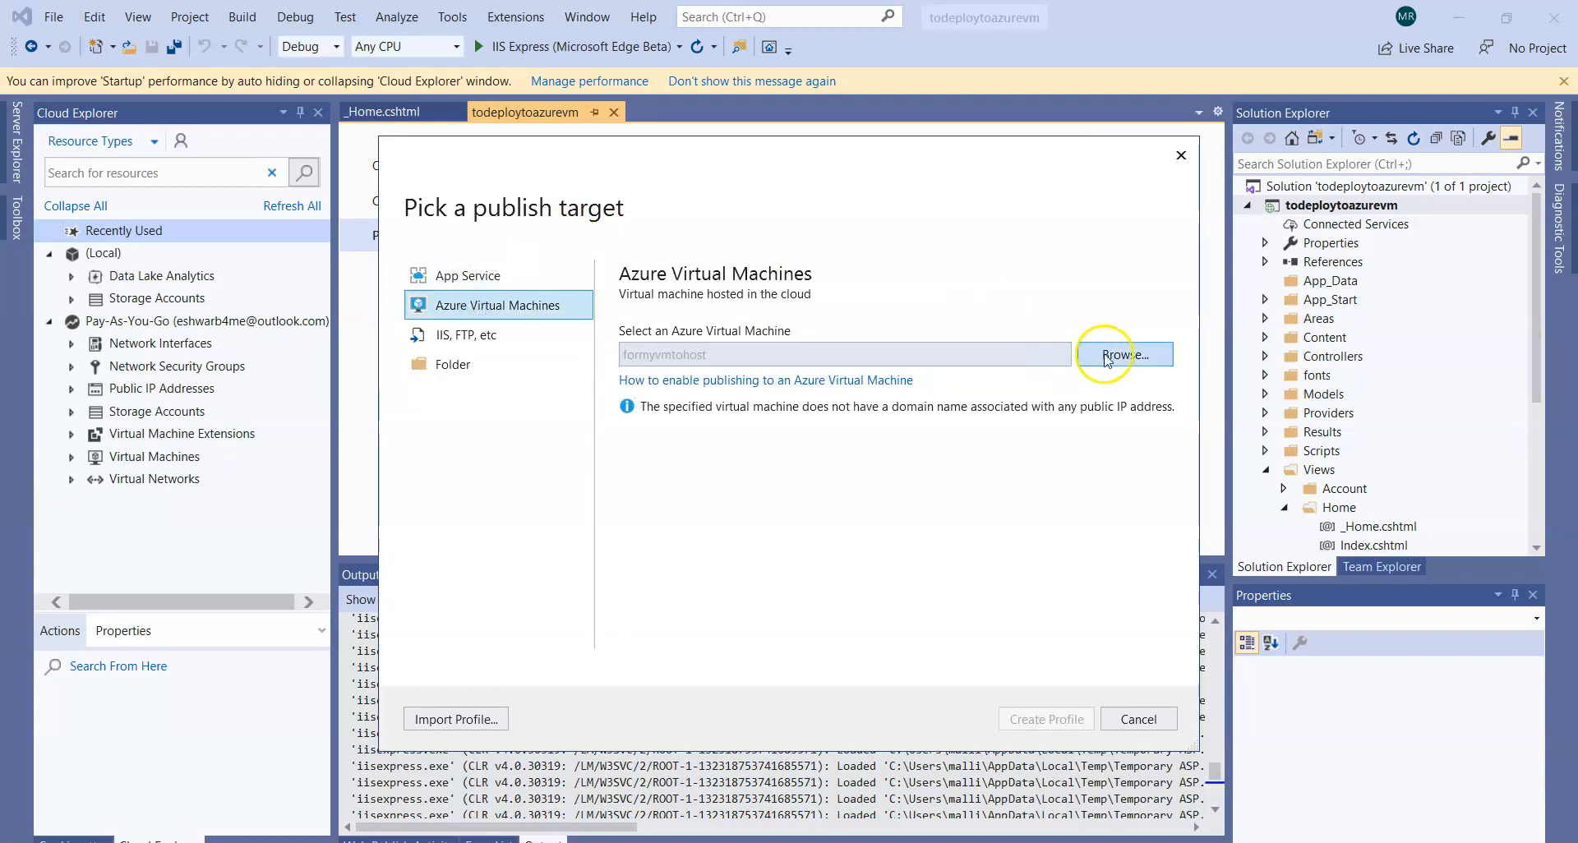
left_click(1123, 354)
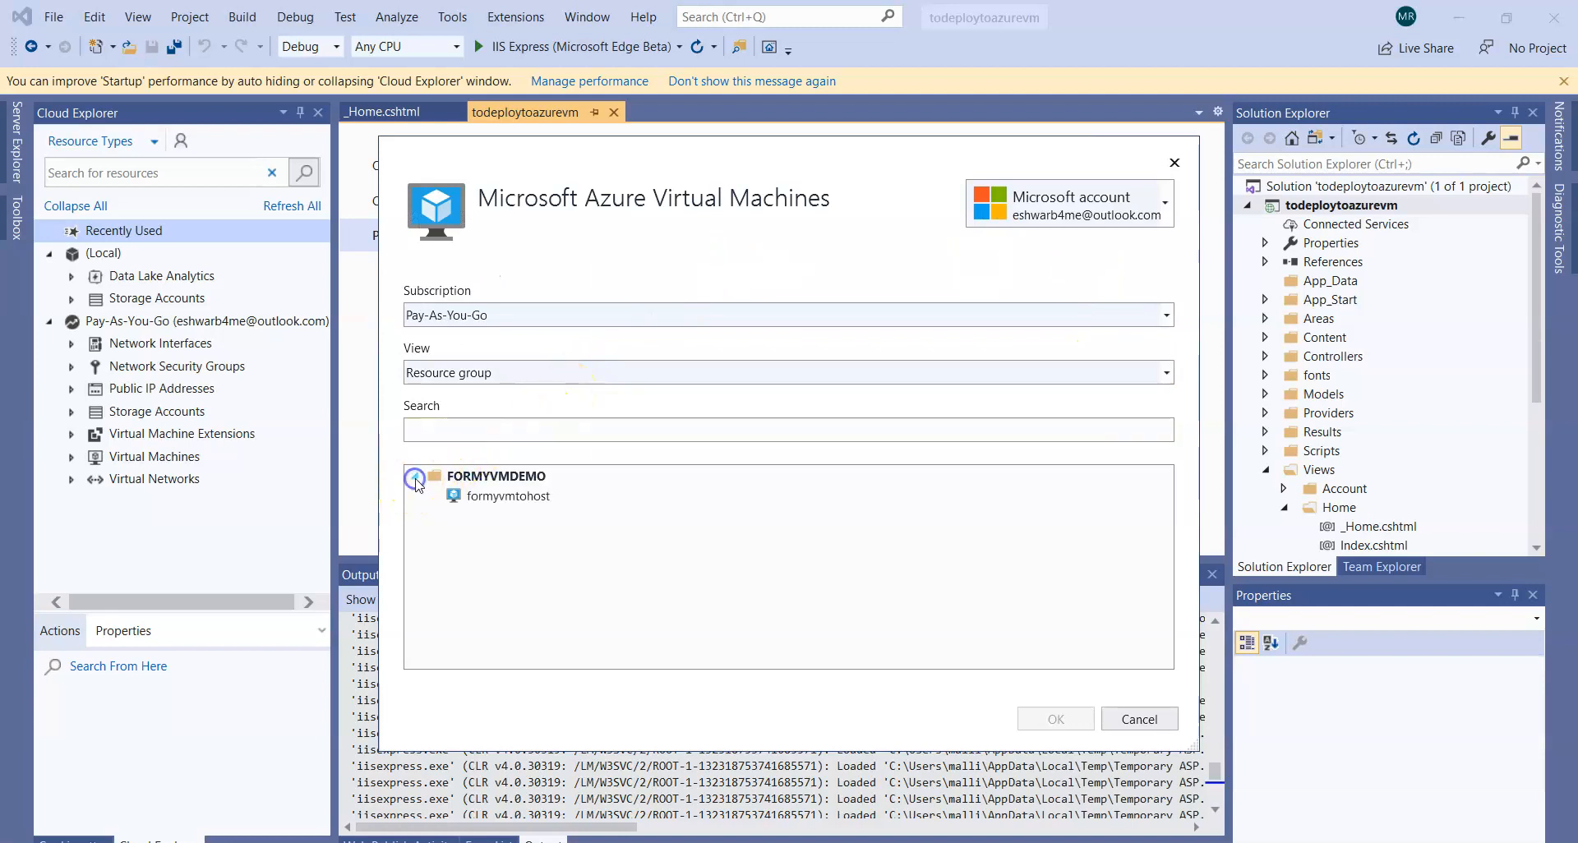
left_click(1053, 718)
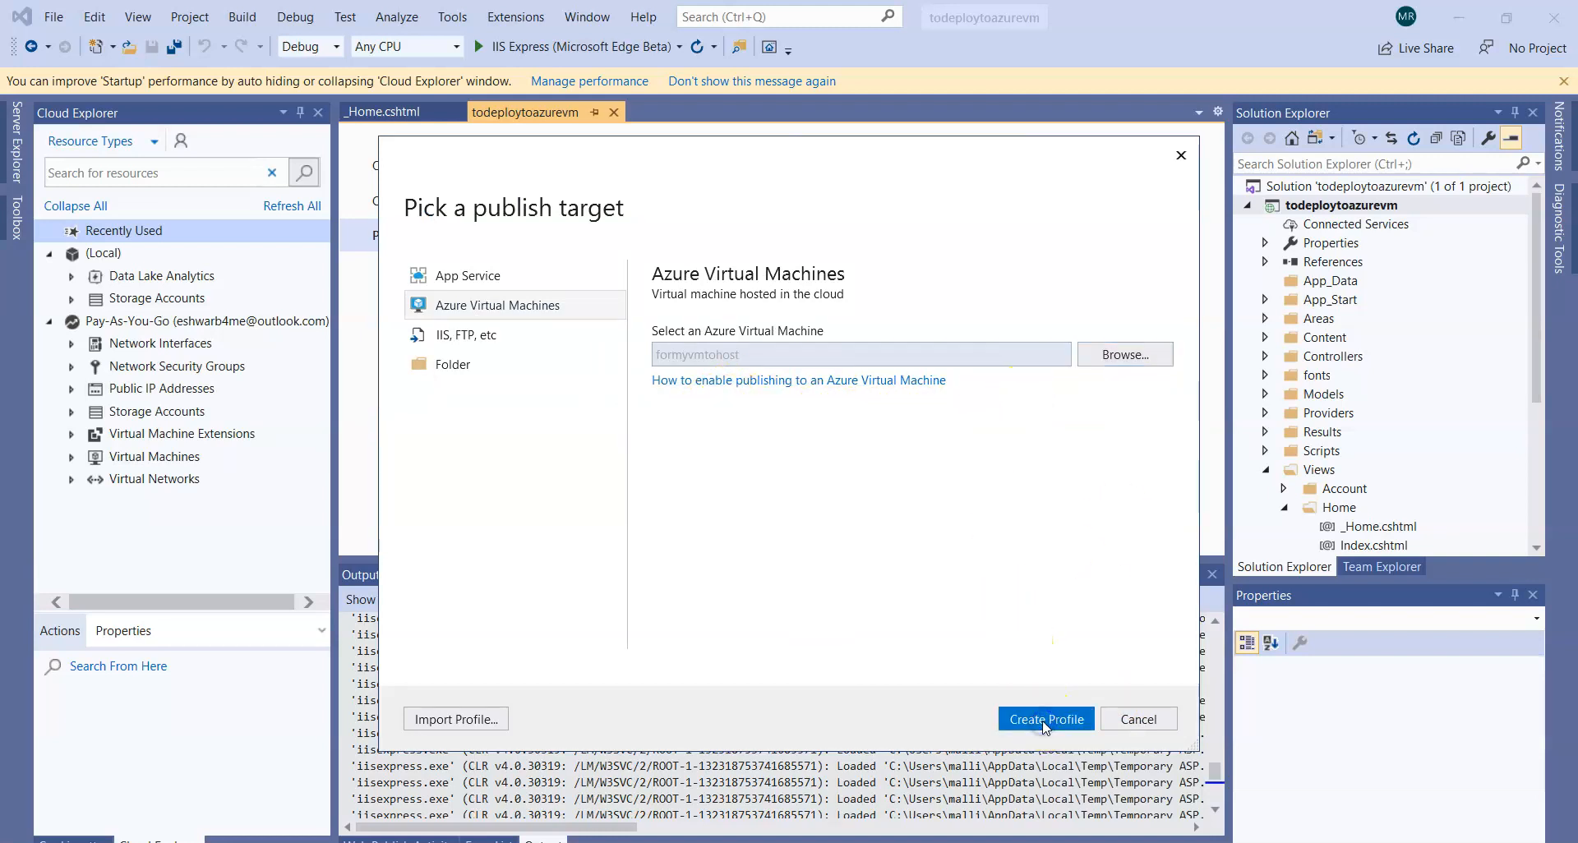
left_click(1045, 718)
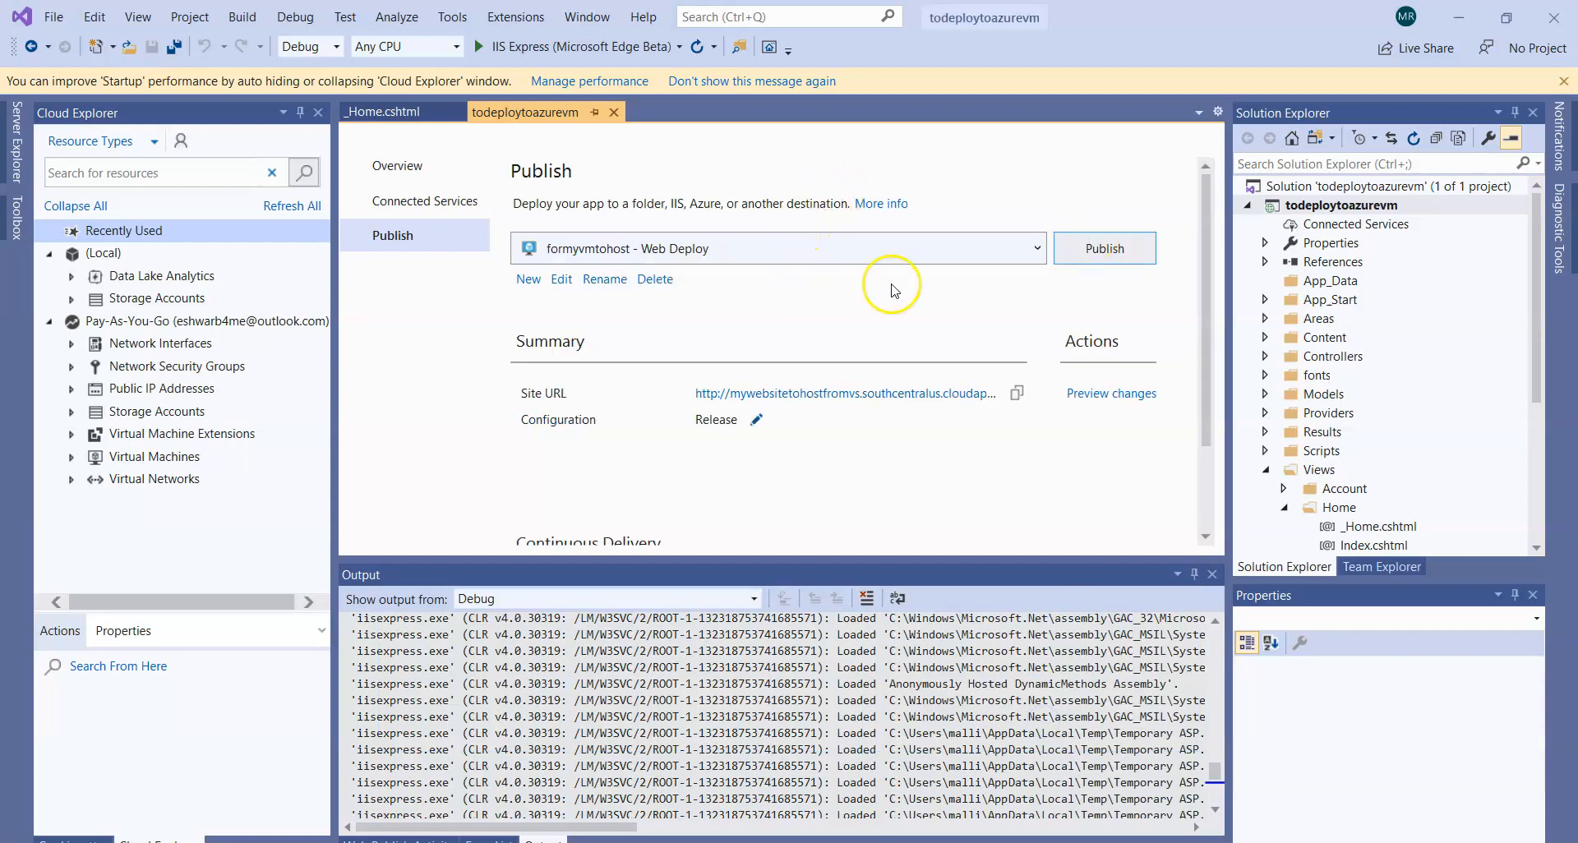
mouse_move(1071, 275)
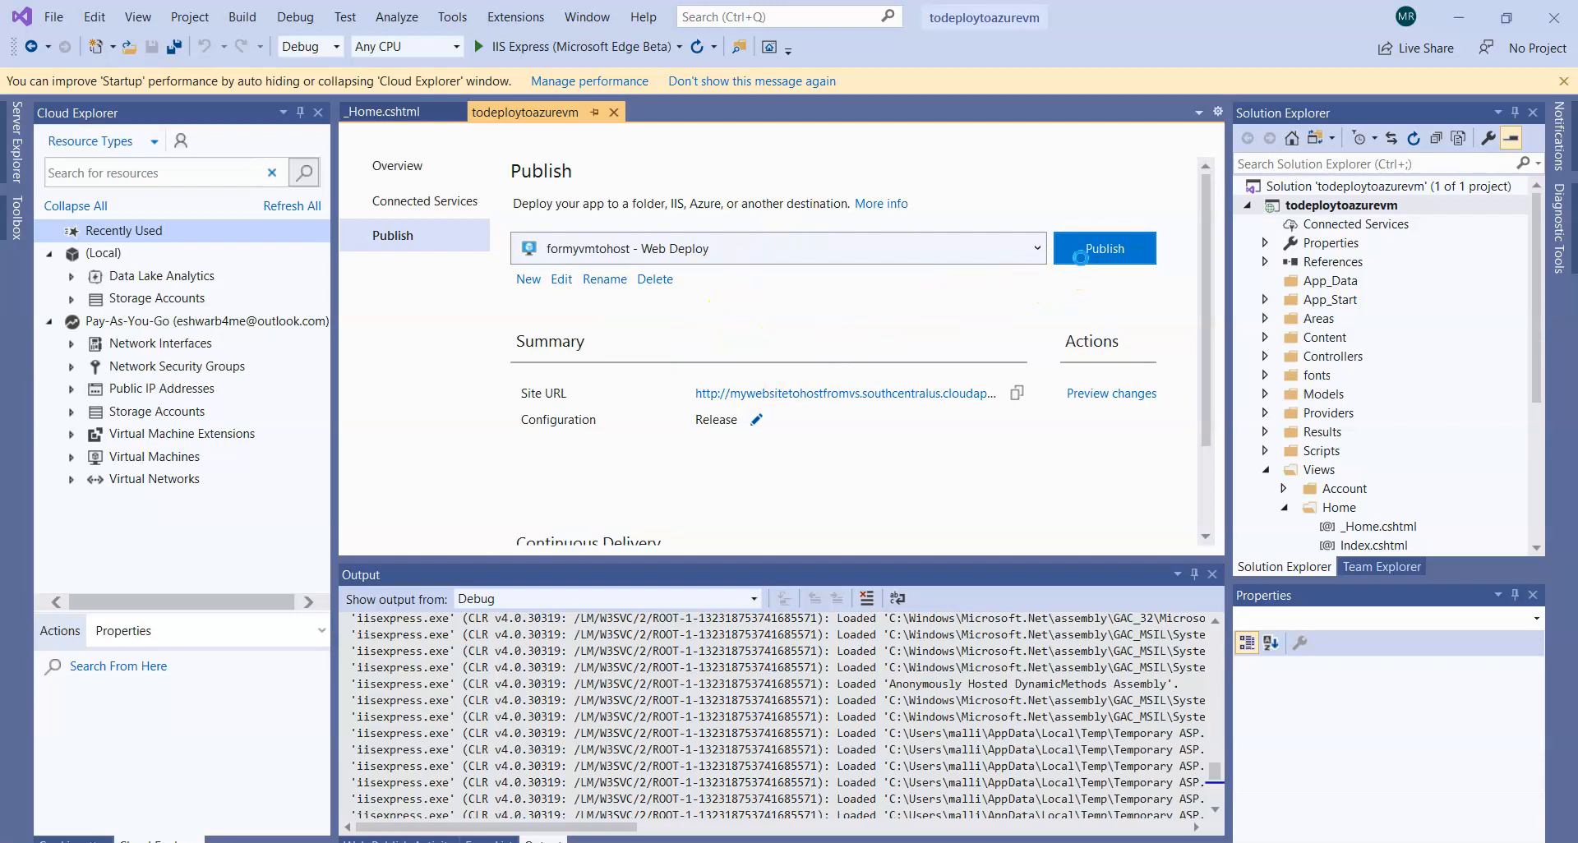
Start publishing to the VM and submit the Web Deploy credentials.
left_click(1103, 248)
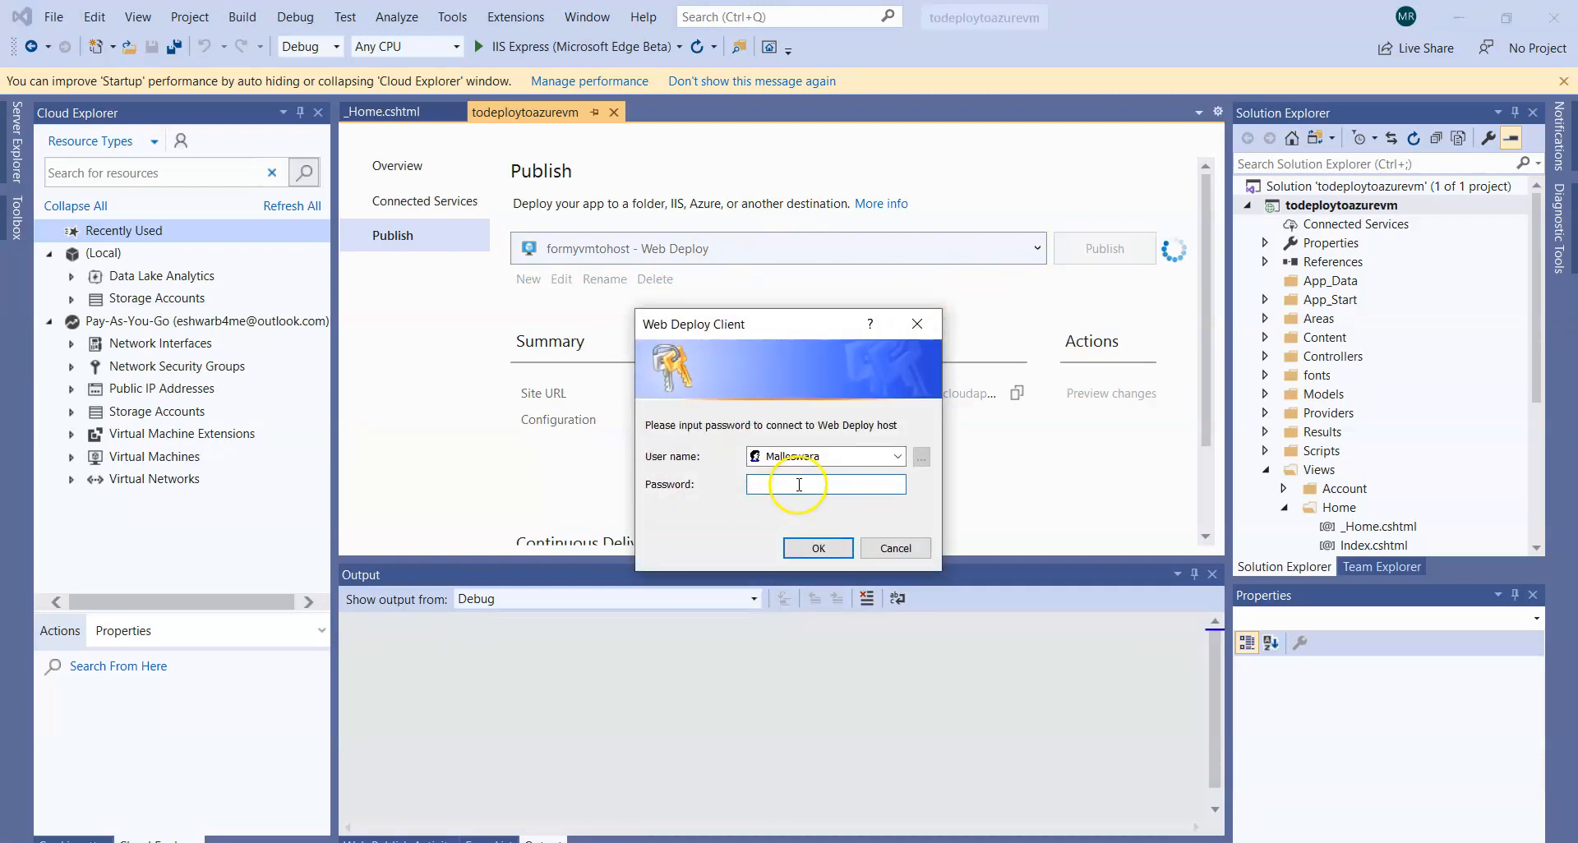
left_click(823, 483)
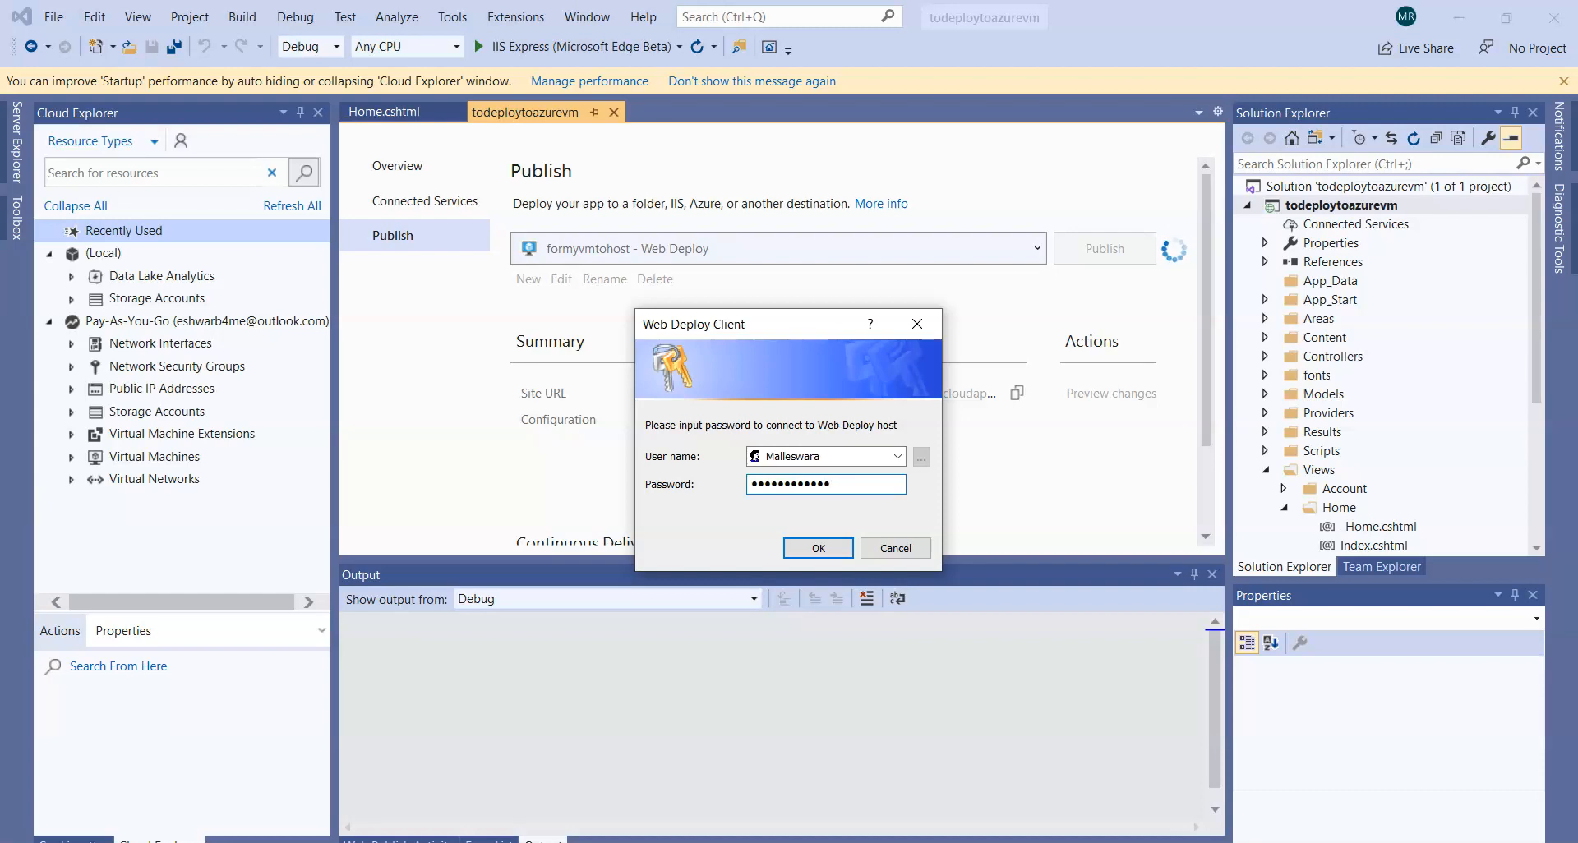
mouse_move(595, 638)
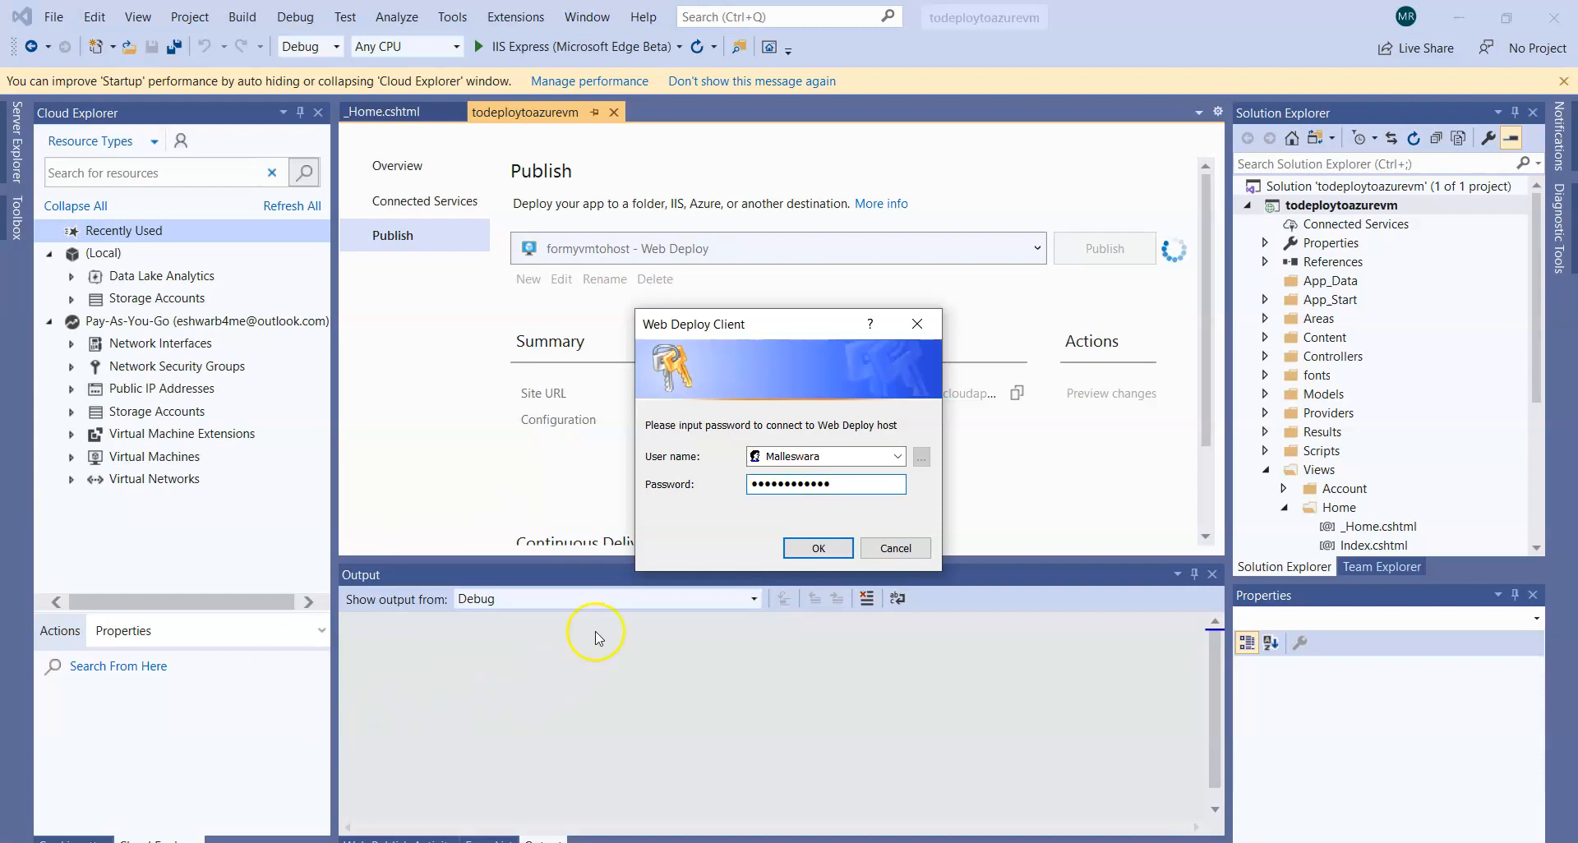
left_click(817, 547)
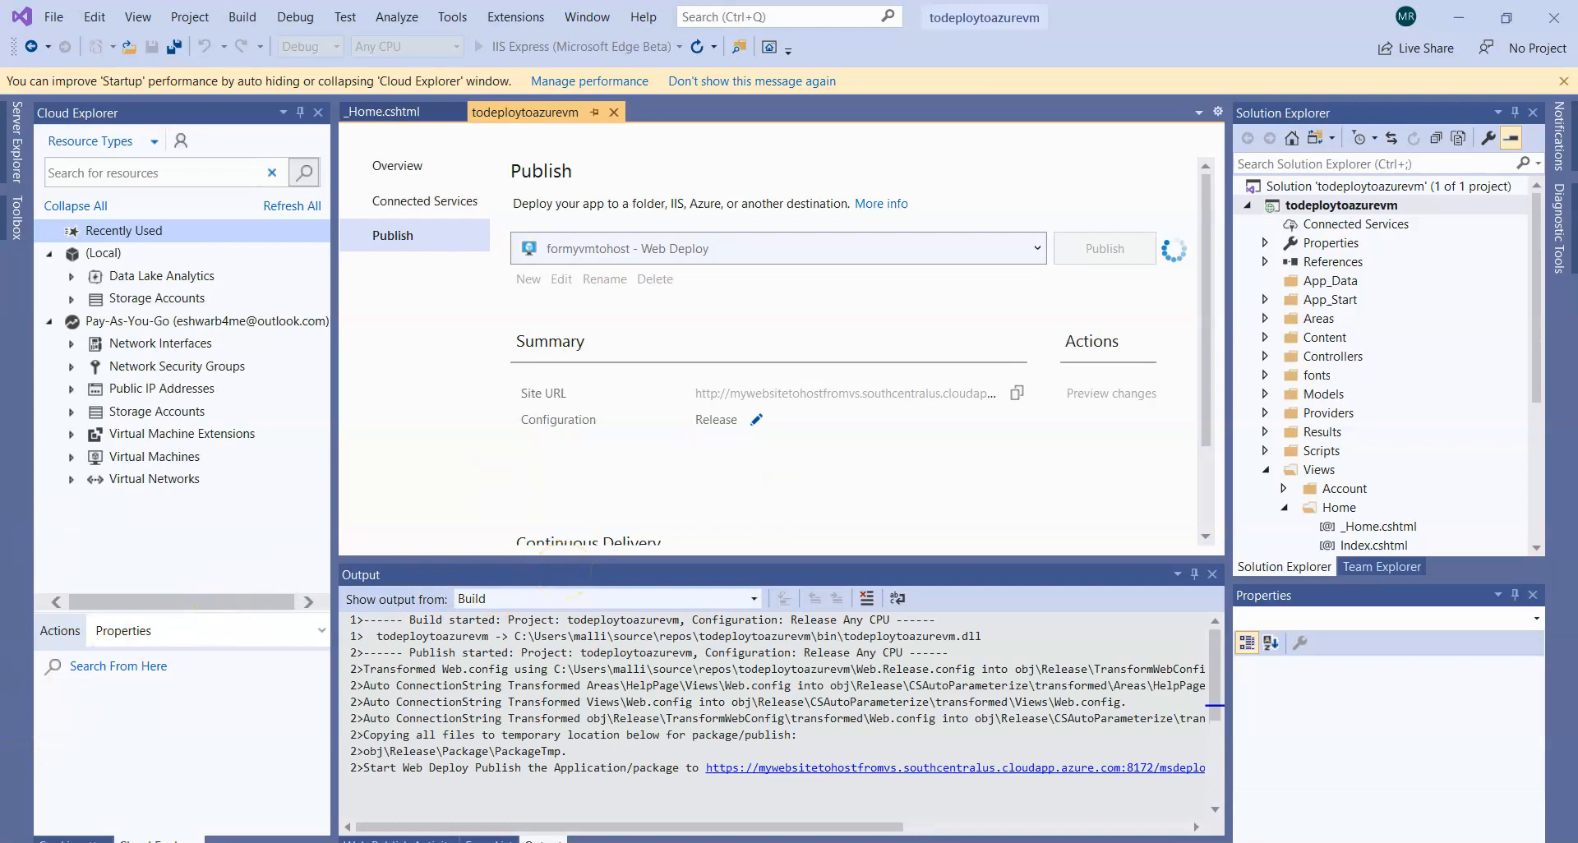
left_click(1104, 249)
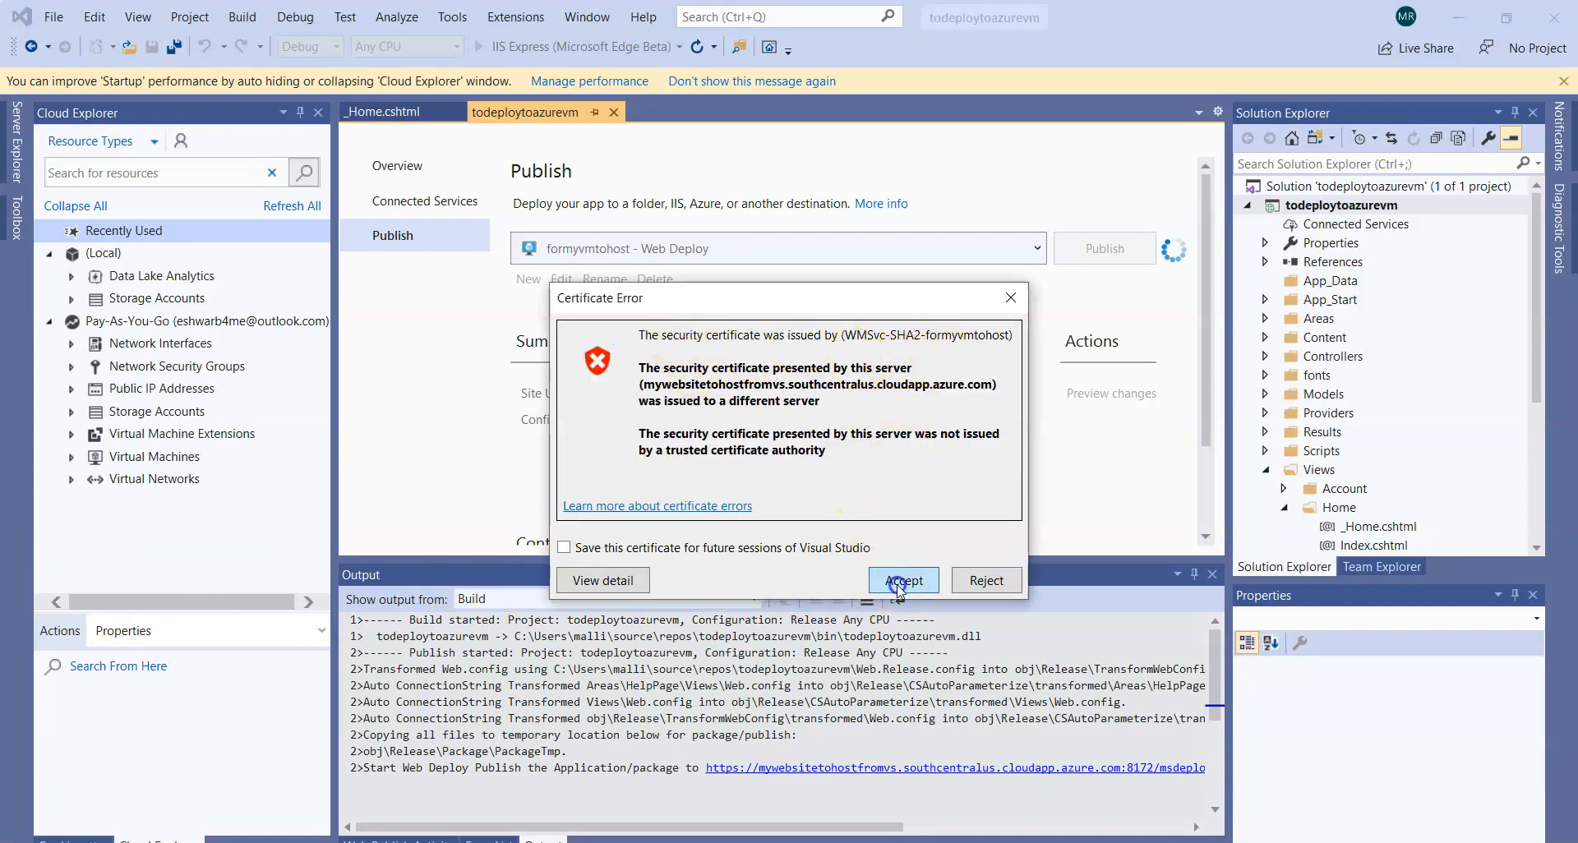
Accept the untrusted server certificate and dismiss the resulting publish failure message.
left_click(903, 580)
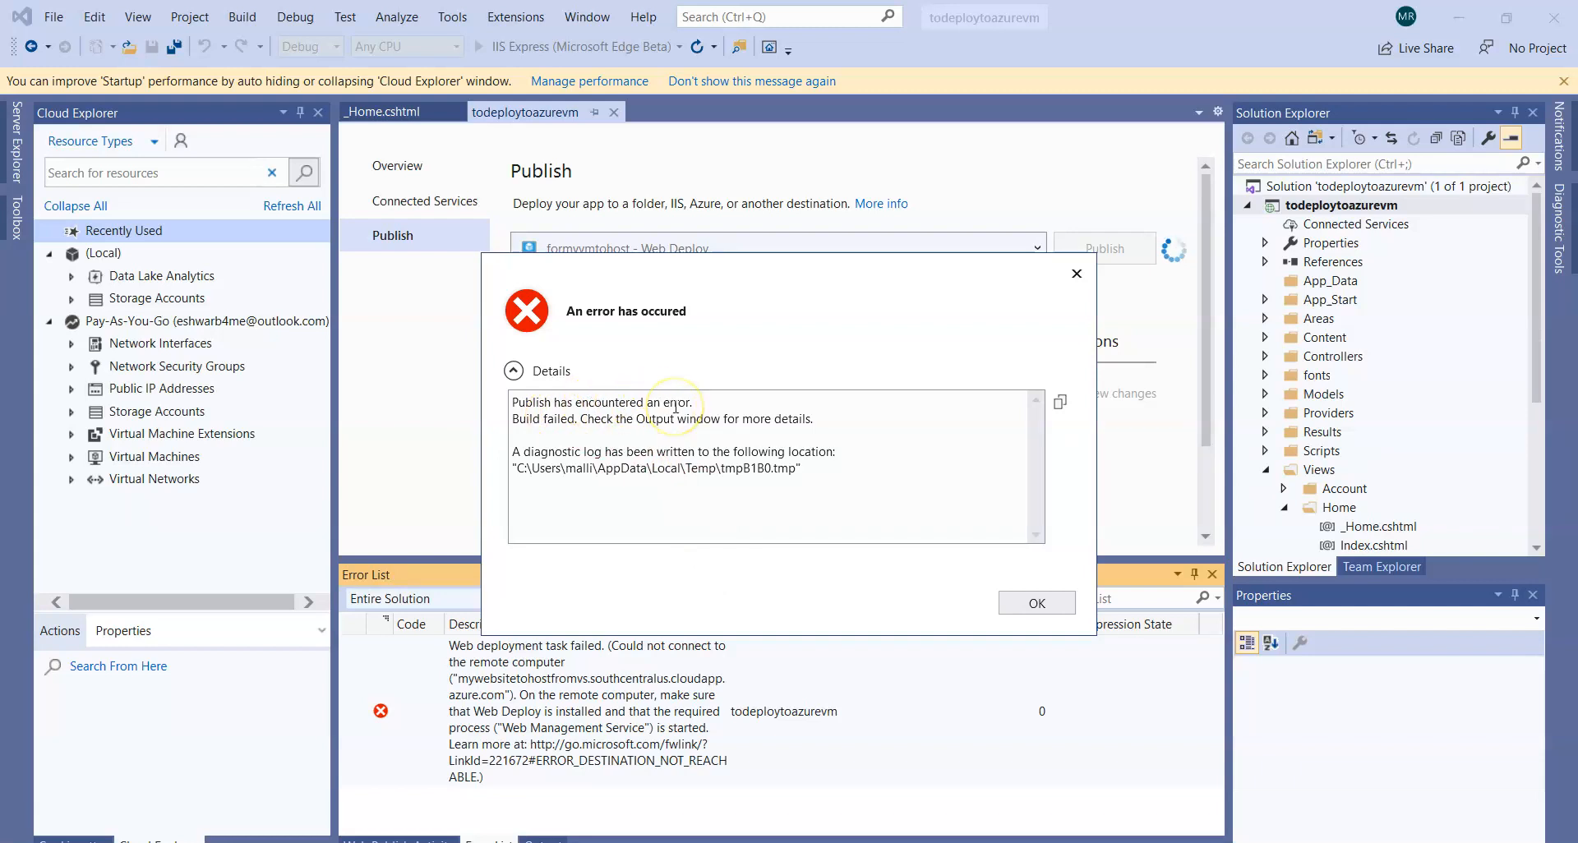
mouse_move(146, 820)
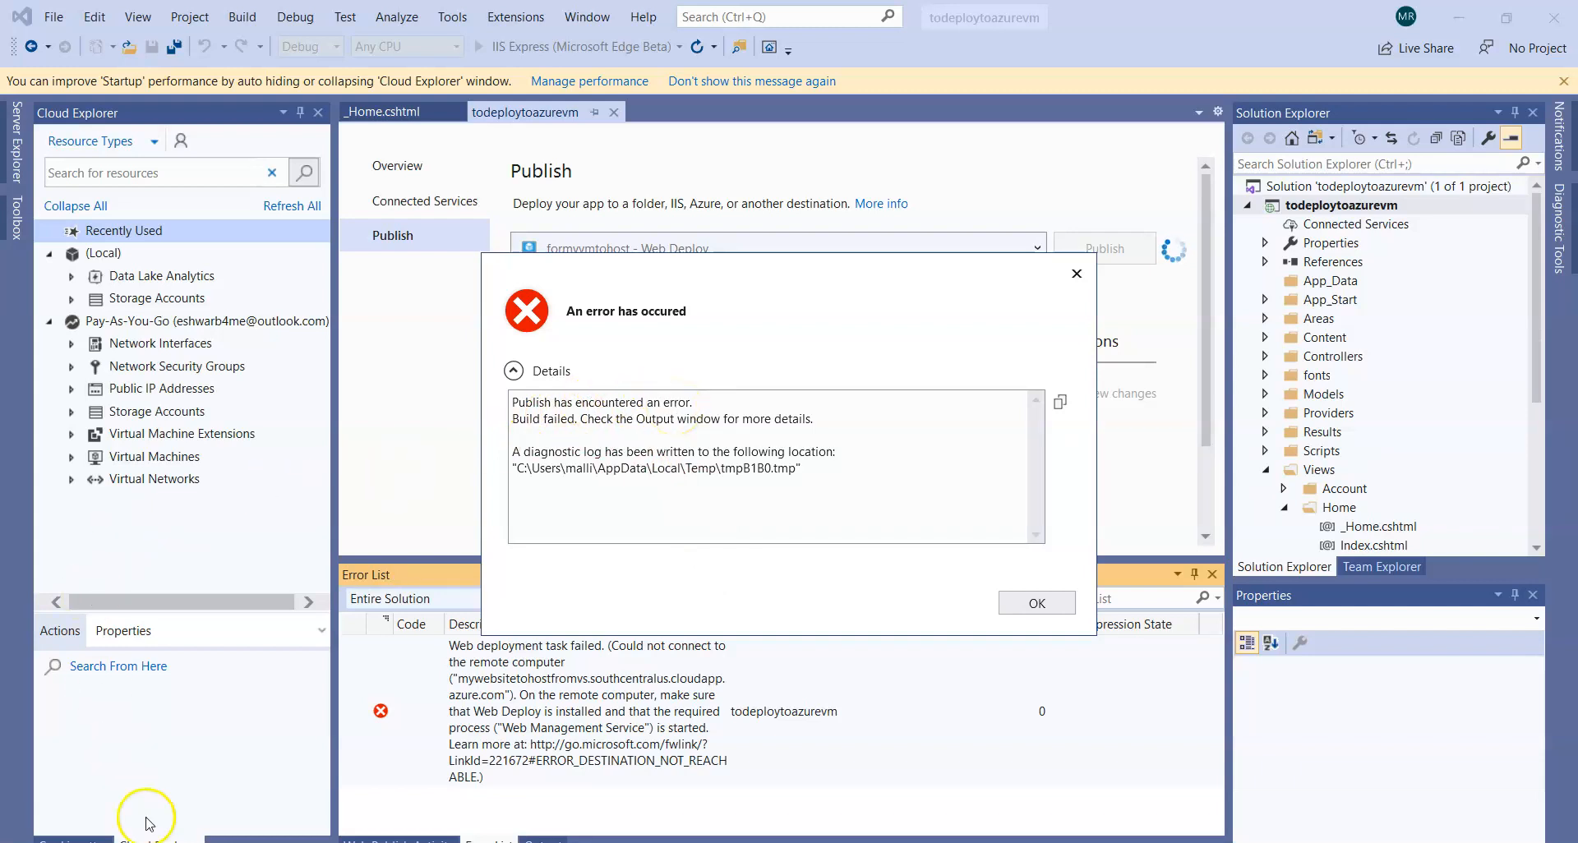
left_click(1035, 603)
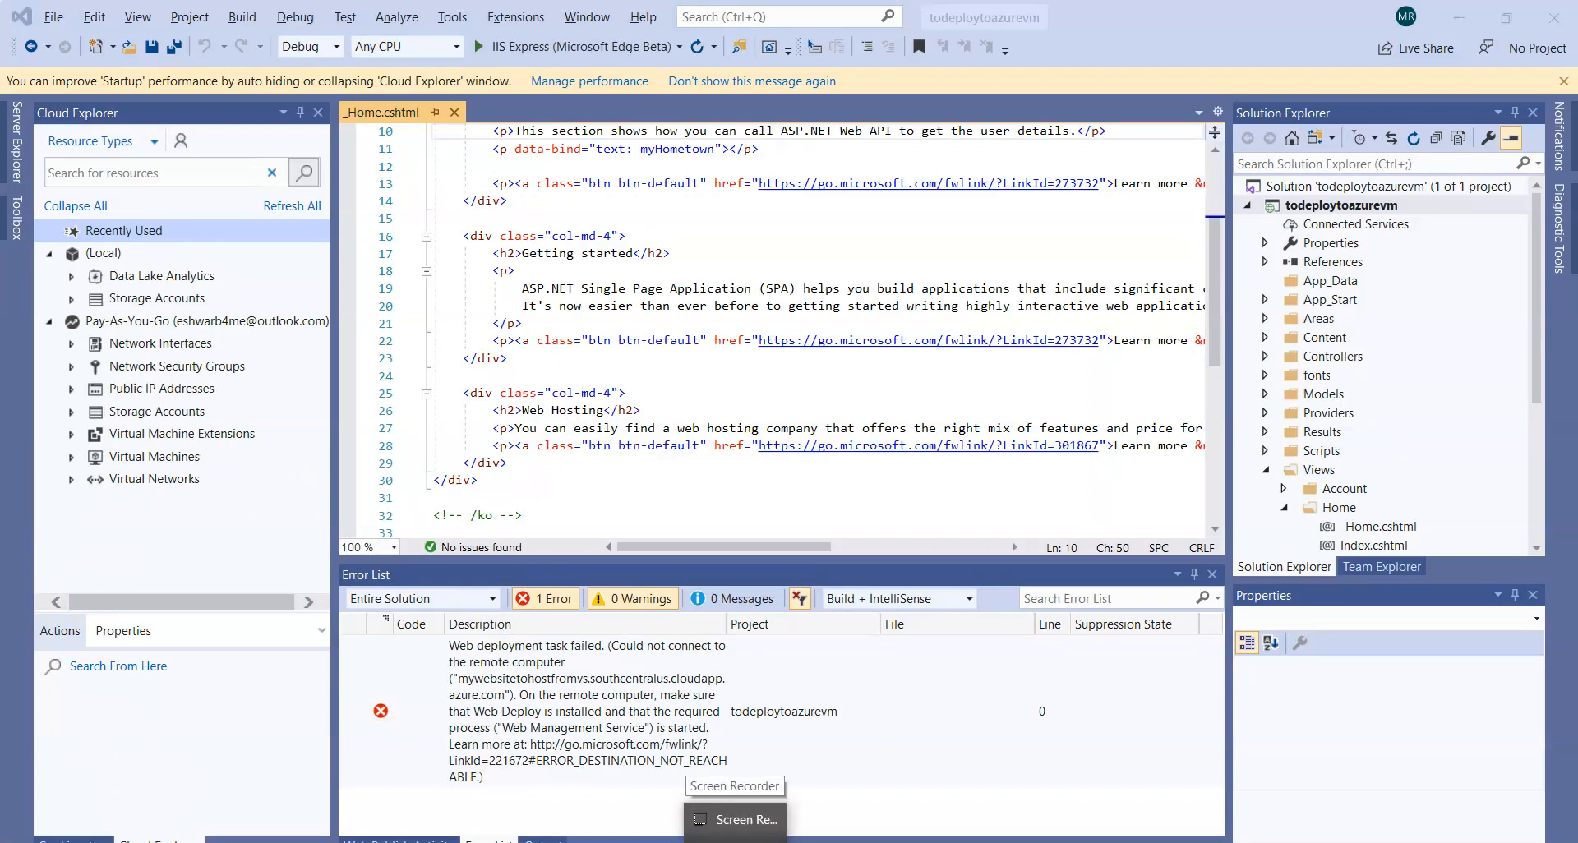
mouse_move(1033, 477)
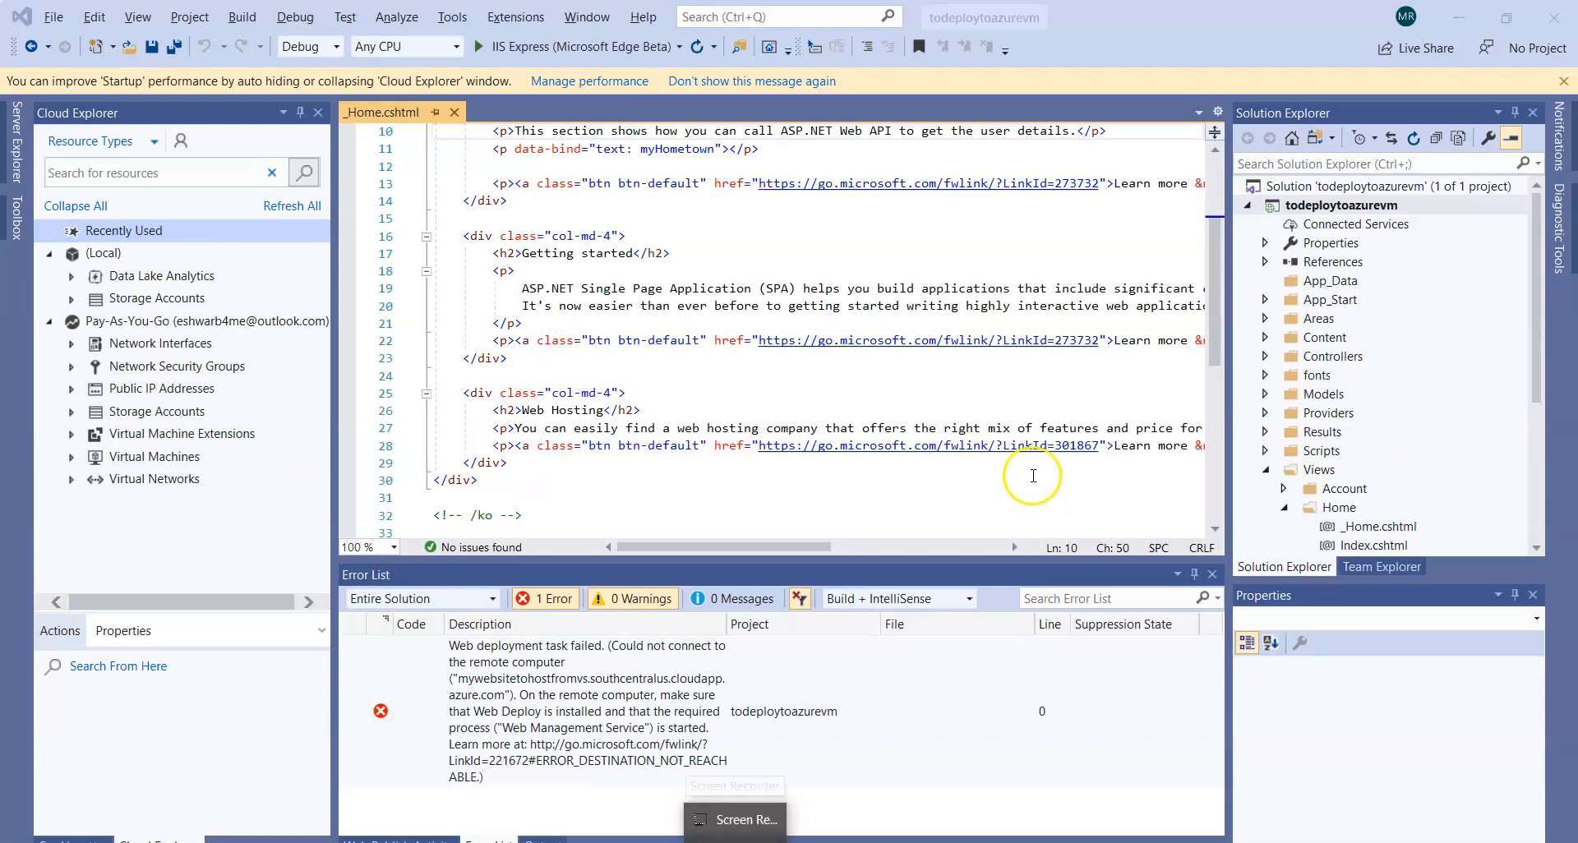
mouse_move(1024, 480)
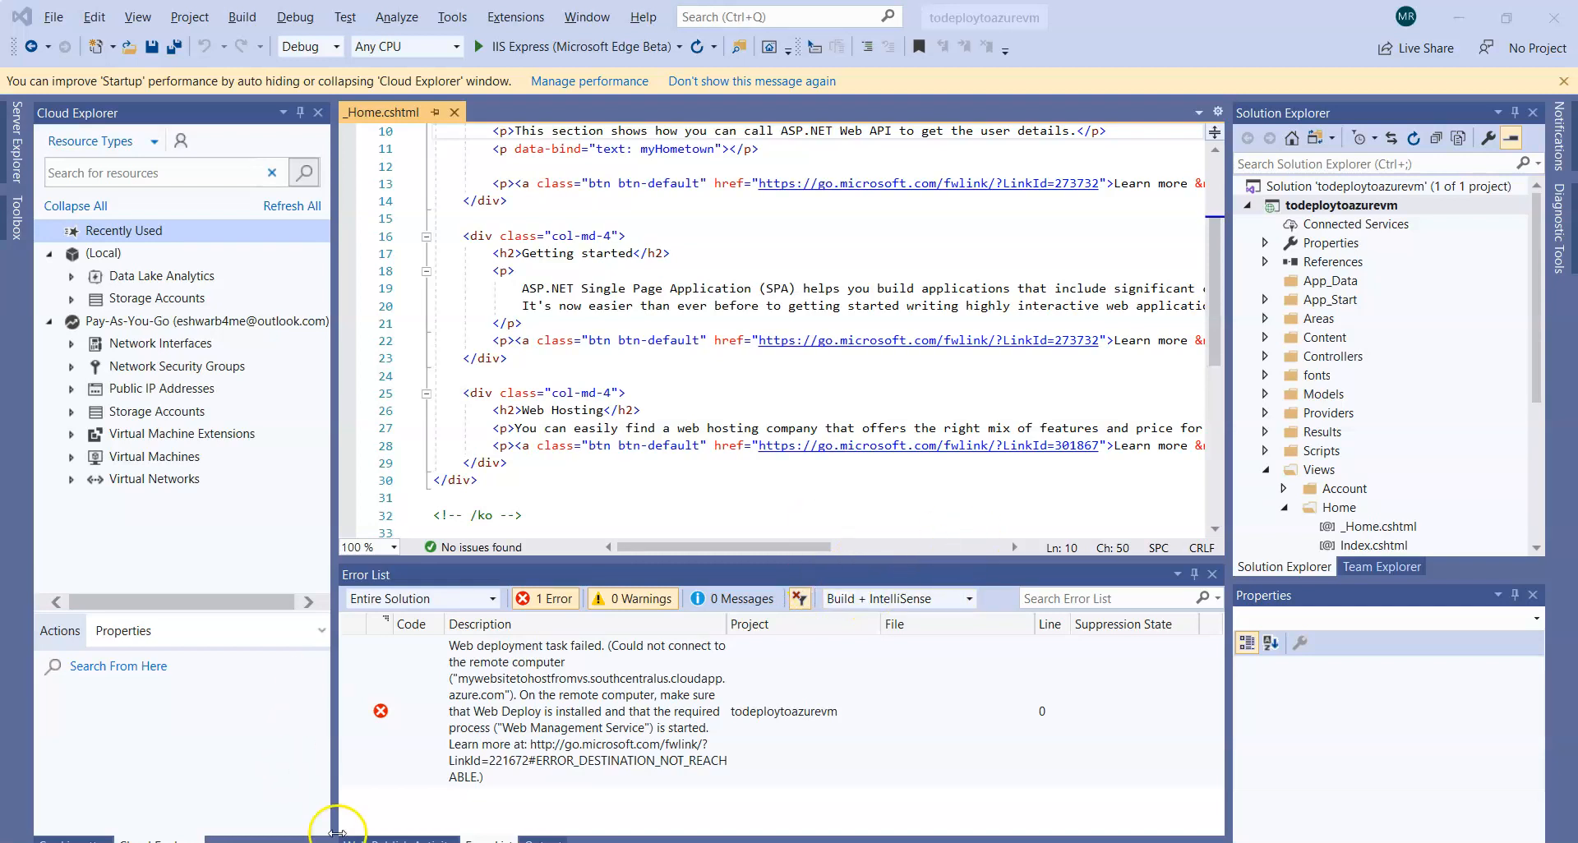
Switch to the Remote Desktop session showing the Web Deploy 3.6 Setup wizard.
key("alt+tab")
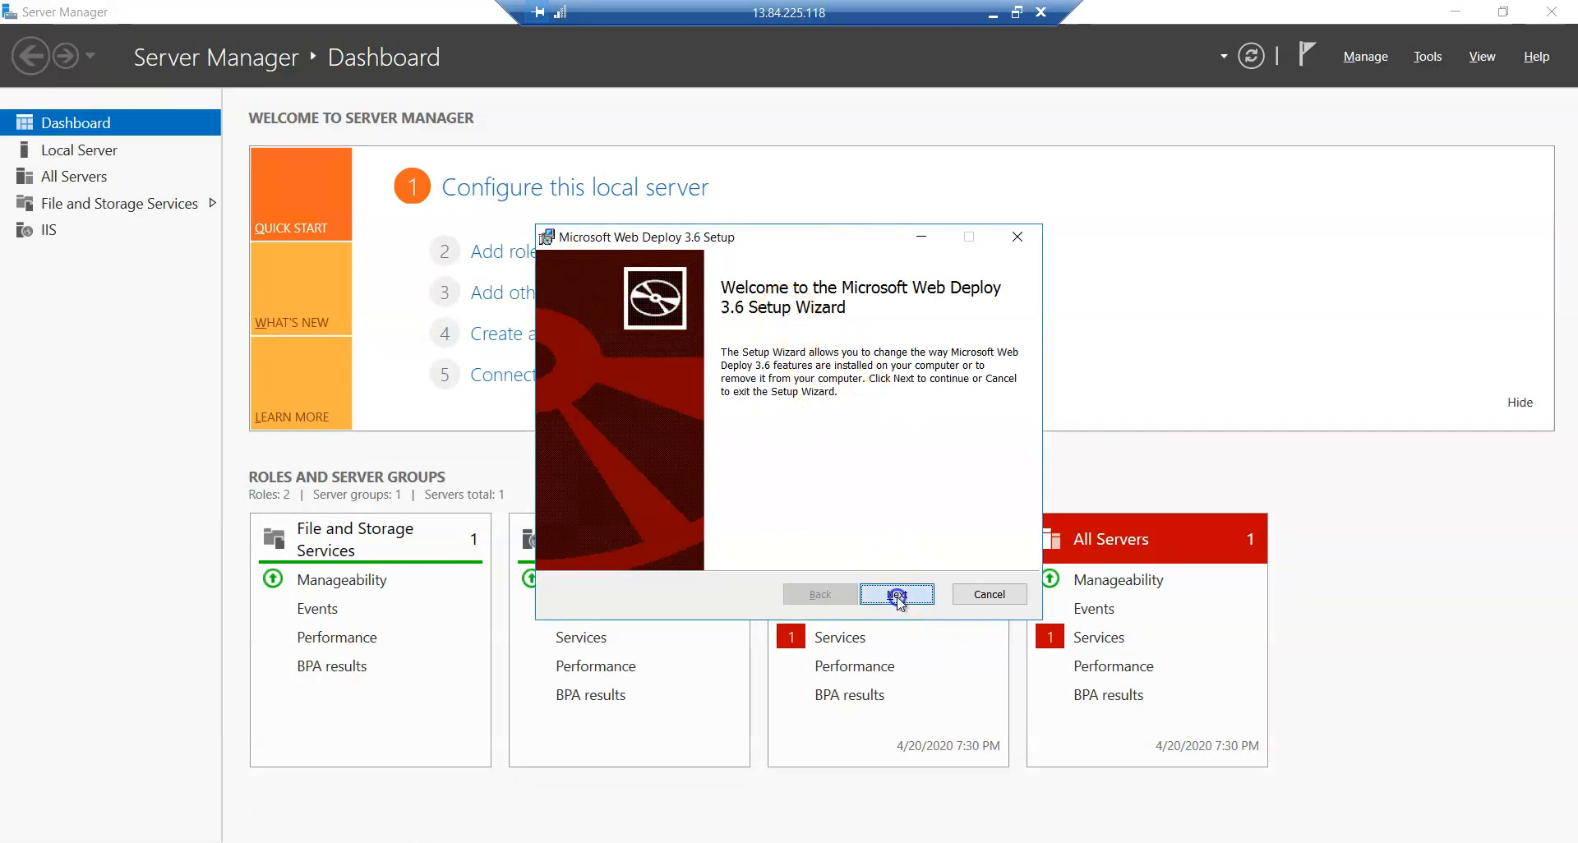
View the installed Web Deploy 3.6 features via Change, then cancel and close the setup wizard.
left_click(895, 593)
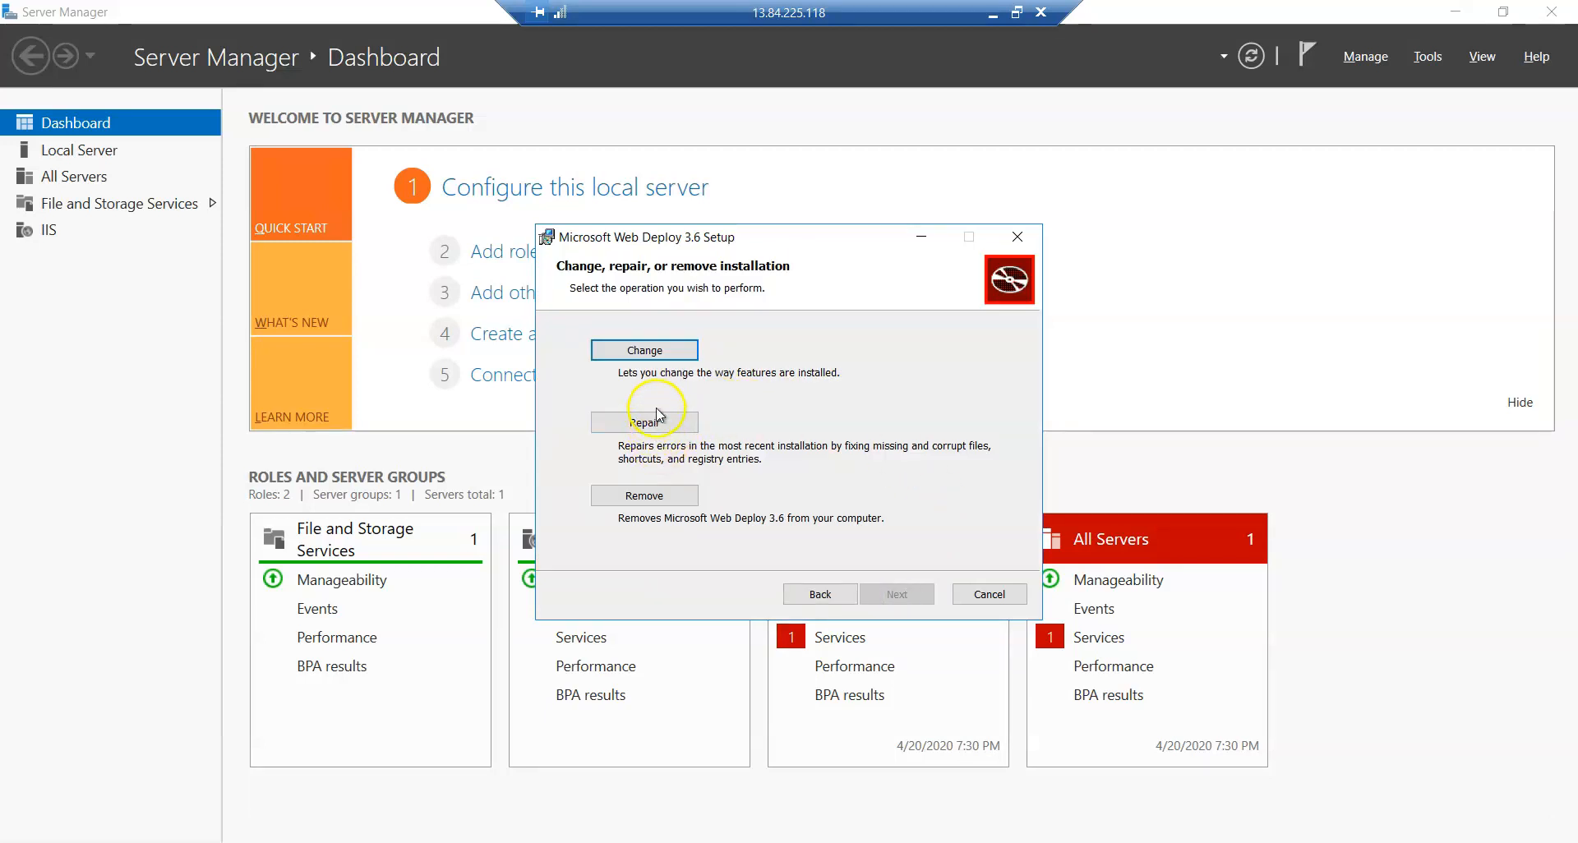
left_click(645, 350)
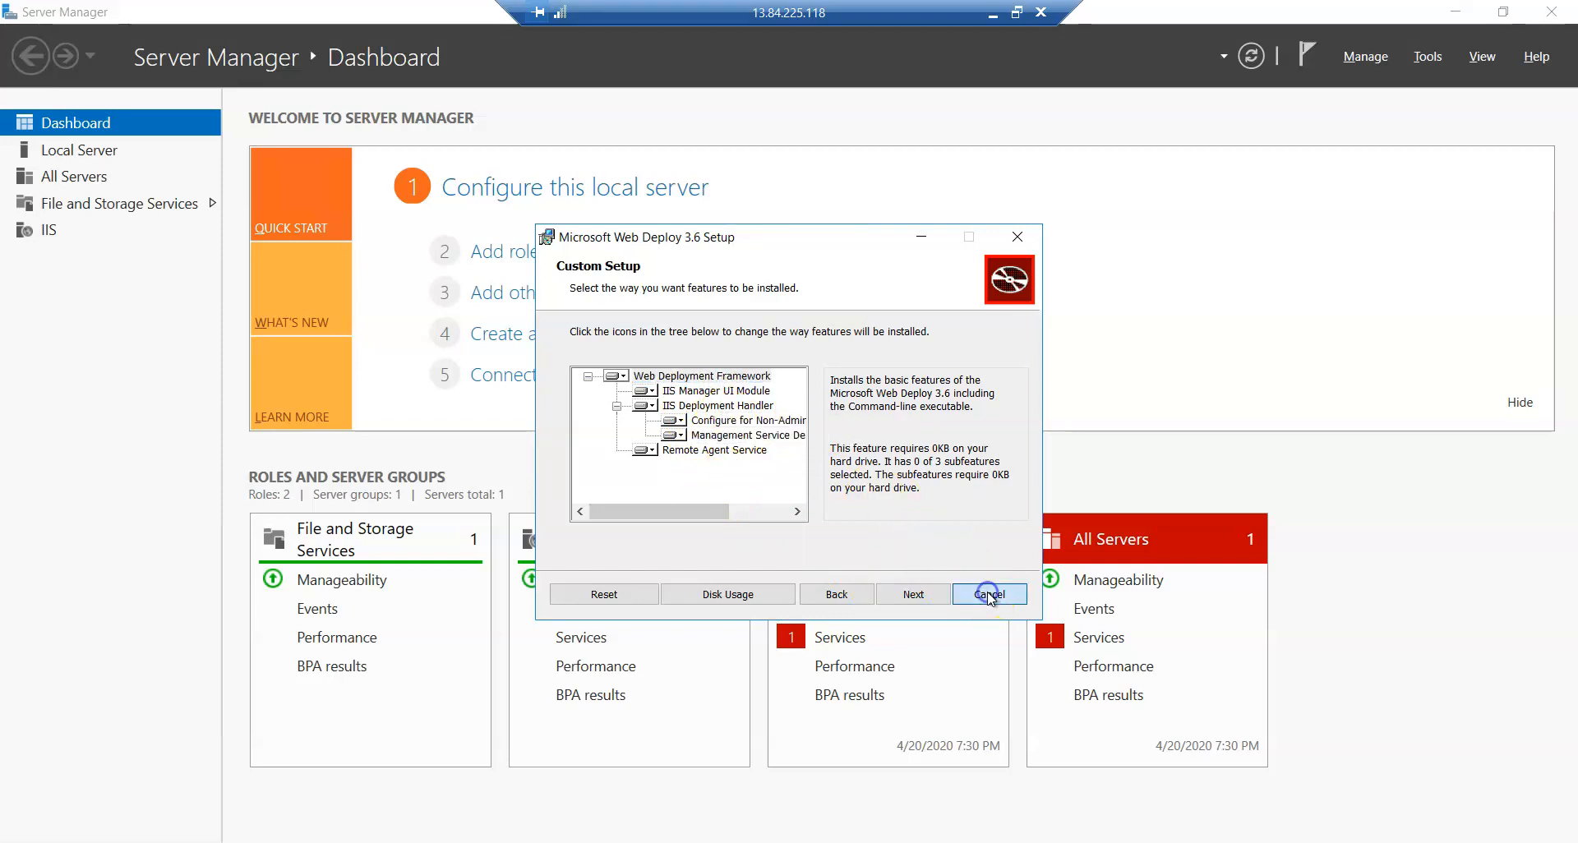
left_click(988, 593)
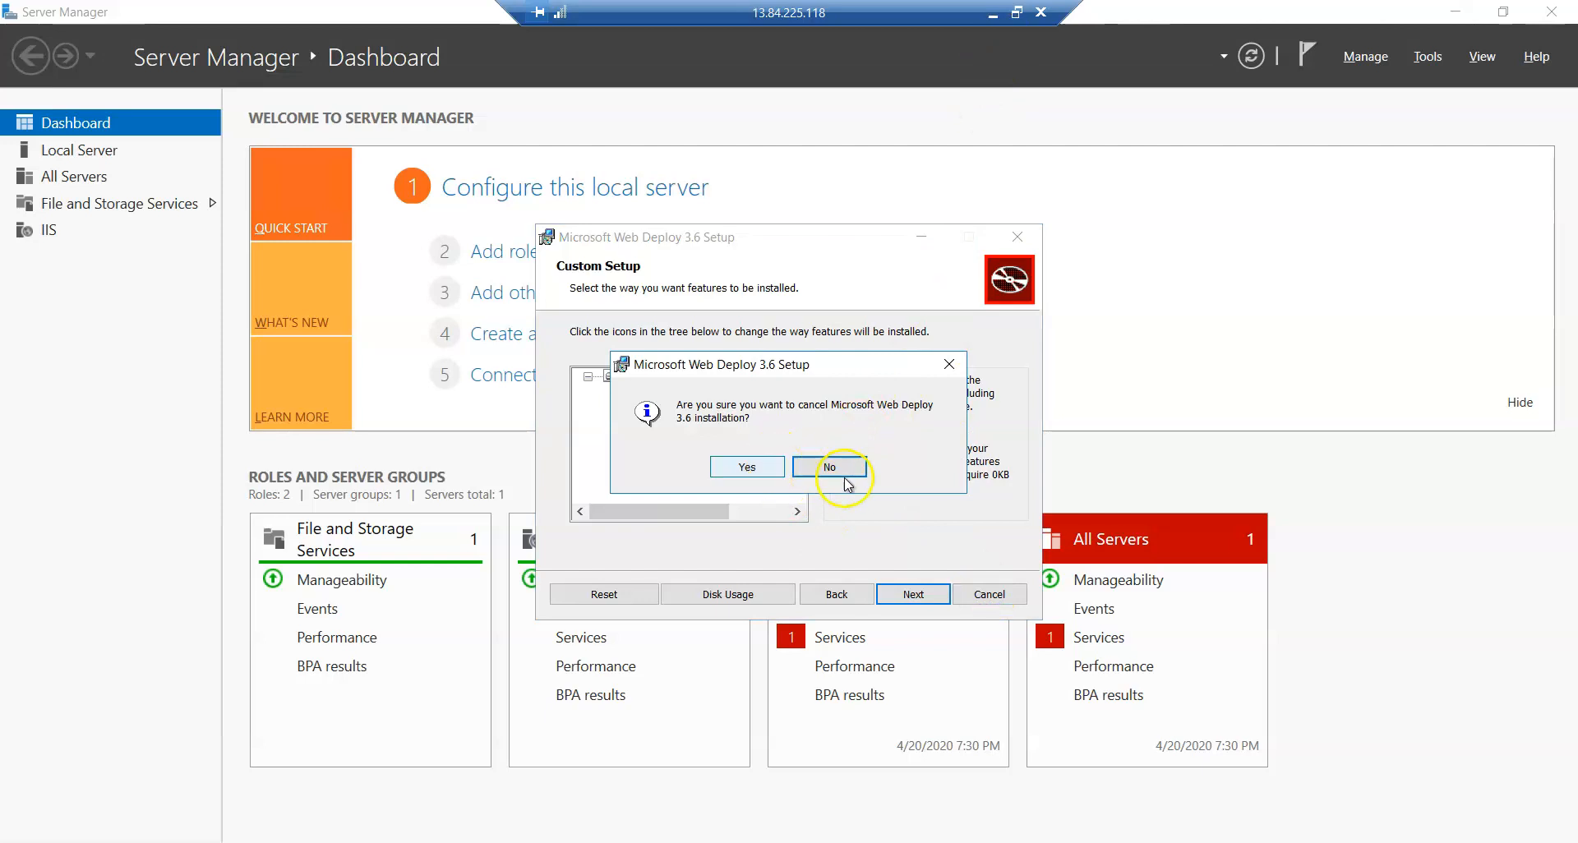
left_click(747, 465)
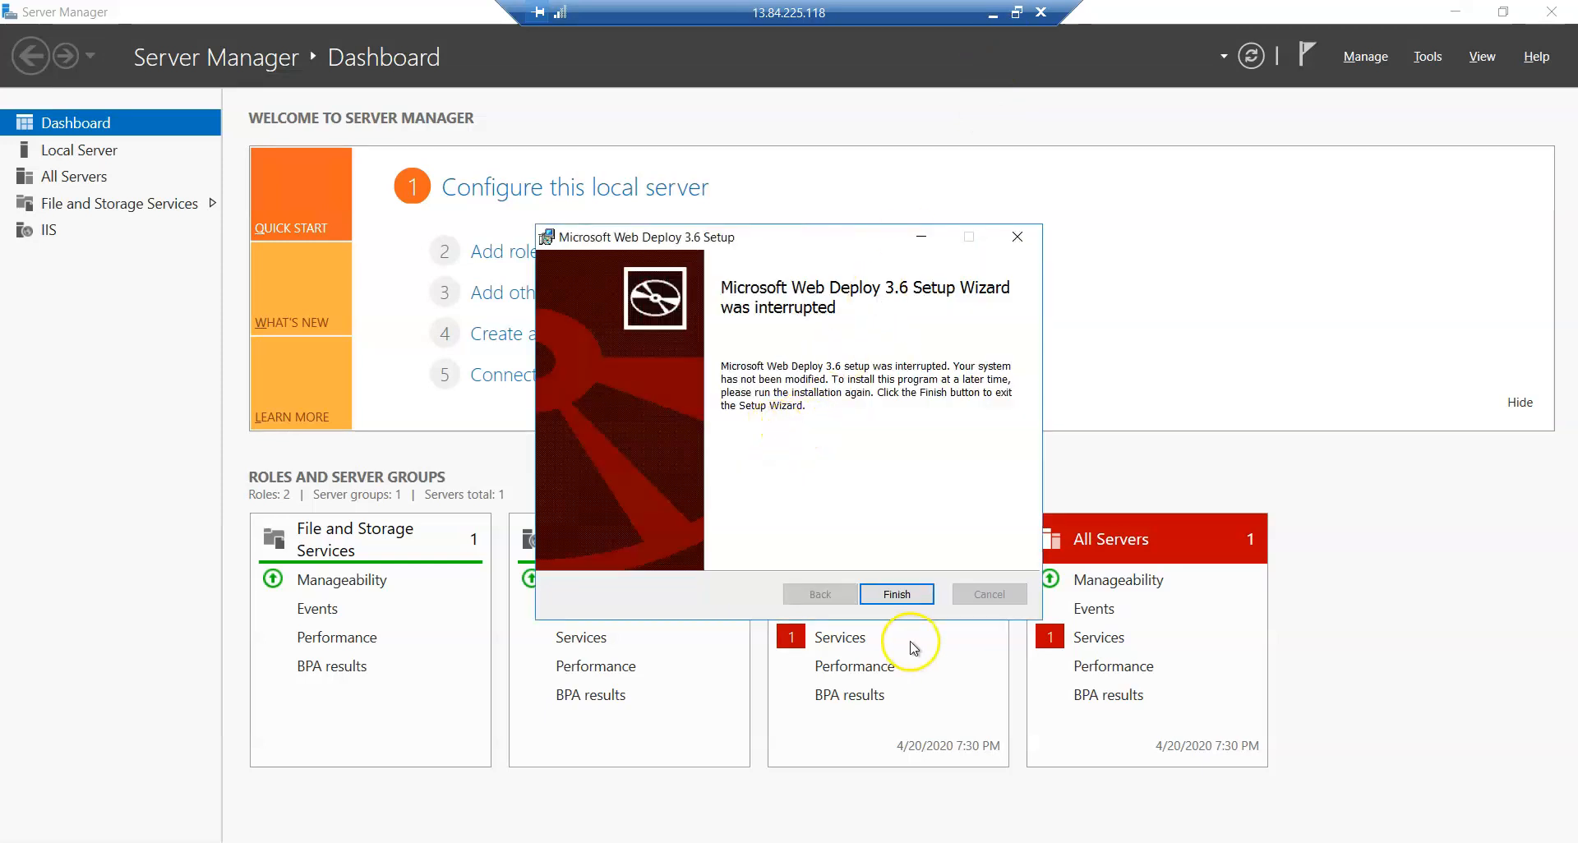
left_click(894, 593)
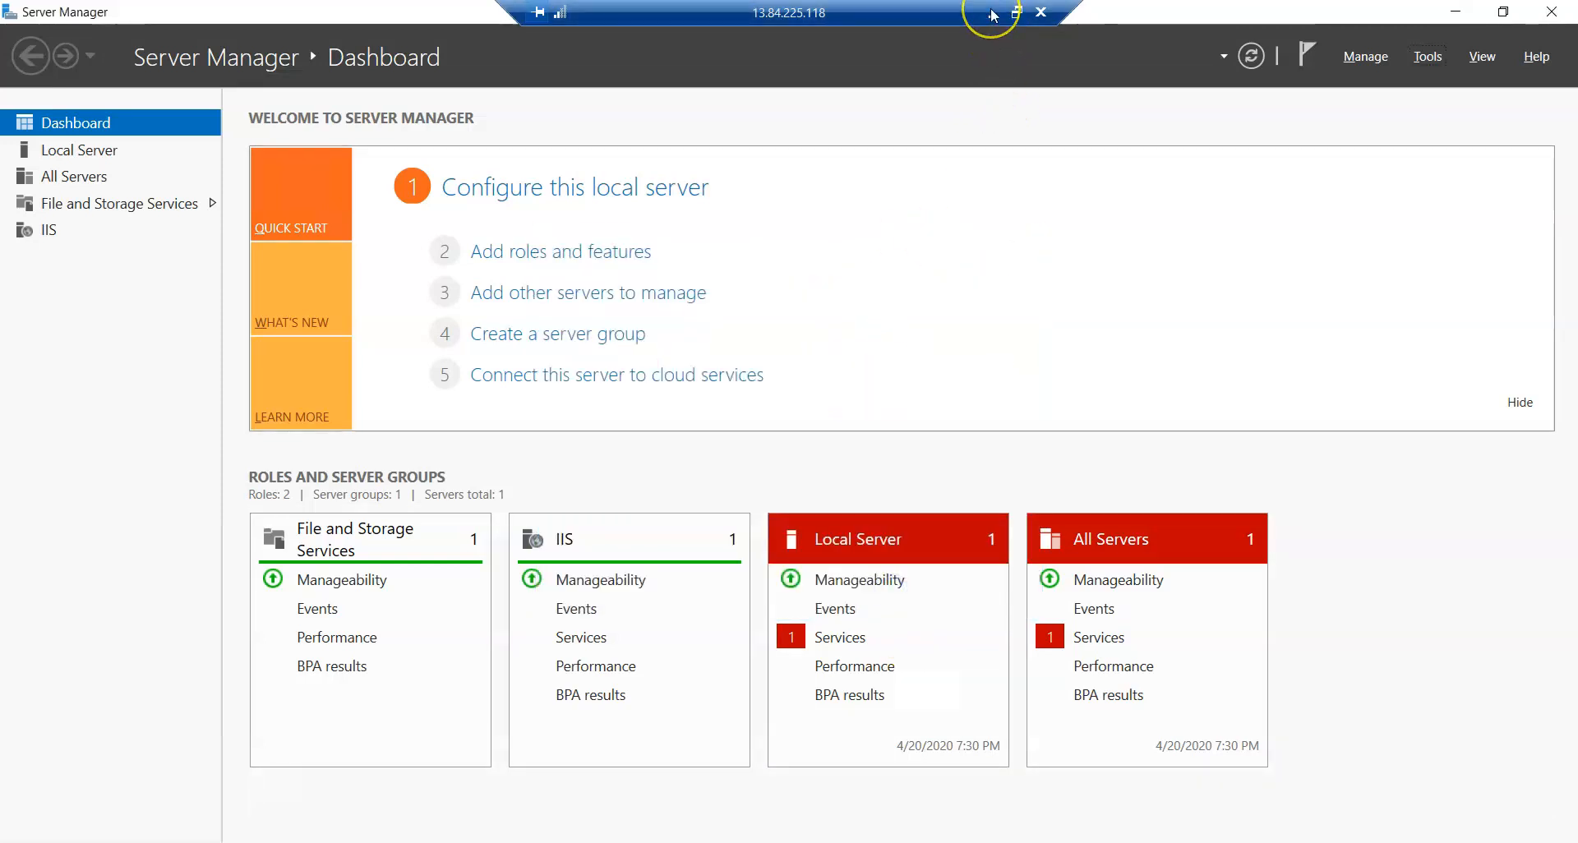
mouse_move(991, 15)
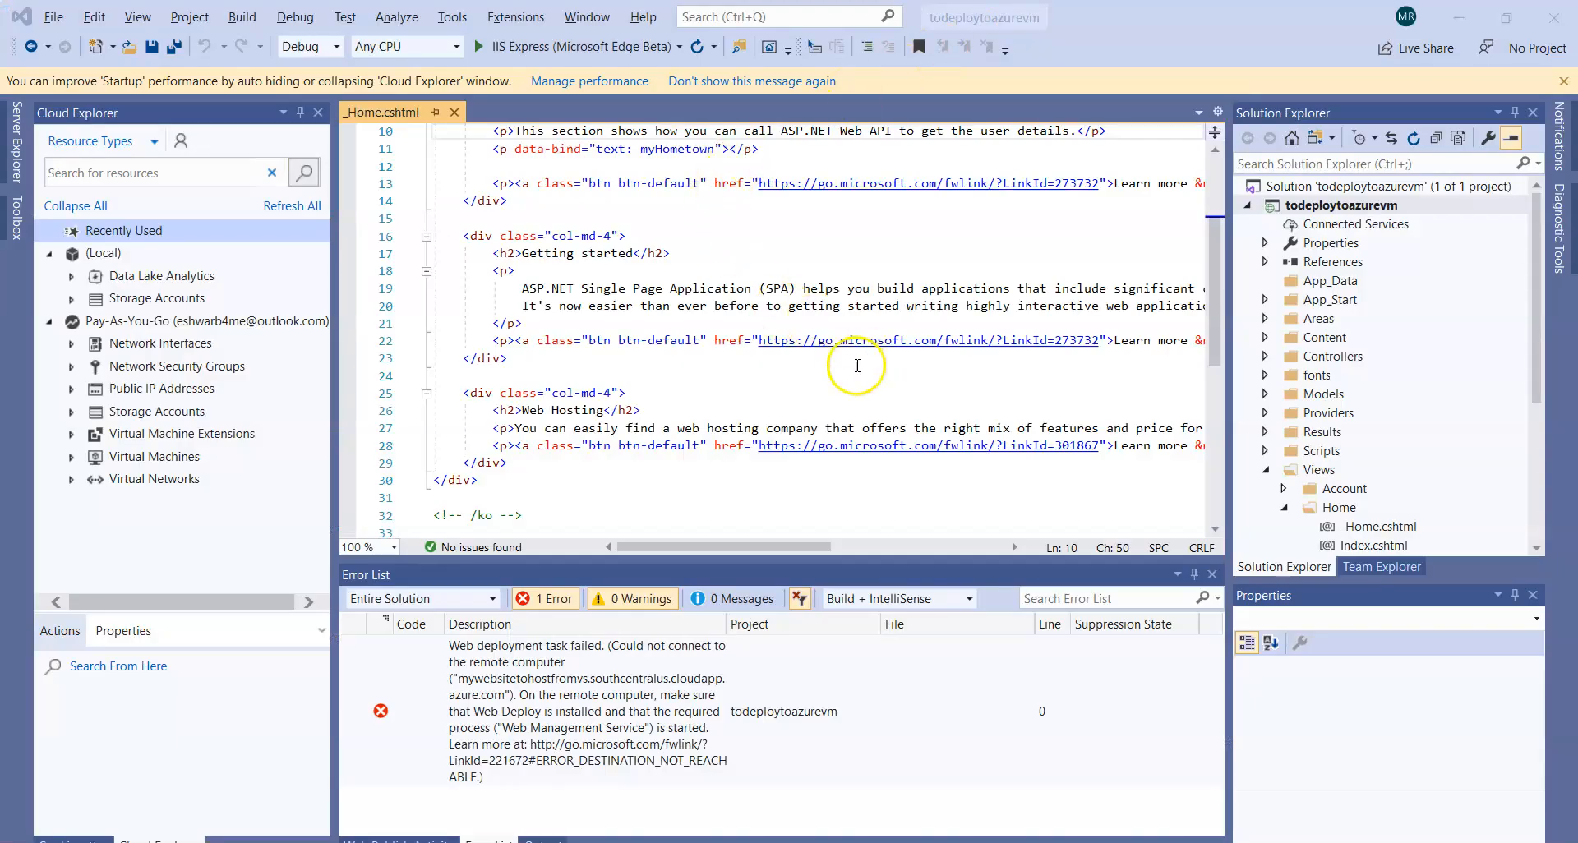
Create a fresh publish profile targeting the formyvmtohost Azure virtual machine.
left_click(1338, 203)
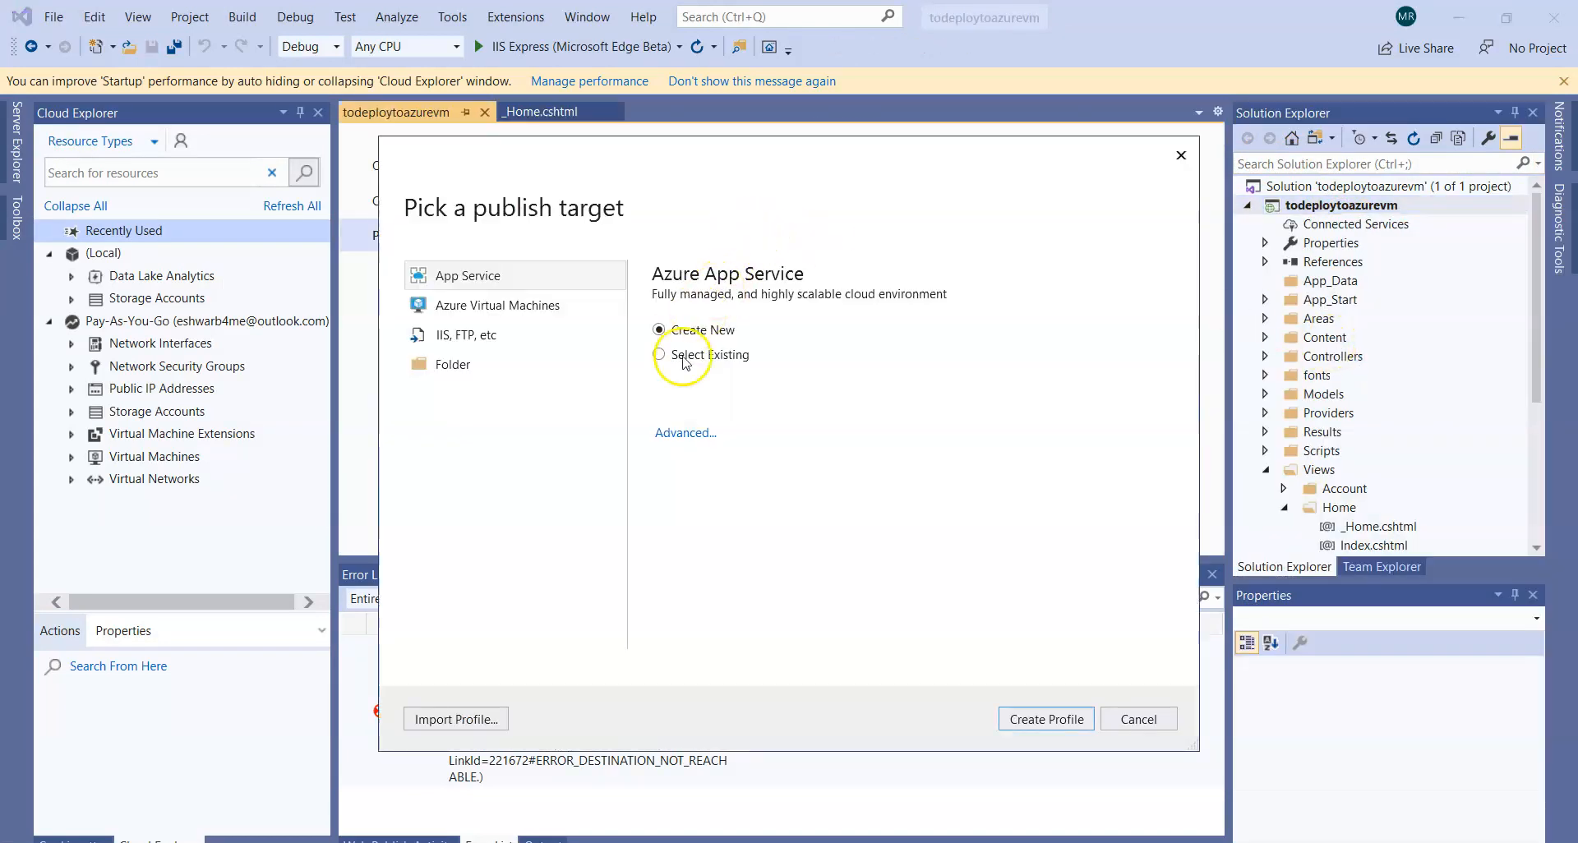
left_click(496, 304)
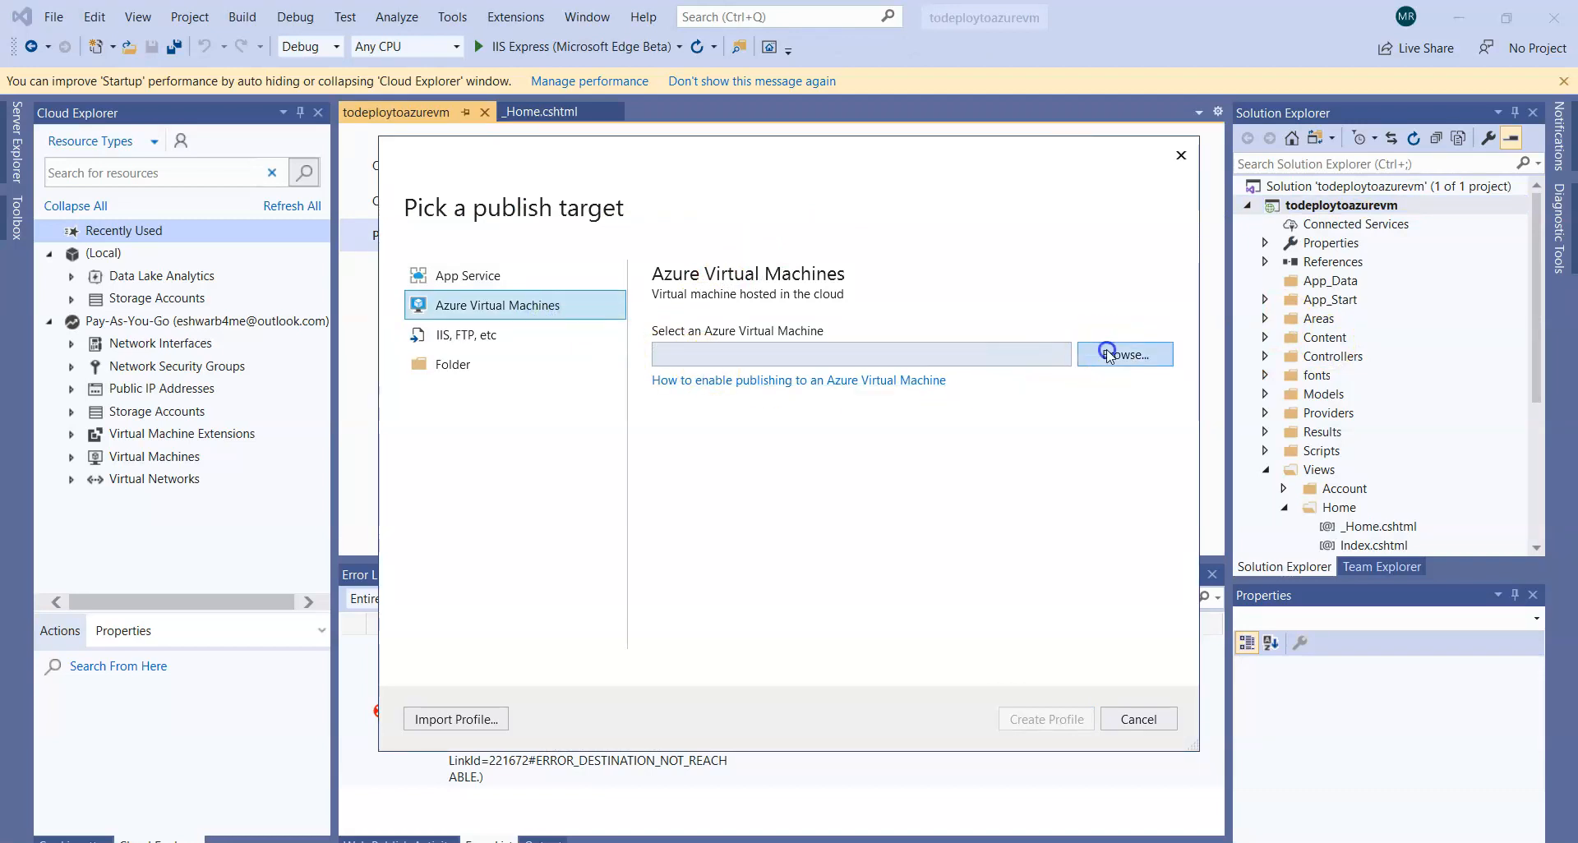
left_click(1125, 354)
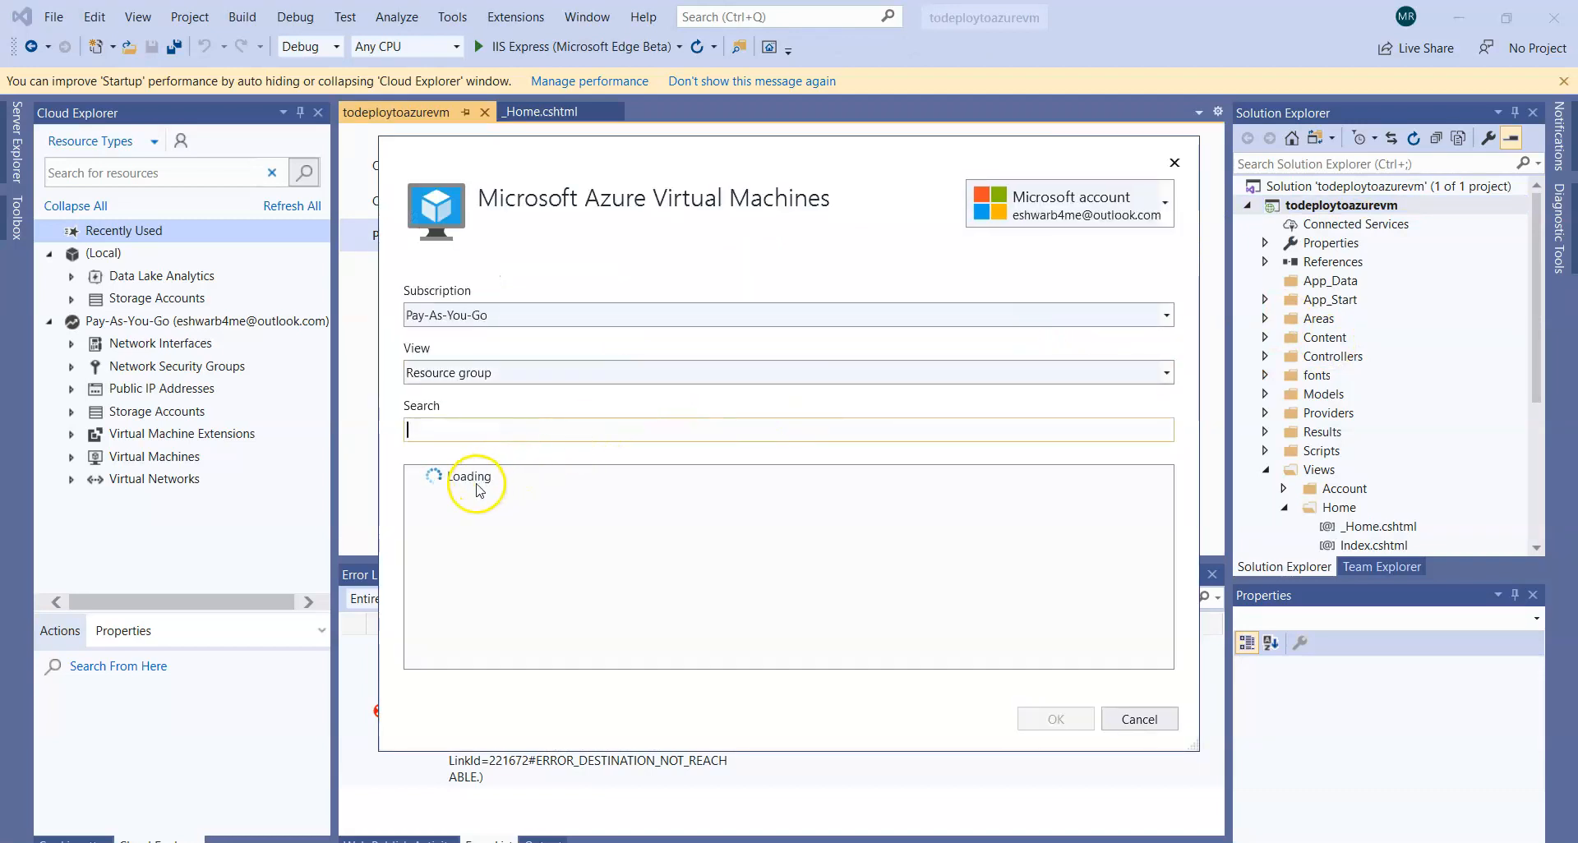
left_click(509, 495)
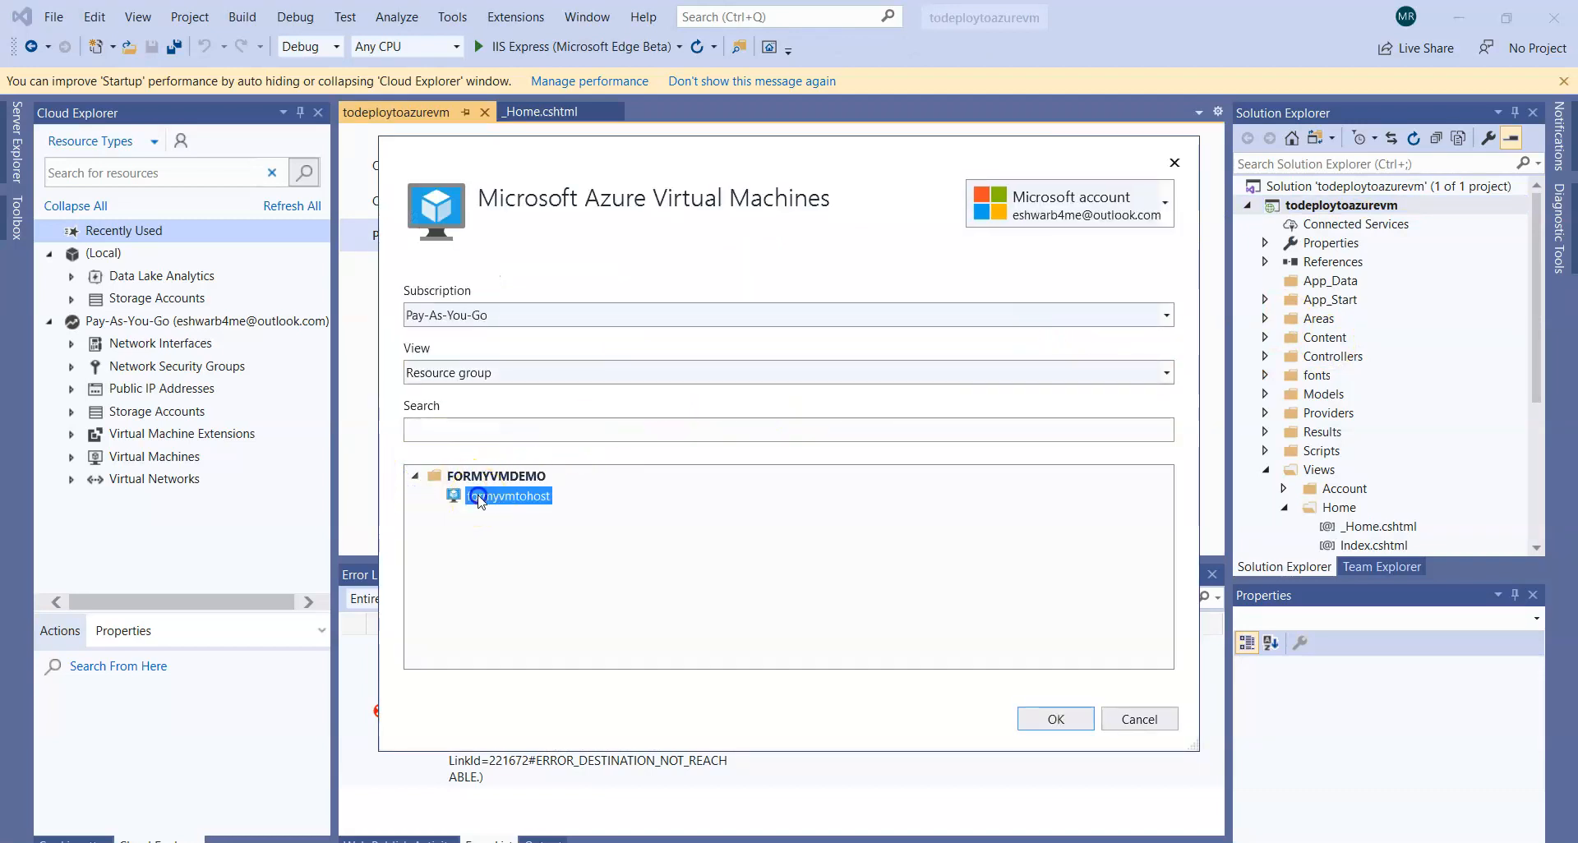
left_click(1055, 718)
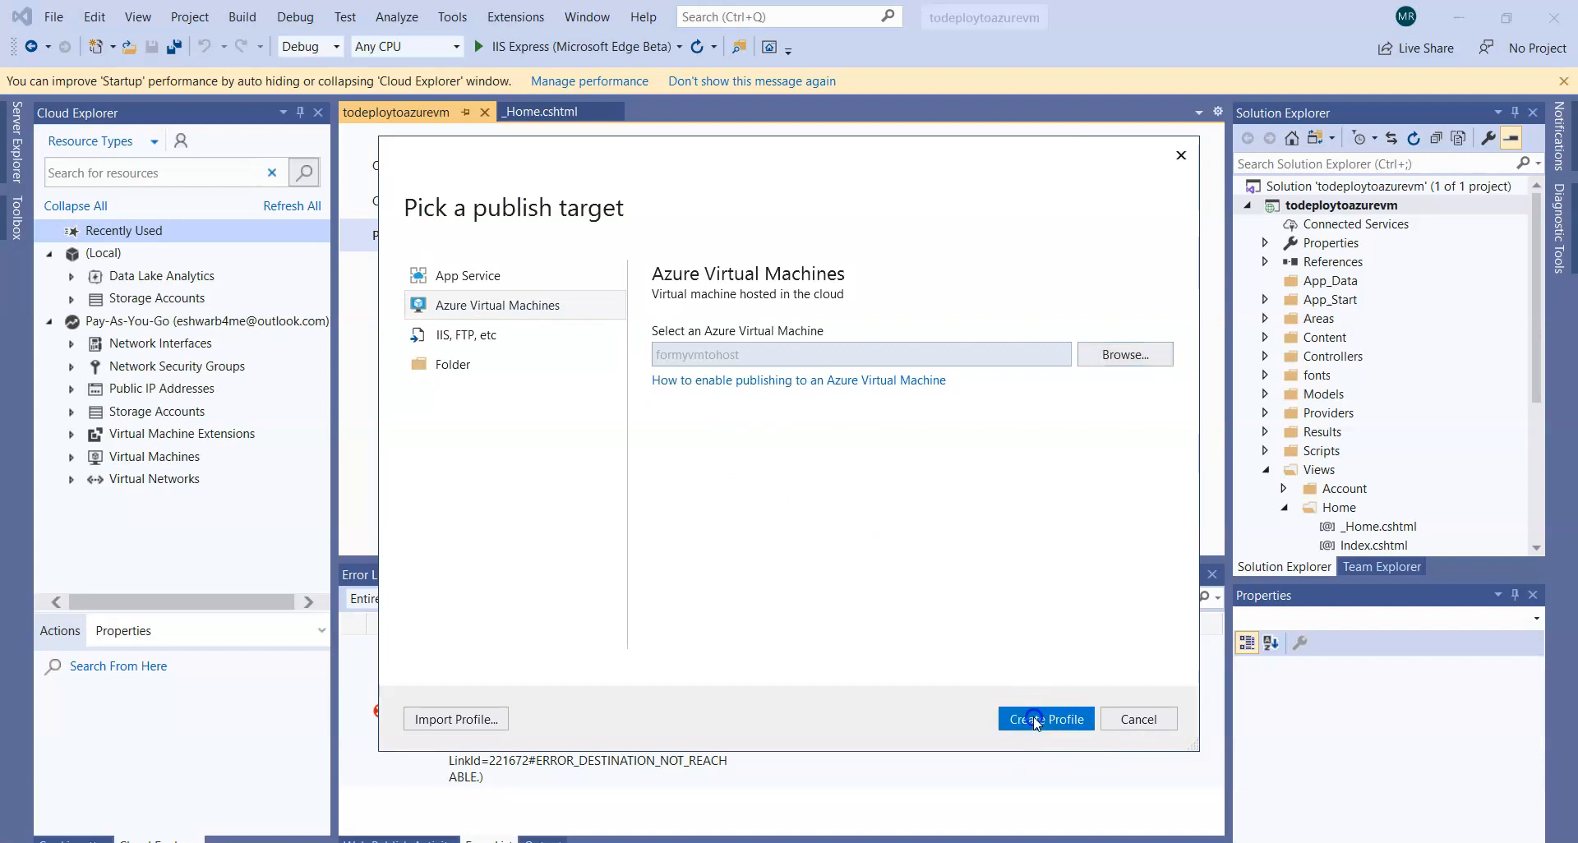
left_click(1045, 719)
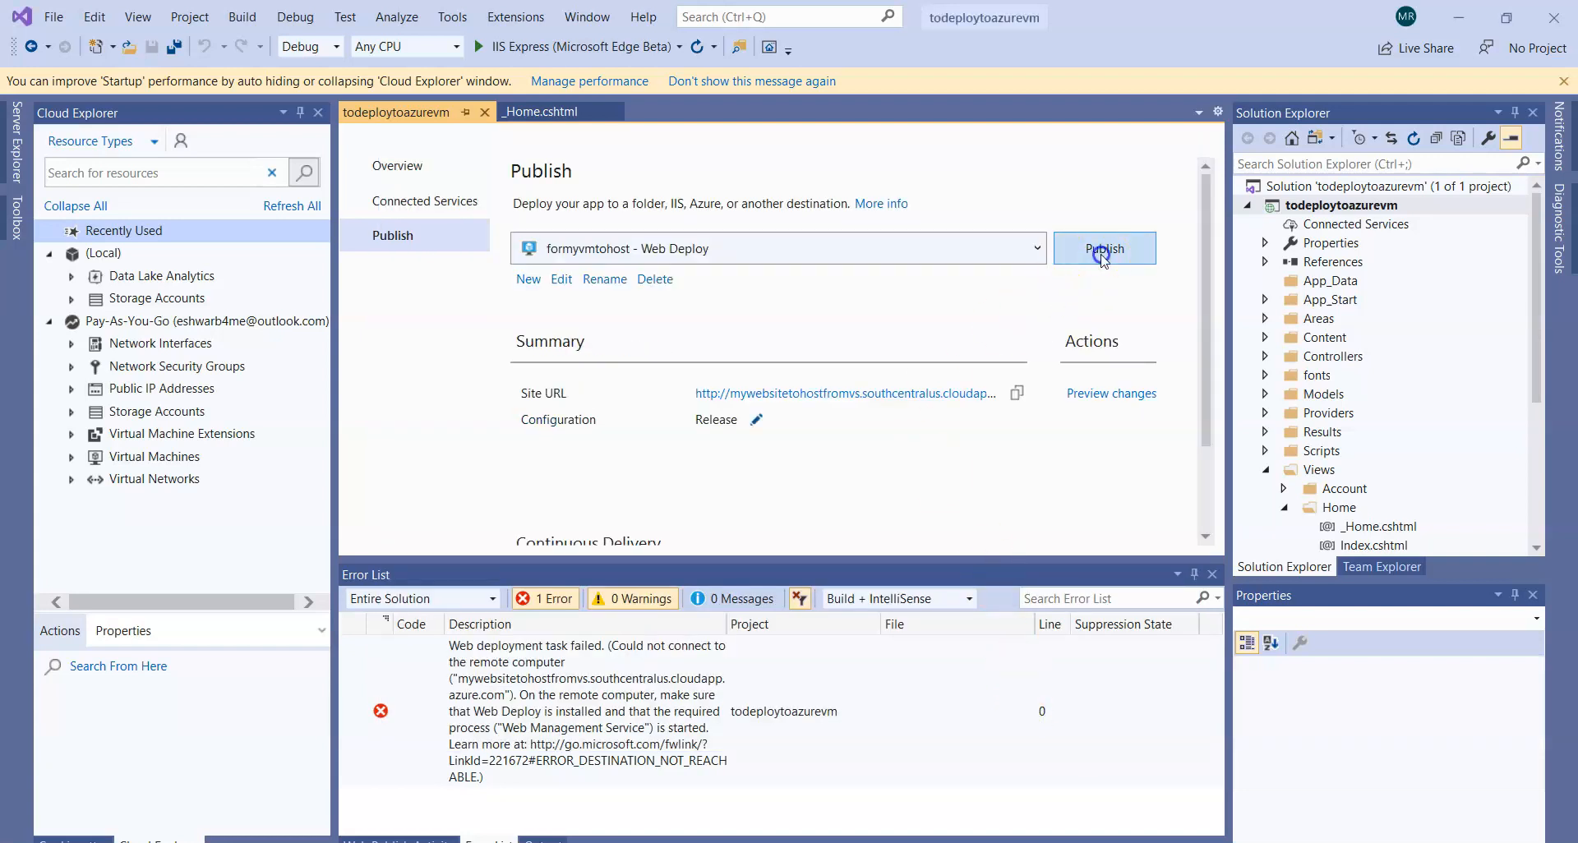
Publish the web app, supplying the Web Deploy password, until Publish Succeeded is reported.
left_click(1103, 248)
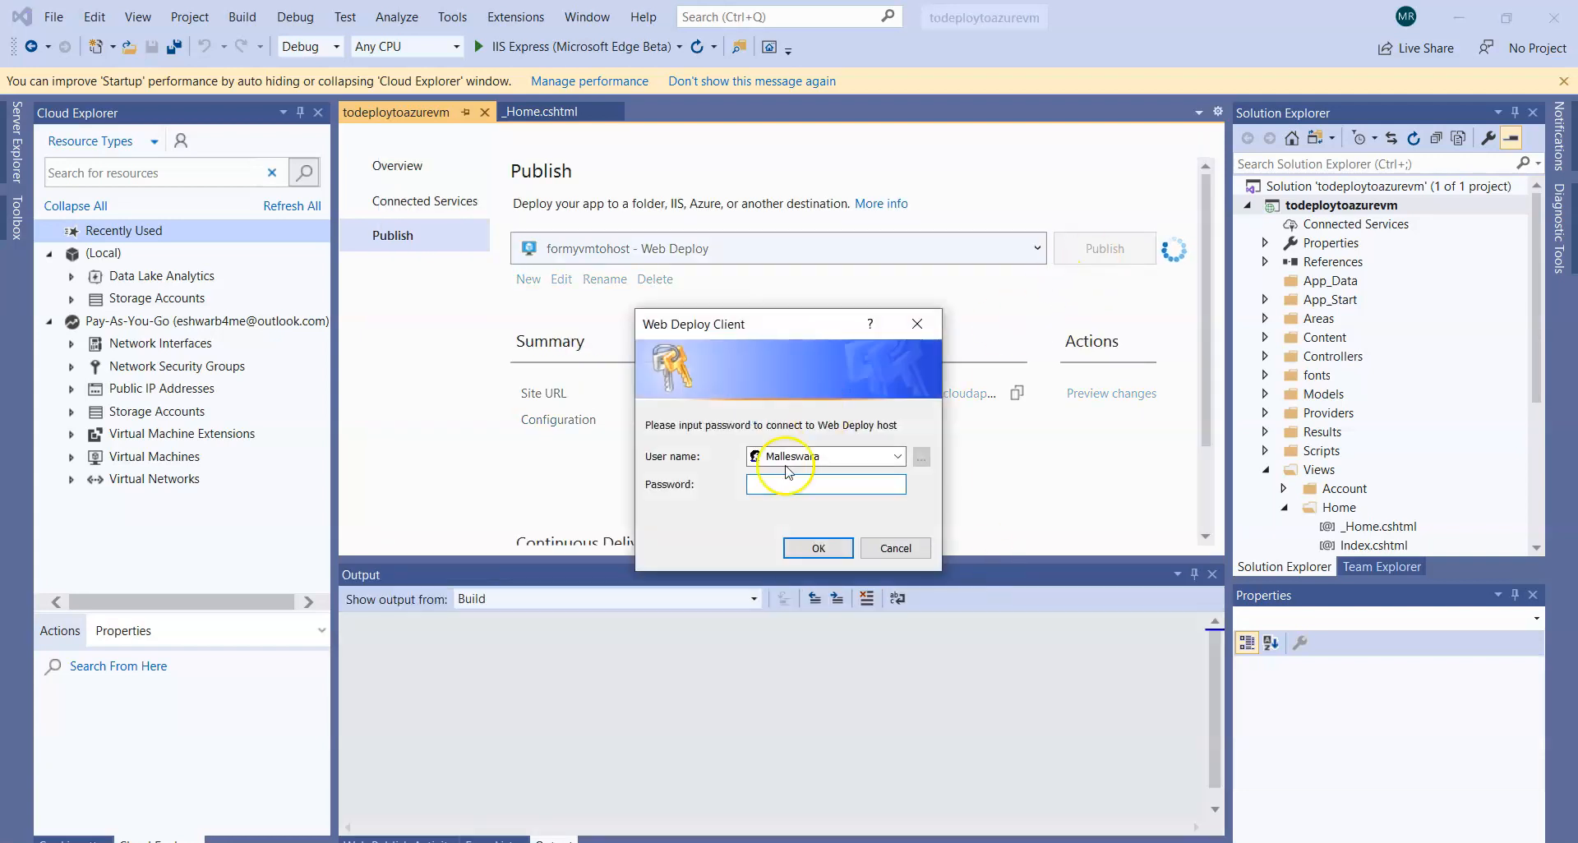
left_click(826, 484)
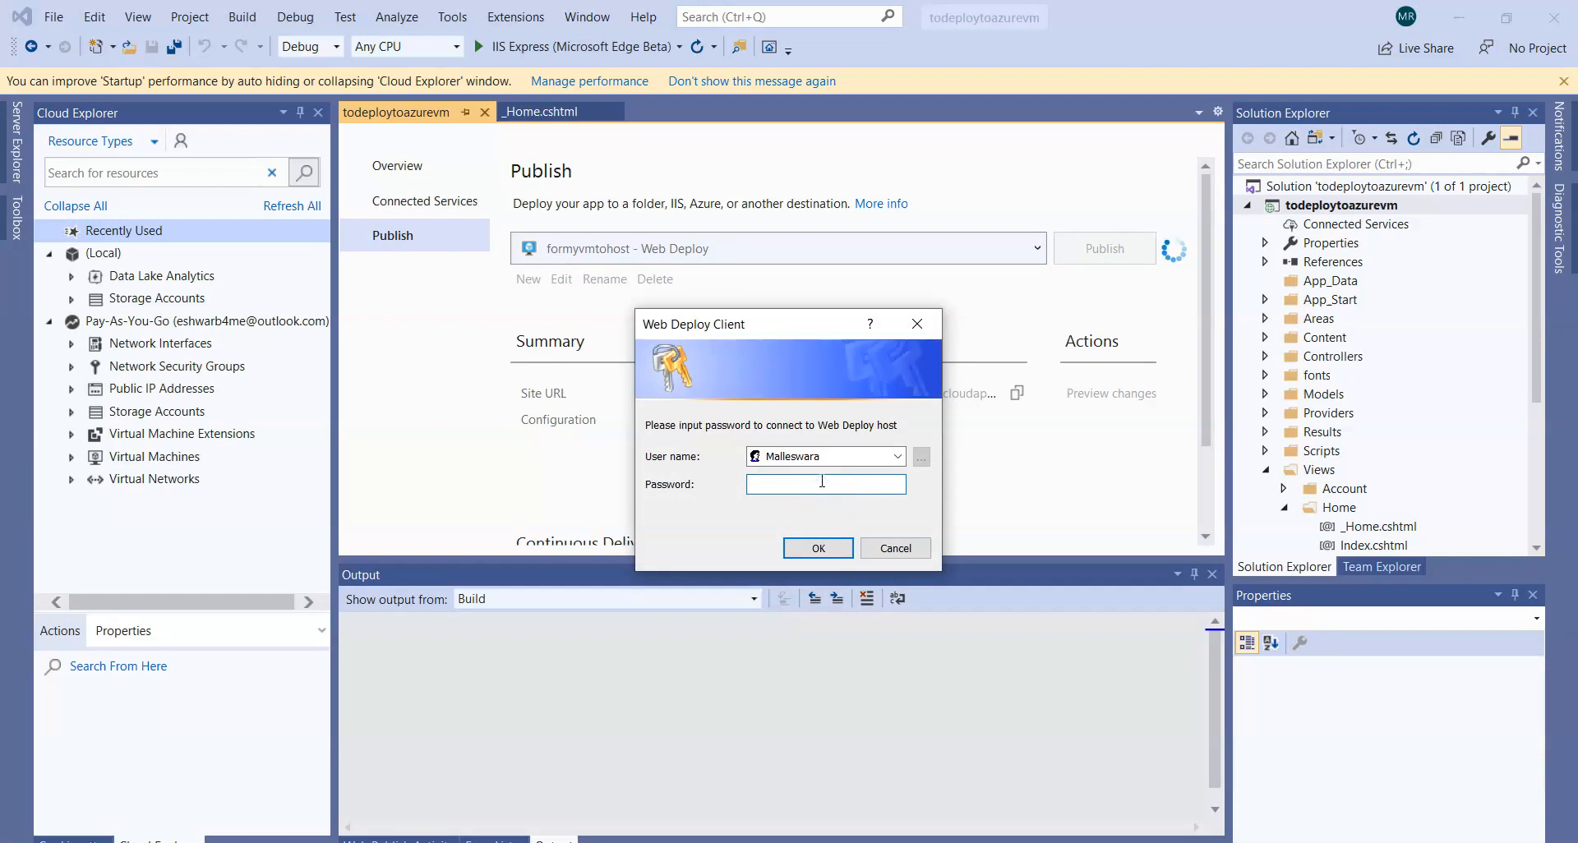
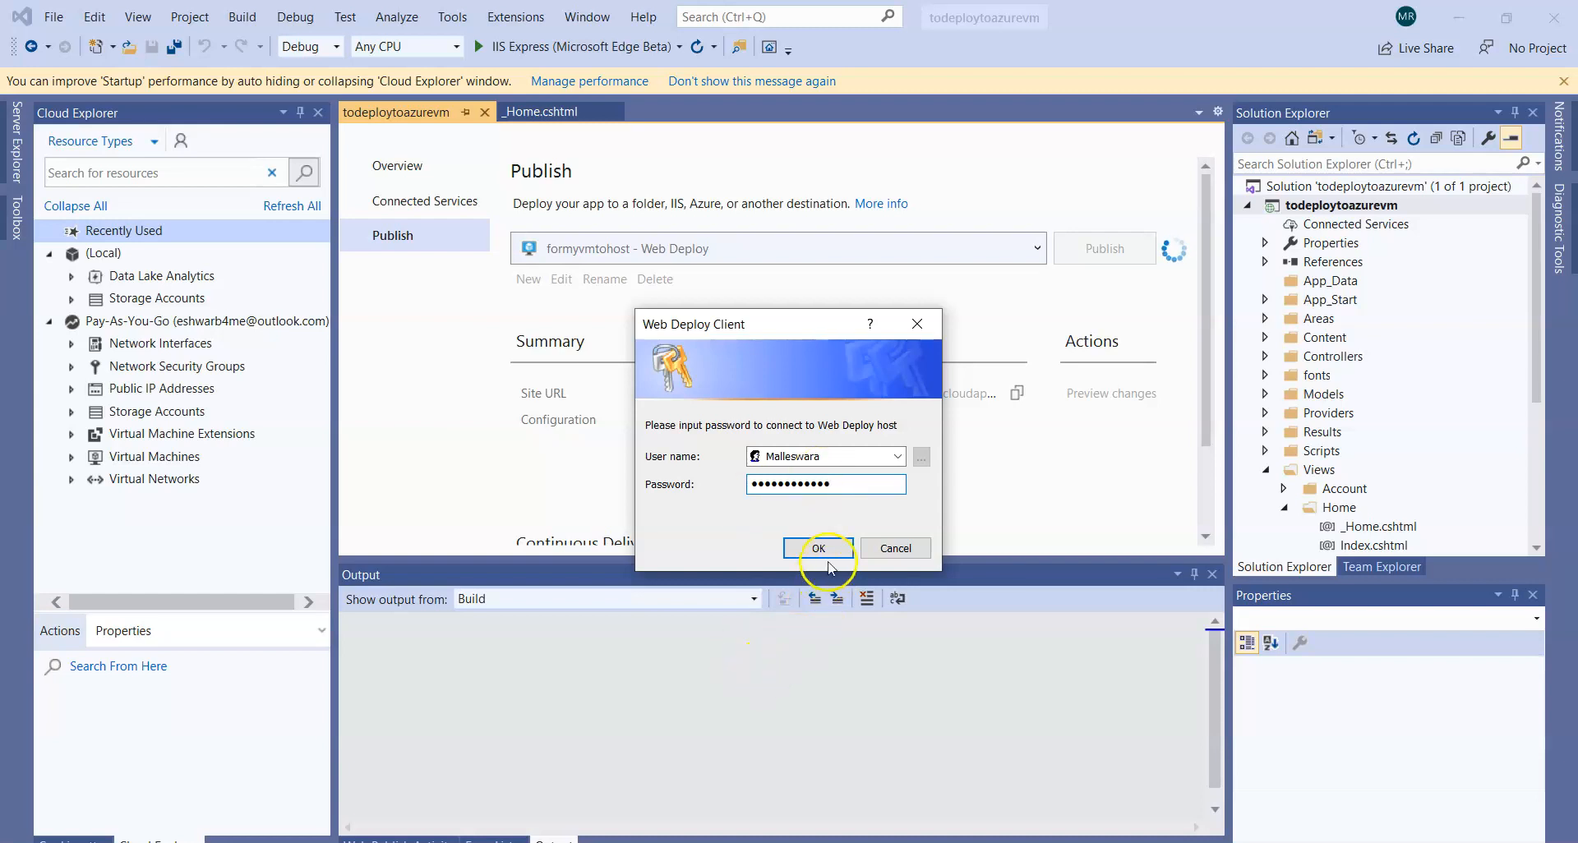
left_click(819, 549)
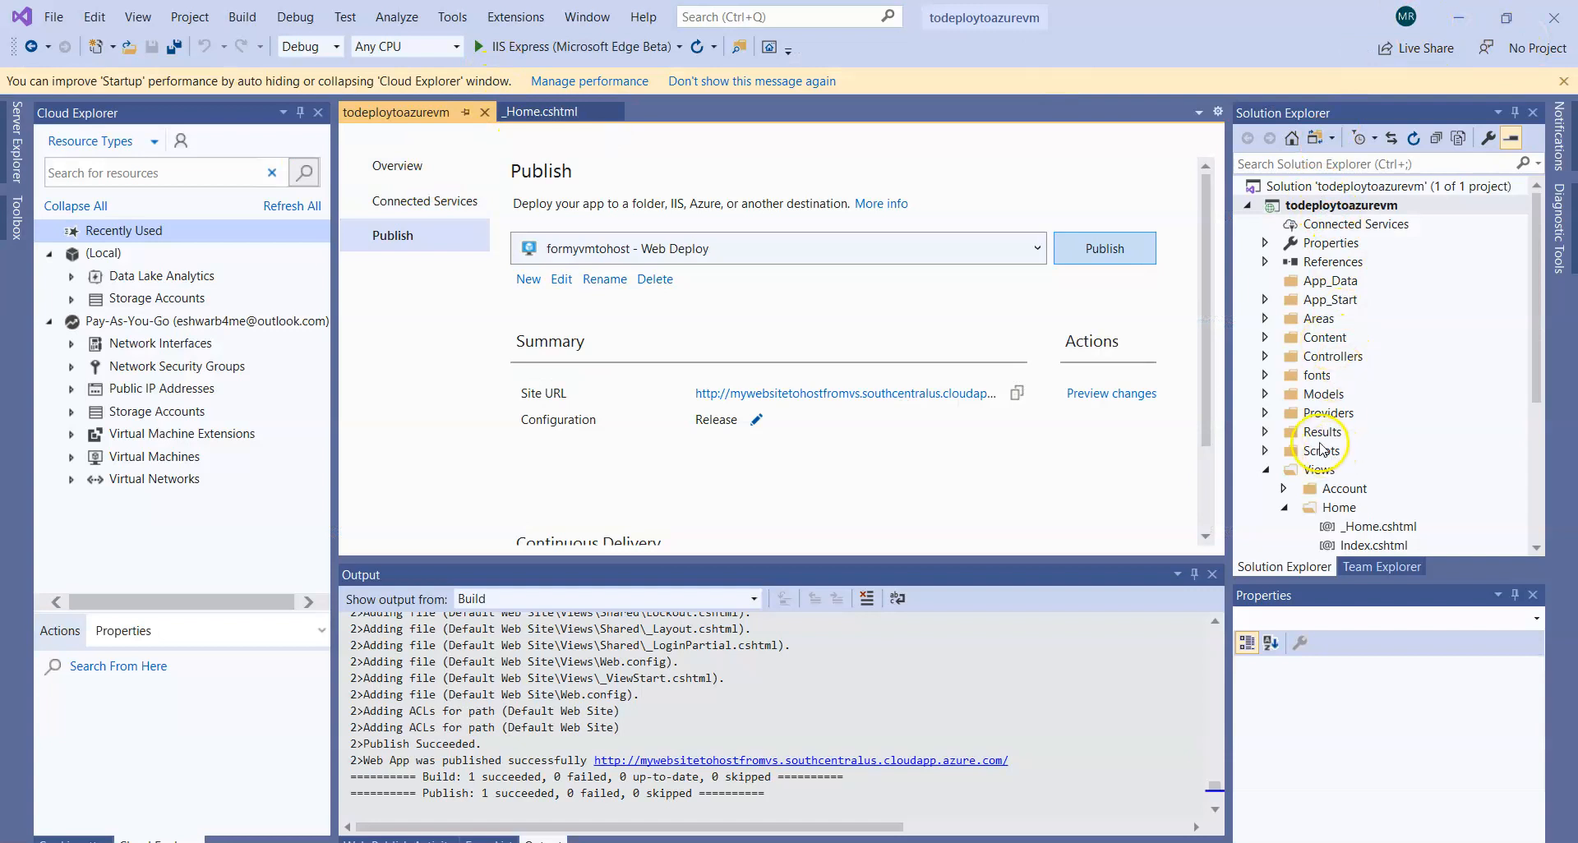
Bring up the context menu of the todeploytoazurevm project in Solution Explorer.
left_click(1348, 205)
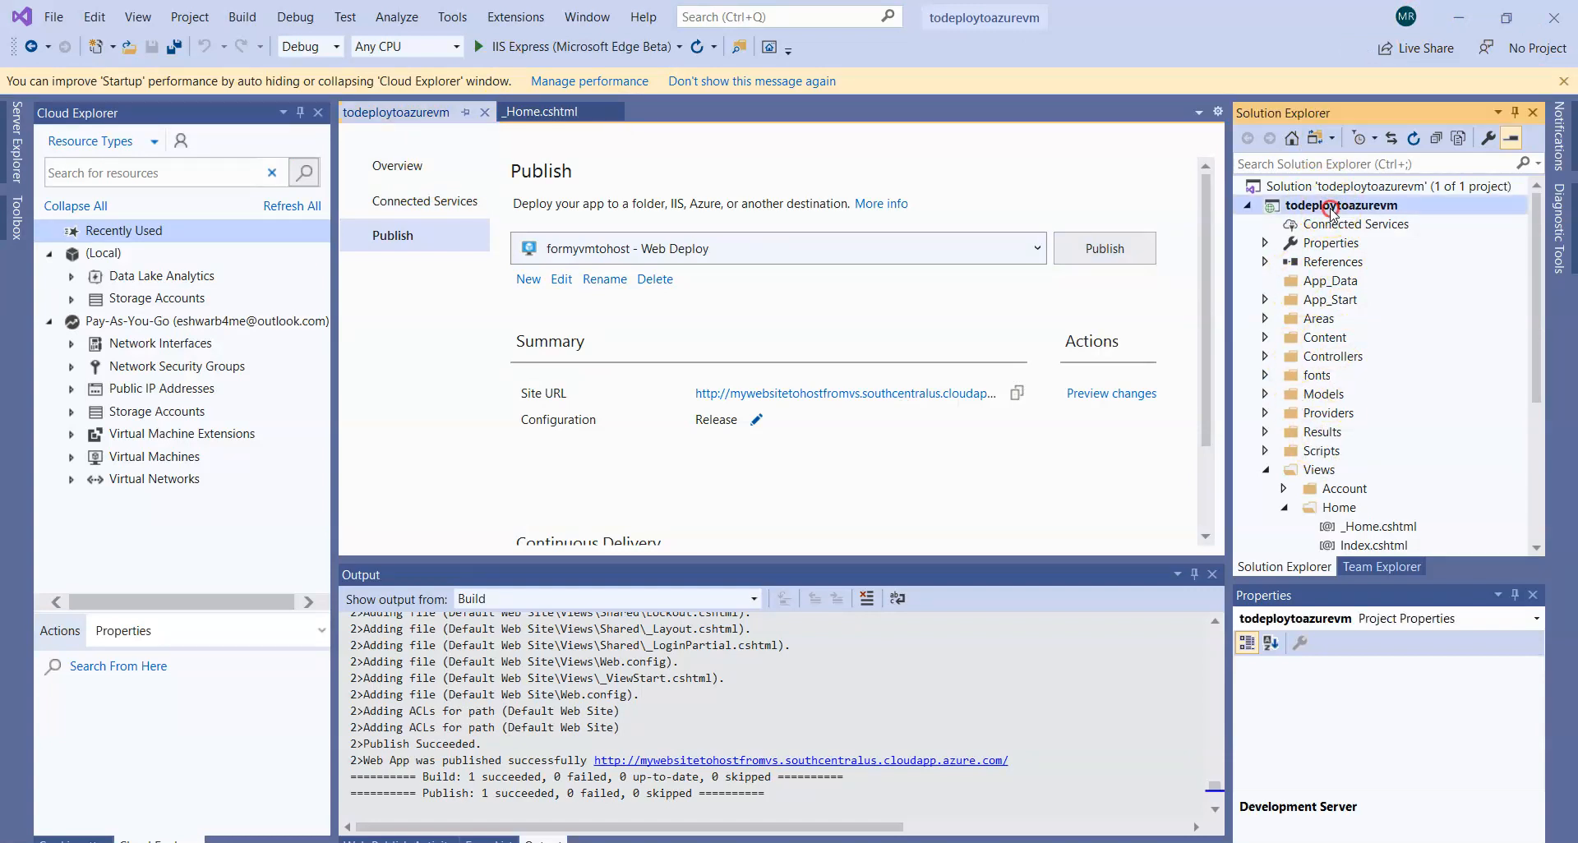
right_click(1342, 205)
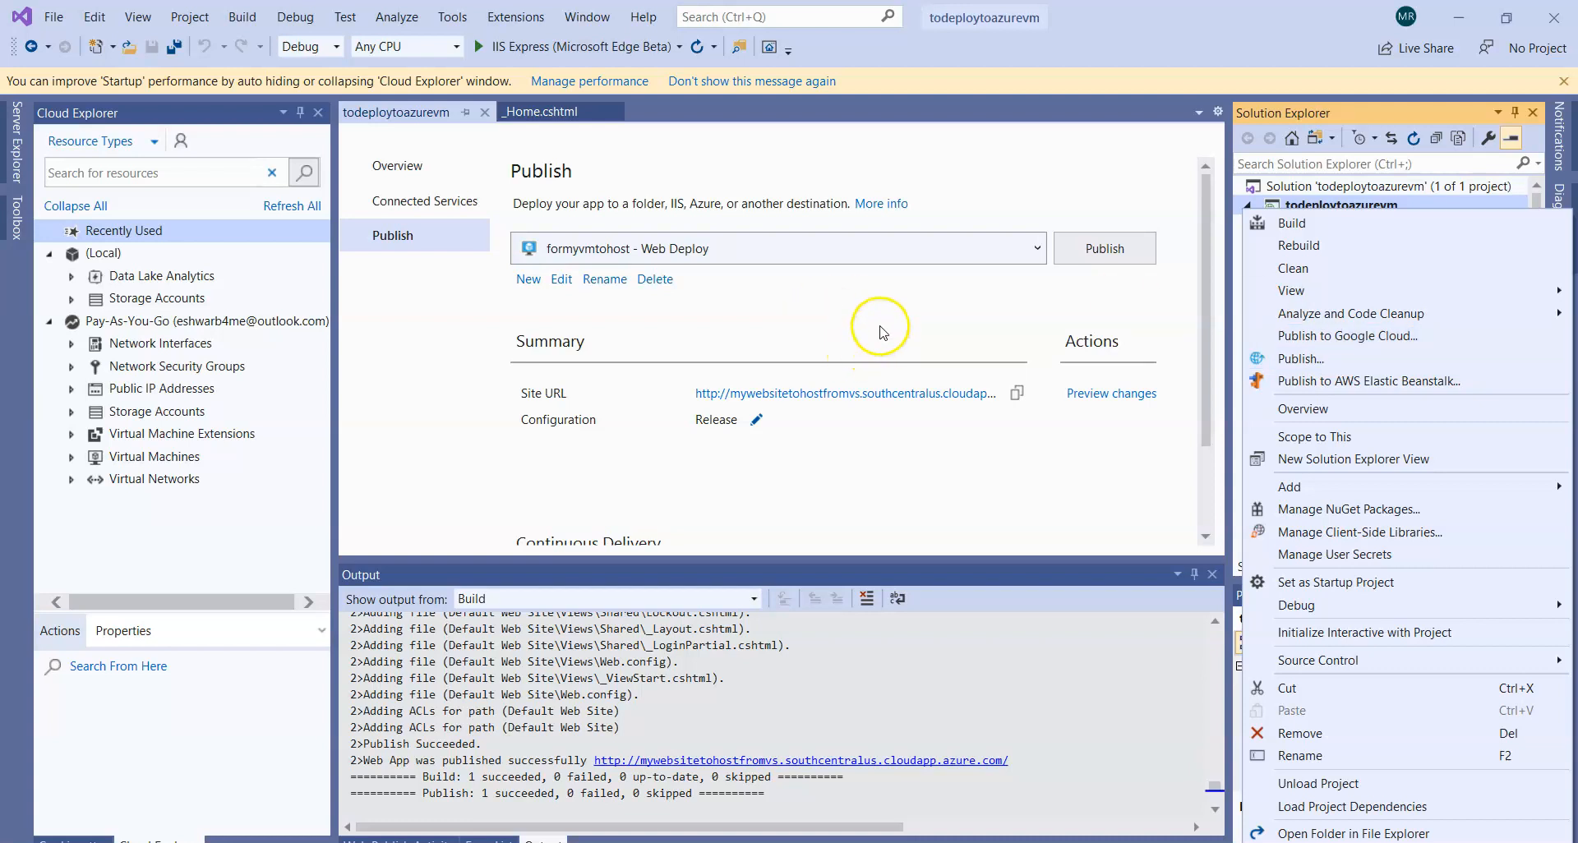
mouse_move(465, 450)
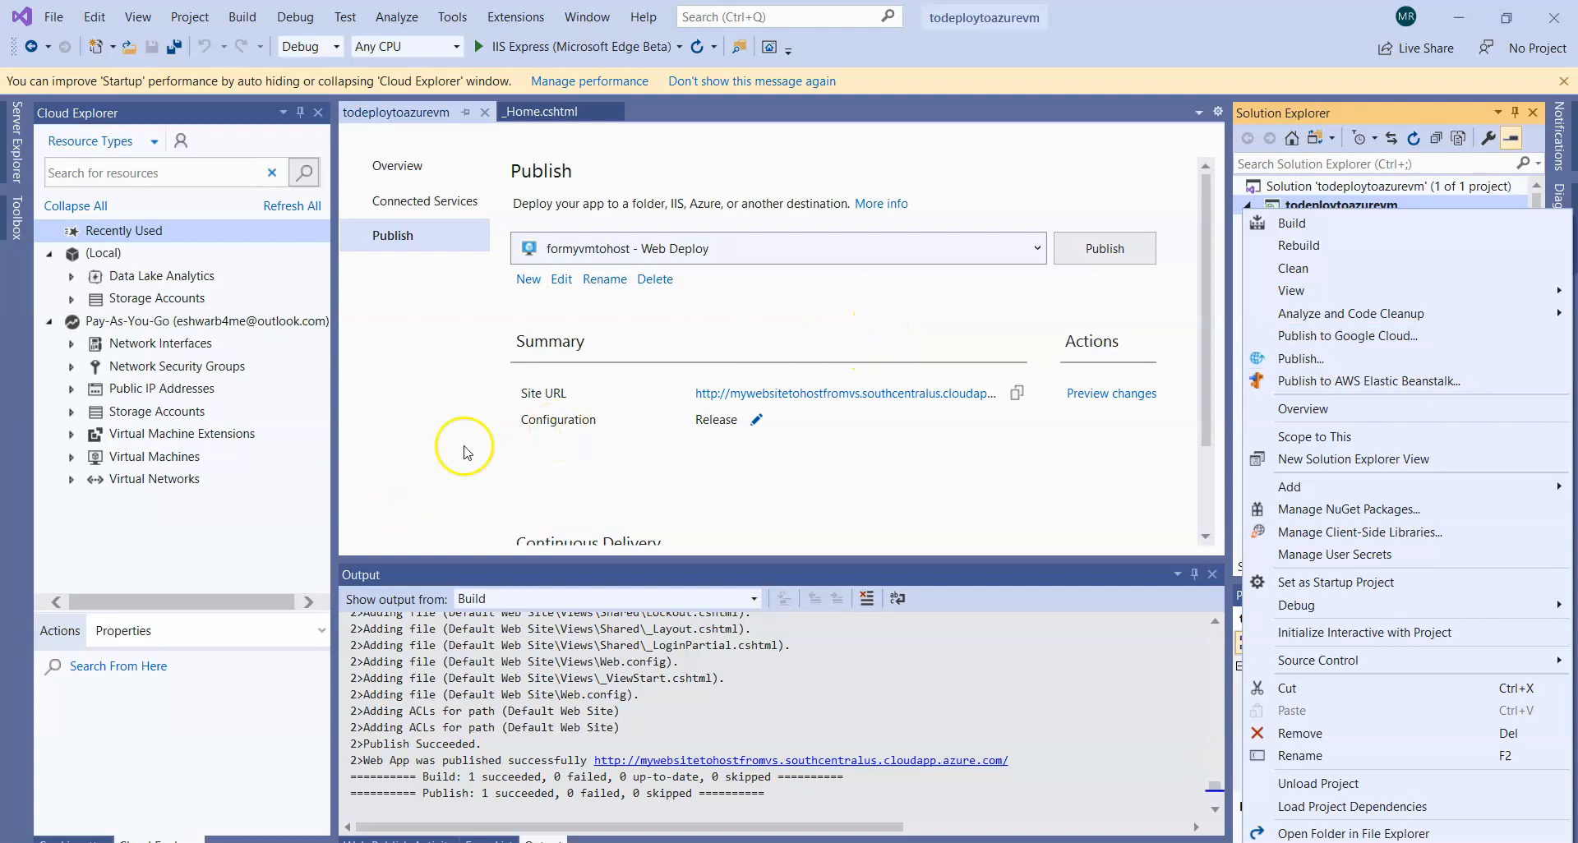